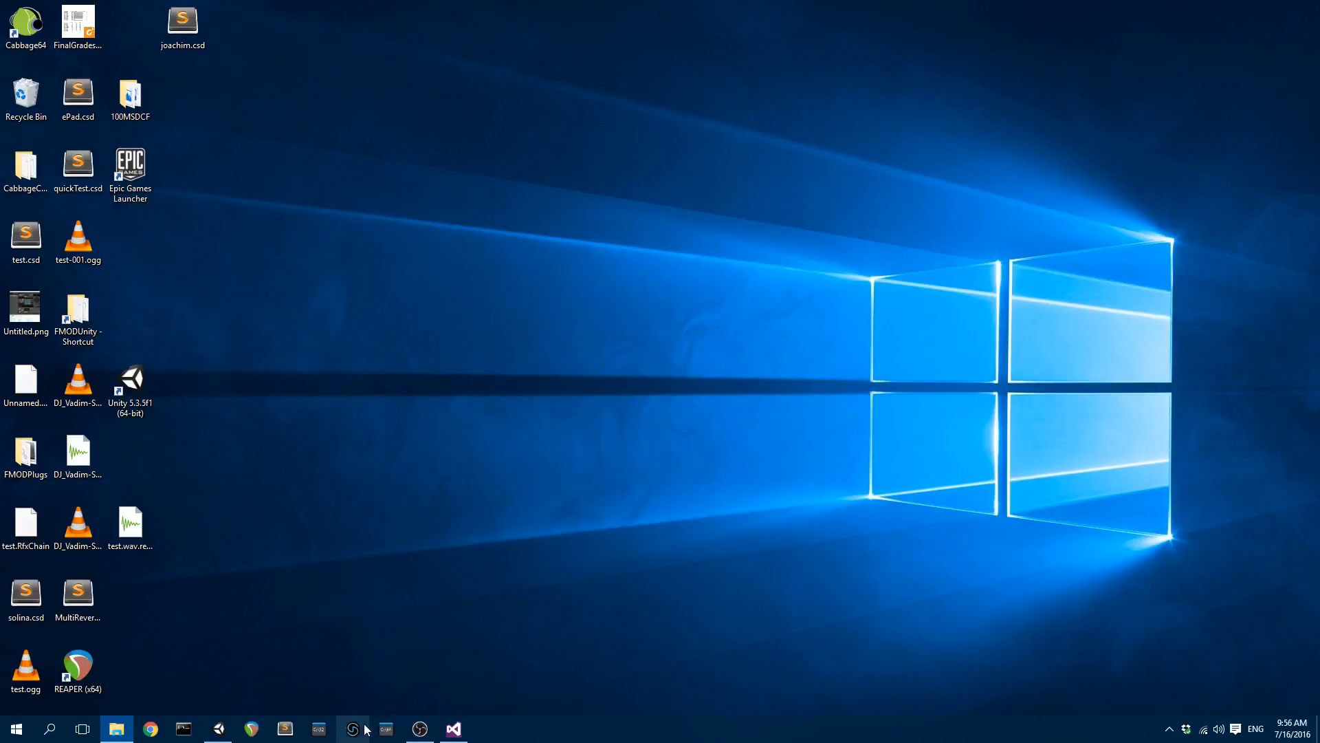
{"action": "mouse_move", "coordinate": [636, 260]}
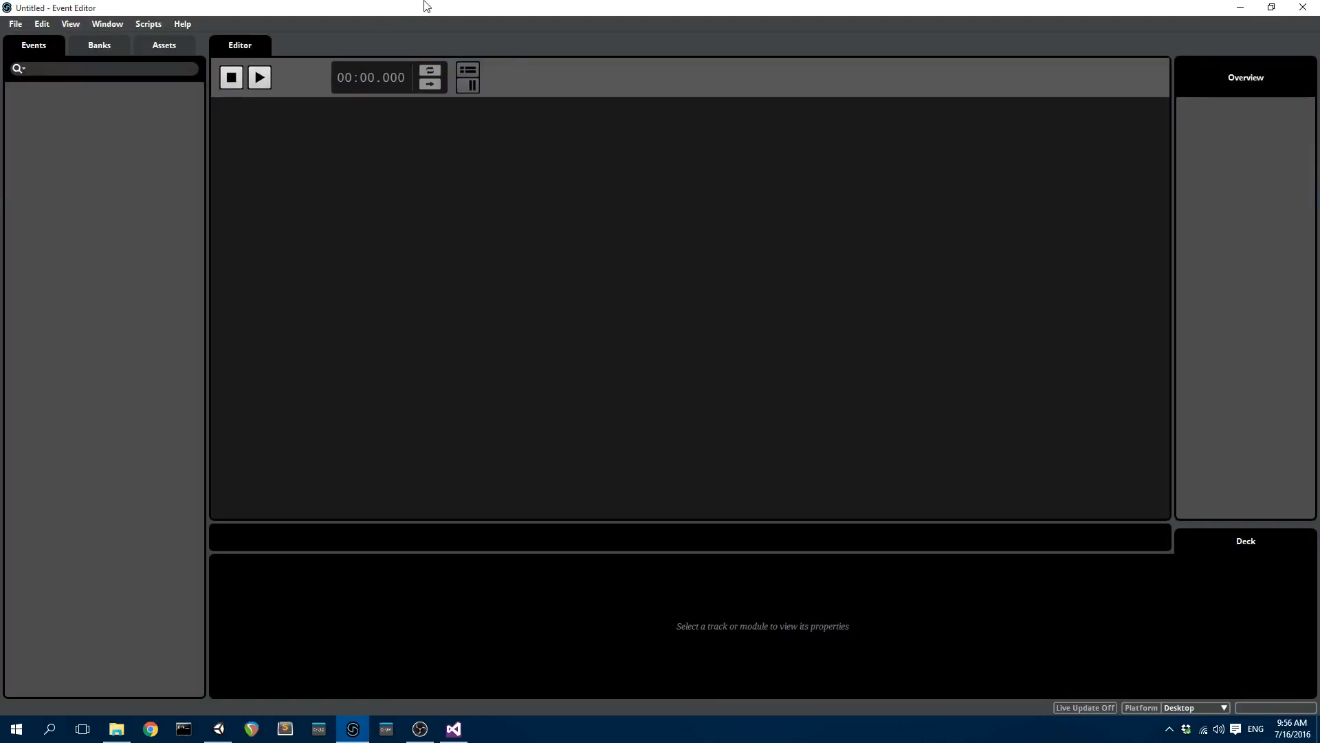
{"action": "mouse_move", "coordinate": [159, 44]}
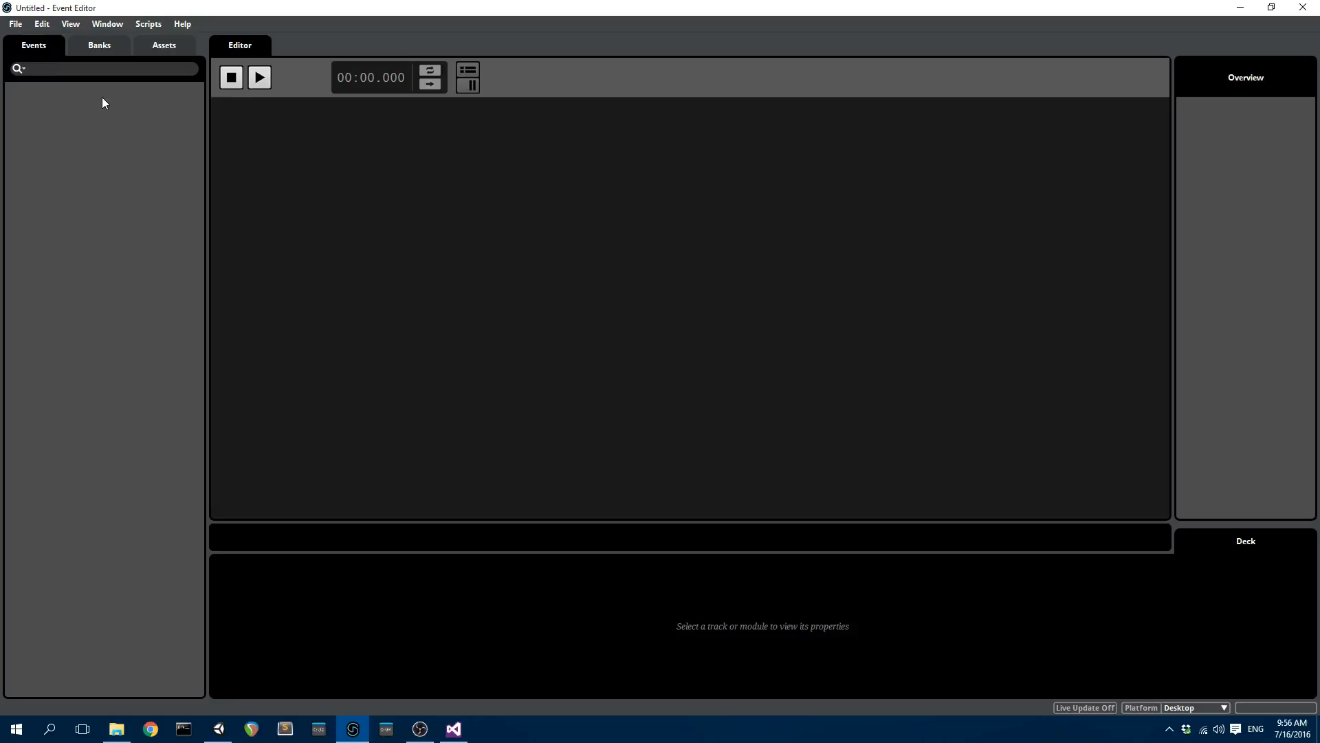
Create a new event in the Events list and name it SimpleNoise.
{"action": "right_click", "coordinate": [103, 103]}
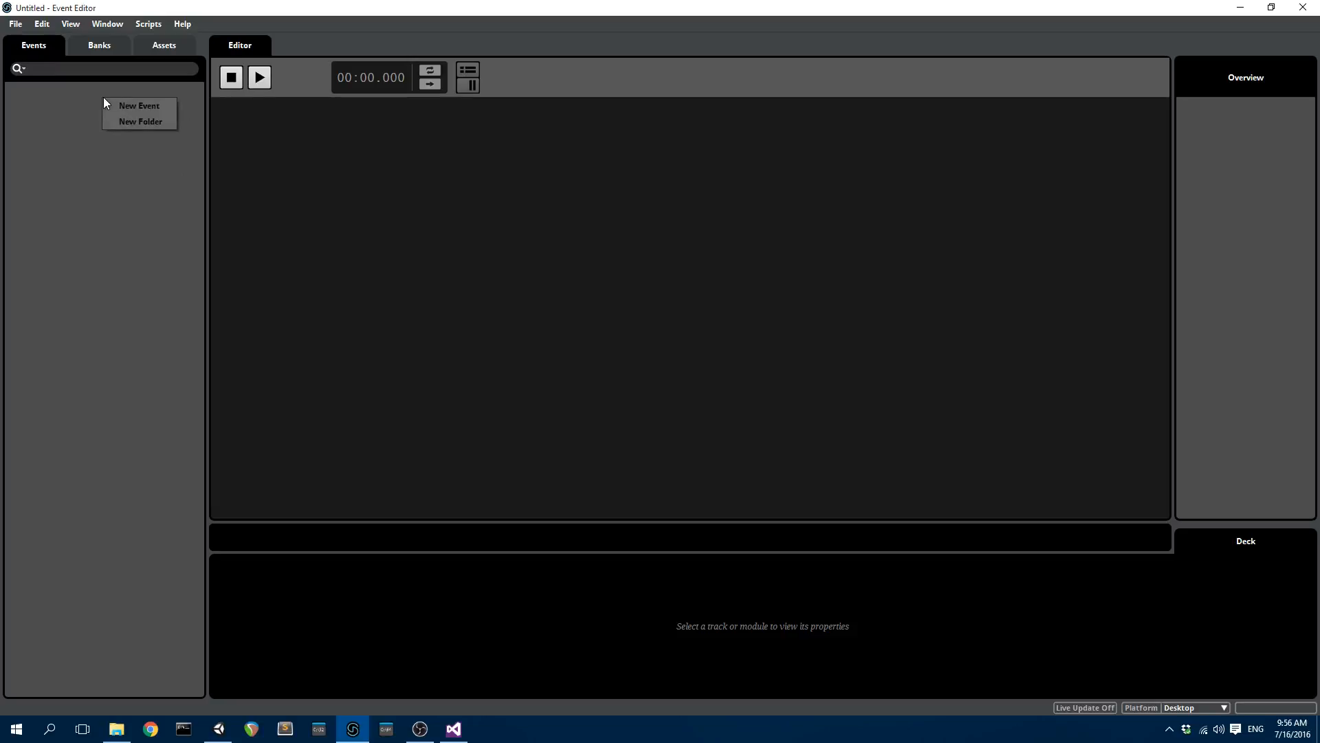
{"action": "left_click", "coordinate": [139, 106]}
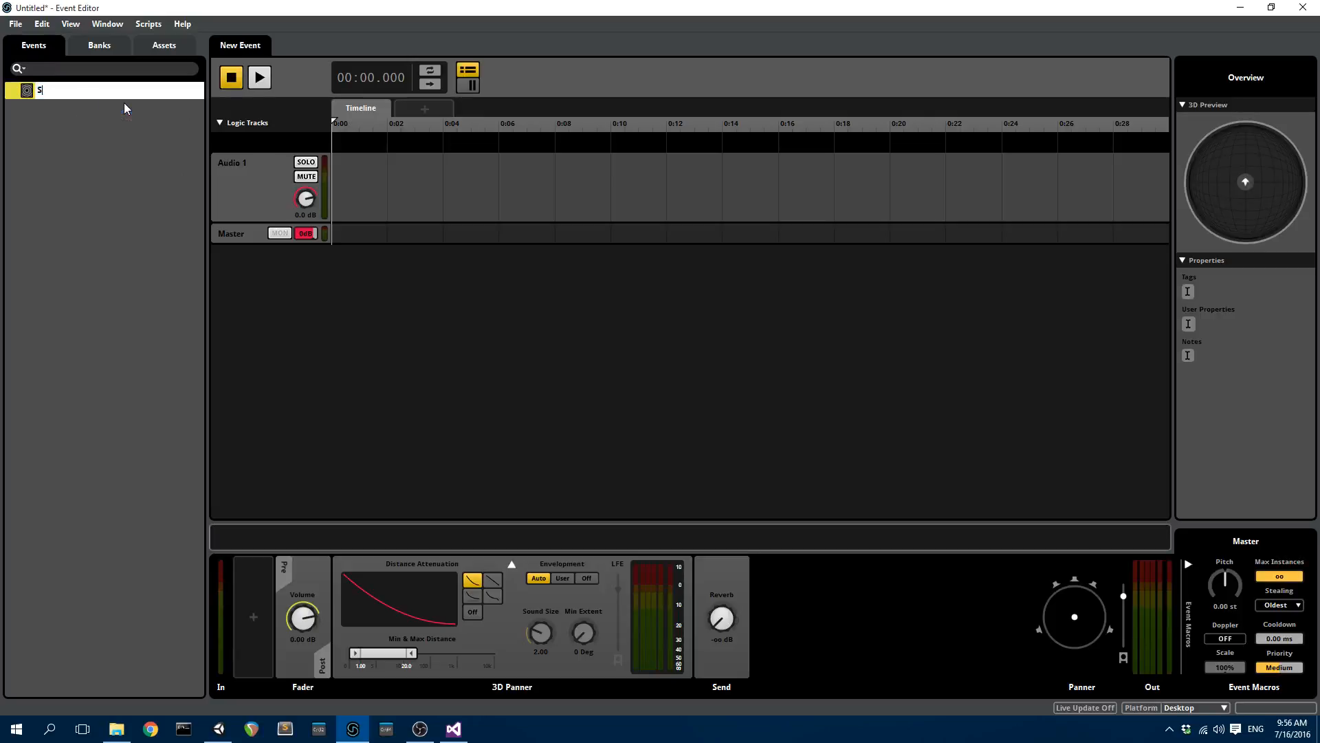
{"action": "type", "text": "impleNoise"}
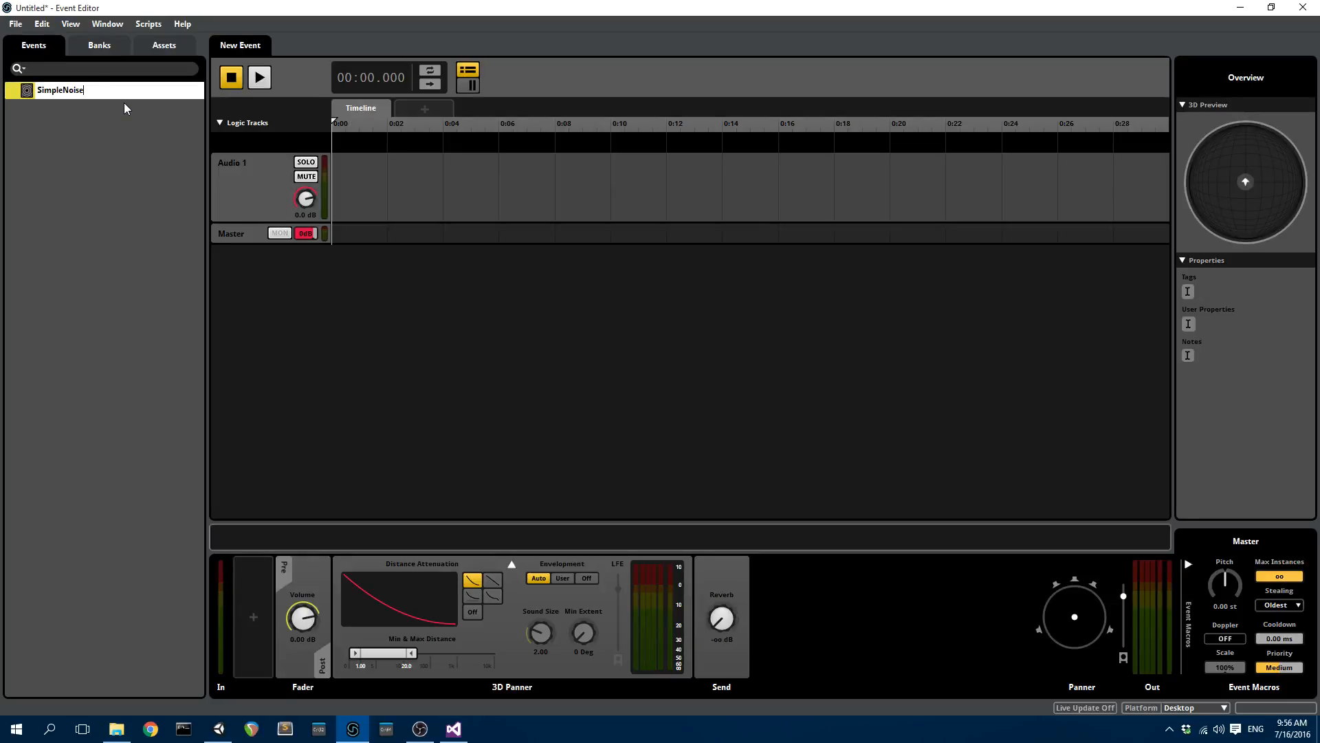
{"action": "left_click", "coordinate": [59, 90]}
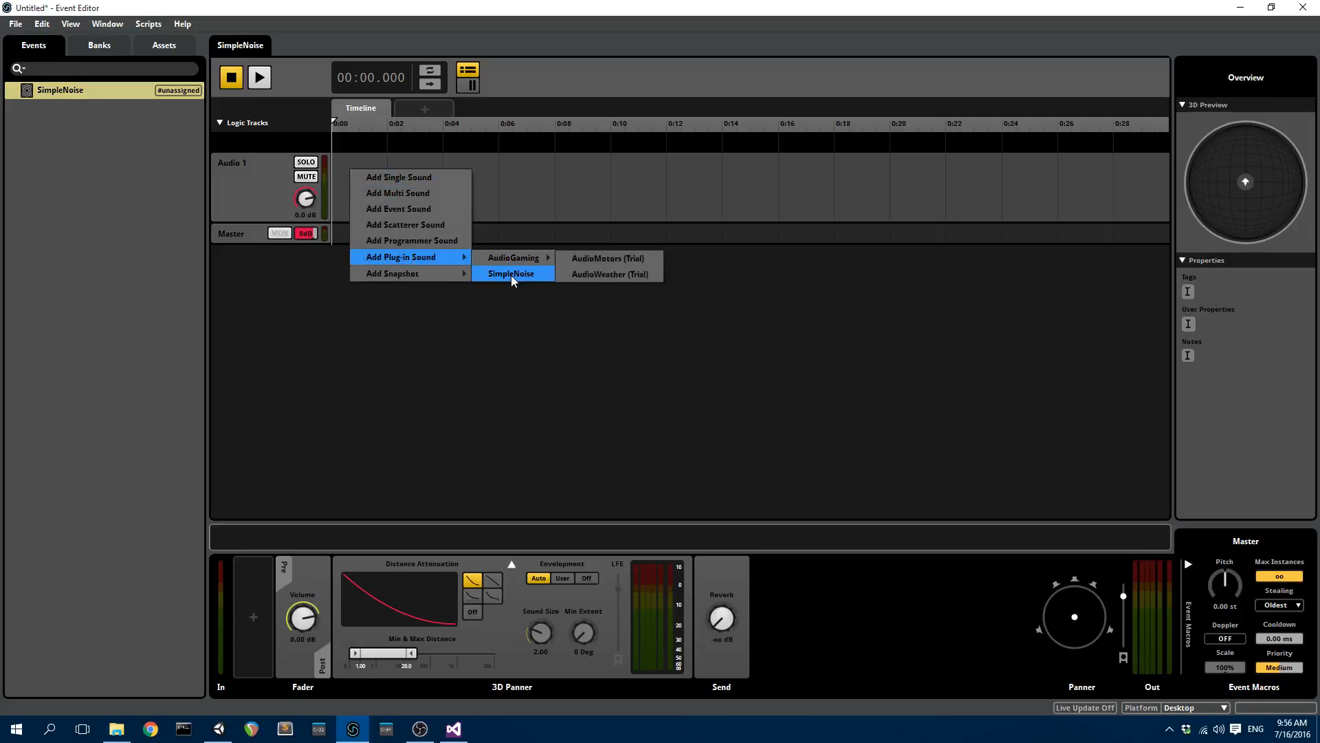
Add a SimpleNoise plug-in sound to the Audio 1 track and select it.
{"action": "left_click", "coordinate": [512, 274]}
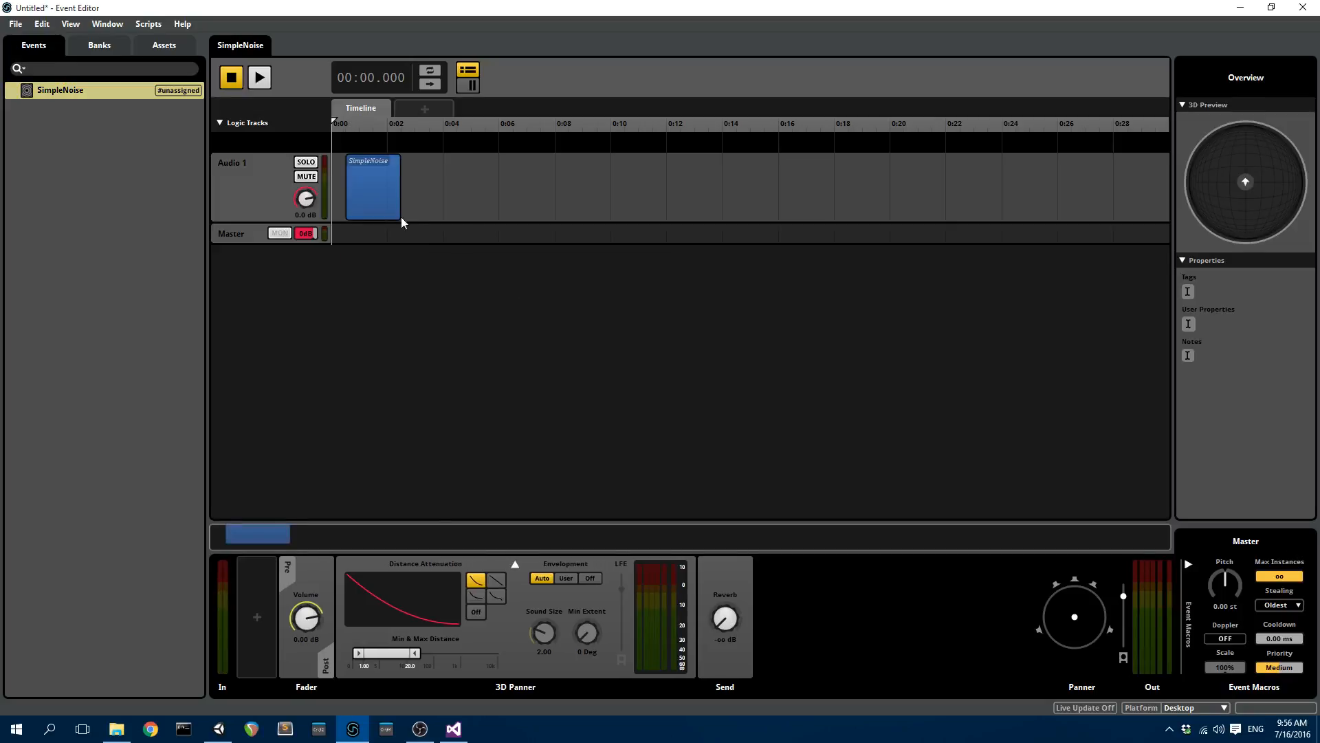
{"action": "left_click", "coordinate": [258, 77]}
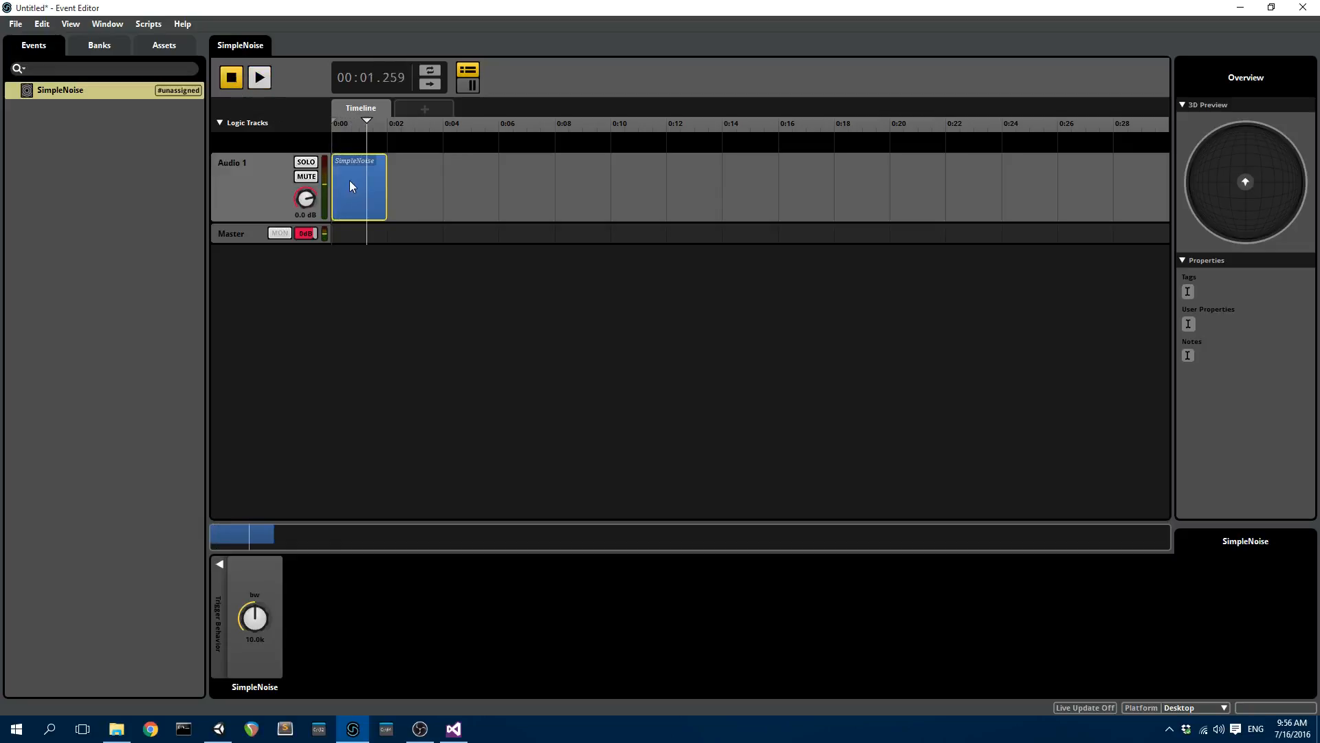
On the master track, delete the 3D panner and set the output format to Stereo.
{"action": "left_click", "coordinate": [238, 234]}
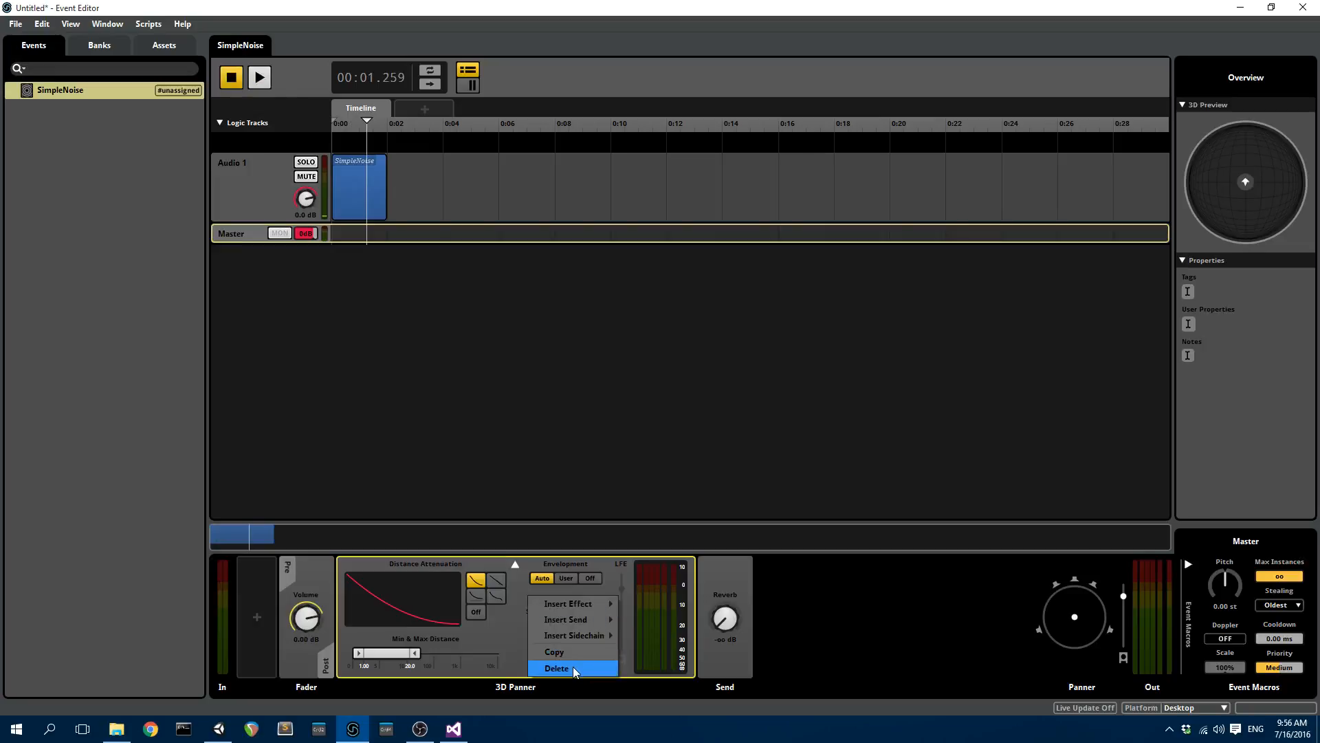
{"action": "left_click", "coordinate": [557, 668]}
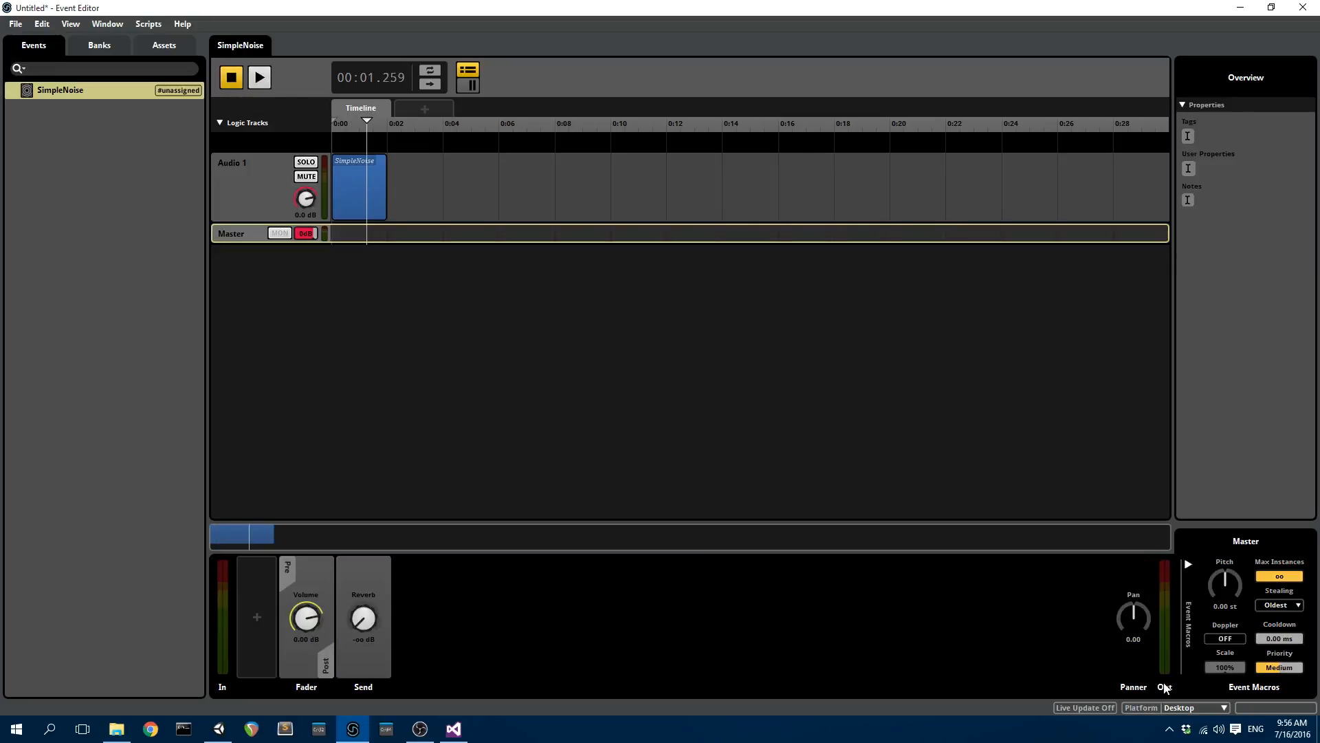
{"action": "left_click", "coordinate": [1165, 687]}
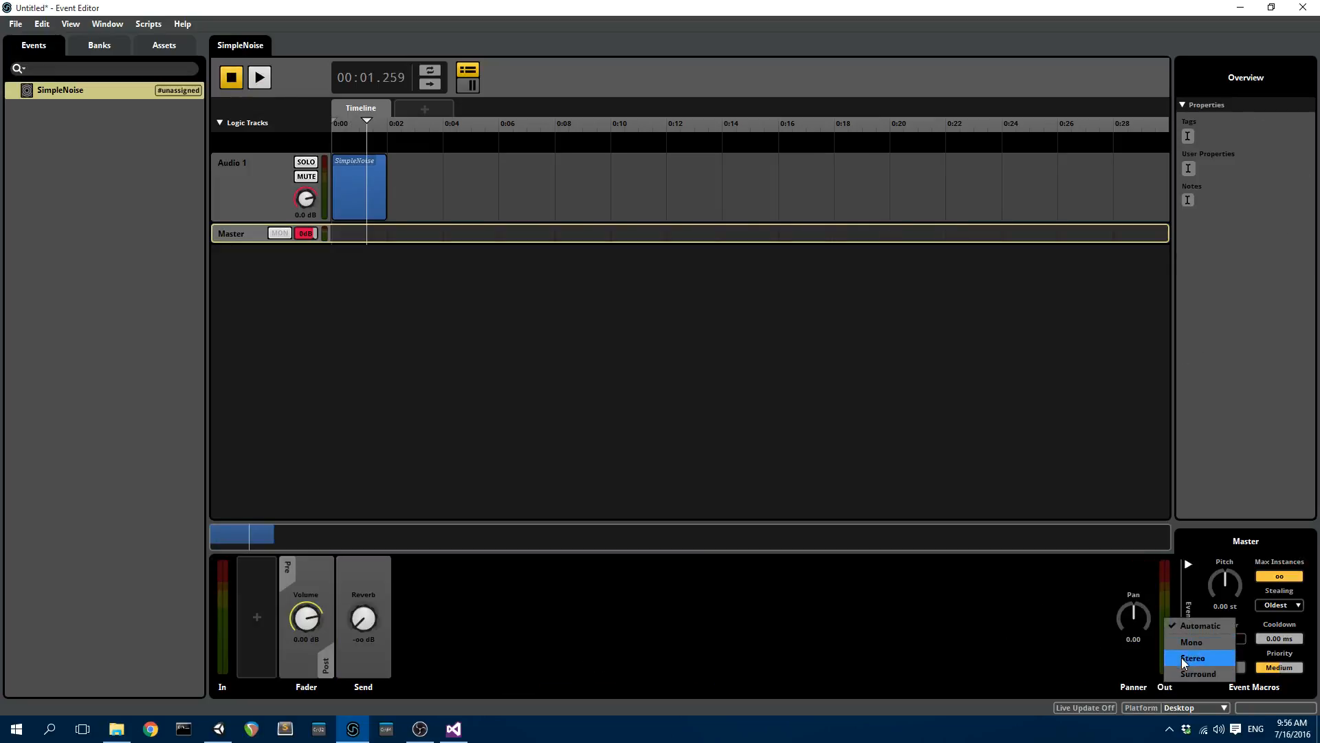
{"action": "left_click", "coordinate": [1194, 658]}
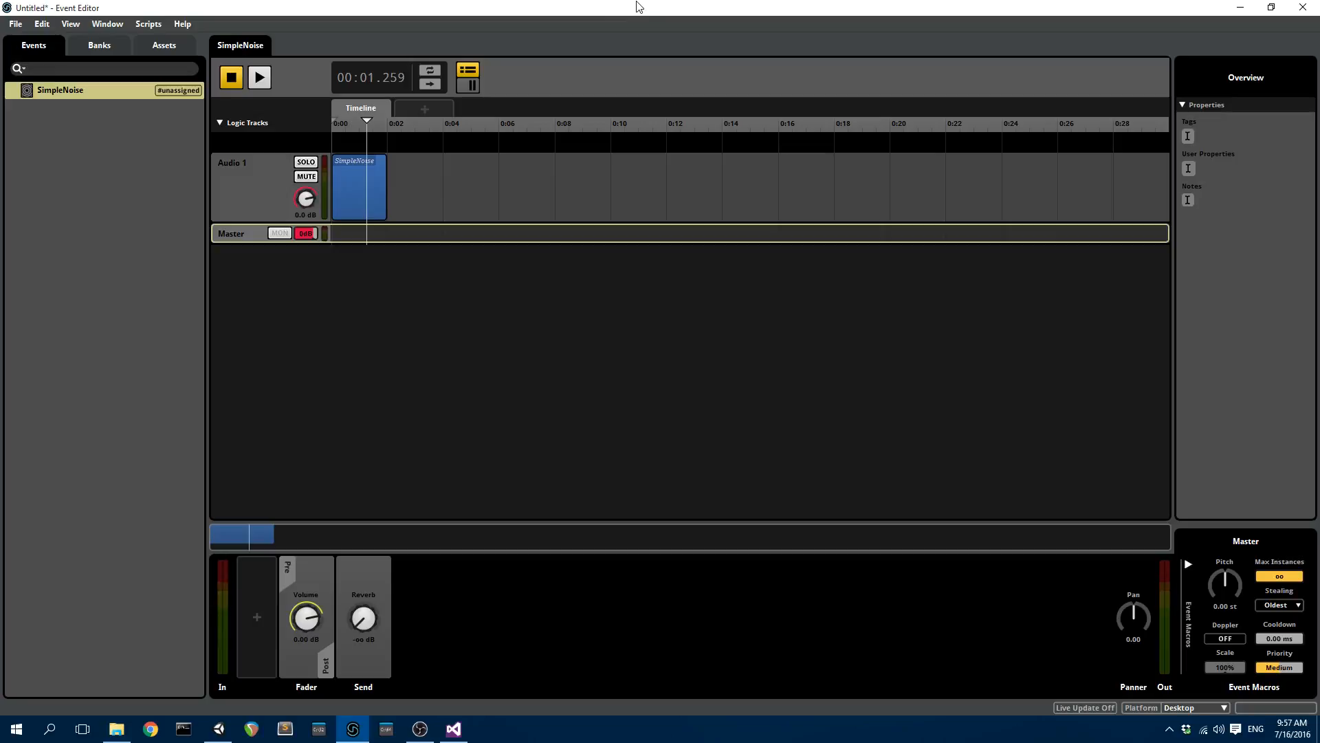
{"action": "mouse_move", "coordinate": [130, 69]}
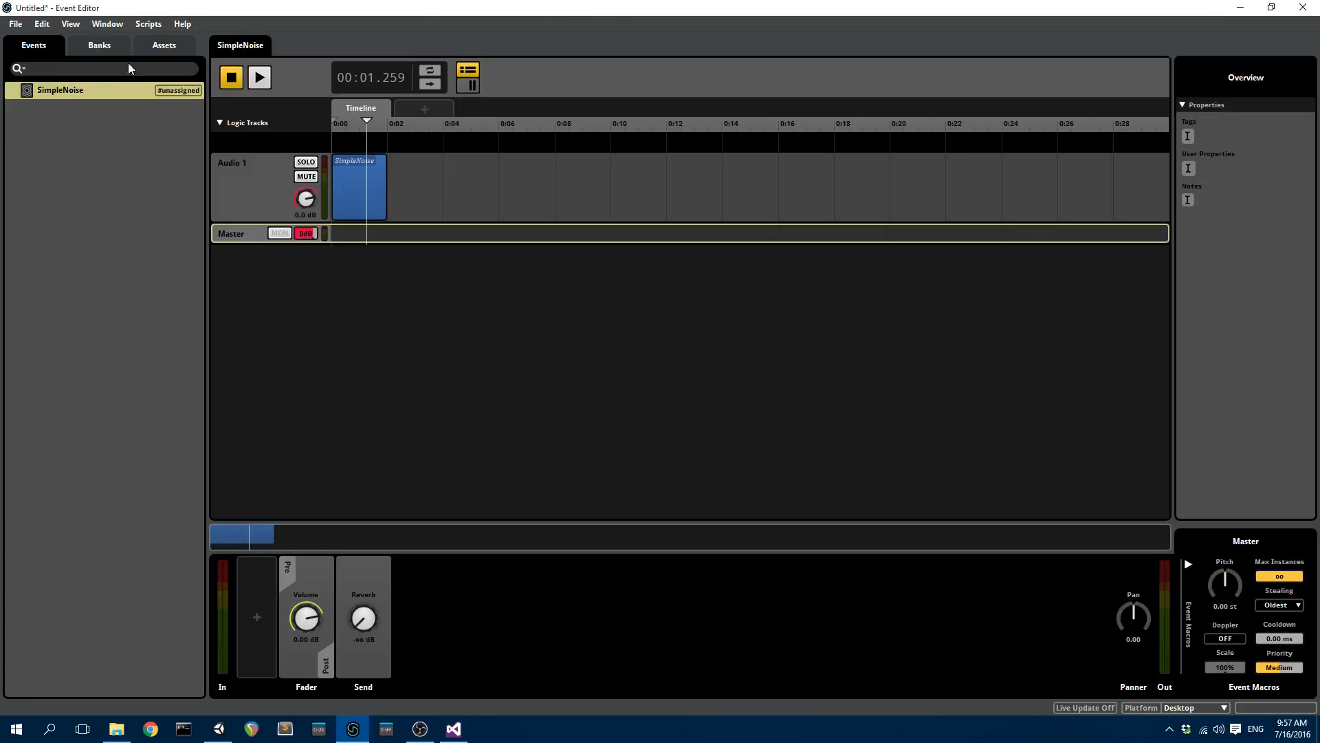
Assign SimpleNoise to a bank and save the project to the Desktop as SimpleNoiseFMOD.
{"action": "right_click", "coordinate": [60, 90]}
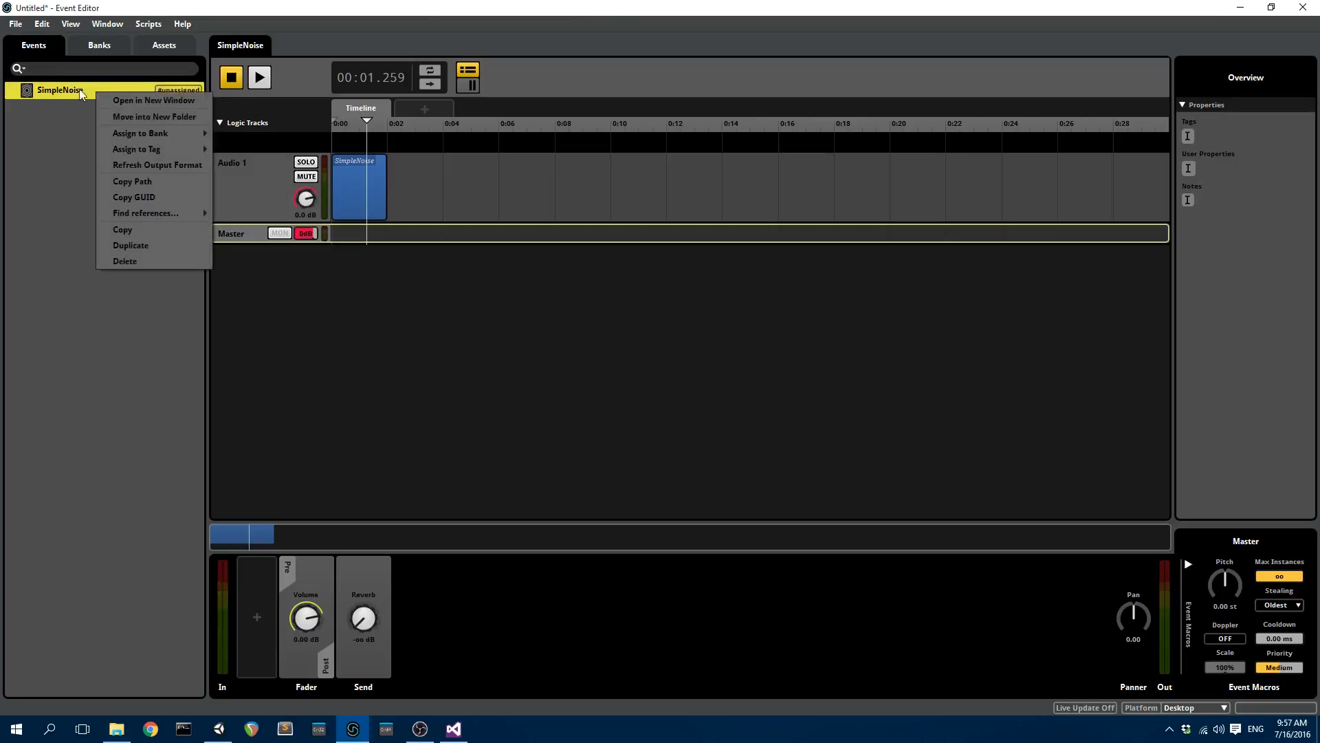
{"action": "mouse_move", "coordinate": [141, 134]}
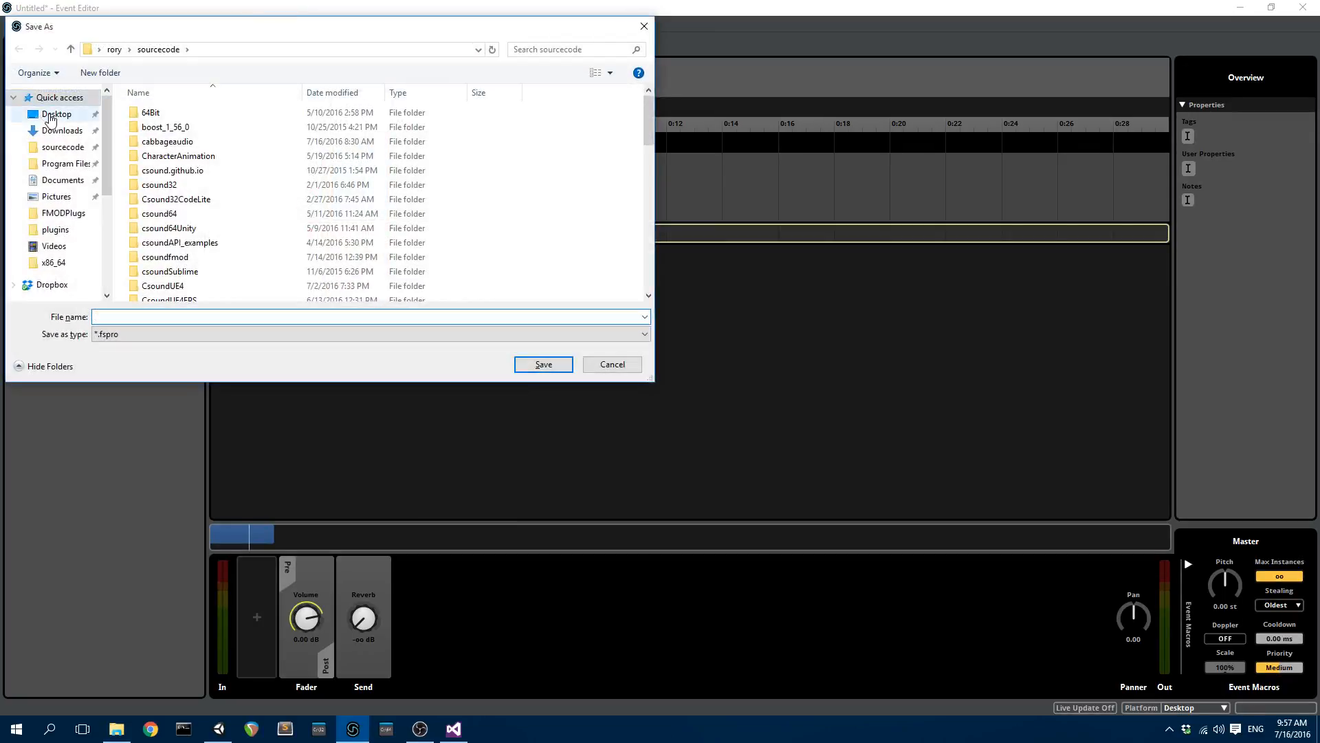
{"action": "left_click", "coordinate": [55, 114]}
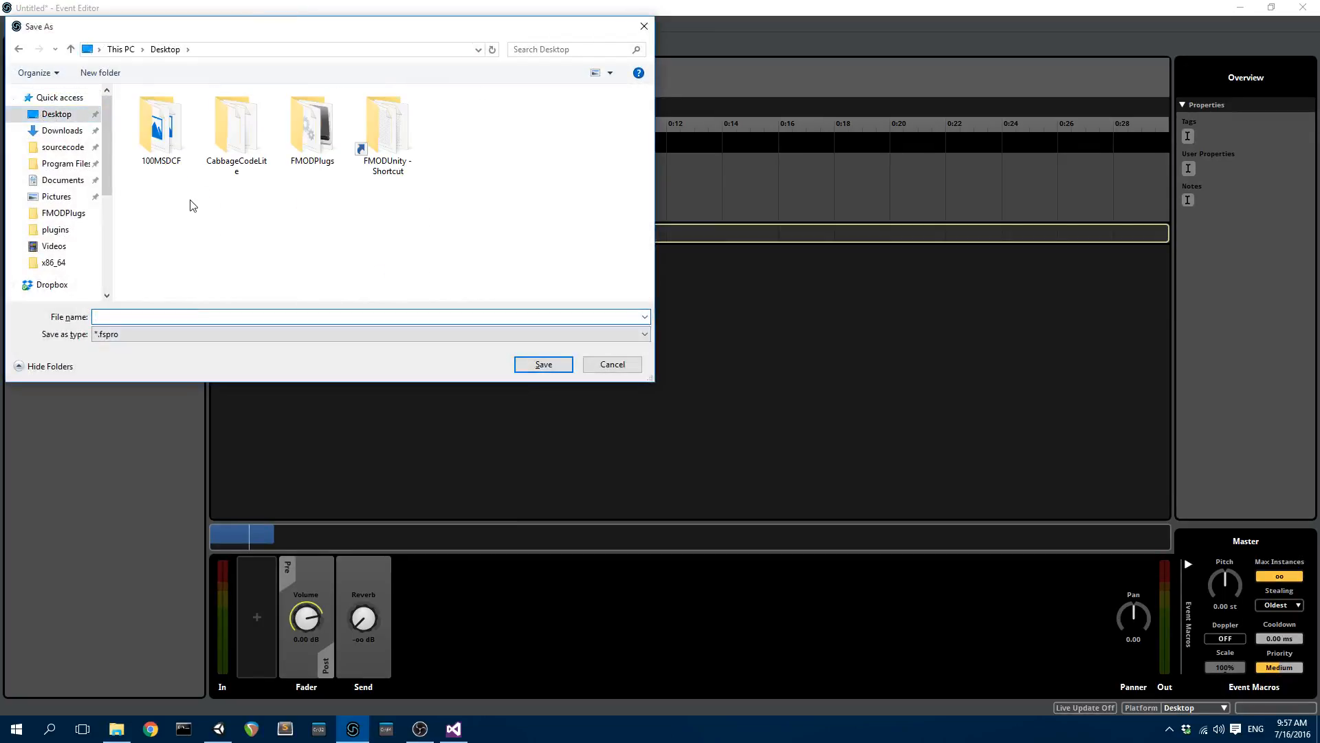
{"action": "type", "text": "SimpleNoiseF"}
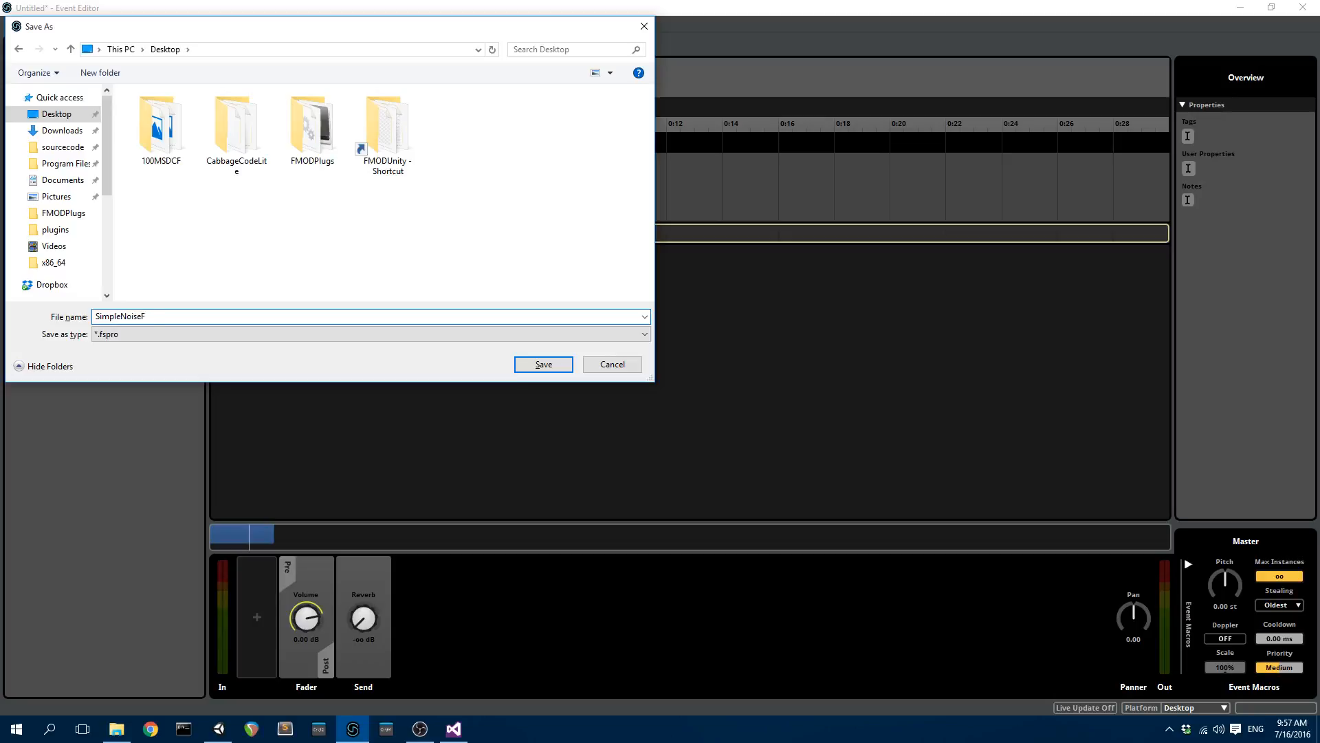
{"action": "left_click", "coordinate": [544, 363]}
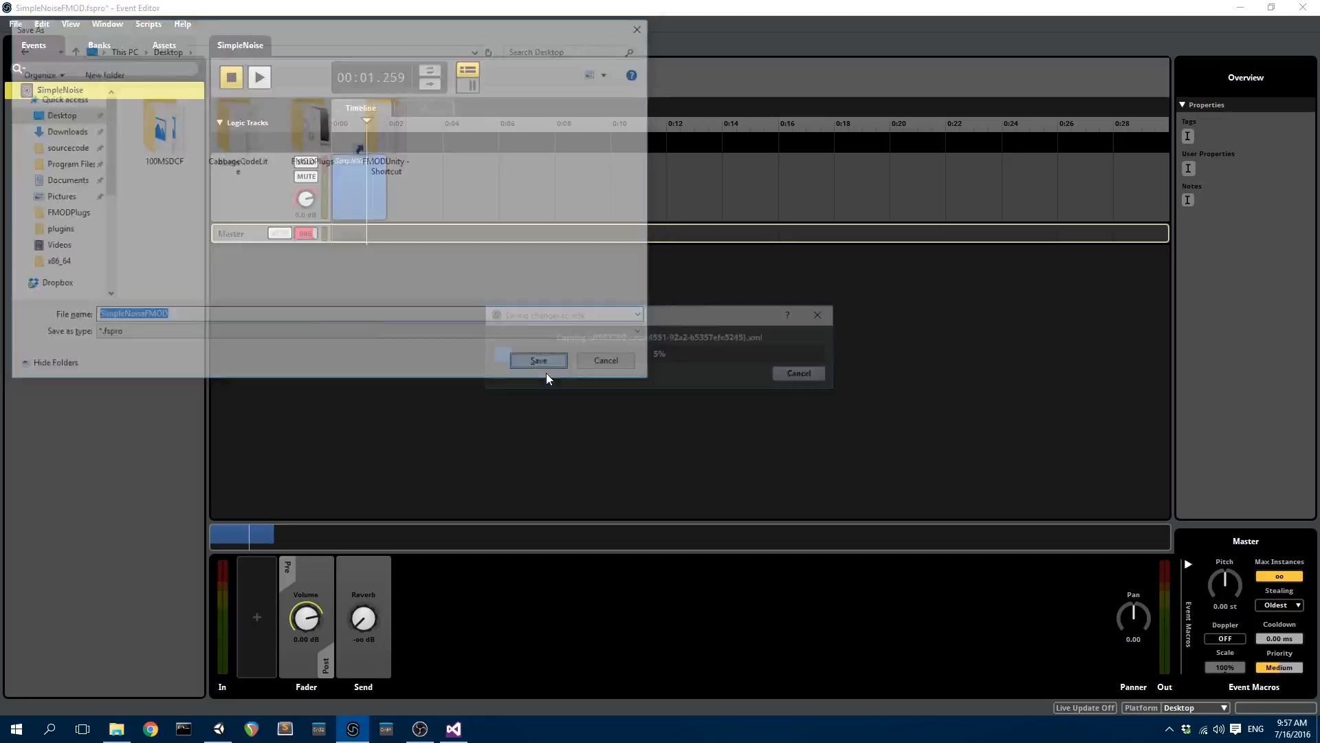
Audition the SimpleNoise event with the transport, then return to the File menu.
{"action": "left_click", "coordinate": [538, 360]}
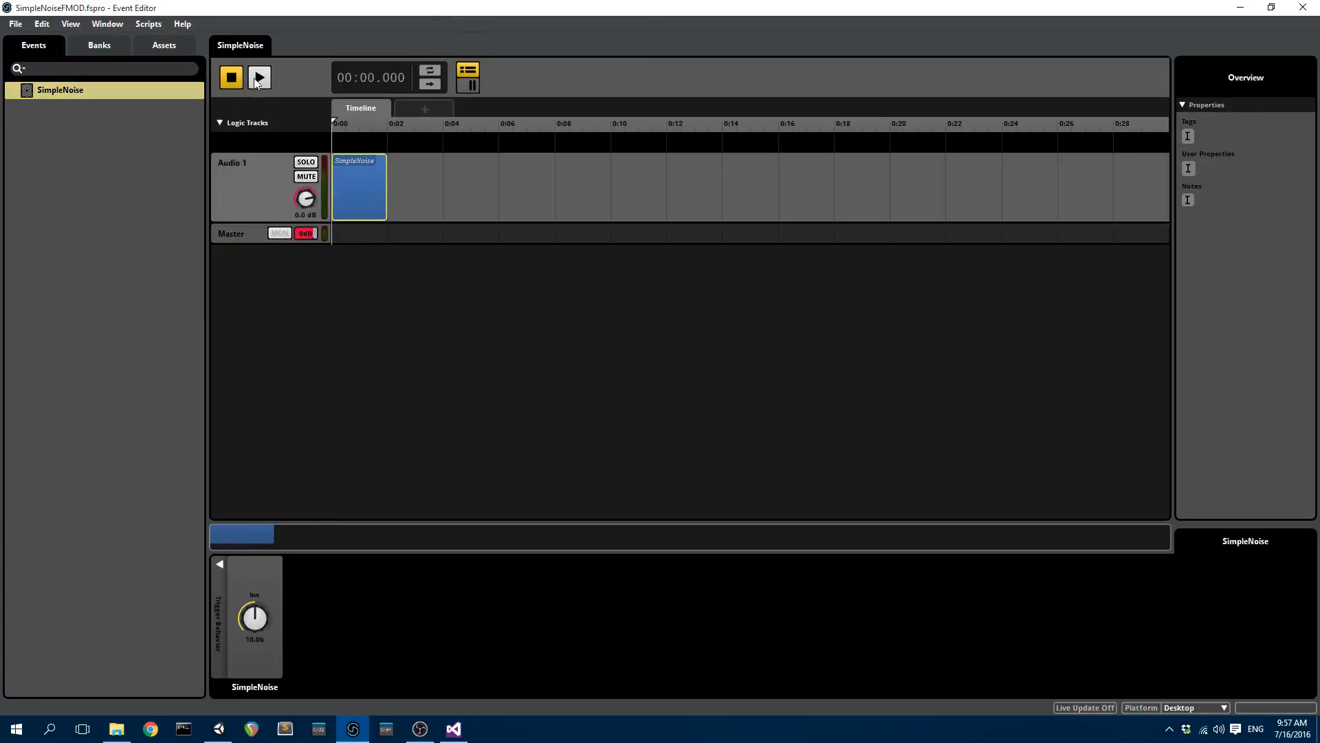
{"action": "left_click", "coordinate": [259, 77]}
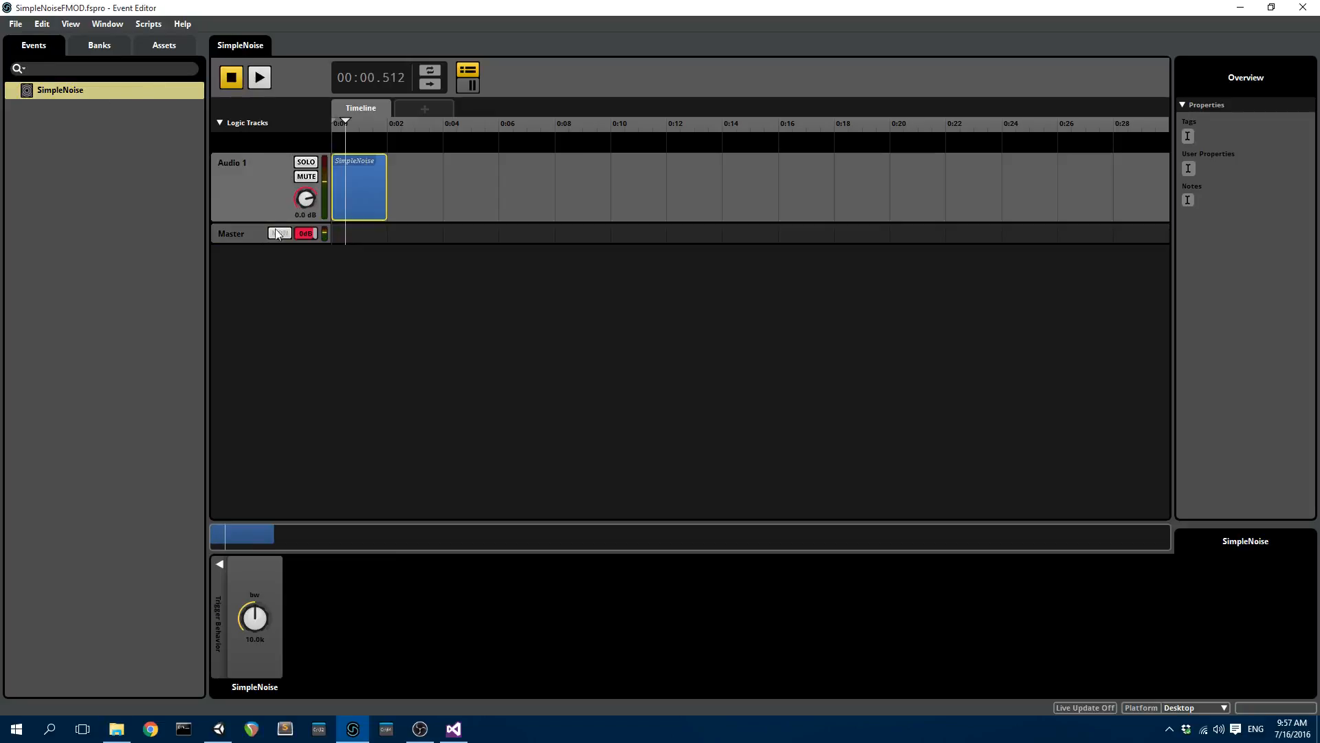
{"action": "left_click", "coordinate": [236, 234]}
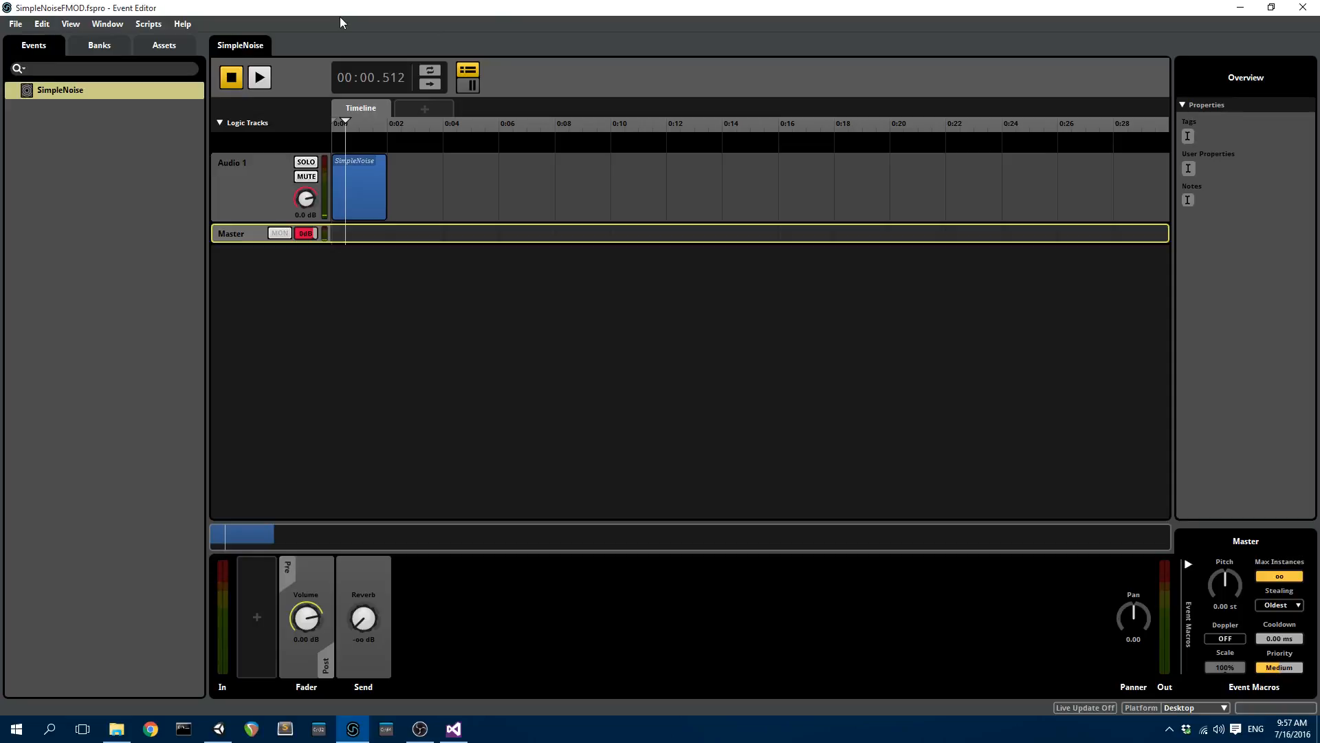
{"action": "left_click", "coordinate": [14, 24]}
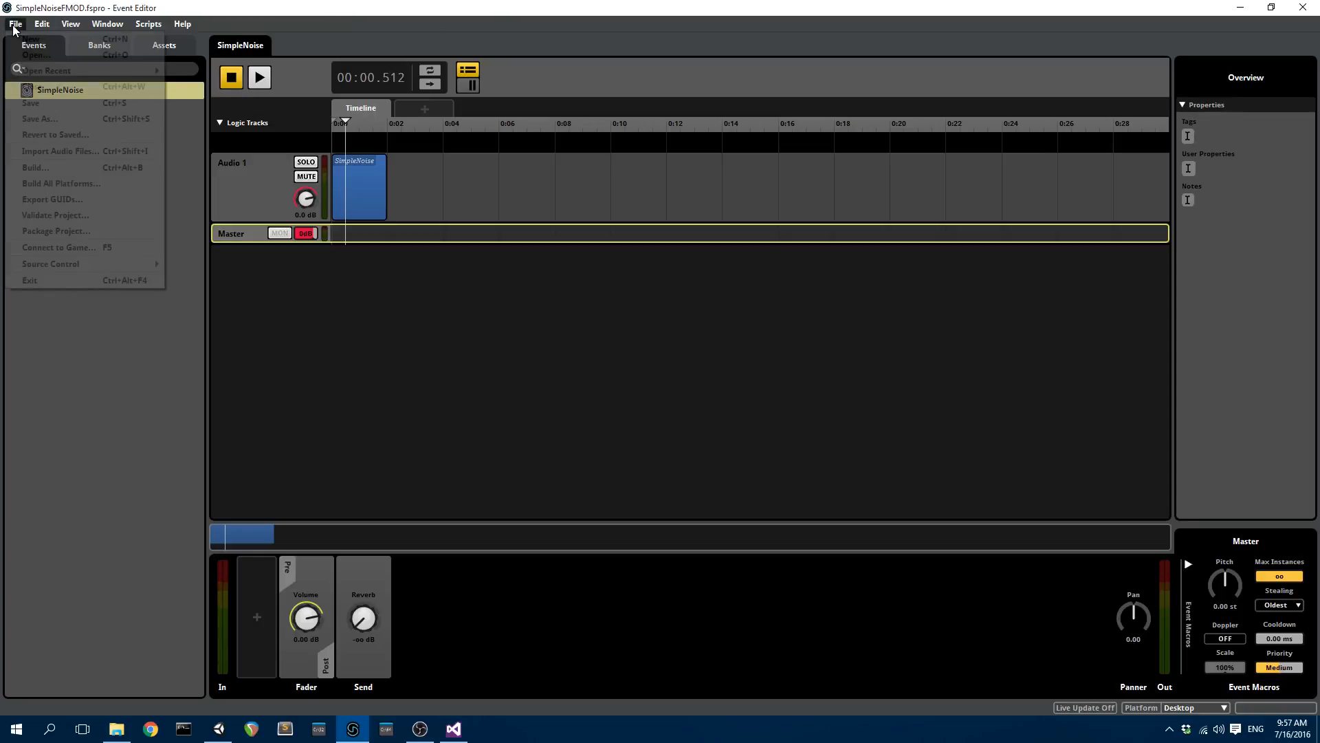
{"action": "mouse_move", "coordinate": [36, 168]}
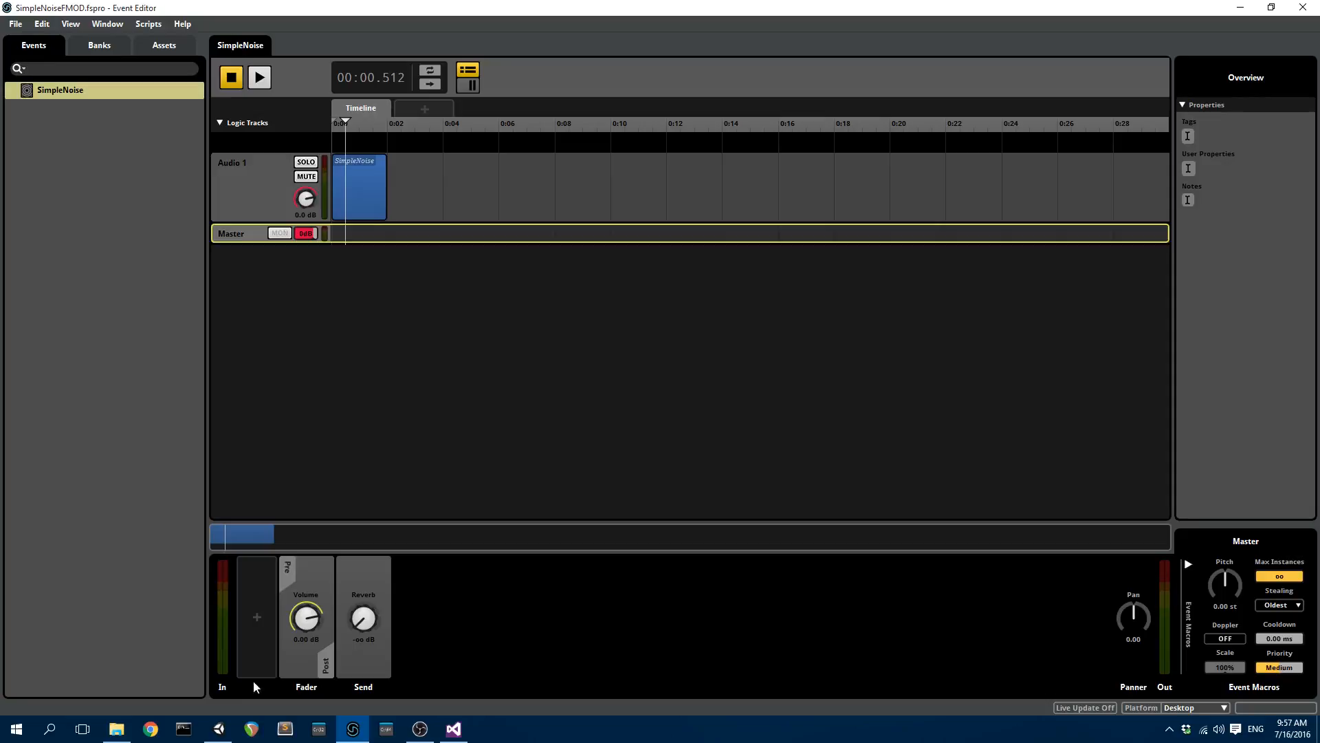
{"action": "mouse_move", "coordinate": [220, 729]}
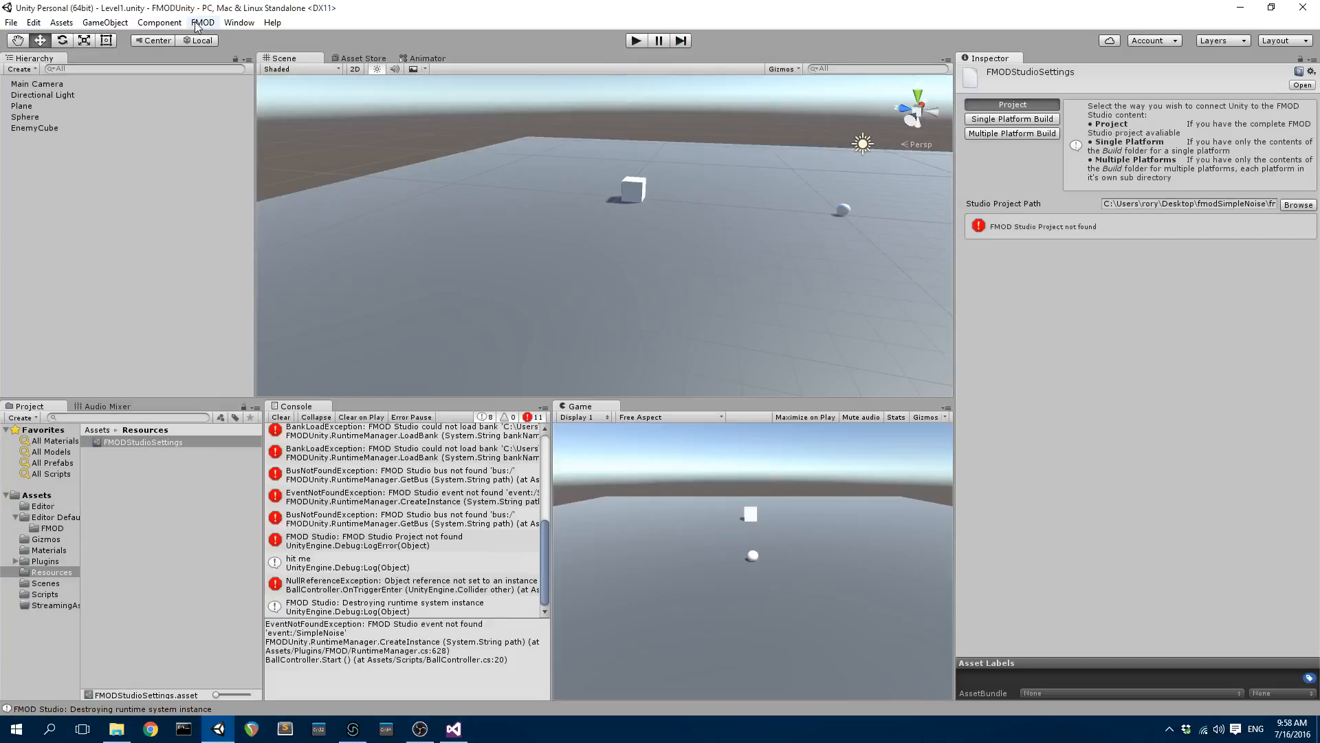
Look at the Assets import commands in the FMODUnity Unity project.
{"action": "left_click", "coordinate": [61, 22]}
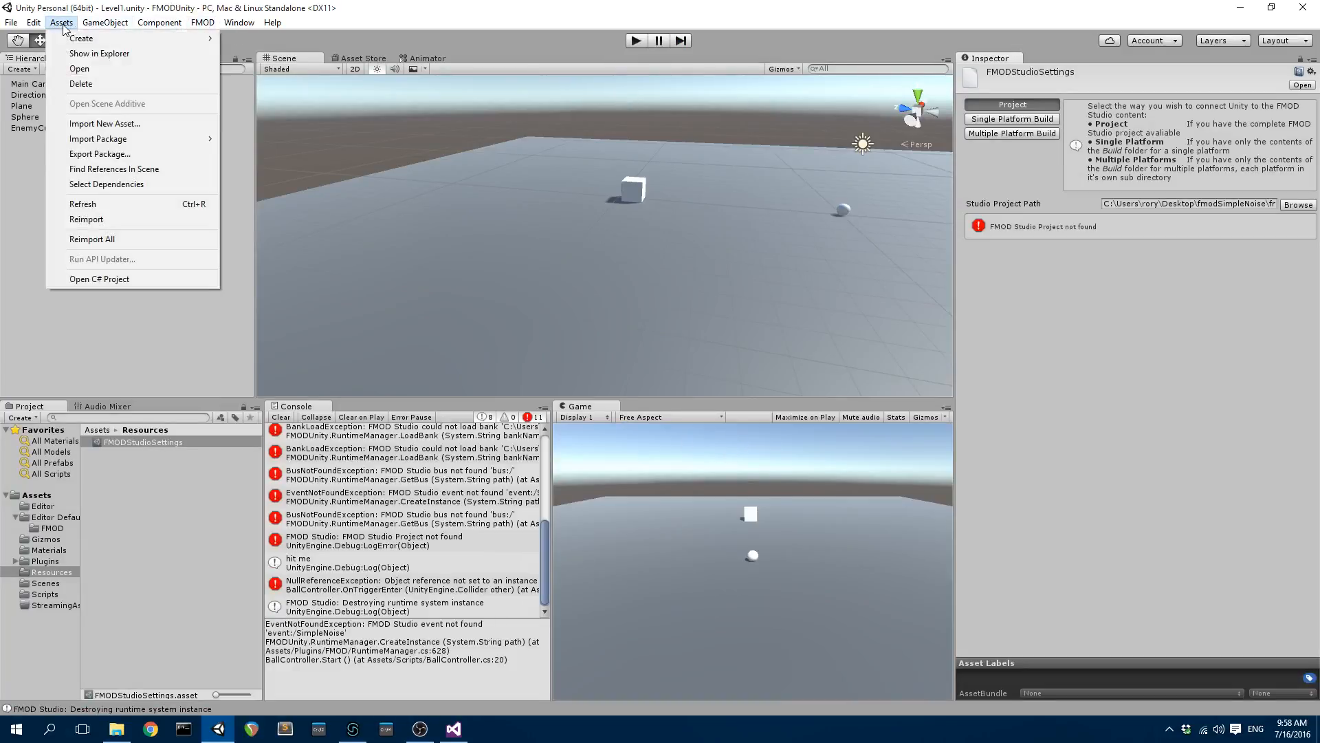
{"action": "mouse_move", "coordinate": [98, 138]}
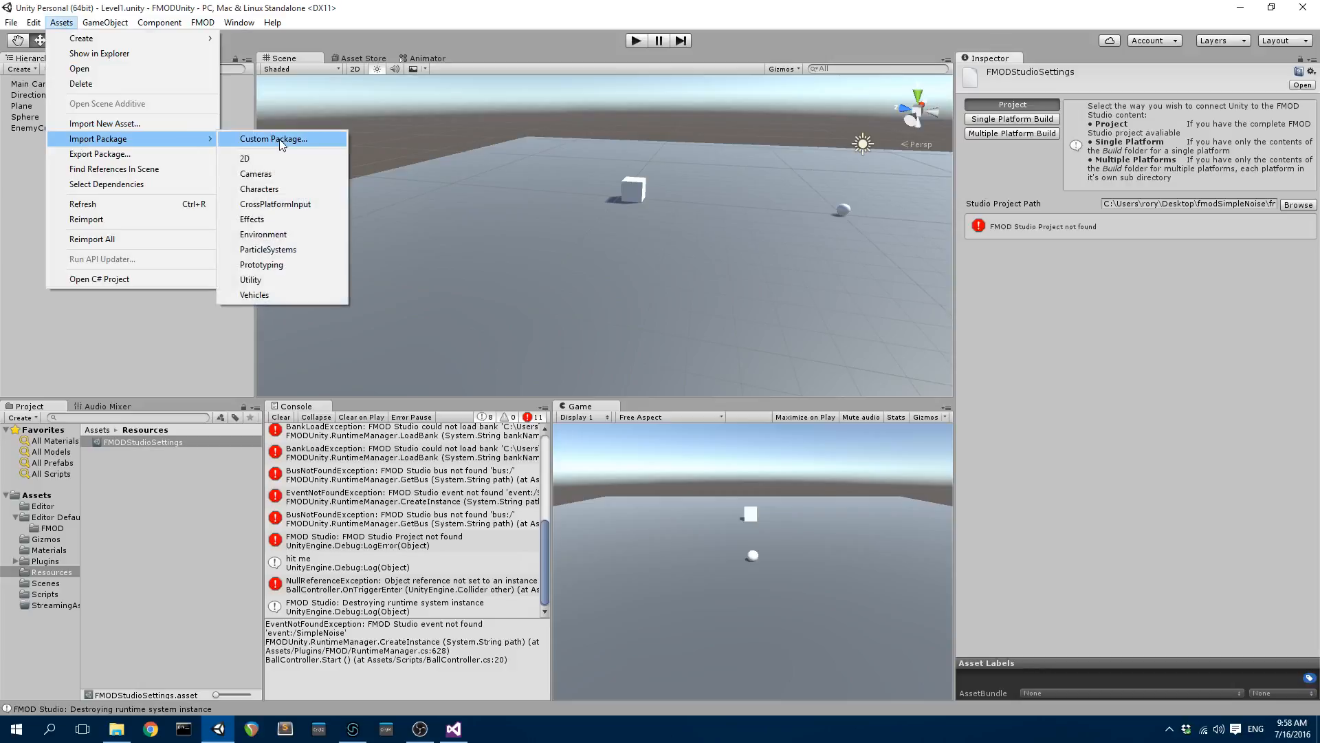
{"action": "mouse_move", "coordinate": [282, 143]}
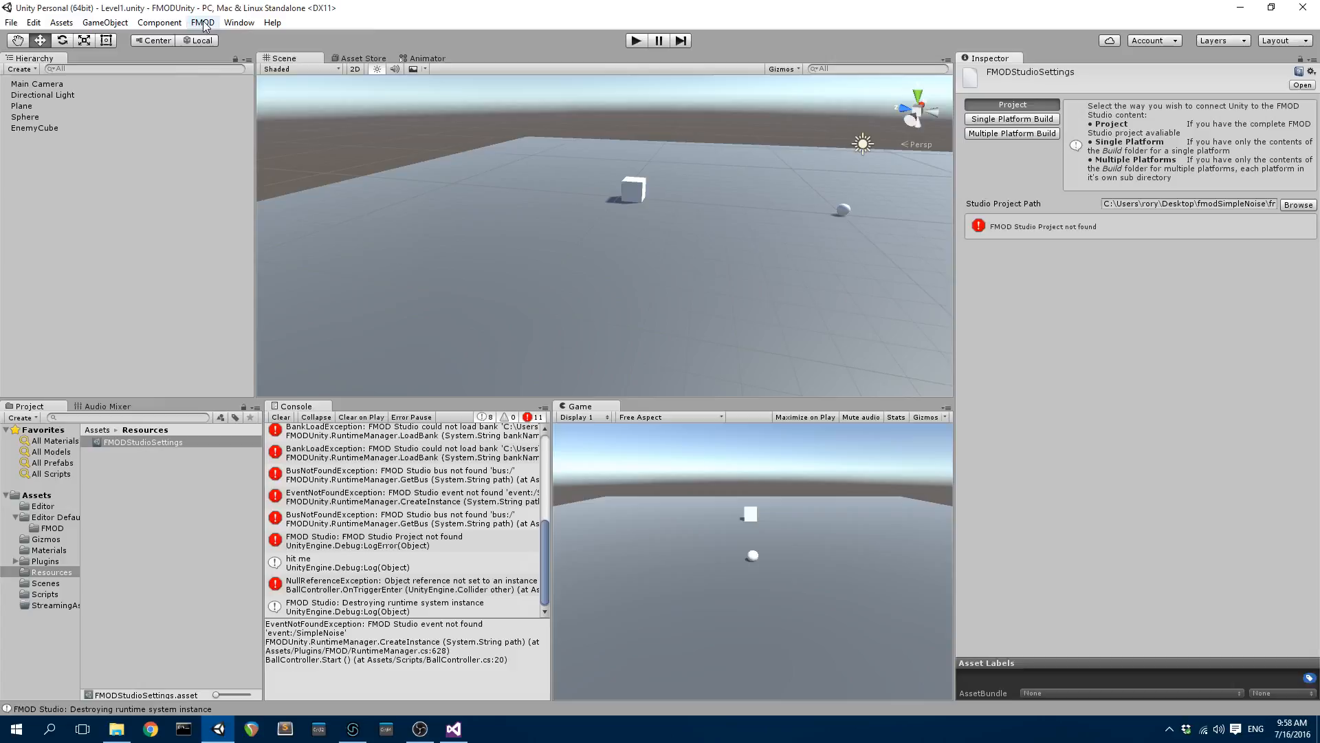
In FMOD Edit Settings, browse for the Studio project path.
{"action": "left_click", "coordinate": [202, 22]}
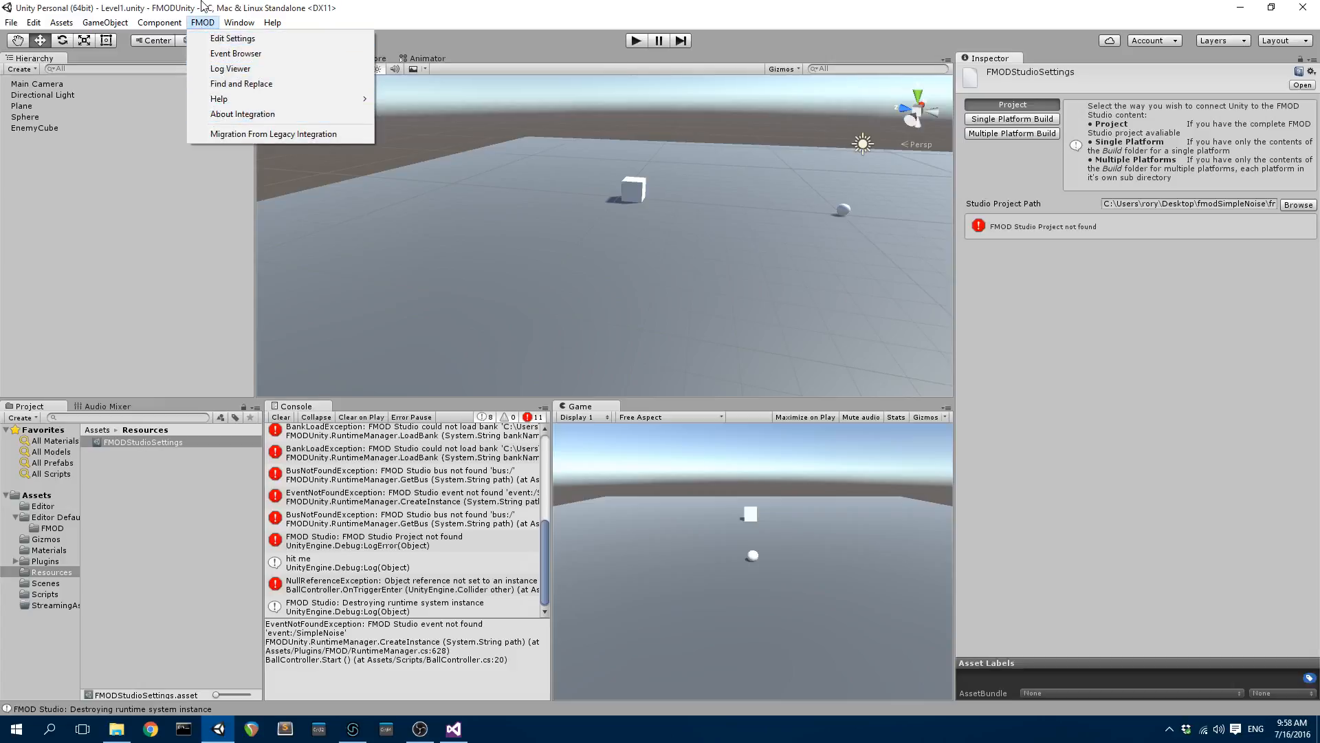
{"action": "mouse_move", "coordinate": [233, 39]}
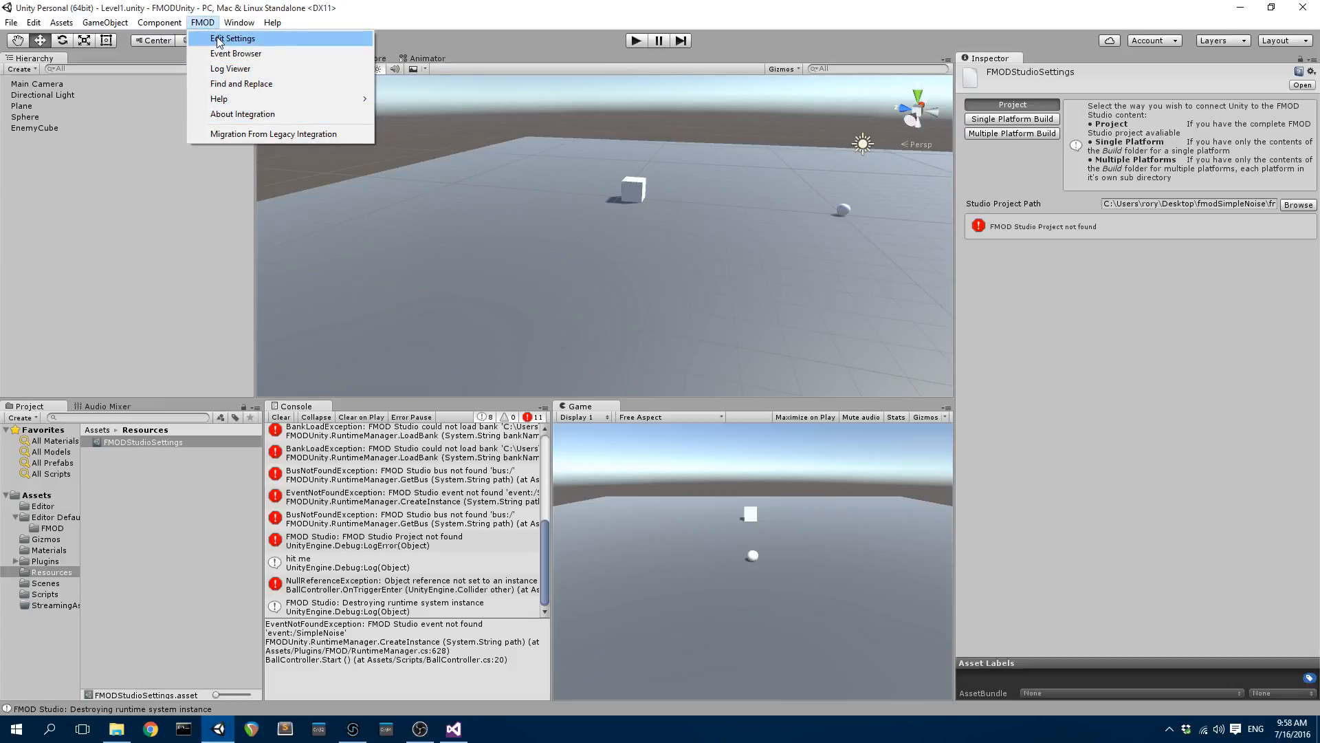
{"action": "left_click", "coordinate": [202, 22]}
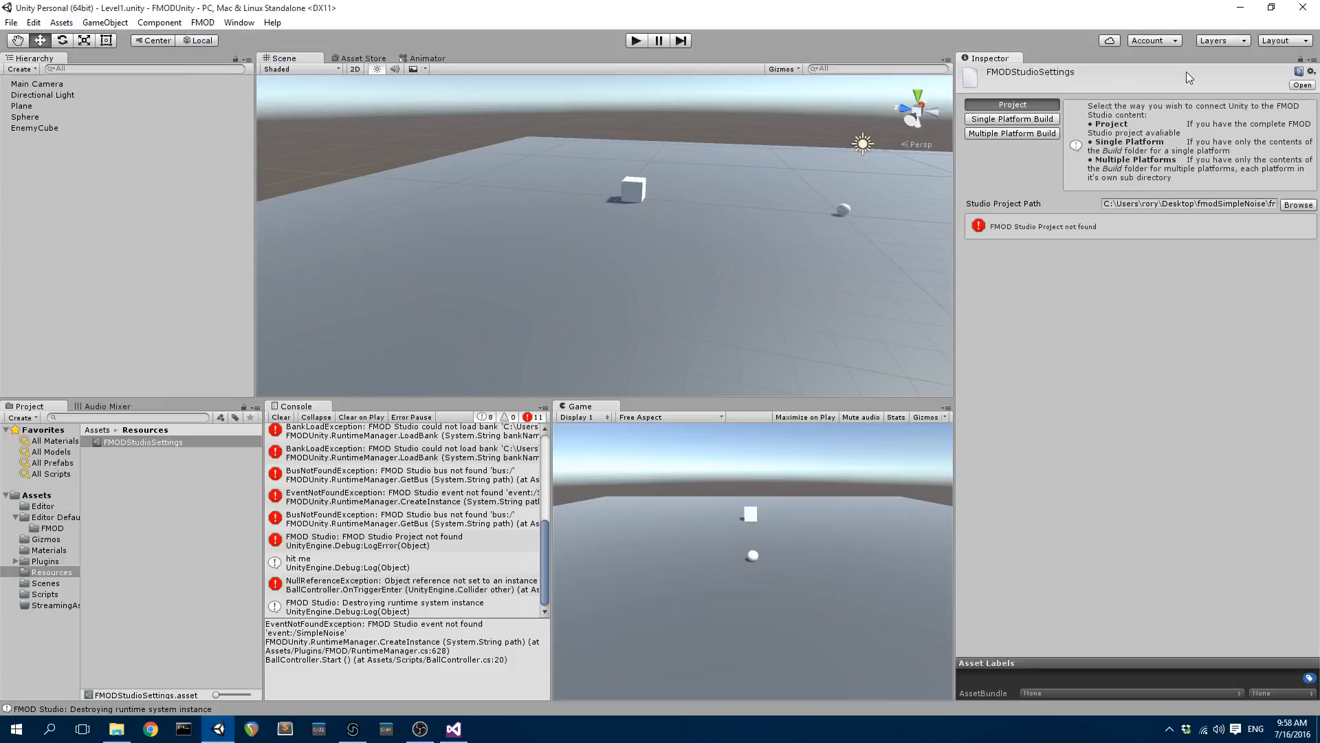
{"action": "mouse_move", "coordinate": [1132, 306]}
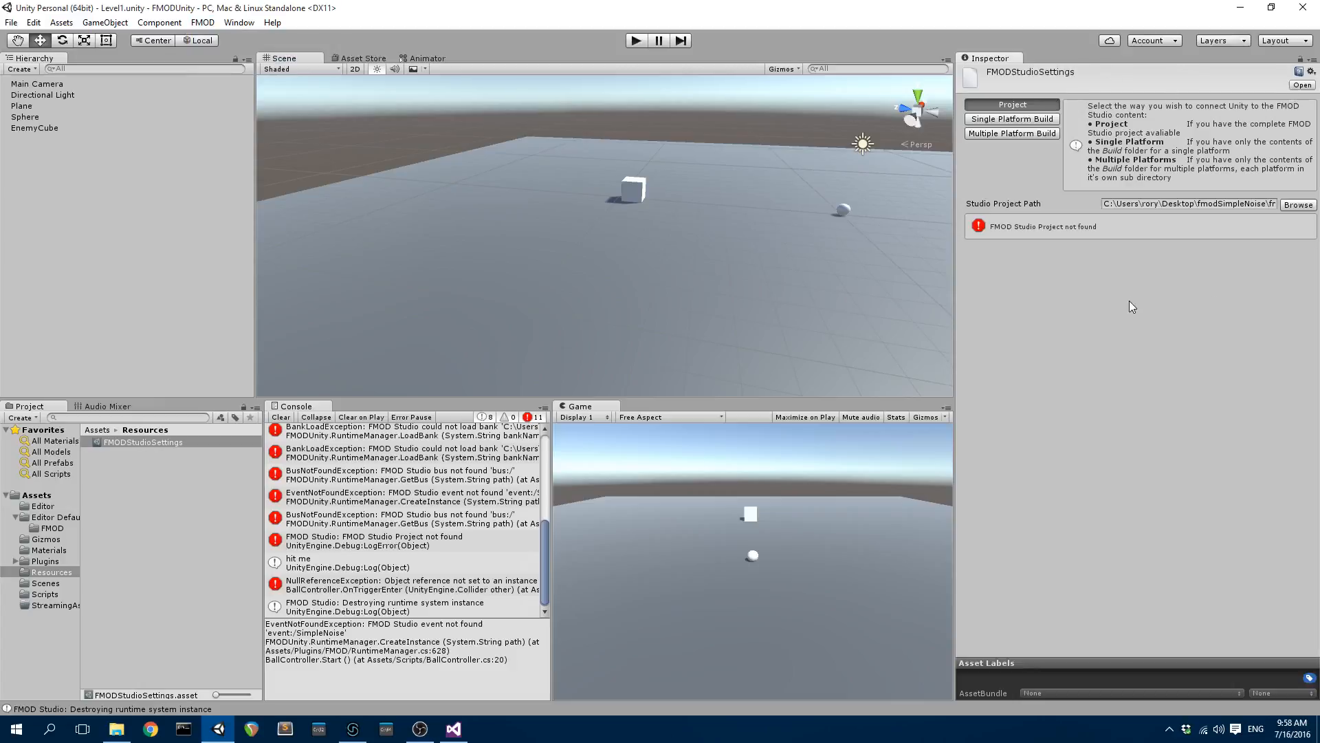
{"action": "left_click", "coordinate": [1187, 204]}
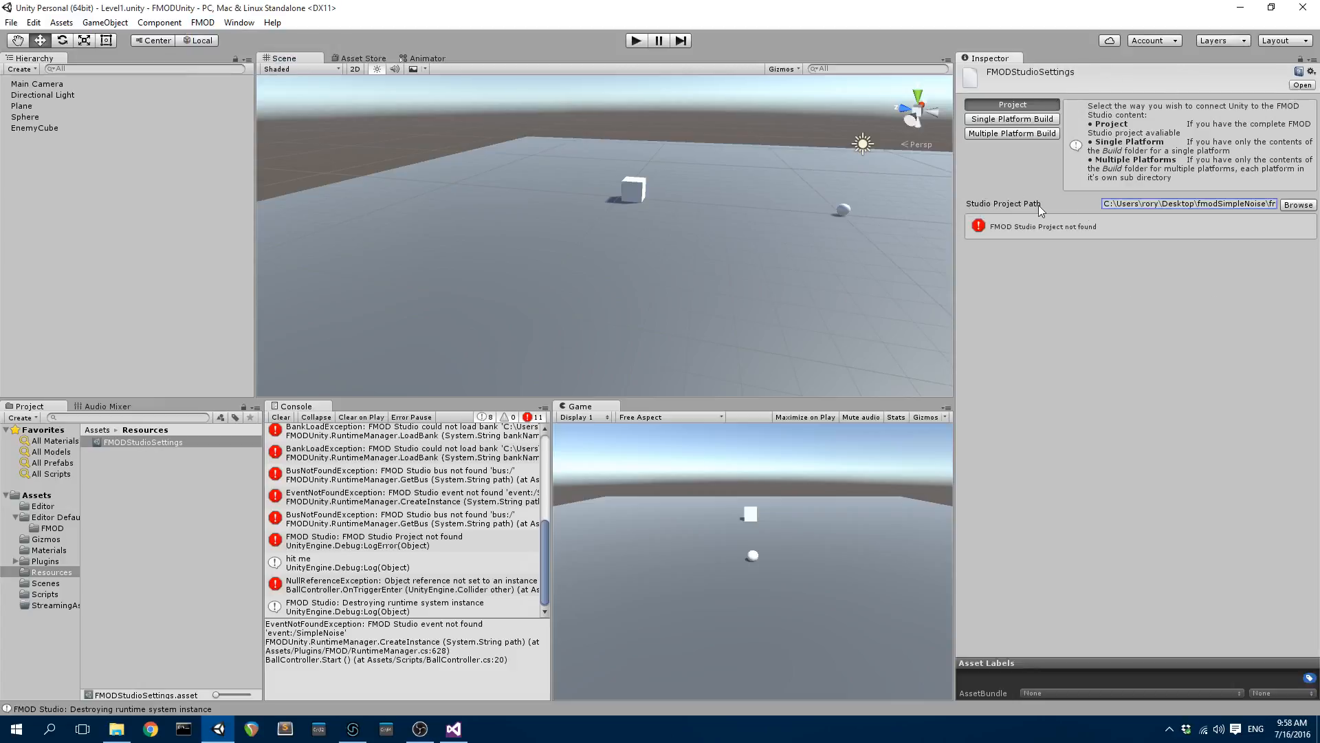
{"action": "left_click", "coordinate": [1297, 203]}
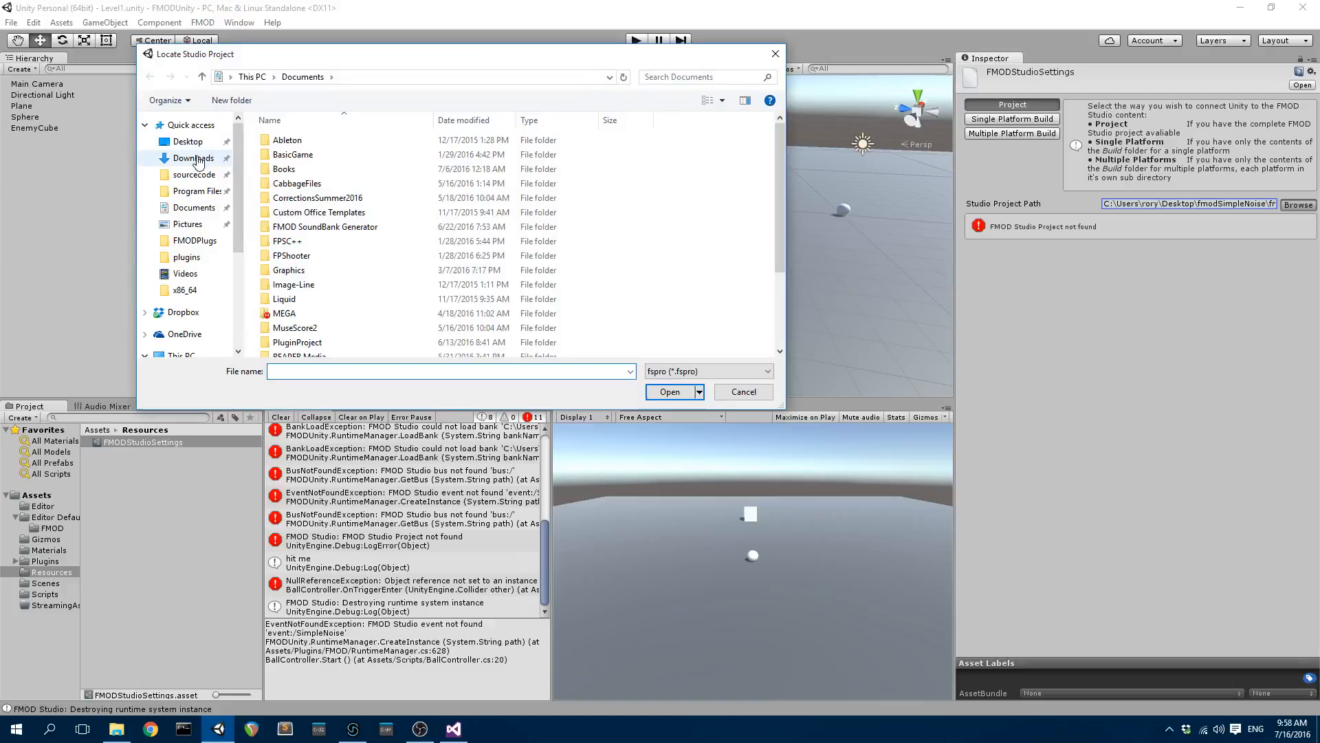
Choose Desktop > SimpleNoiseFMOD > SimpleNoiseFMOD.fspro as the Studio project.
{"action": "left_click", "coordinate": [187, 140]}
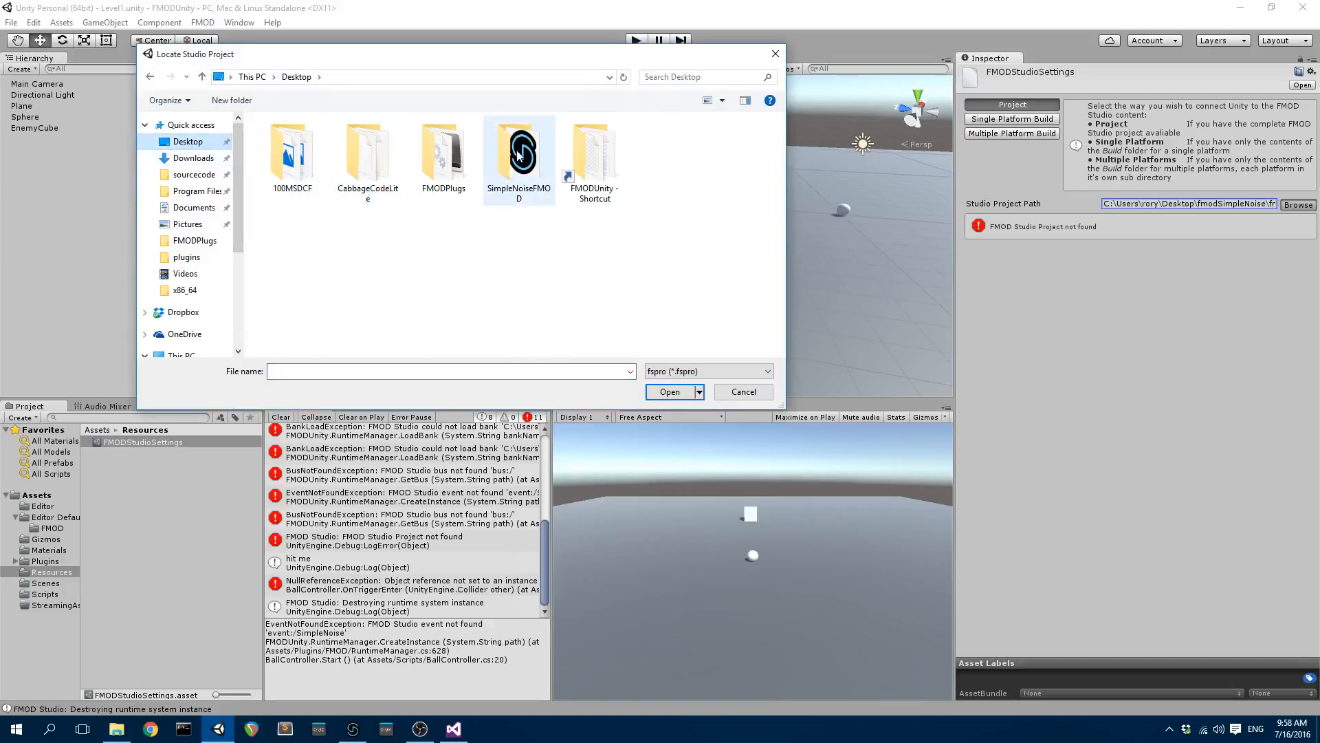
{"action": "double_click", "coordinate": [519, 152]}
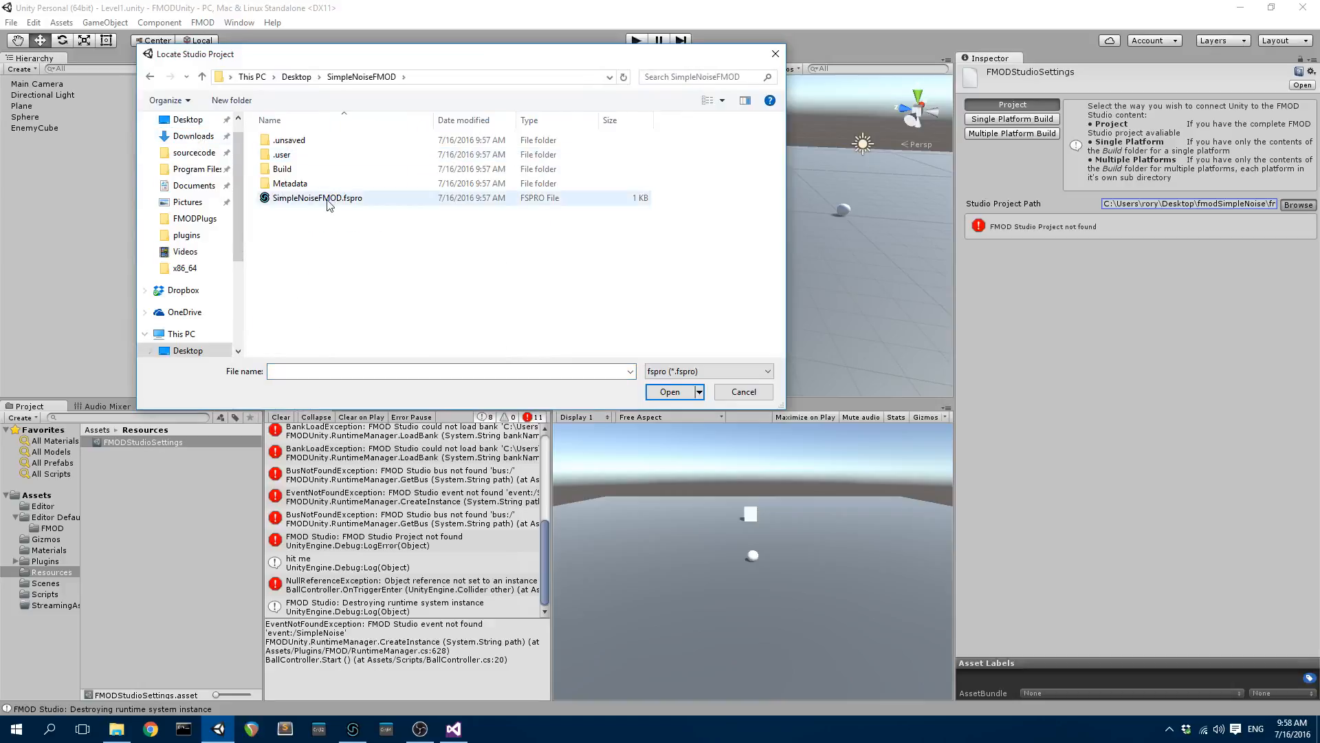
{"action": "left_click", "coordinate": [318, 197]}
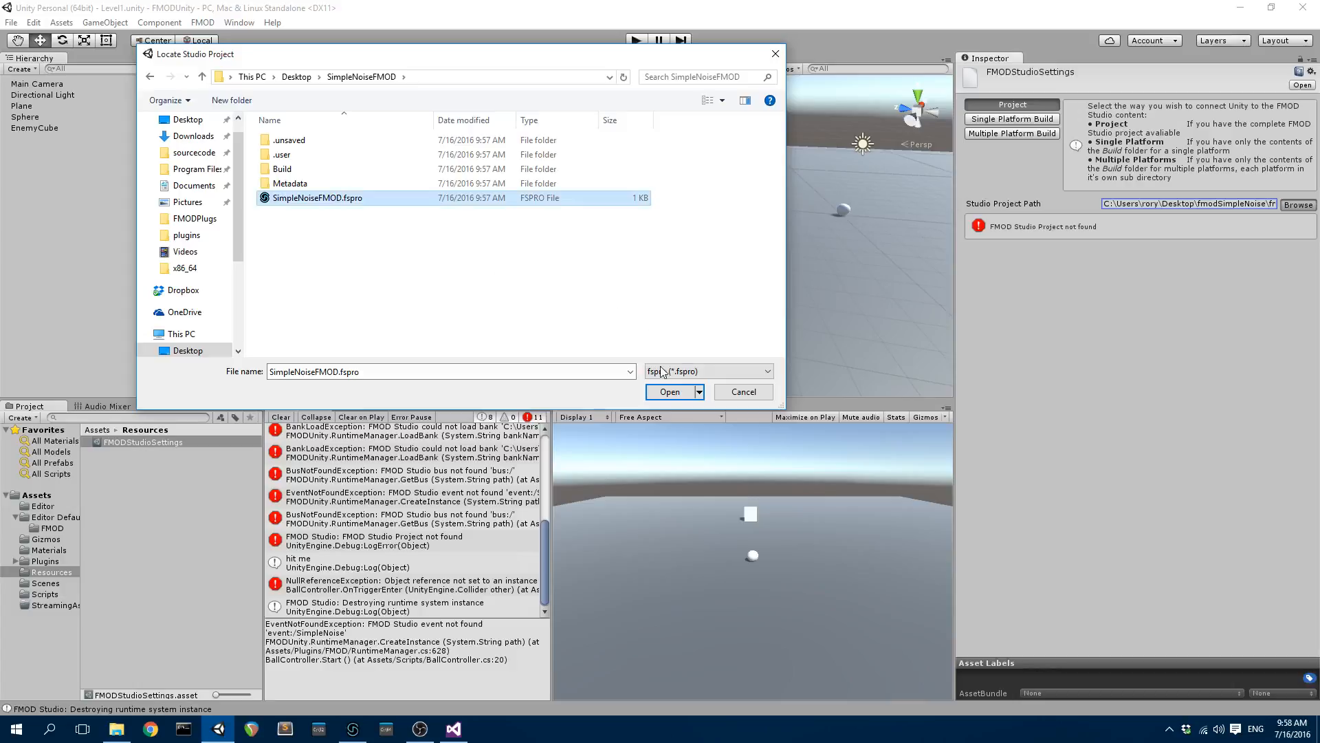
{"action": "left_click", "coordinate": [670, 392]}
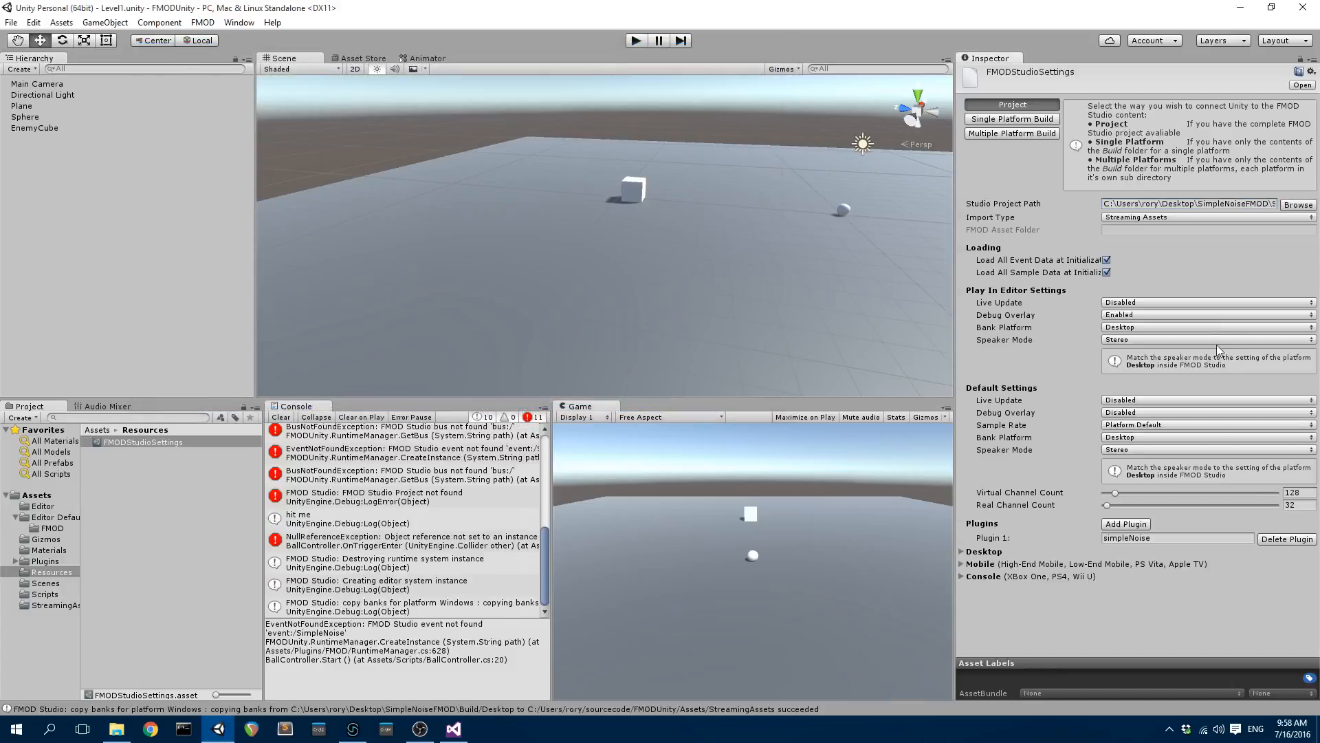
{"action": "mouse_move", "coordinate": [995, 397]}
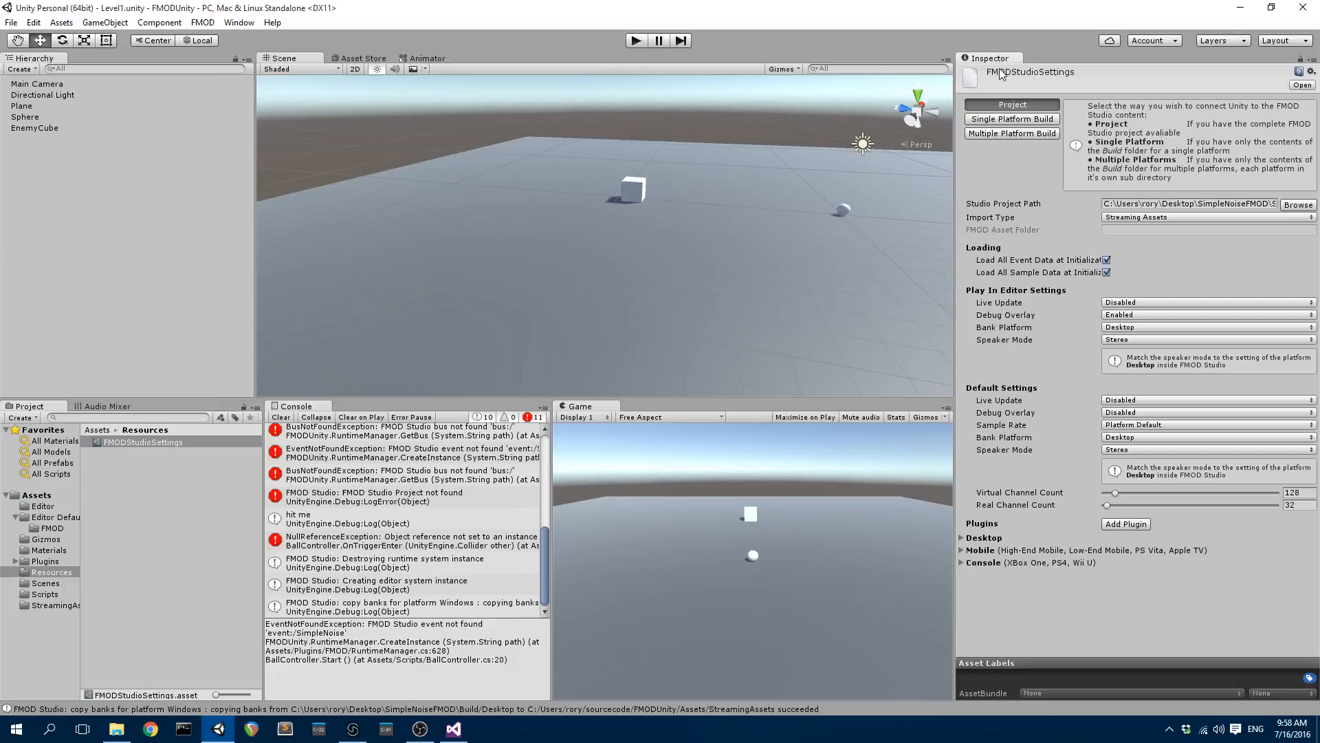
{"action": "mouse_move", "coordinate": [1037, 26]}
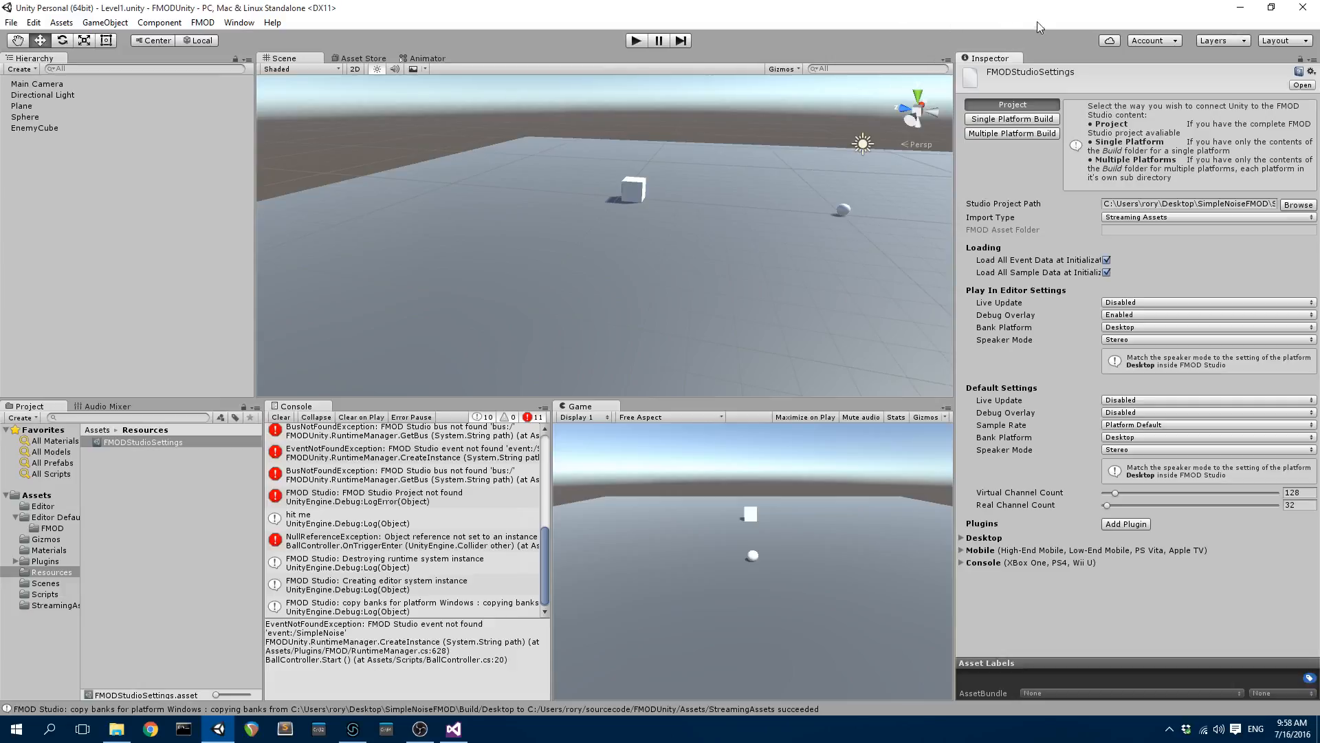
{"action": "mouse_move", "coordinate": [1033, 44]}
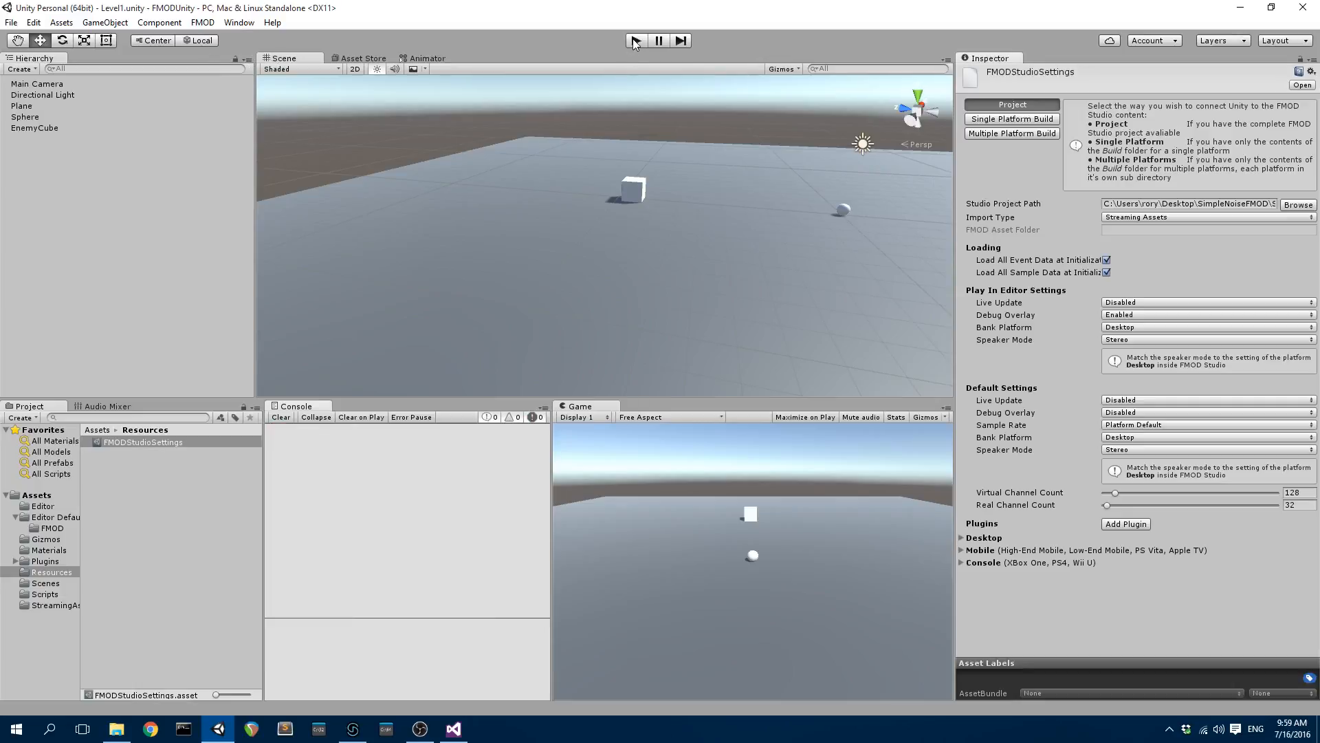
Run the scene and stop it, leaving bank, bus and event not-found errors in the console.
{"action": "left_click", "coordinate": [634, 39]}
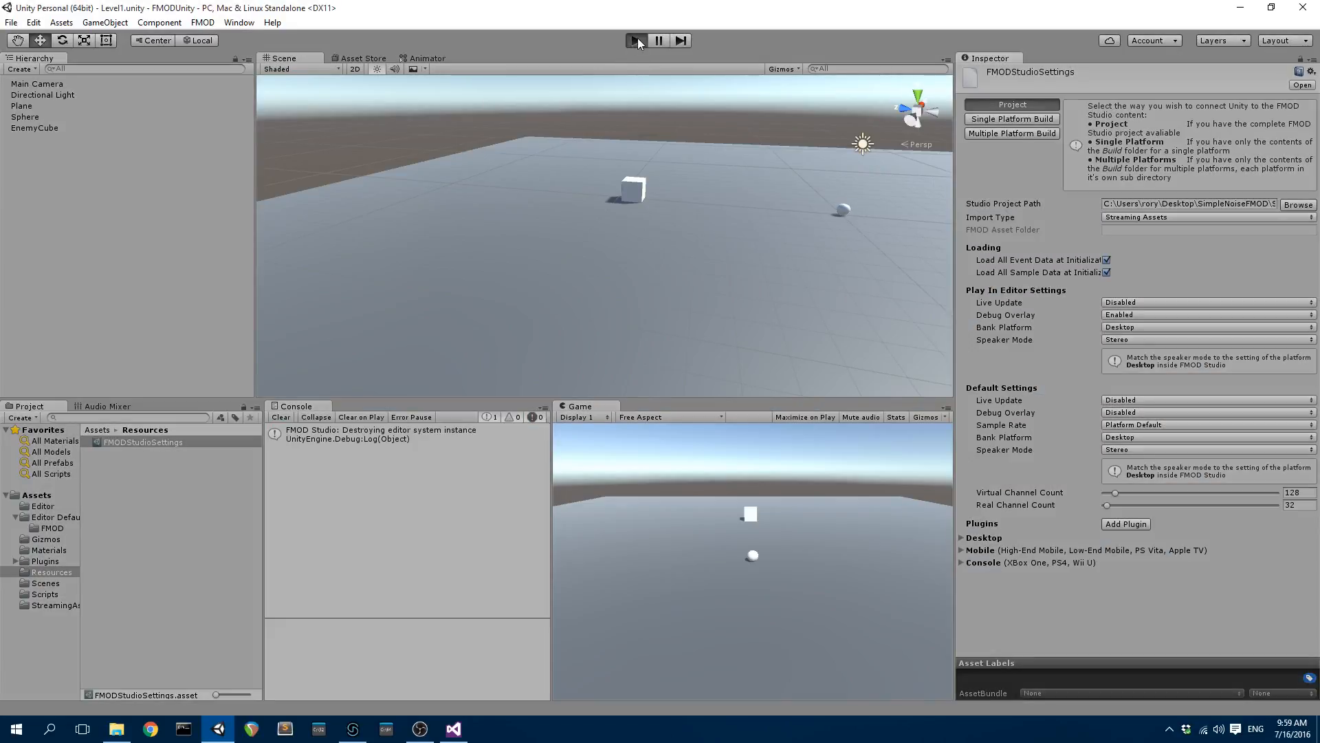
{"action": "left_click", "coordinate": [634, 40]}
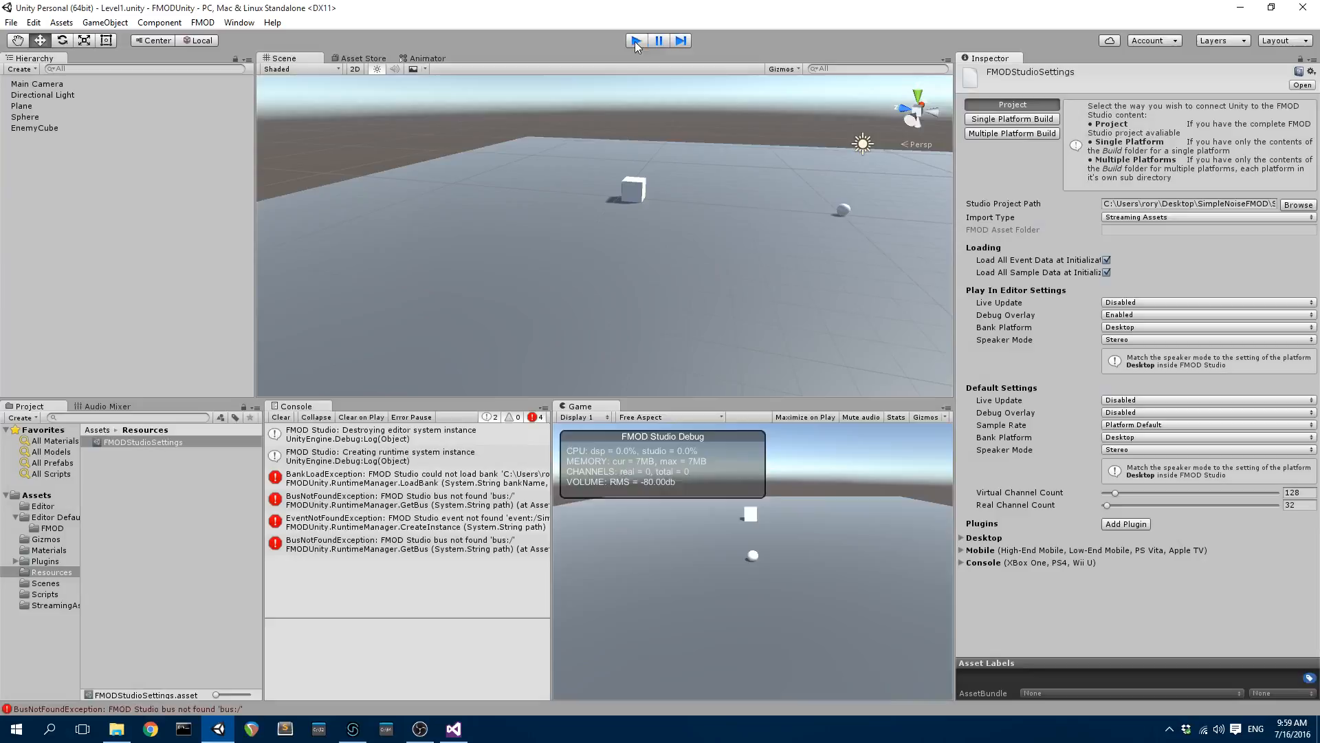
{"action": "left_click", "coordinate": [636, 40]}
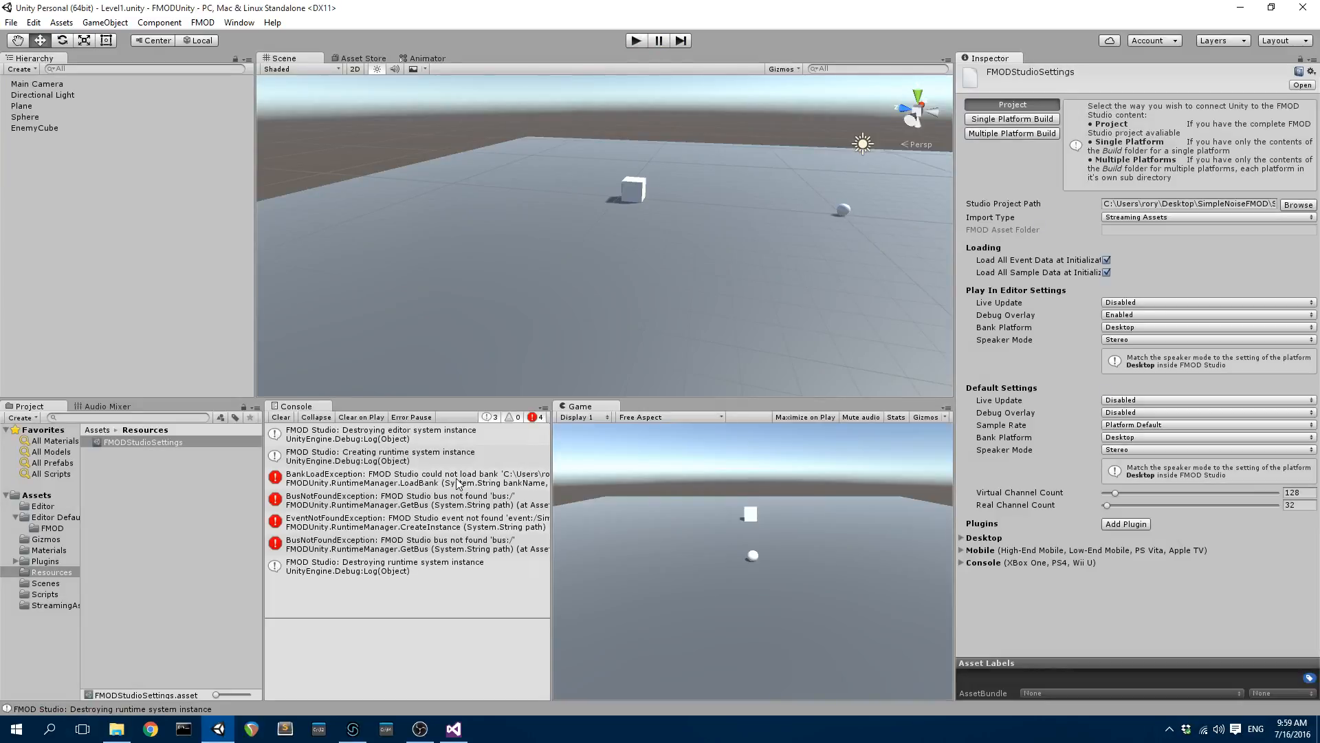
{"action": "mouse_move", "coordinate": [1147, 564]}
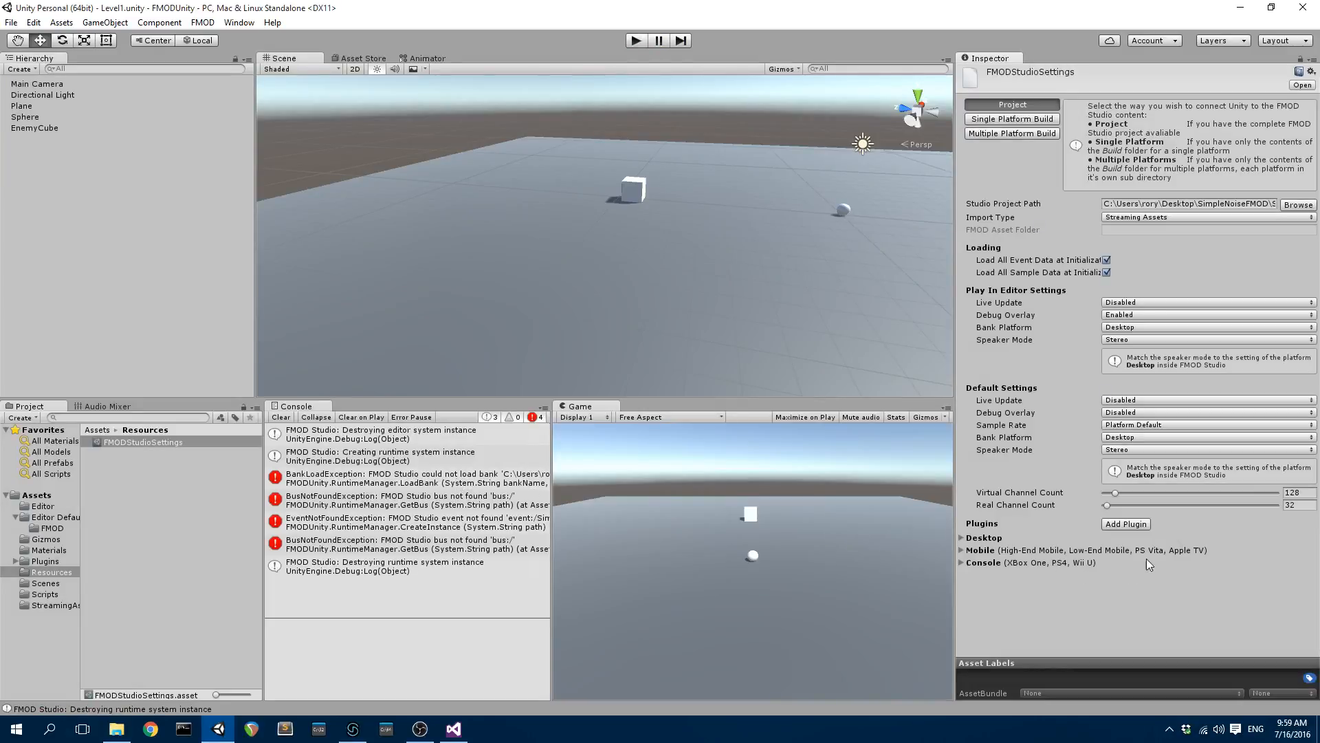
{"action": "mouse_move", "coordinate": [1184, 559]}
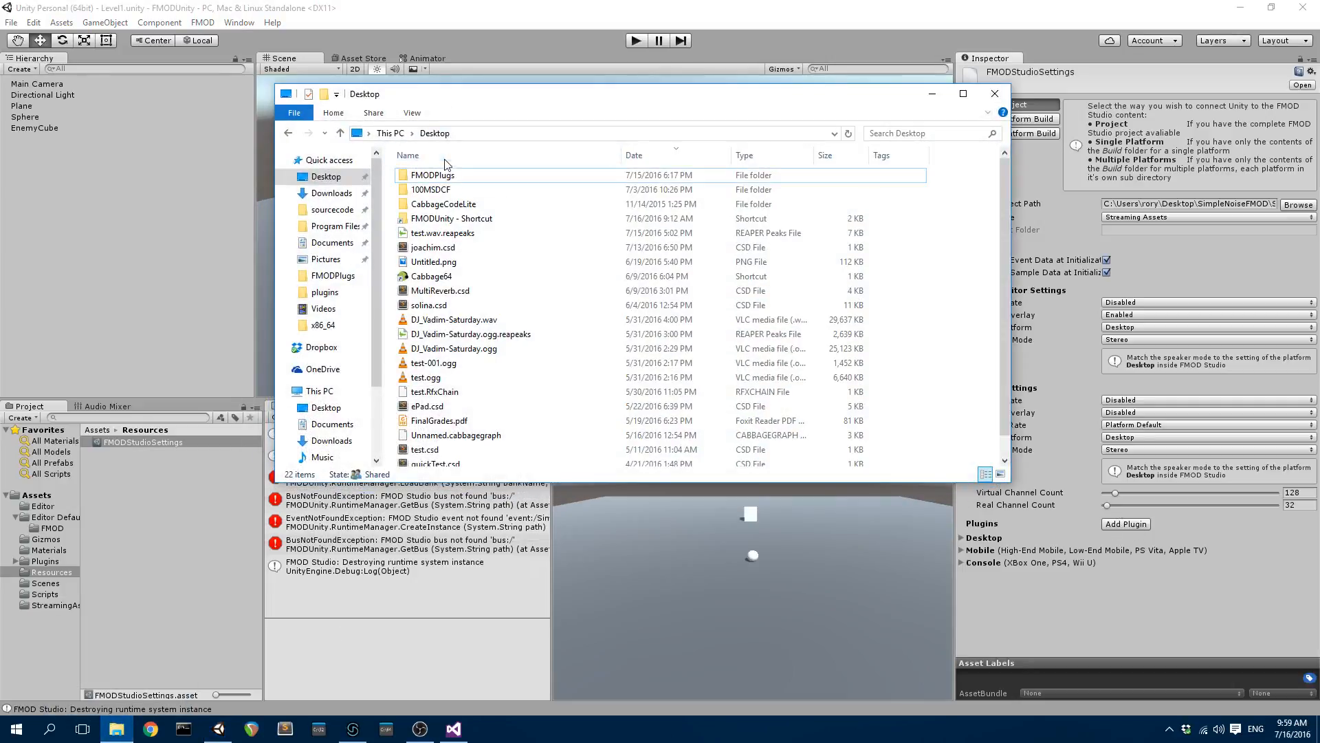
Look inside the Desktop FMODPlugs folder, then bring FMOD Studio back to the front.
{"action": "double_click", "coordinate": [432, 175]}
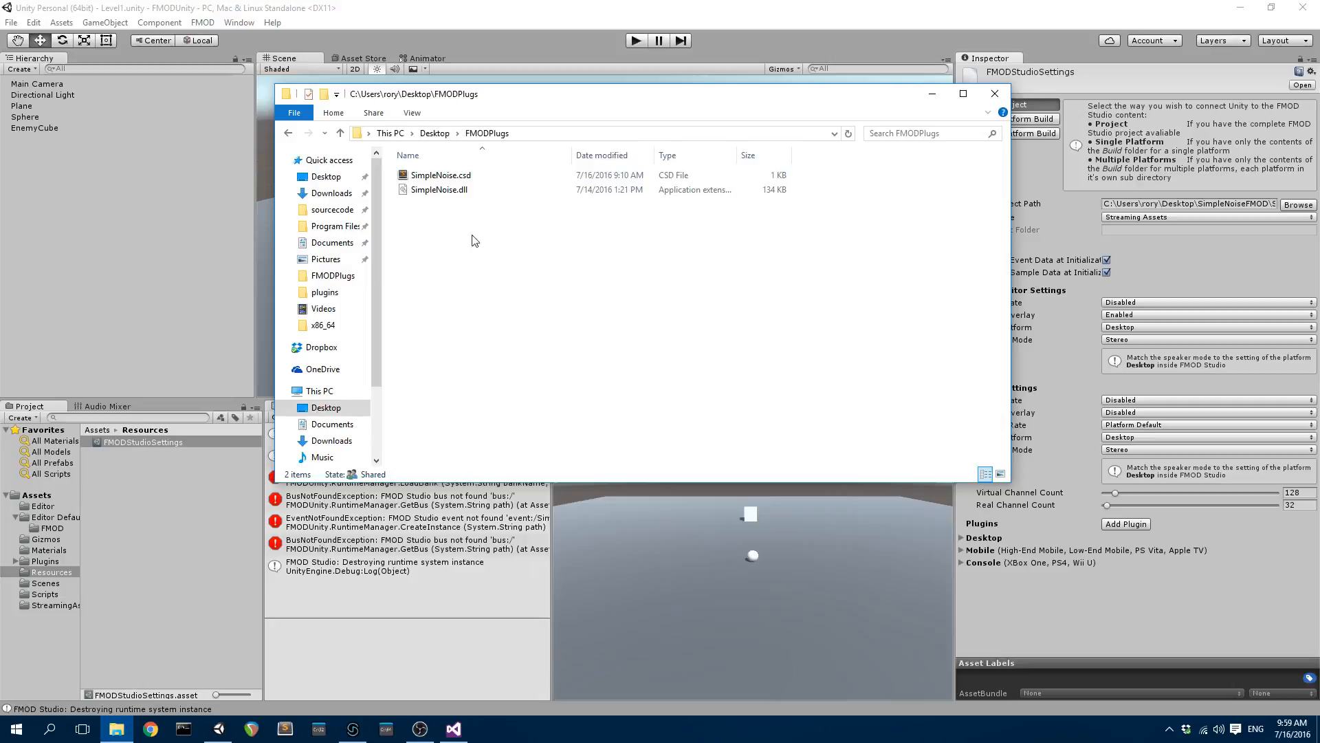
{"action": "left_click", "coordinate": [440, 174]}
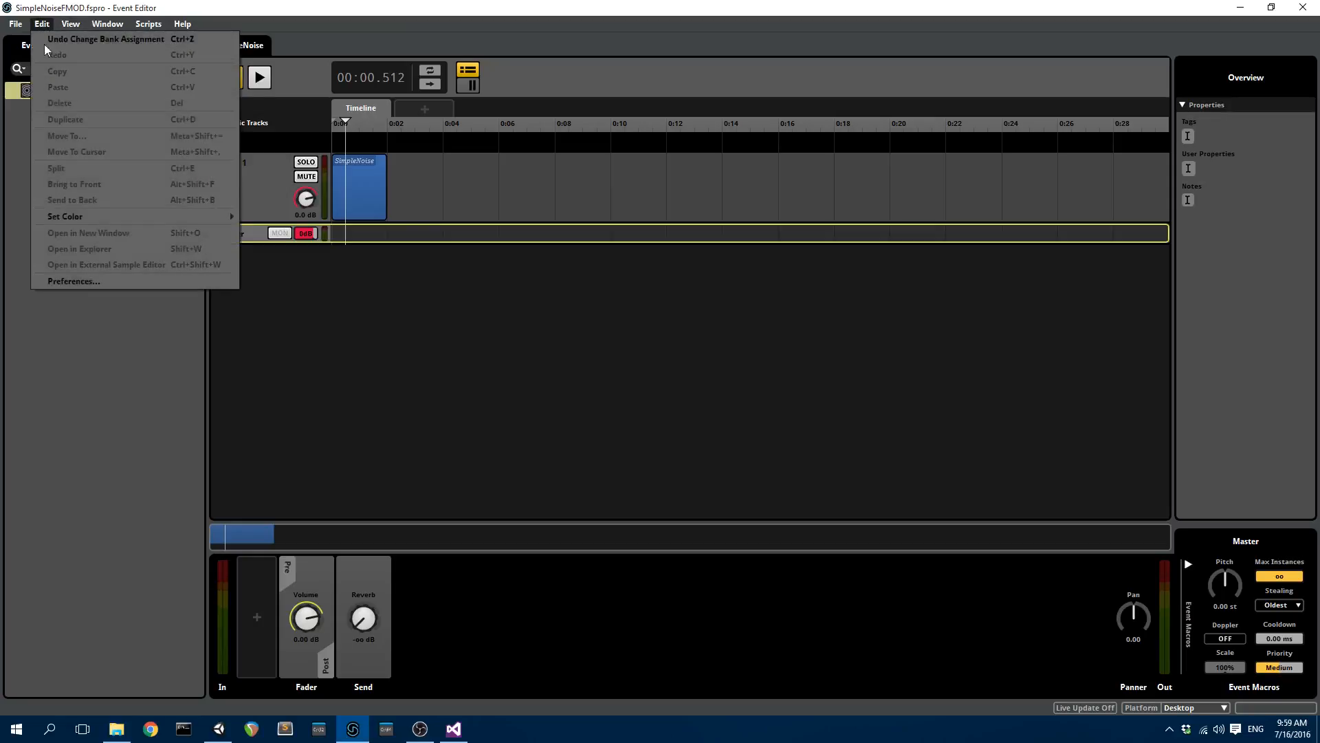
{"action": "left_click", "coordinate": [72, 280]}
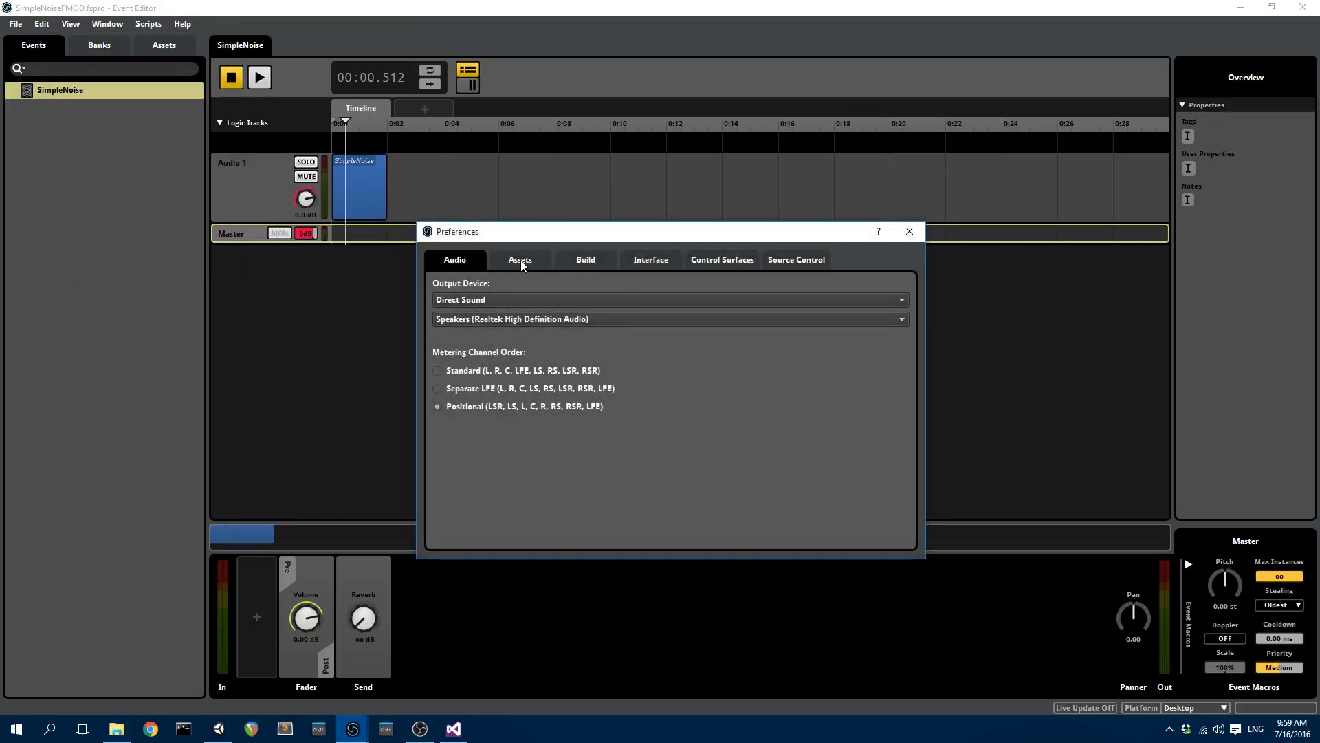
{"action": "left_click", "coordinate": [520, 260]}
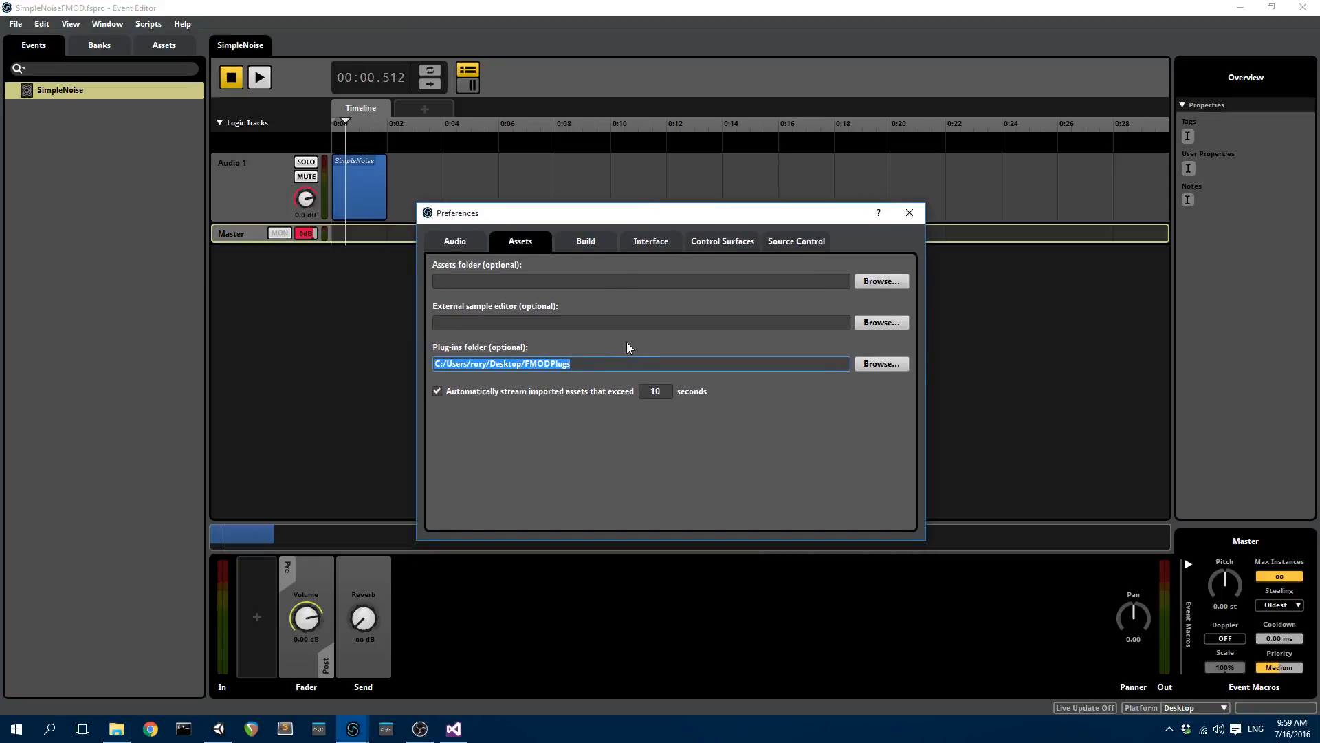
{"action": "mouse_move", "coordinate": [681, 278]}
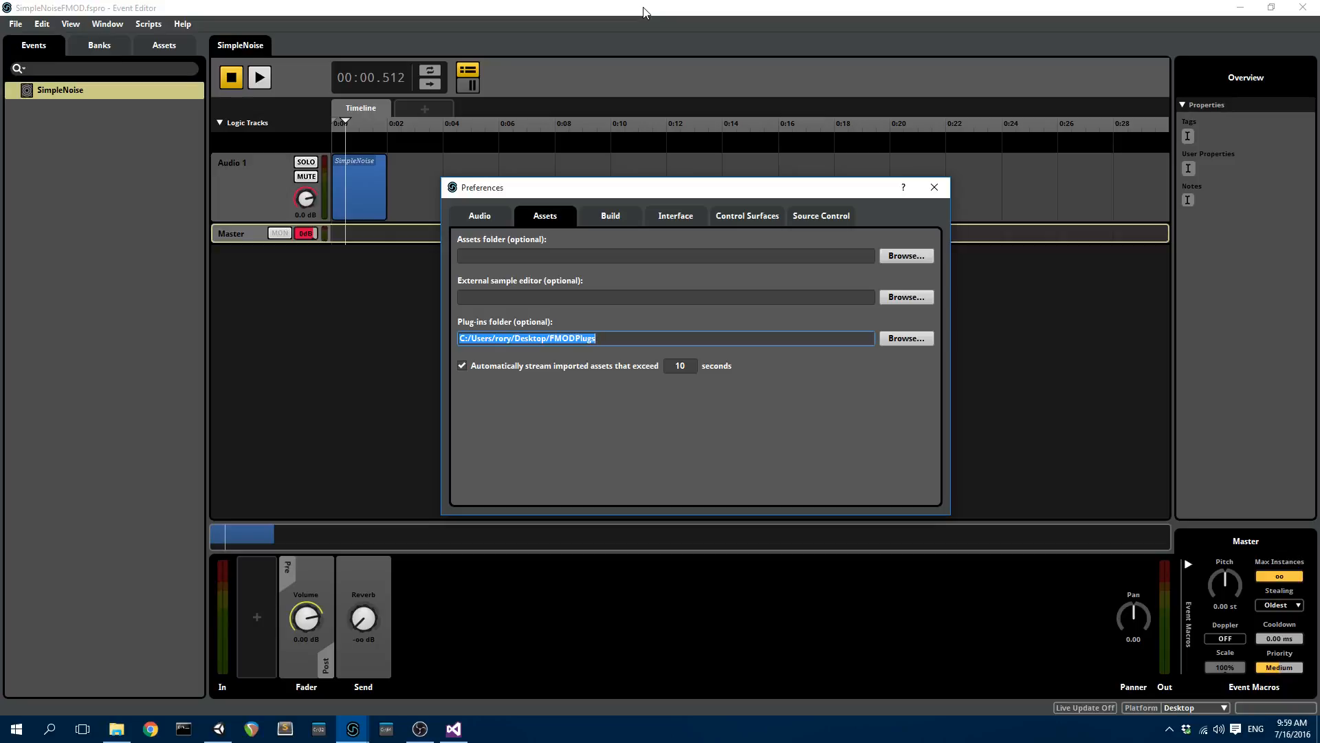
{"action": "mouse_move", "coordinate": [321, 579]}
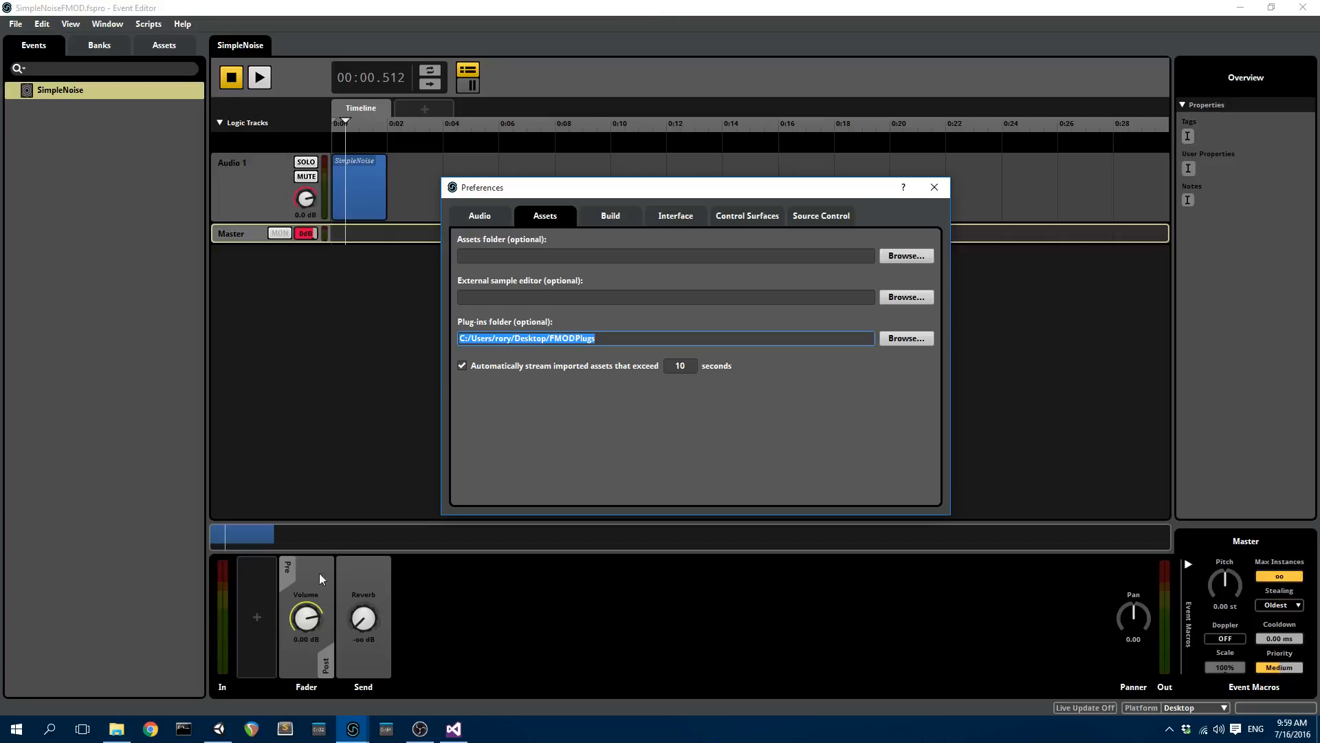
{"action": "left_click", "coordinate": [932, 187]}
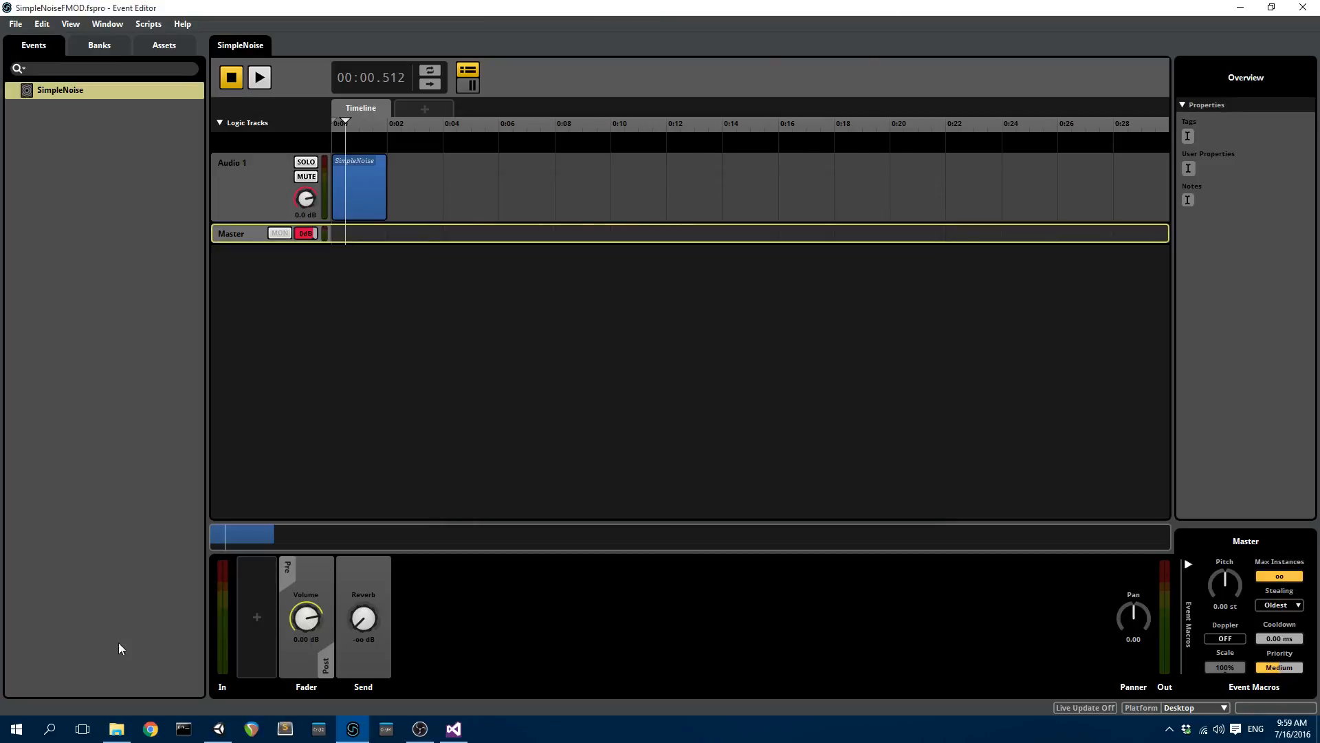
Browse into sourcecode > FMODUnity > Assets to reach the project's Plugins folder.
{"action": "left_click", "coordinate": [116, 729]}
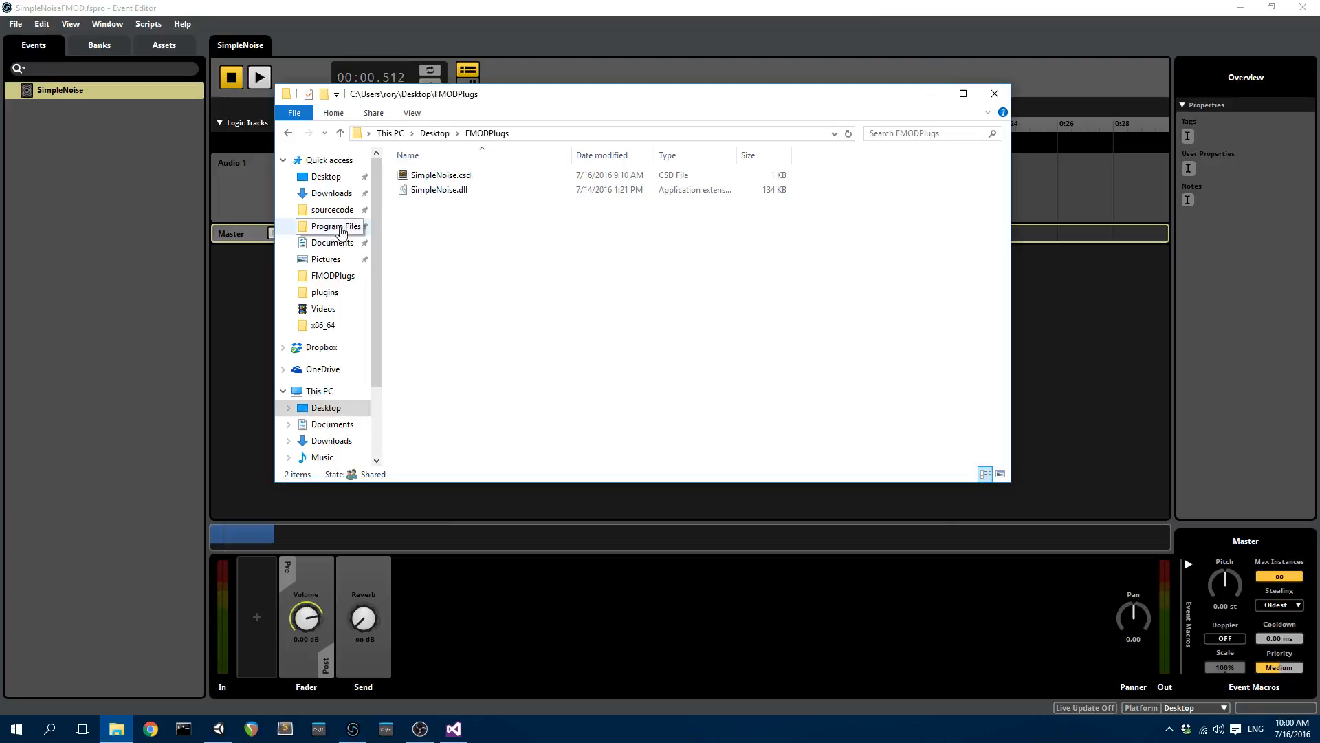
{"action": "left_click", "coordinate": [331, 209]}
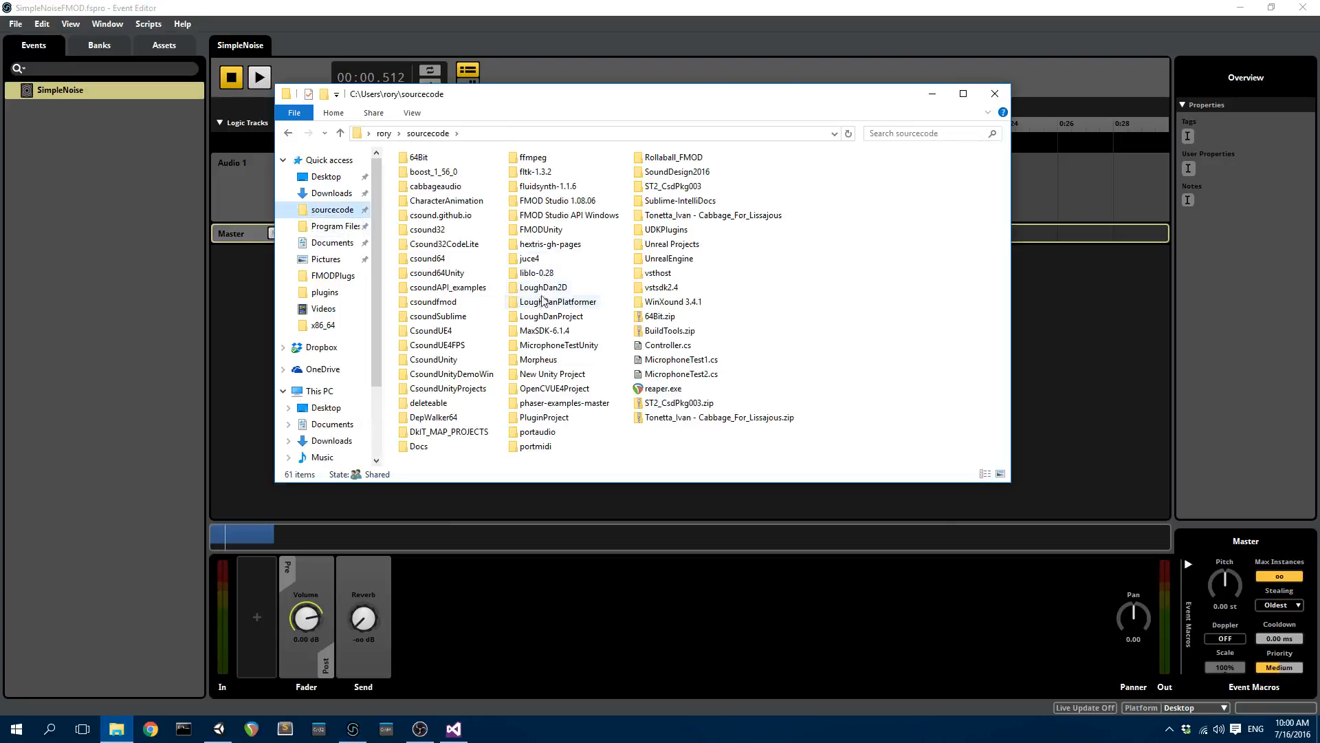
{"action": "double_click", "coordinate": [542, 230]}
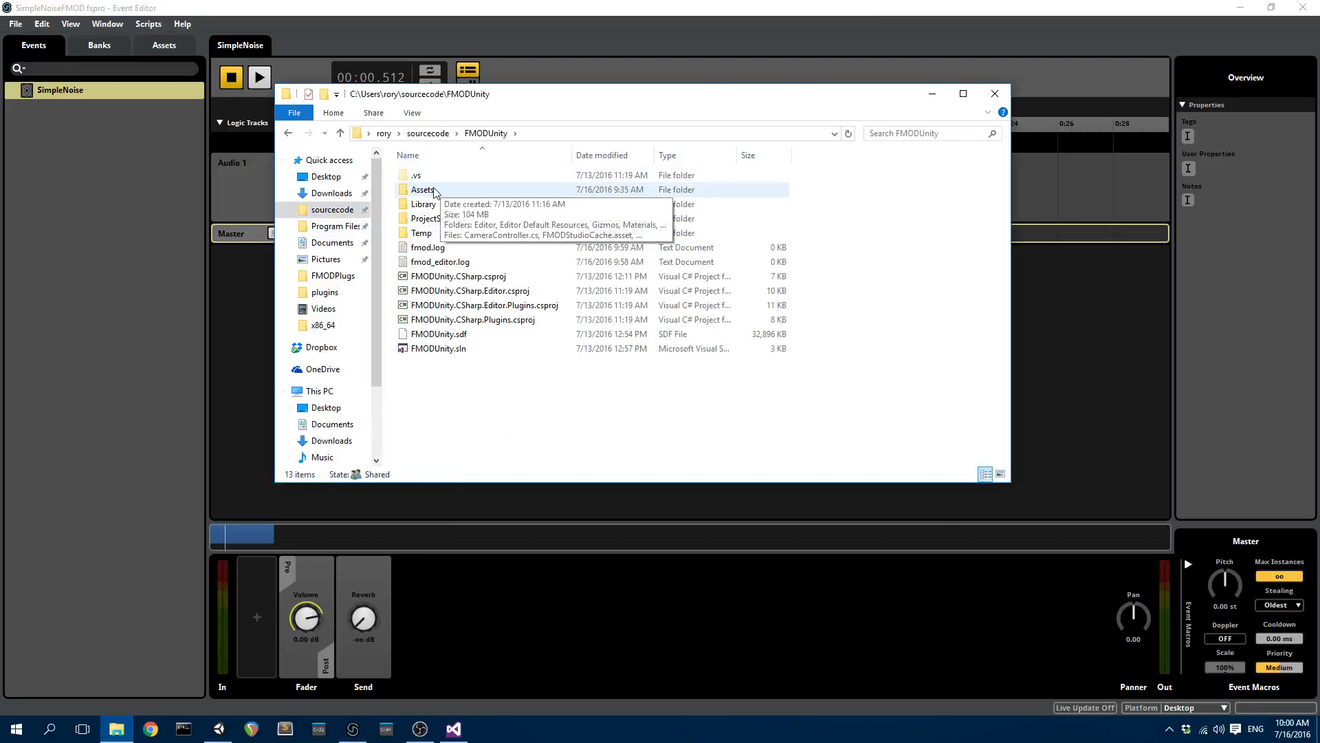
{"action": "double_click", "coordinate": [423, 189]}
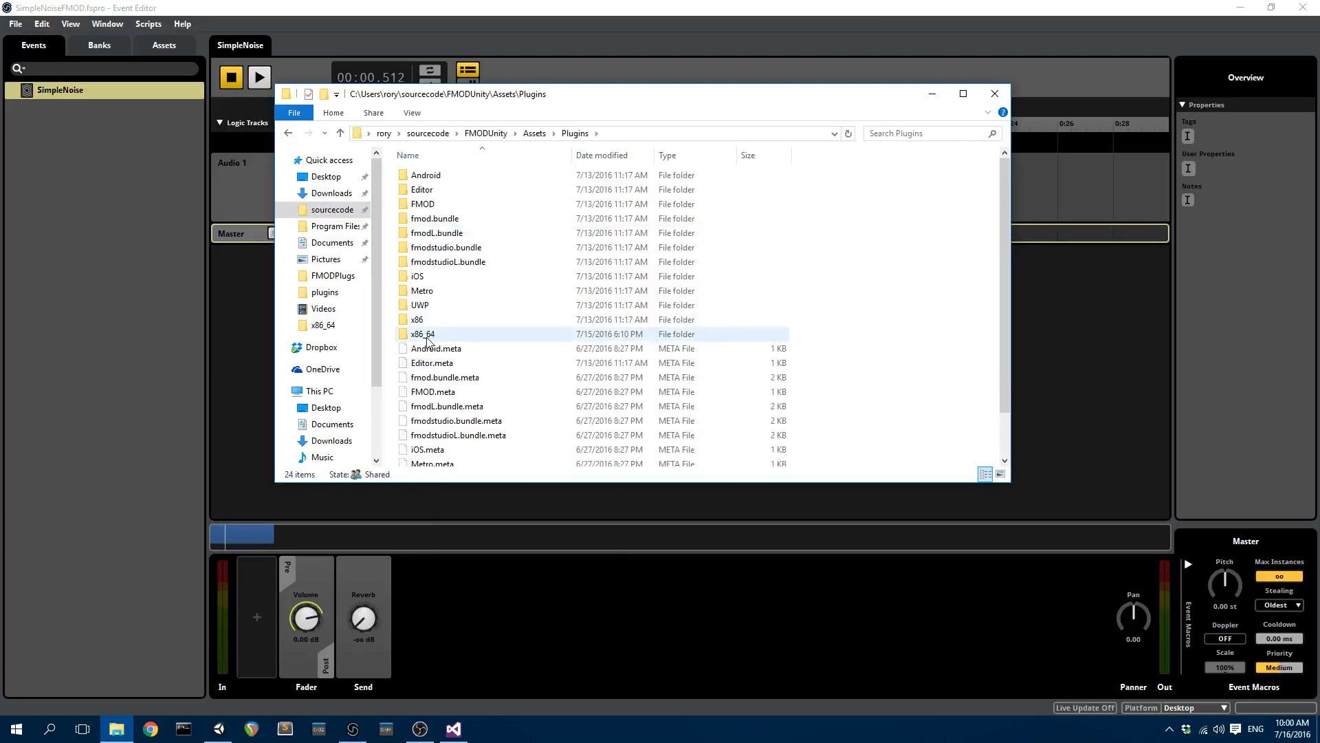
{"action": "mouse_move", "coordinate": [422, 334]}
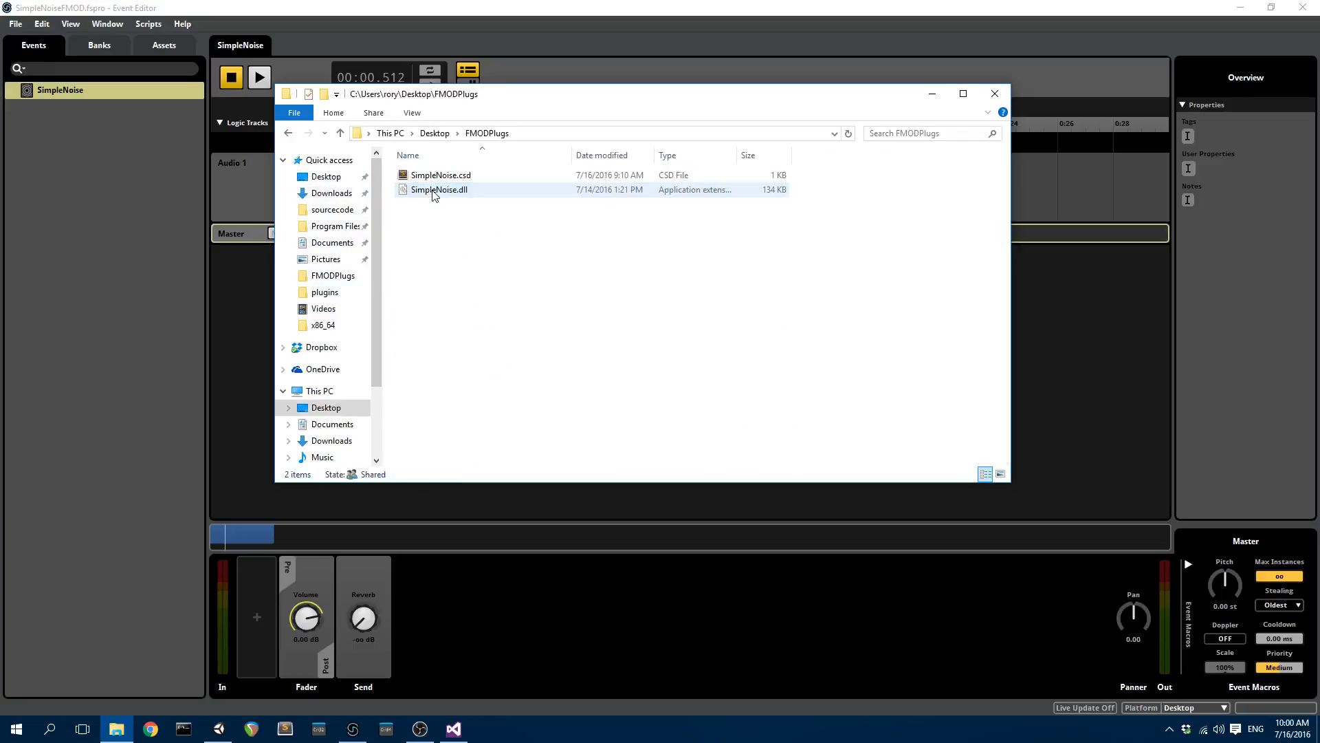
Copy the SimpleNoise csd and dll files and browse to FMODUnity's Assets plugins folder.
{"action": "key", "text": "ctrl+a"}
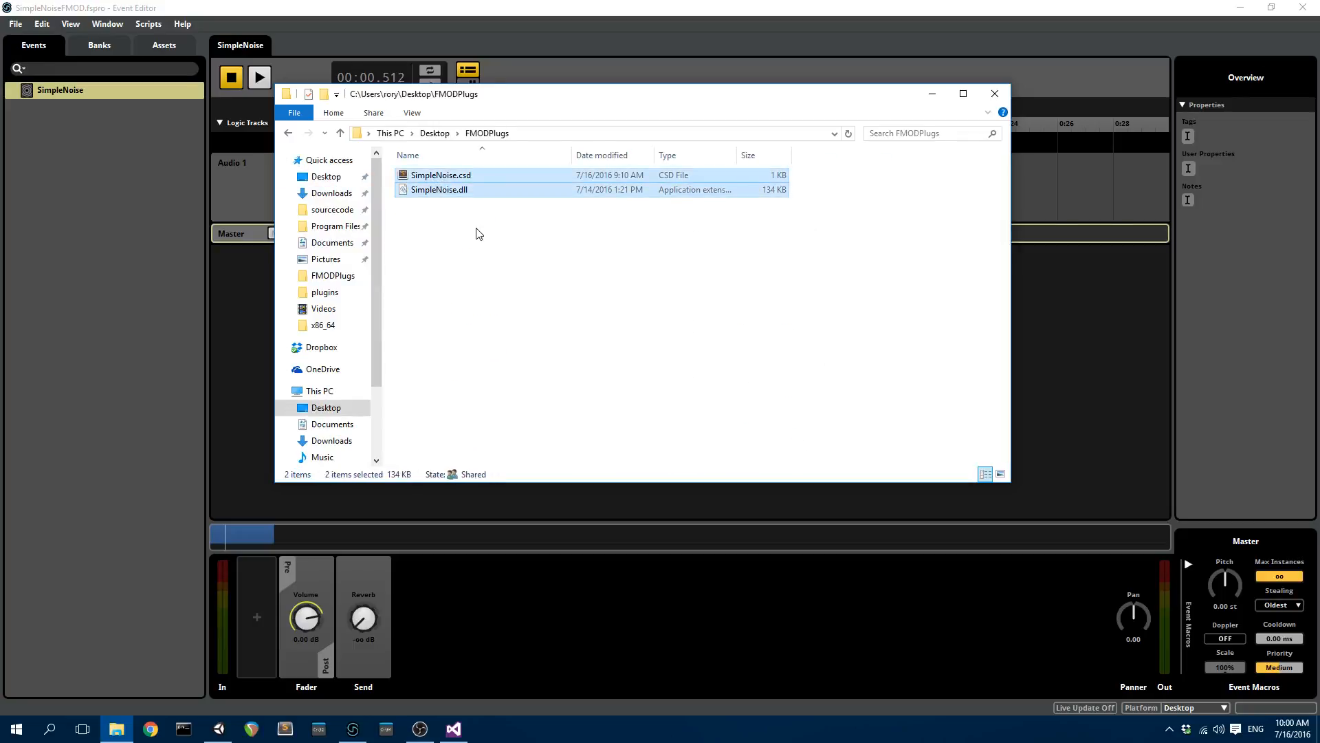
{"action": "mouse_move", "coordinate": [466, 205]}
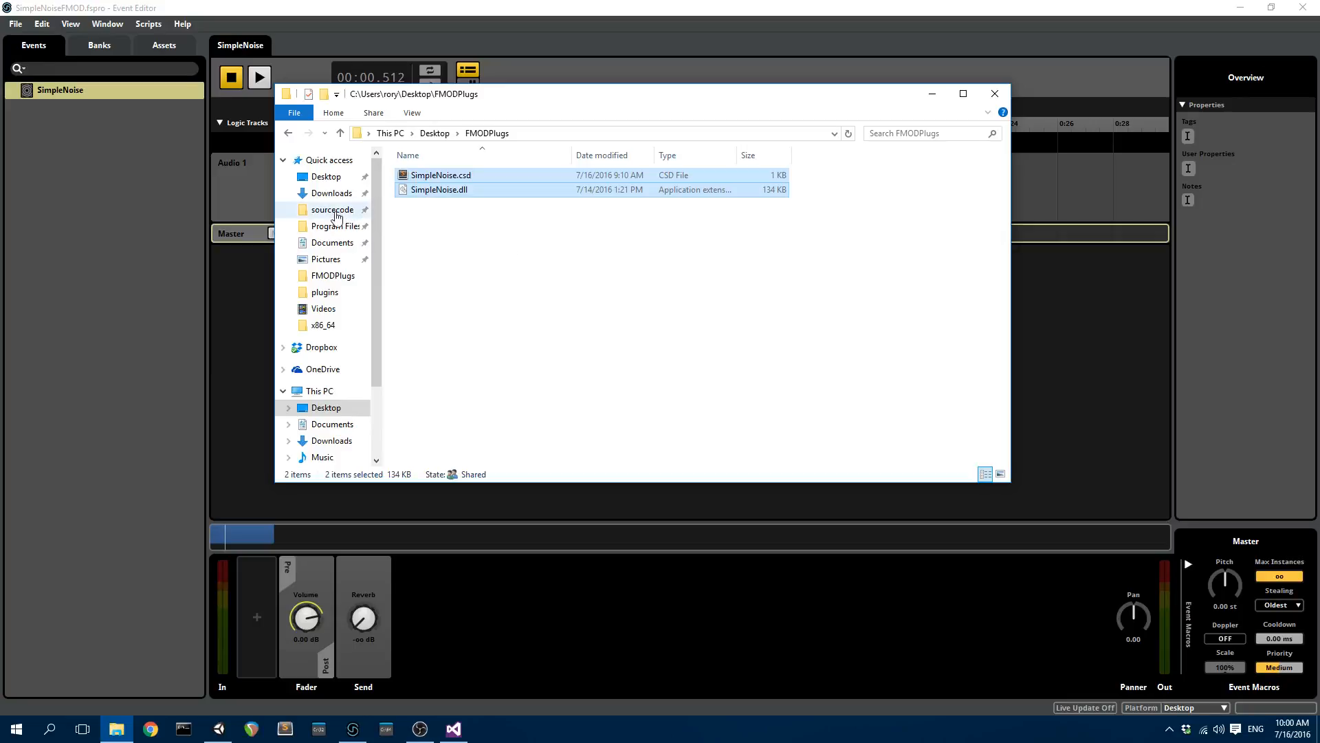
{"action": "left_click", "coordinate": [332, 210]}
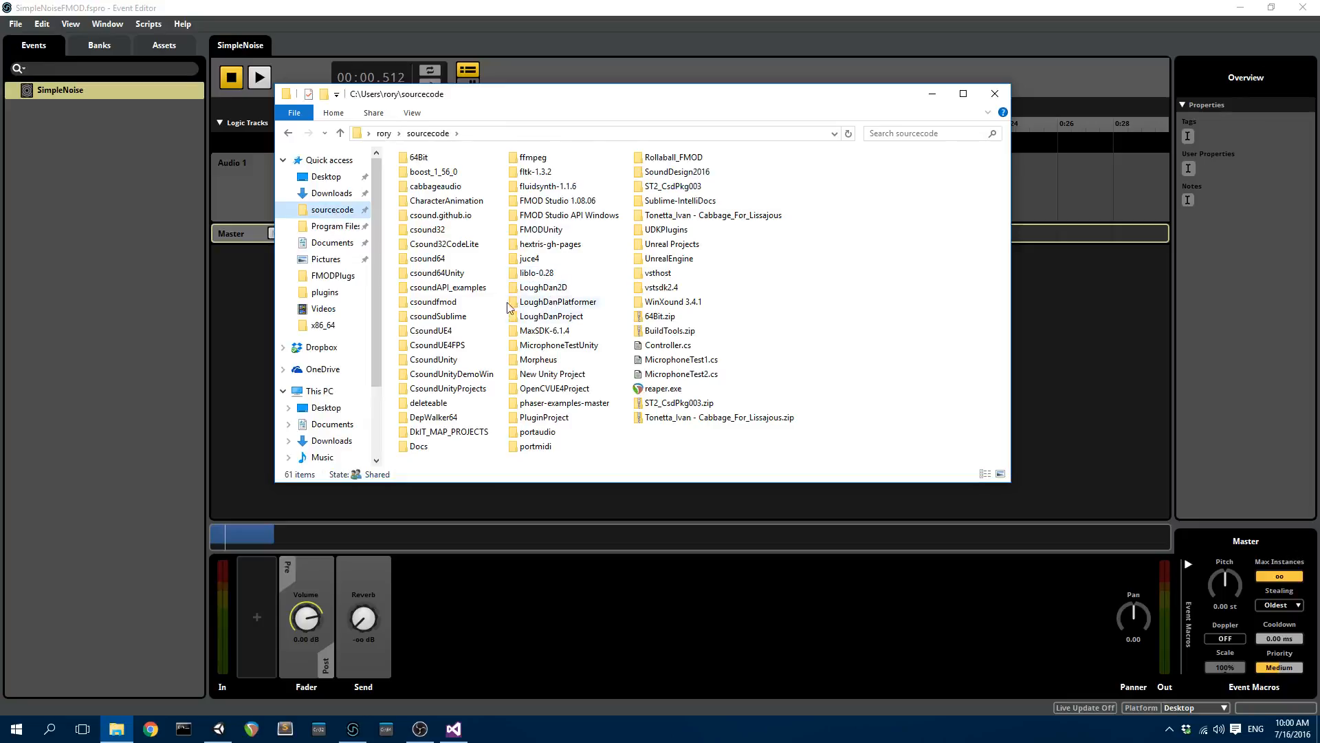
{"action": "mouse_move", "coordinate": [580, 281]}
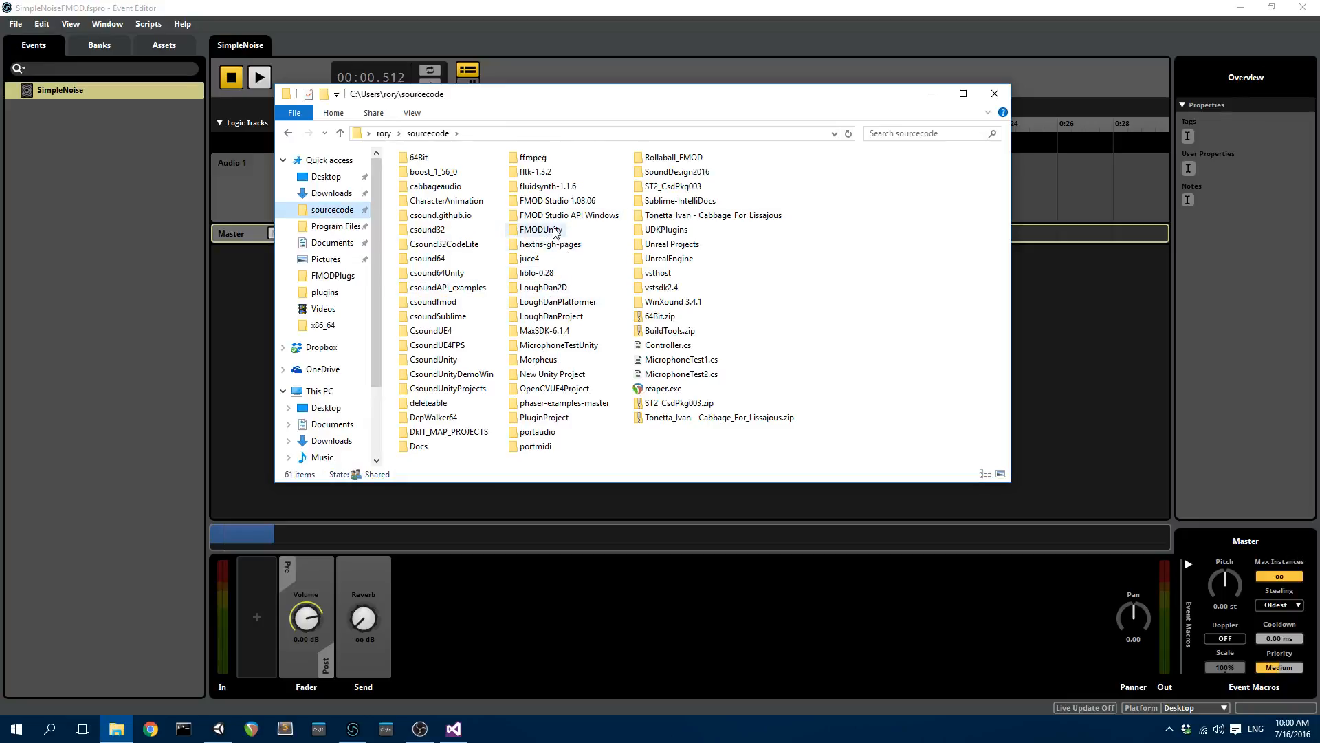
{"action": "double_click", "coordinate": [542, 230]}
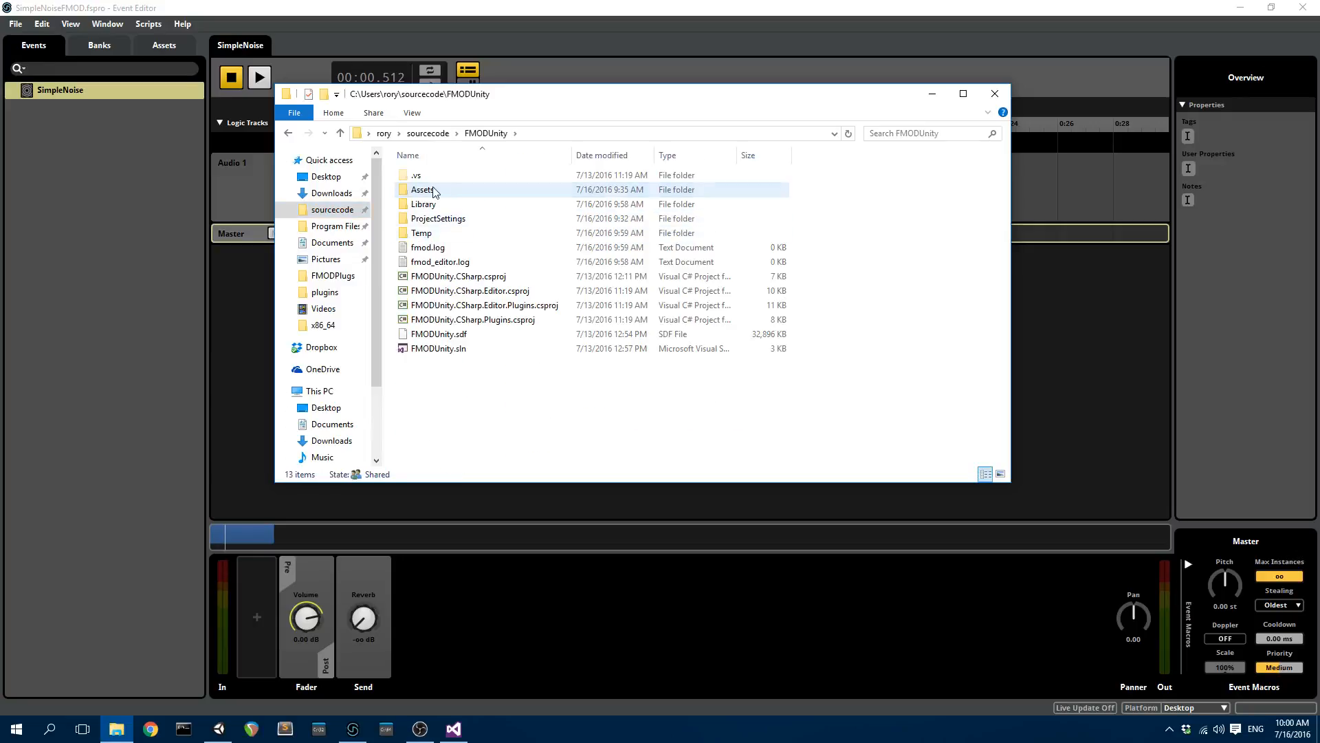
{"action": "double_click", "coordinate": [422, 188]}
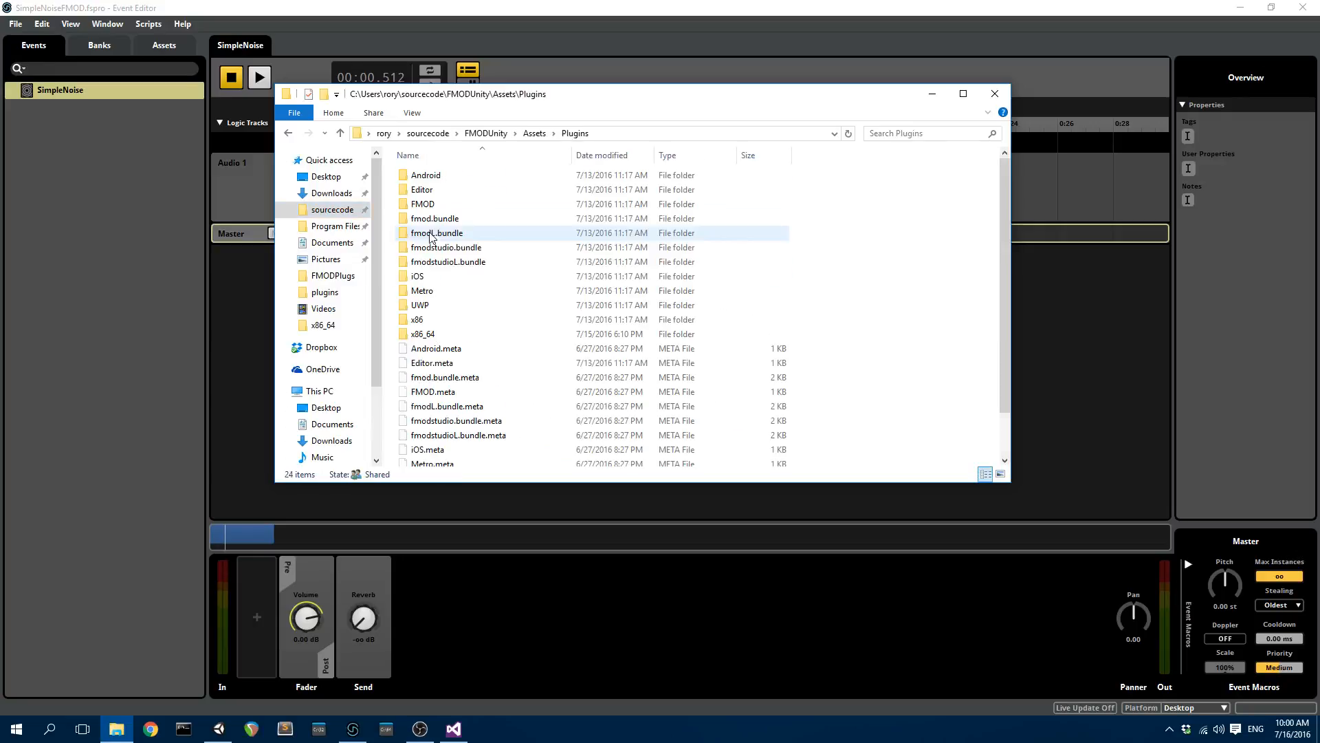
Paste into the x86_64 folder, replacing the older SimpleNoise files, and return to Unity.
{"action": "double_click", "coordinate": [424, 332]}
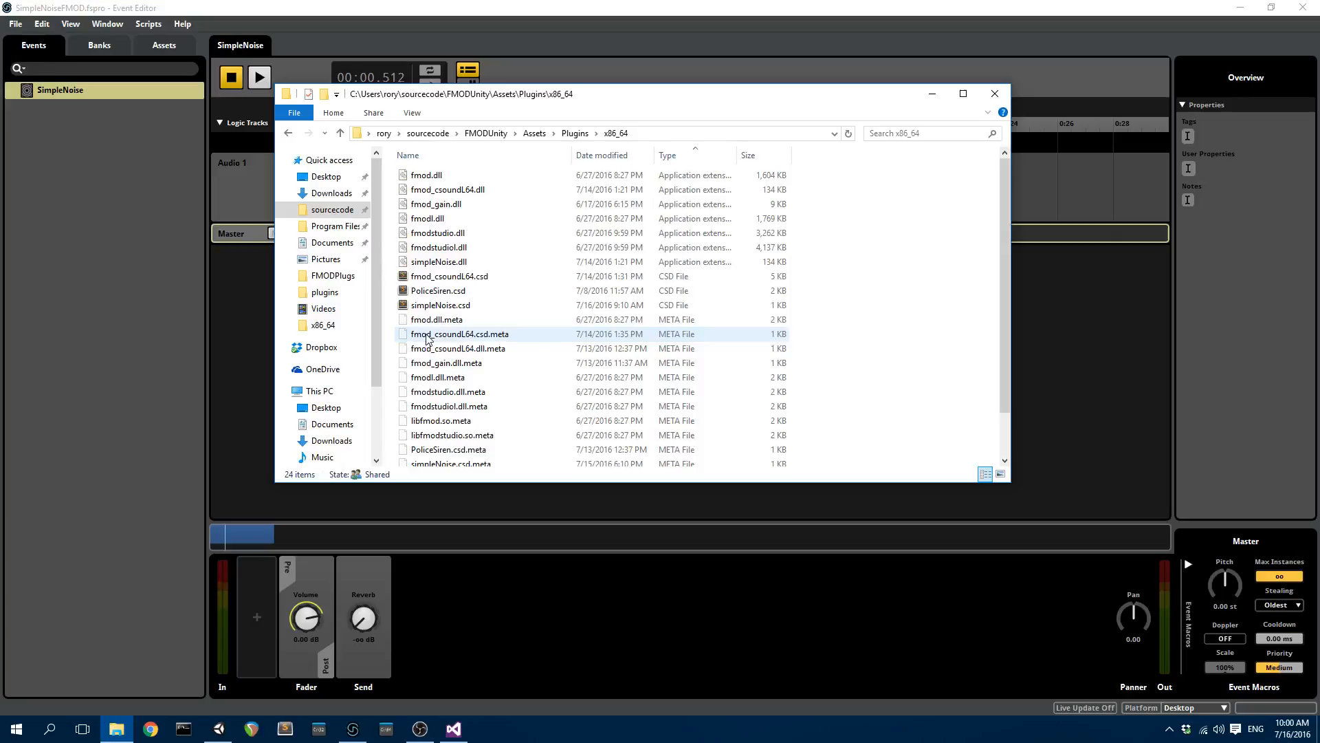
{"action": "left_click", "coordinate": [437, 261]}
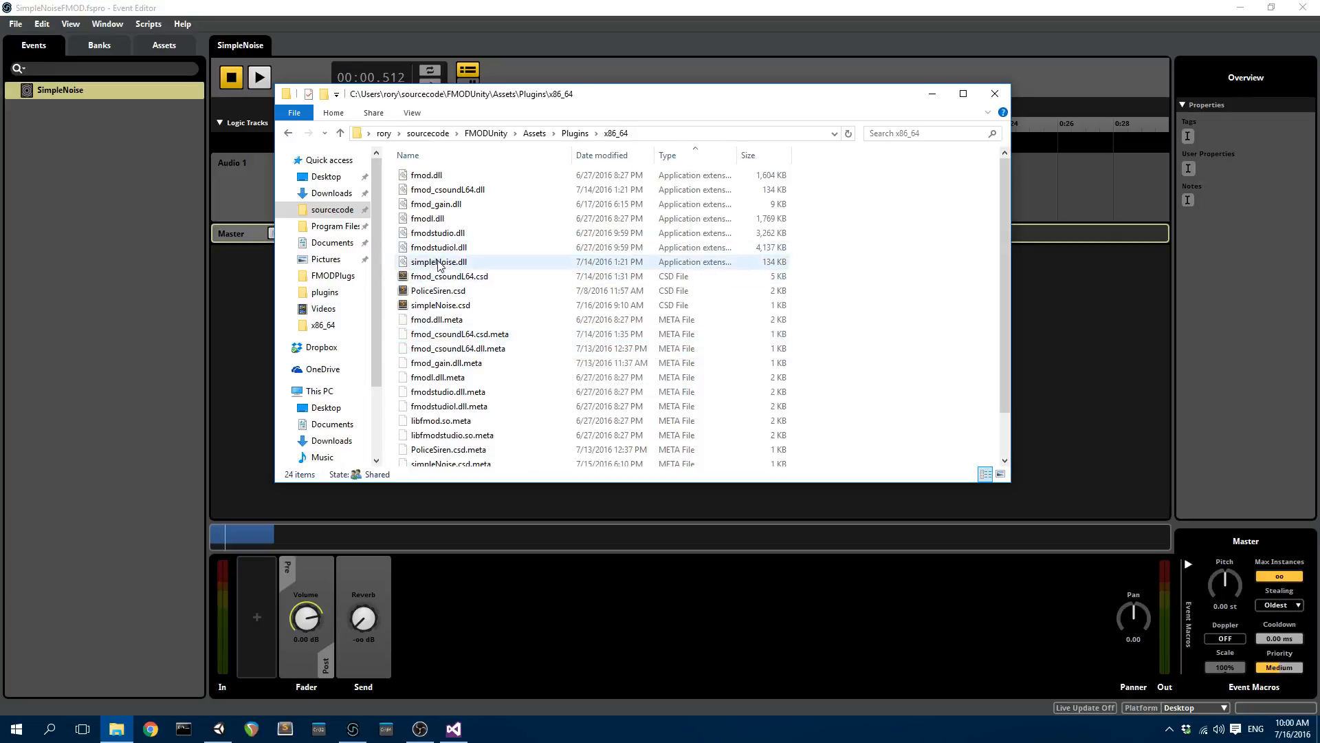
{"action": "left_click", "coordinate": [441, 305]}
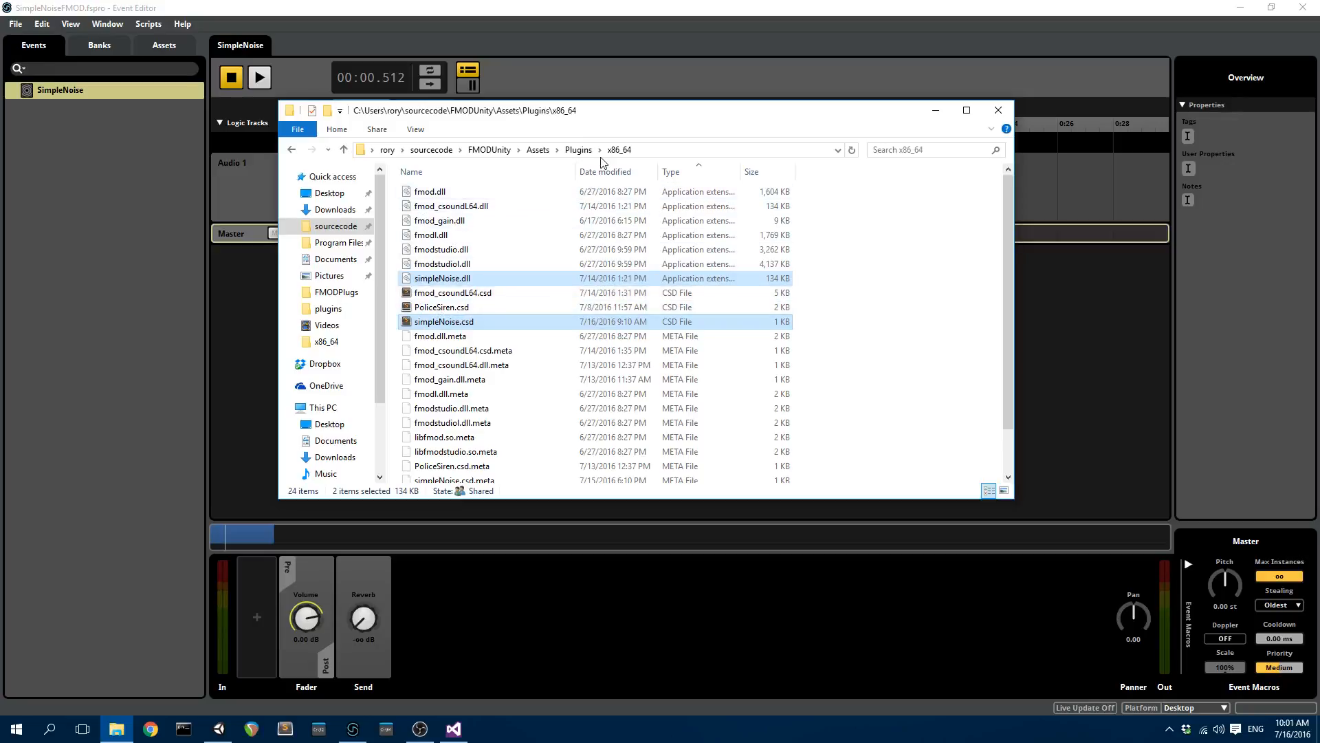
{"action": "mouse_move", "coordinate": [694, 145]}
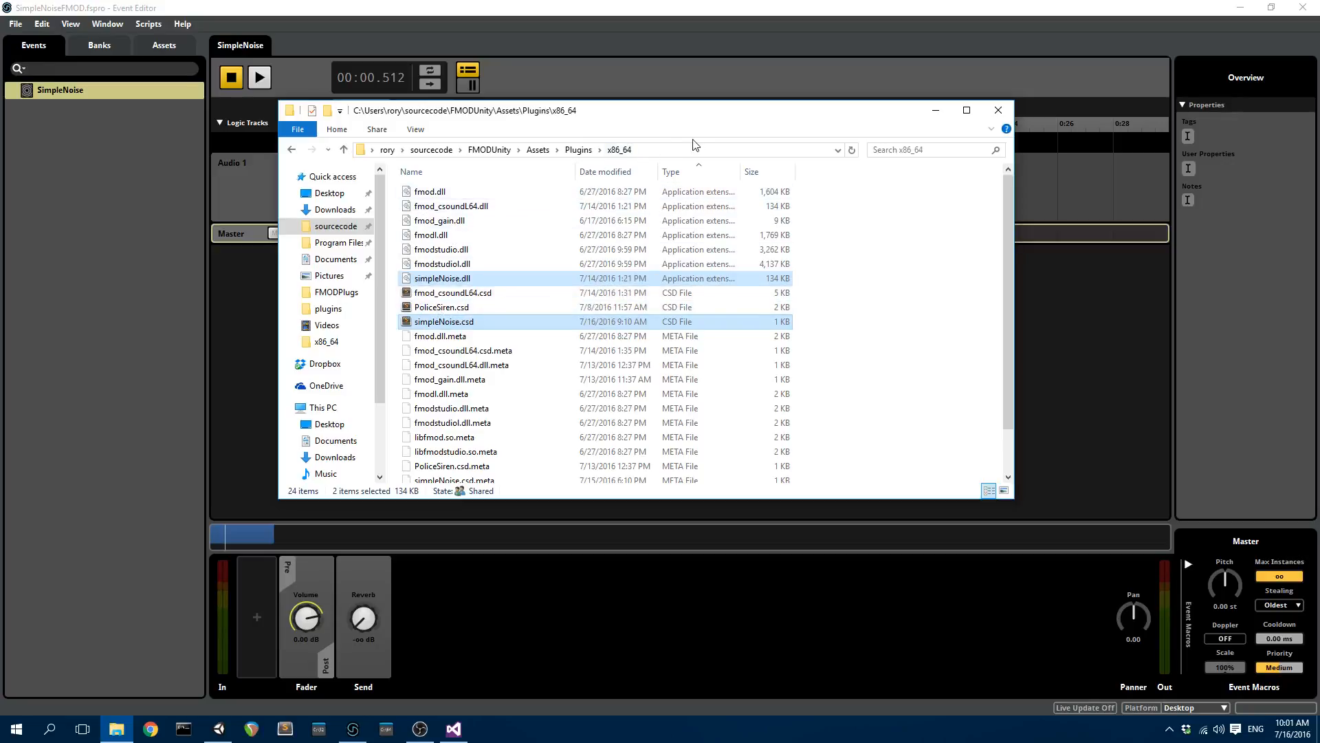
{"action": "left_click", "coordinate": [998, 110]}
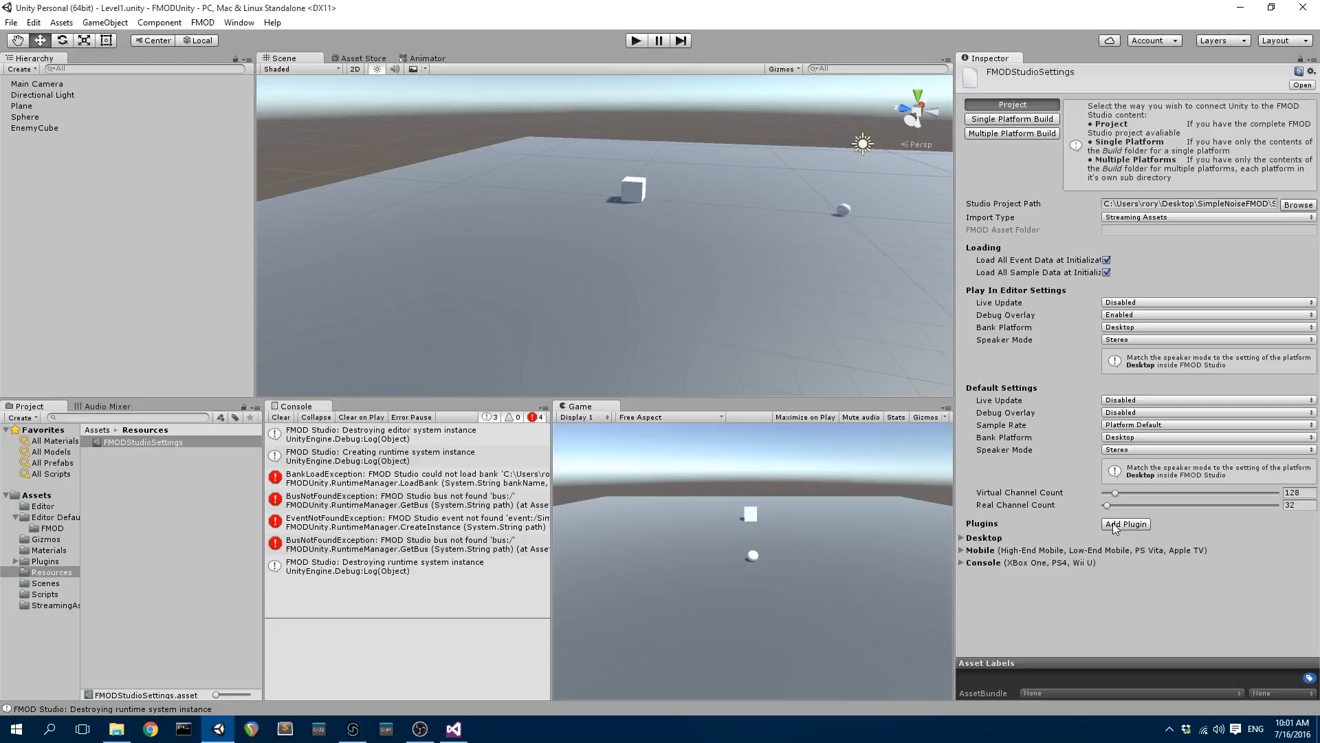
{"action": "mouse_move", "coordinate": [1126, 528]}
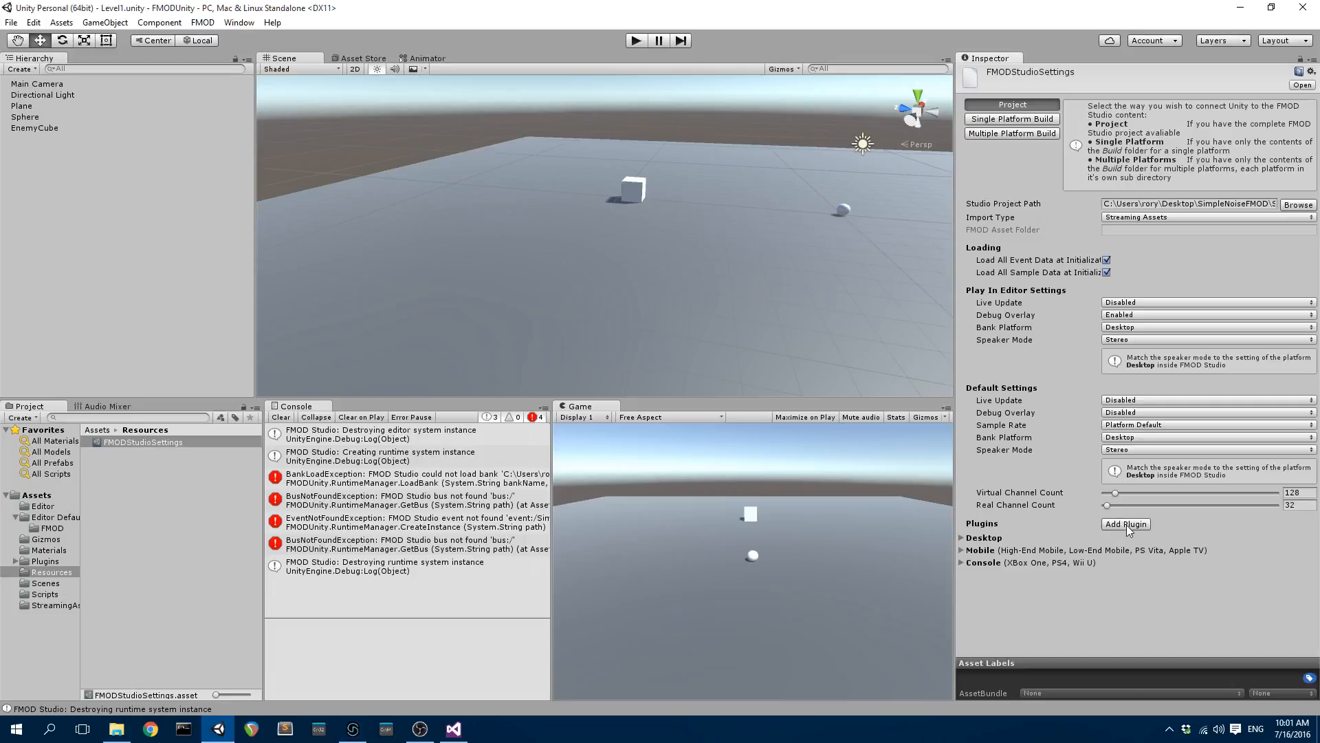
Add simpleNoise as Plugin 1 in FMODStudioSettings and run a quick play test without FMOD errors.
{"action": "left_click", "coordinate": [1127, 523]}
{"action": "type", "text": "simpleNoise"}
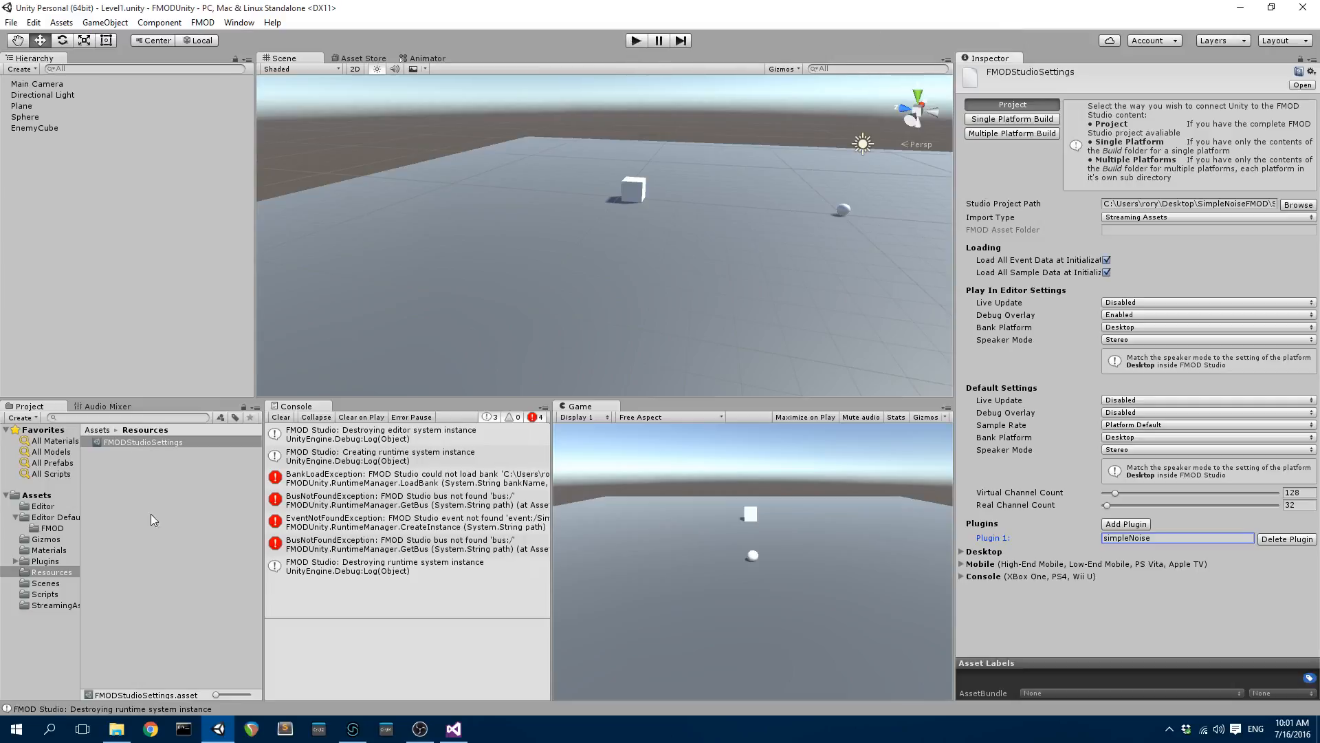
{"action": "left_click", "coordinate": [635, 39]}
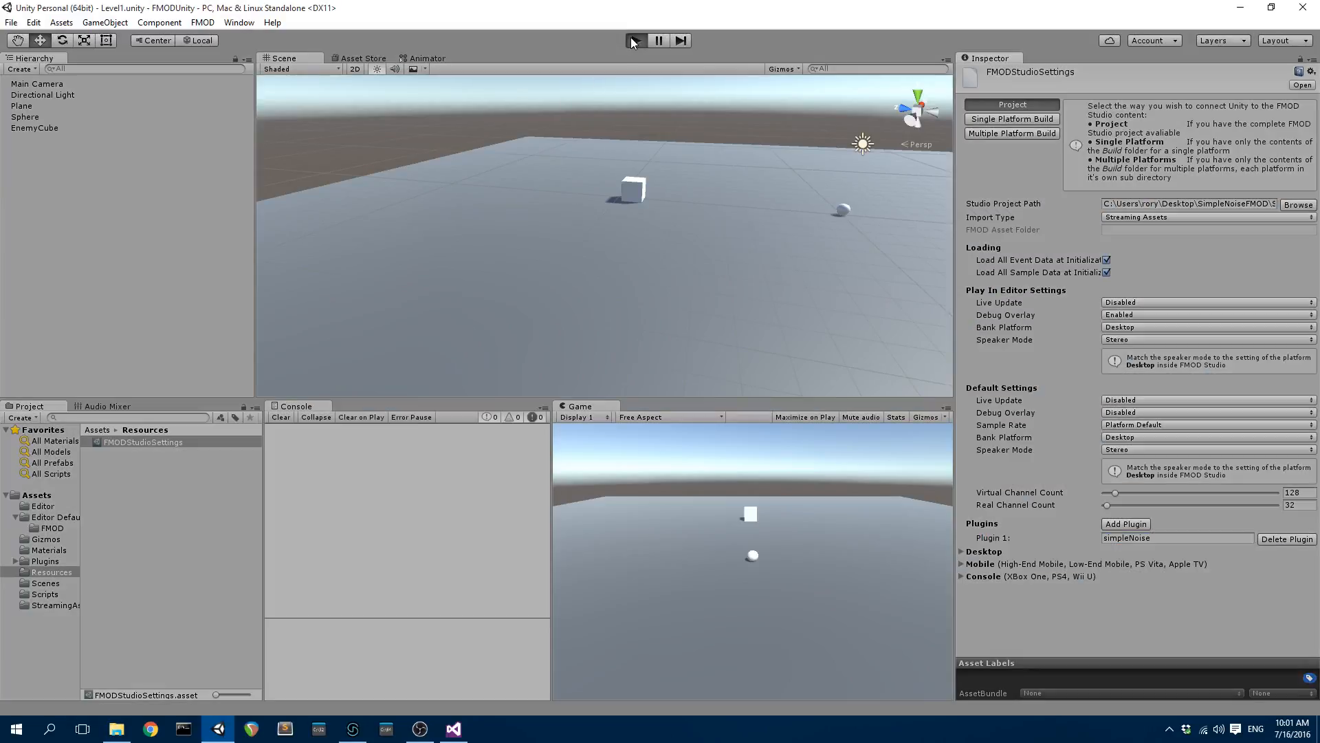
{"action": "left_click", "coordinate": [634, 39]}
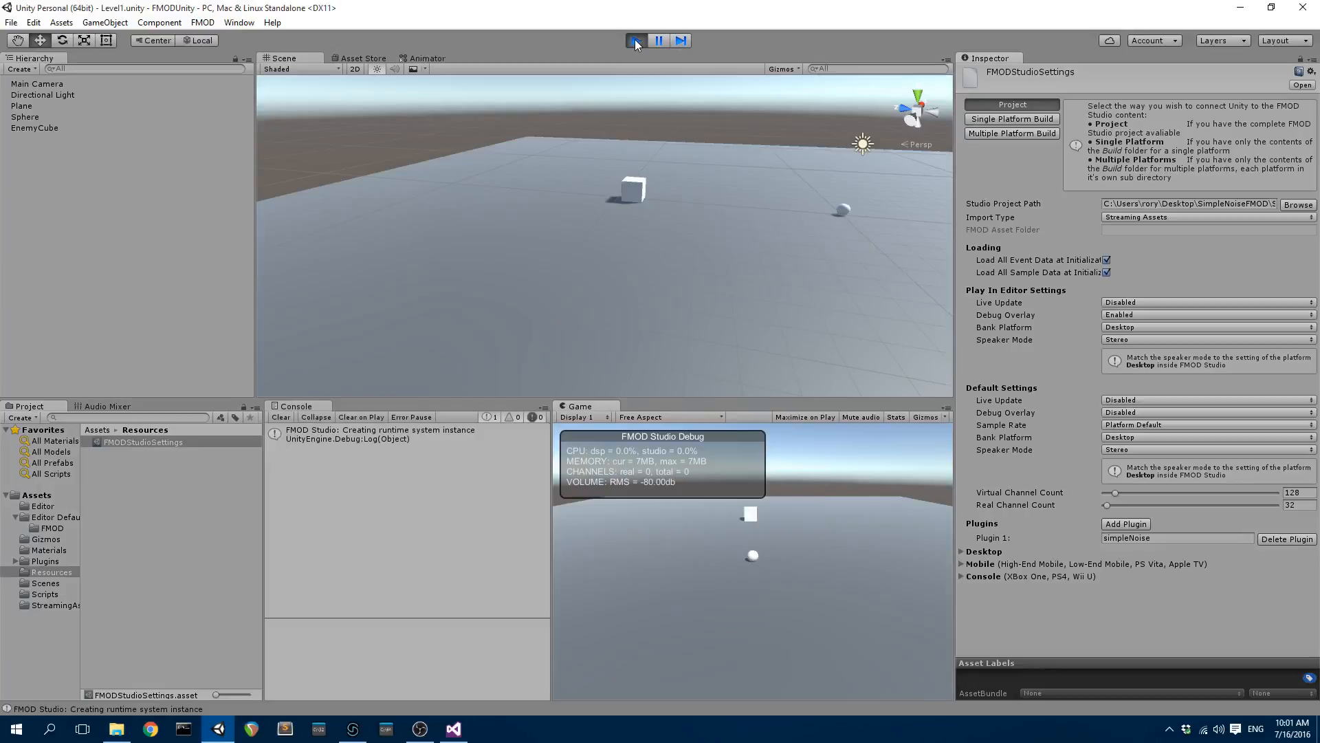
{"action": "left_click", "coordinate": [636, 40]}
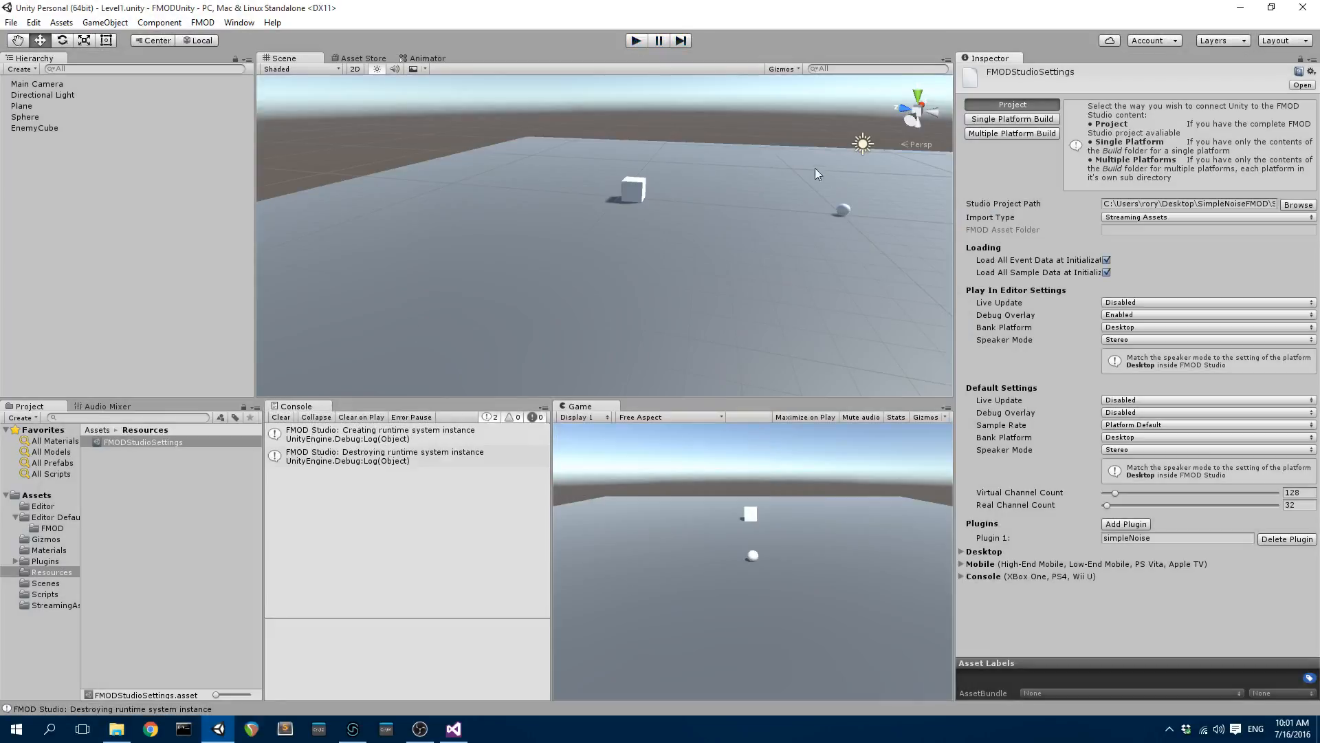
{"action": "left_click", "coordinate": [24, 116]}
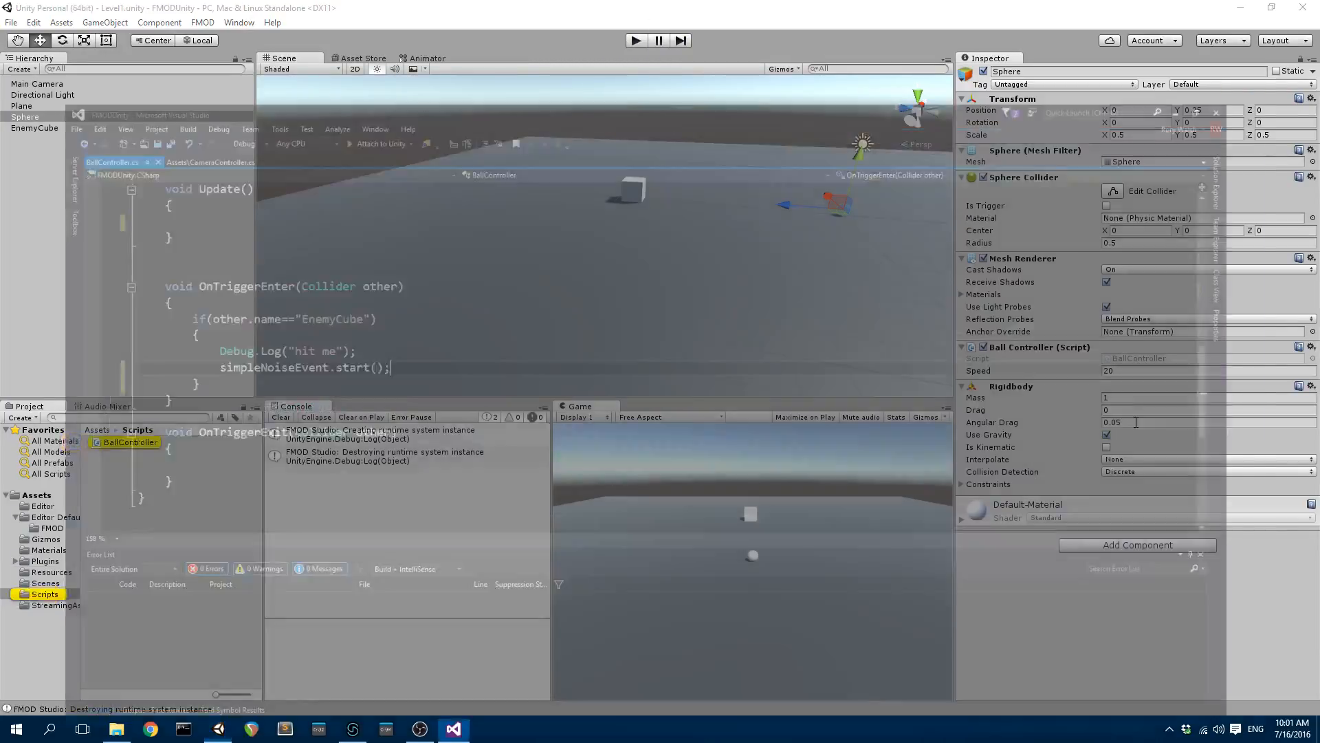
{"action": "left_click", "coordinate": [453, 729]}
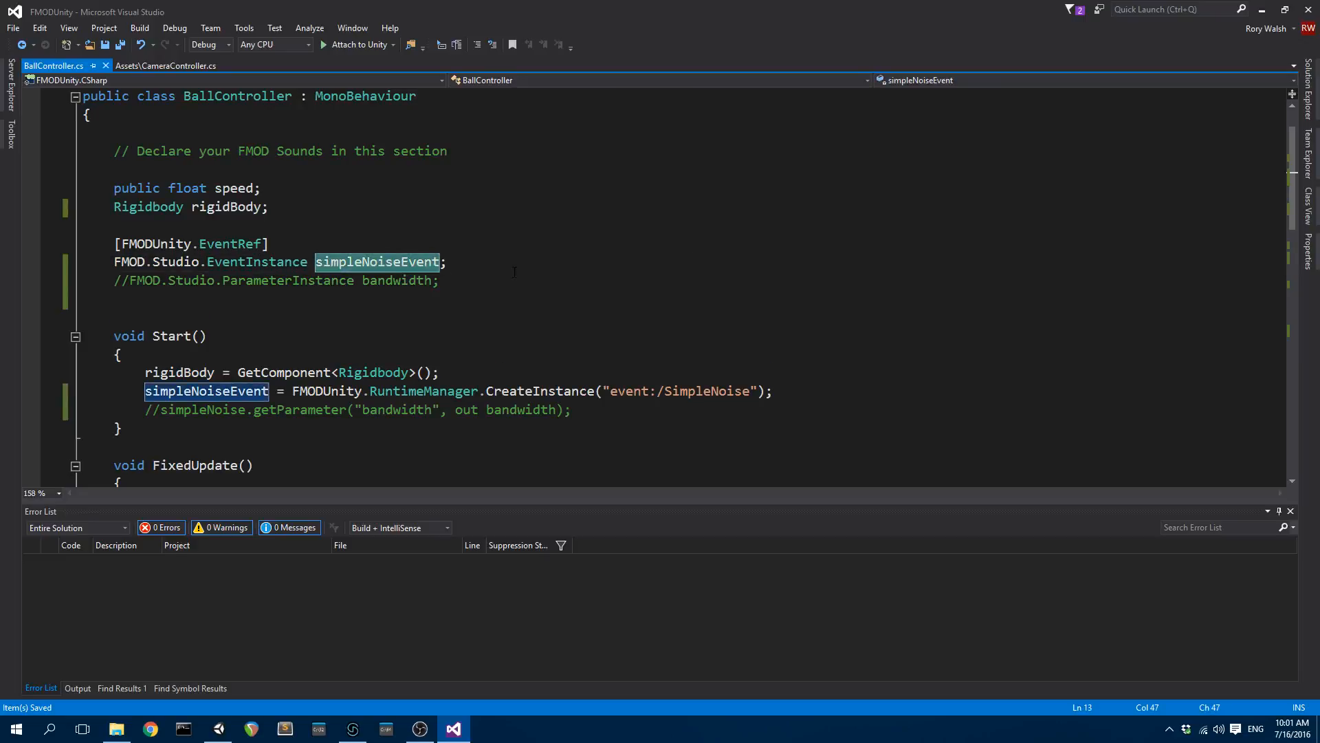
{"action": "left_click", "coordinate": [446, 262]}
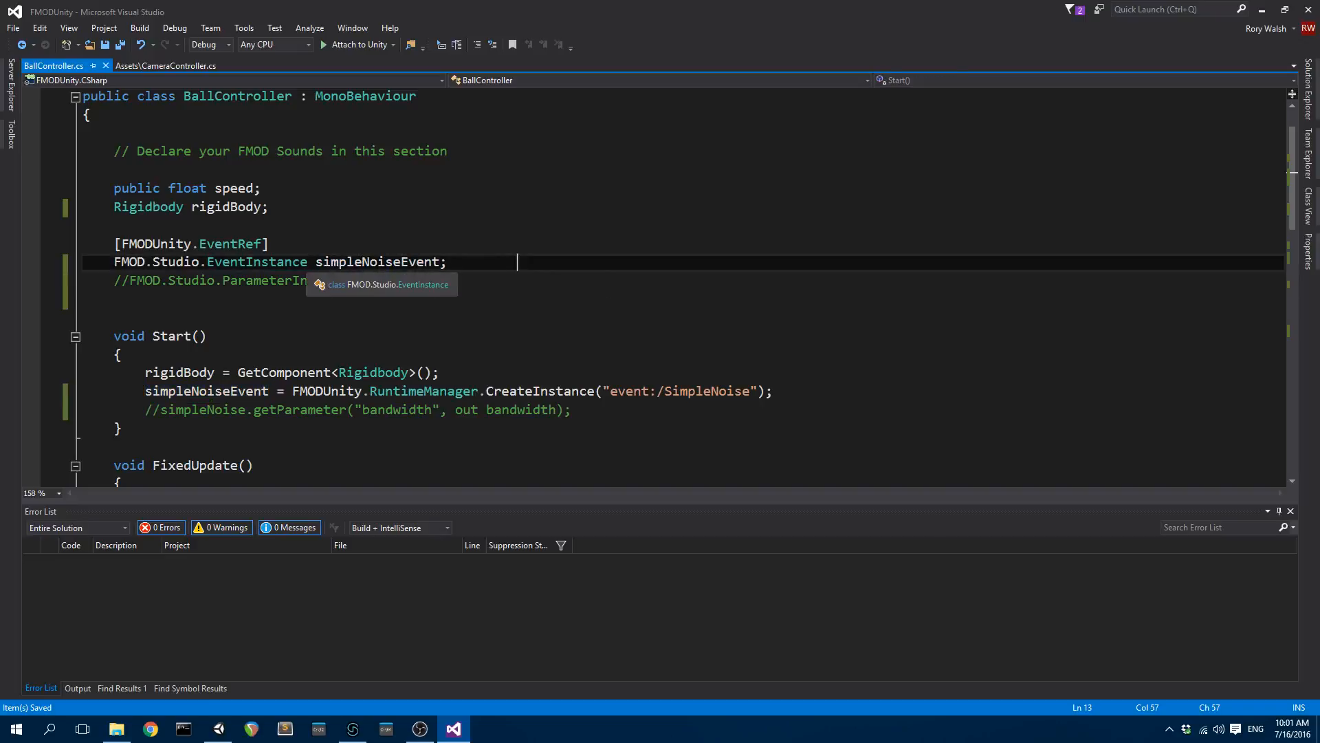
{"action": "double_click", "coordinate": [256, 261]}
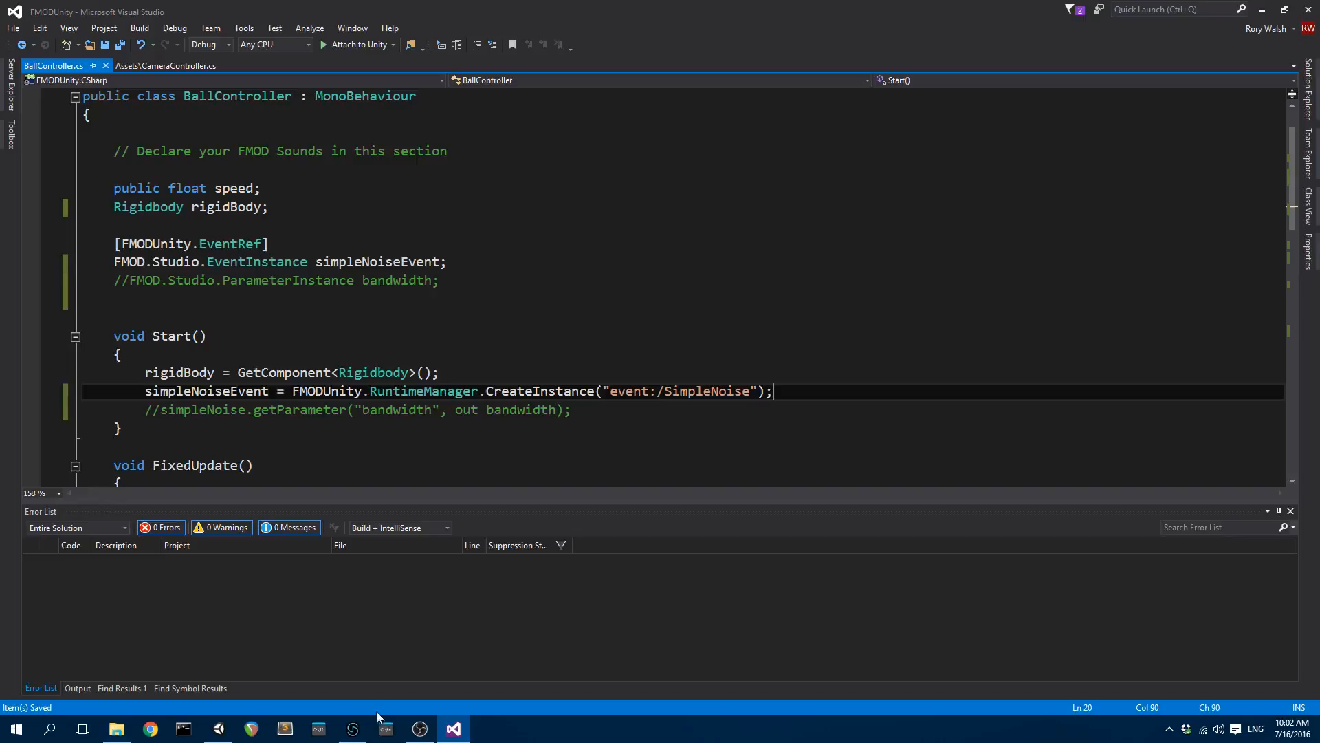
{"action": "left_click", "coordinate": [352, 729]}
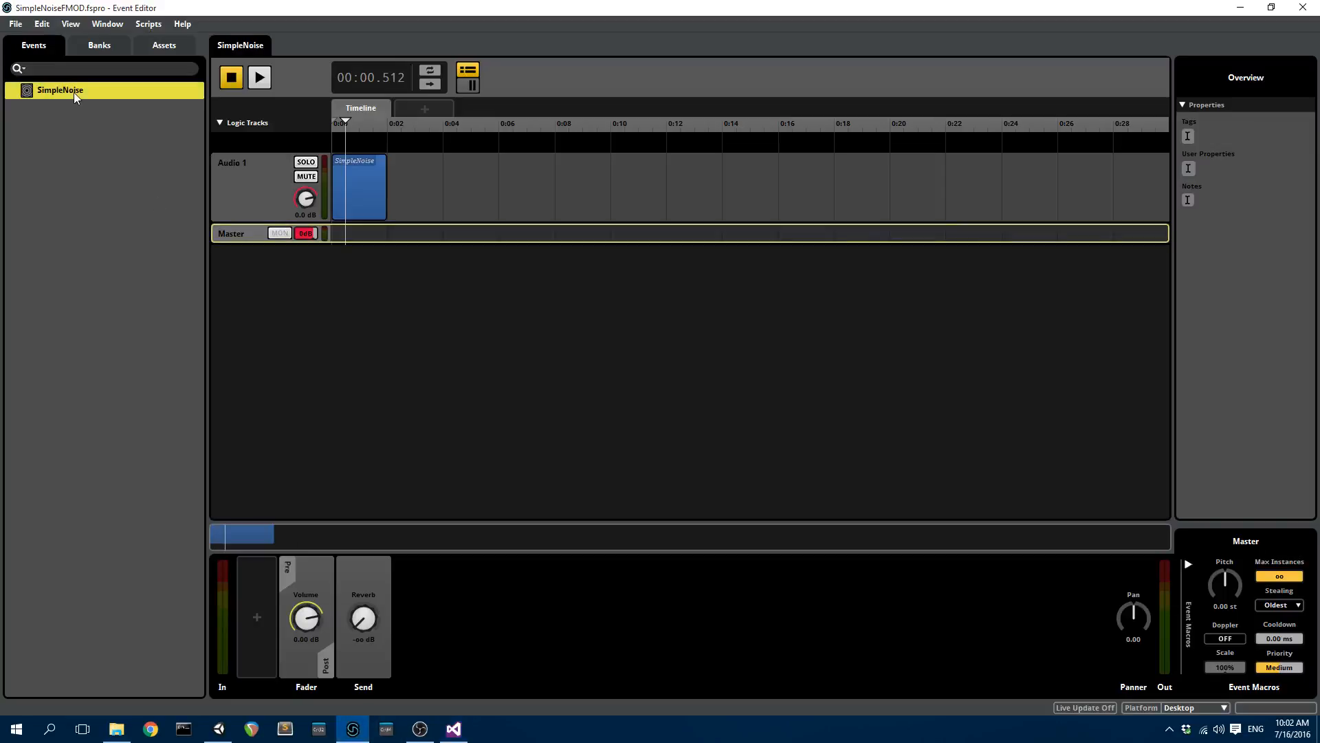
{"action": "left_click", "coordinate": [453, 729]}
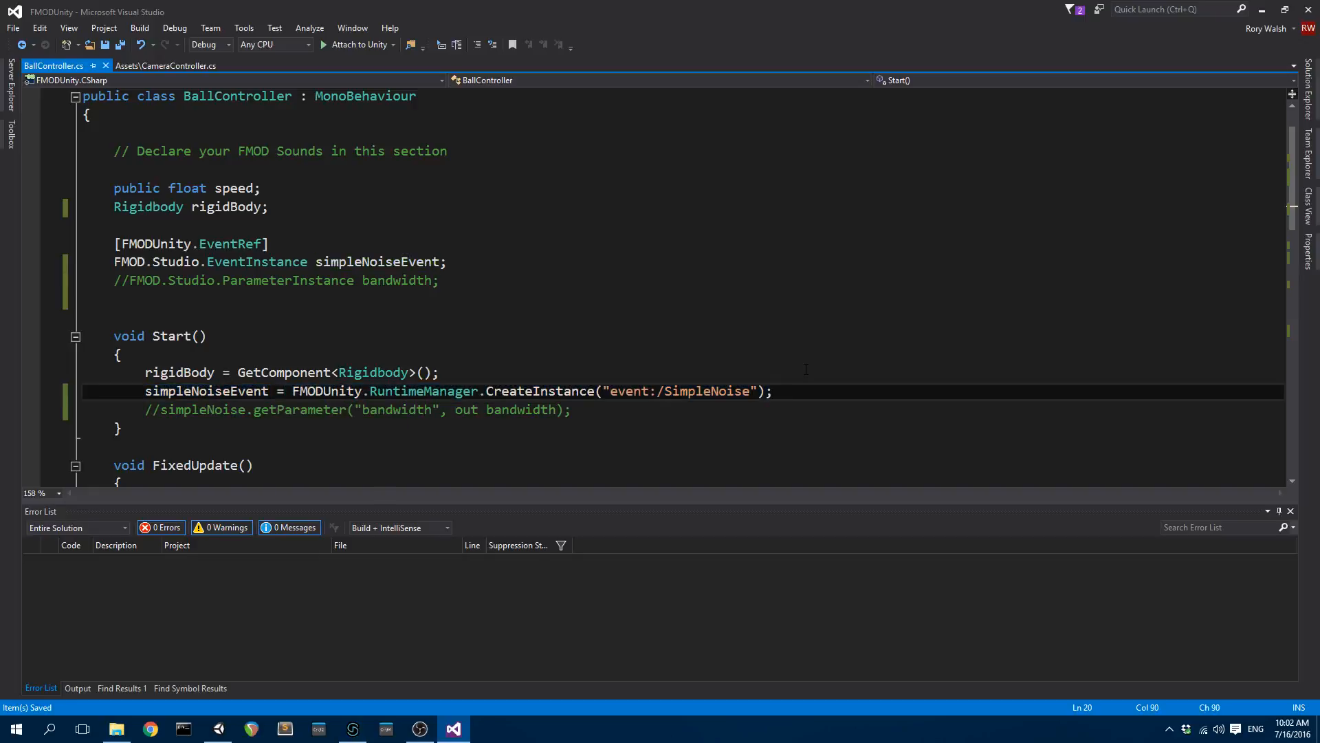
Remove the Debug.Log line from OnTriggerEnter in BallController.
{"action": "scroll", "scroll_direction": "down", "scroll_amount": 3}
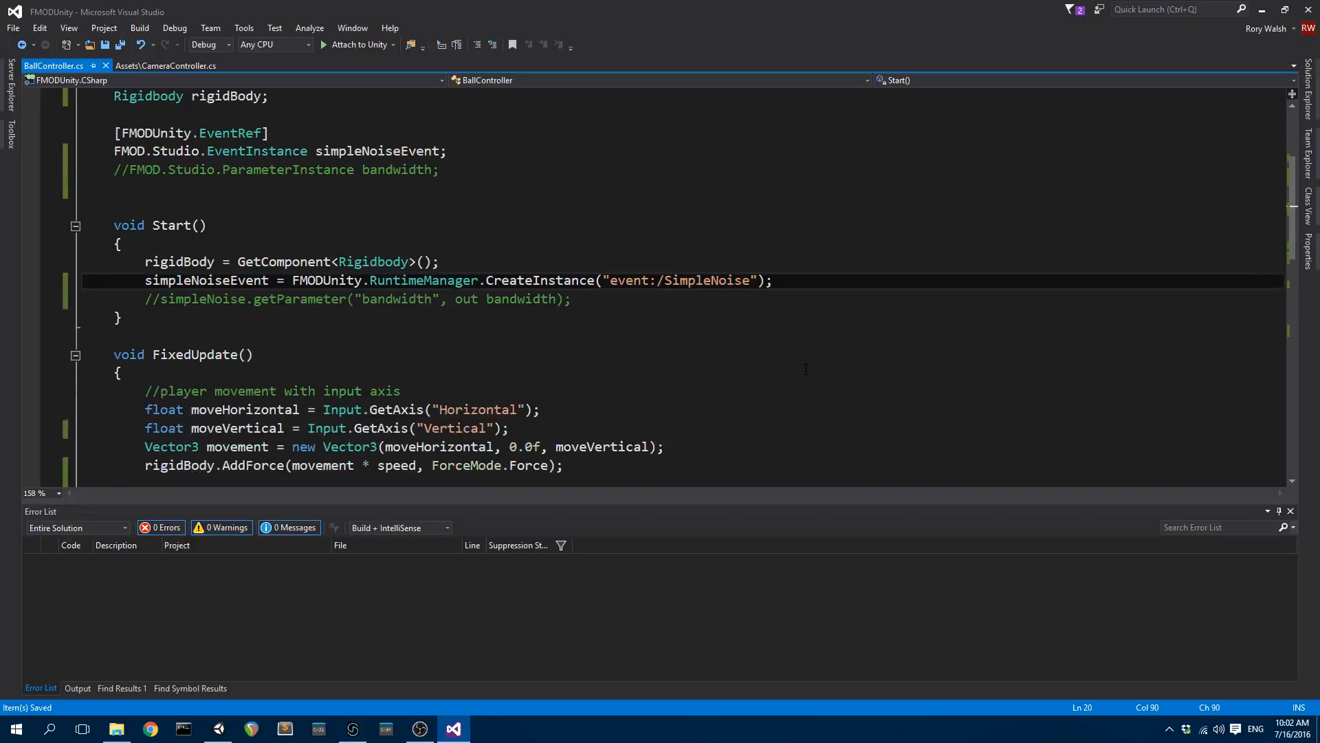
{"action": "scroll", "scroll_direction": "down", "scroll_amount": 3}
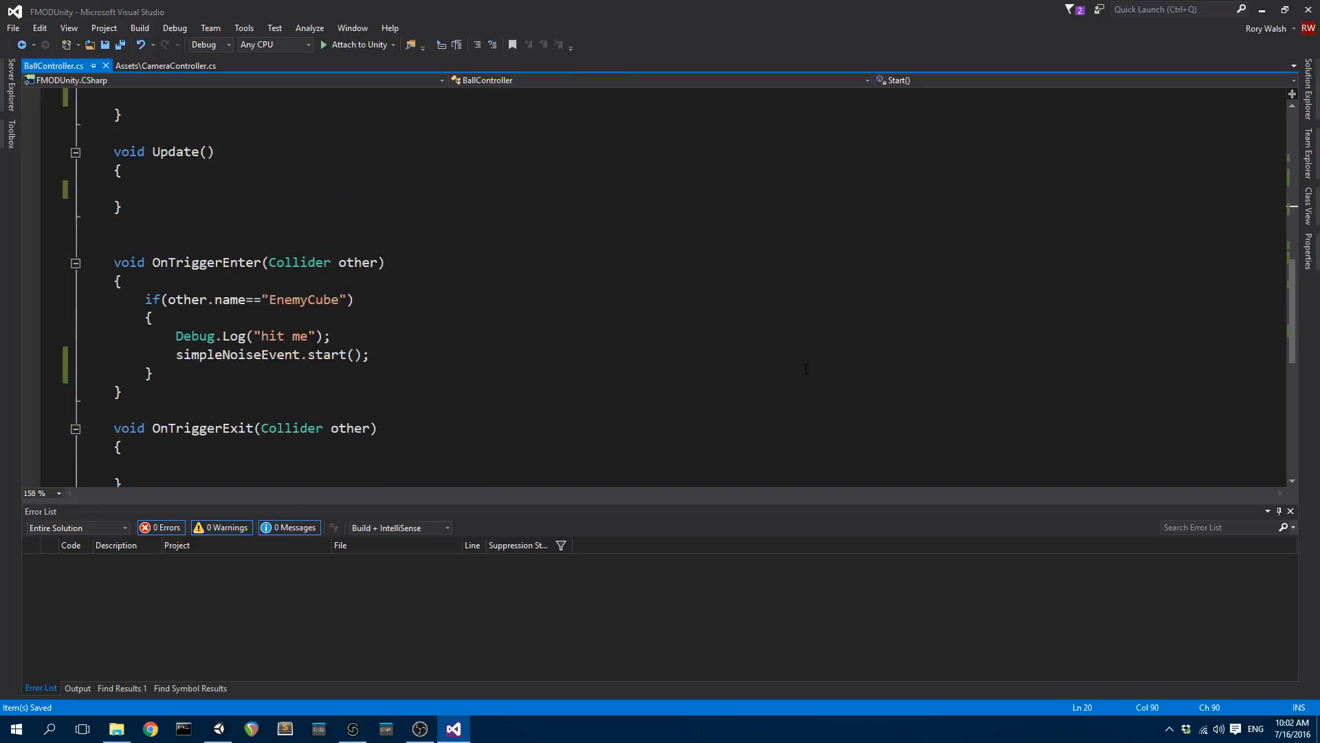
{"action": "double_click", "coordinate": [304, 298]}
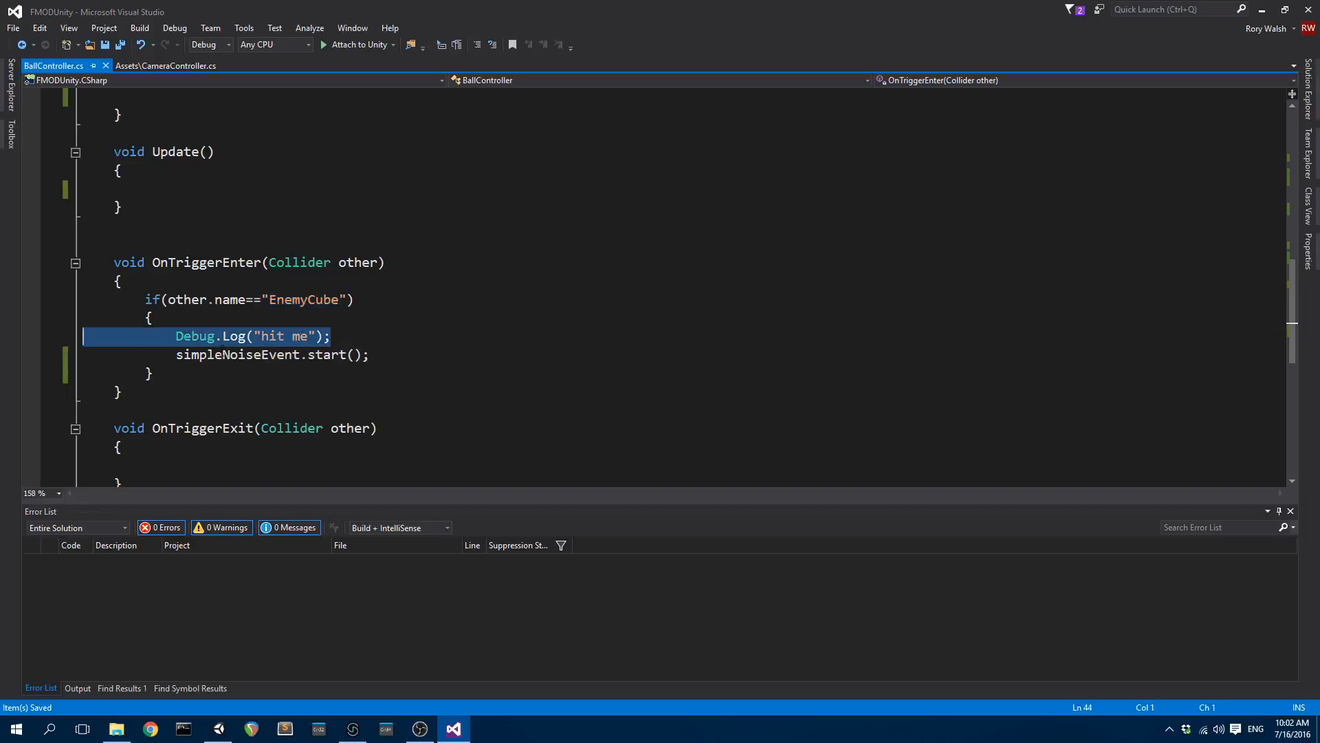
{"action": "key", "text": "Delete"}
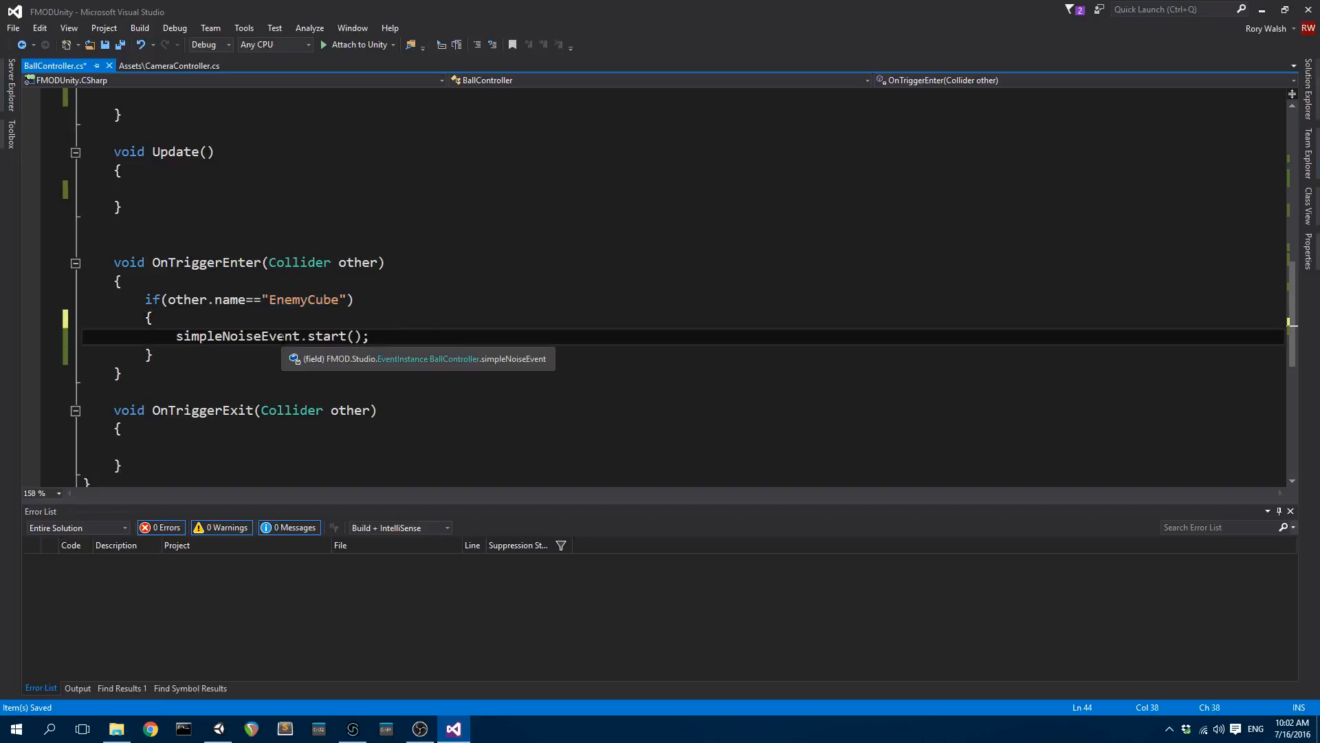
Make the EnemyCube branch call simpleNoiseEvent.start(); and return to Unity to test.
{"action": "double_click", "coordinate": [238, 336]}
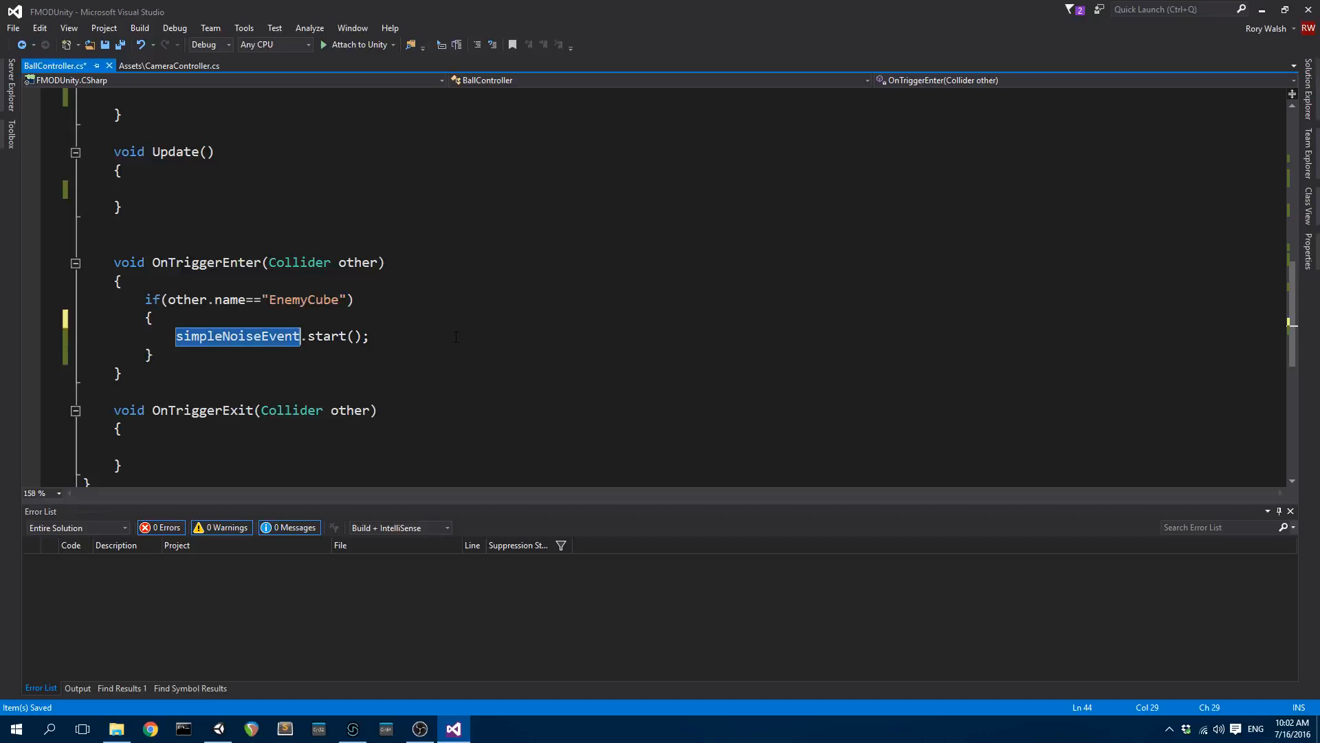
{"action": "double_click", "coordinate": [327, 336]}
{"action": "type", "text": "("}
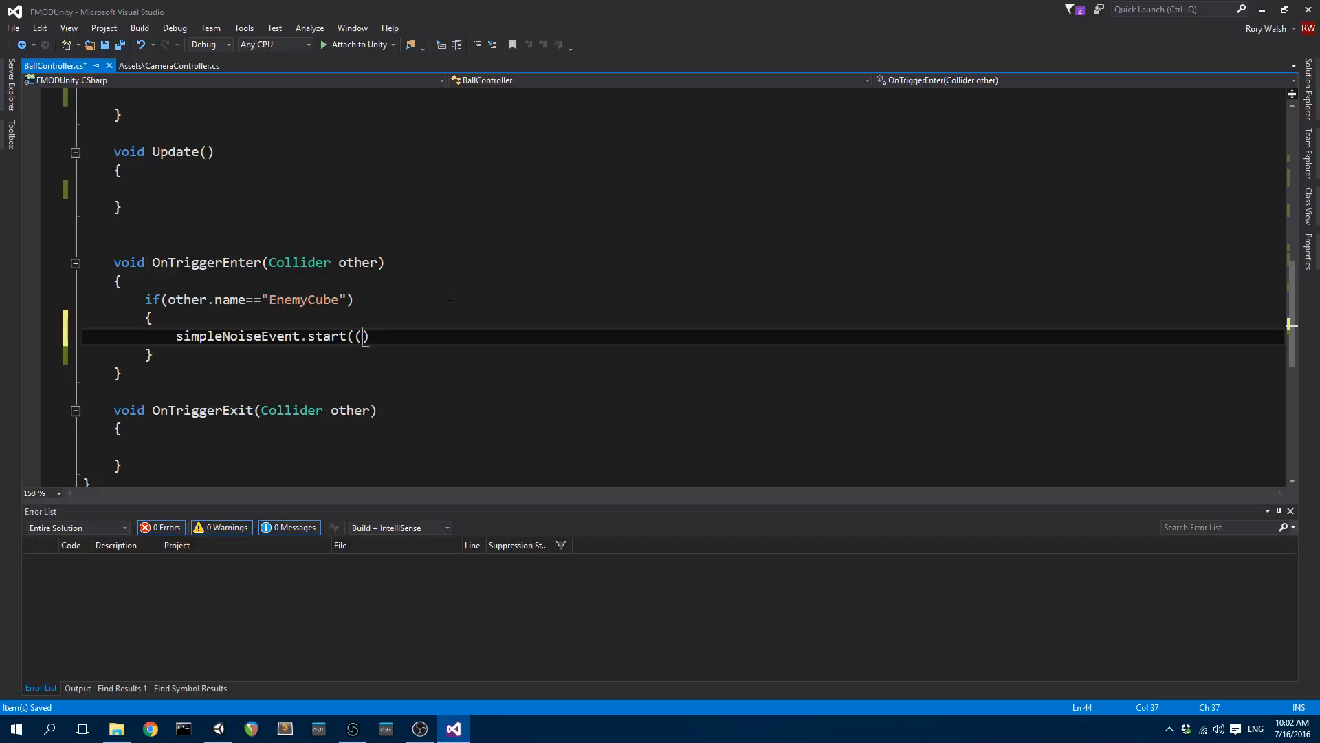
{"action": "key", "text": "Backspace"}
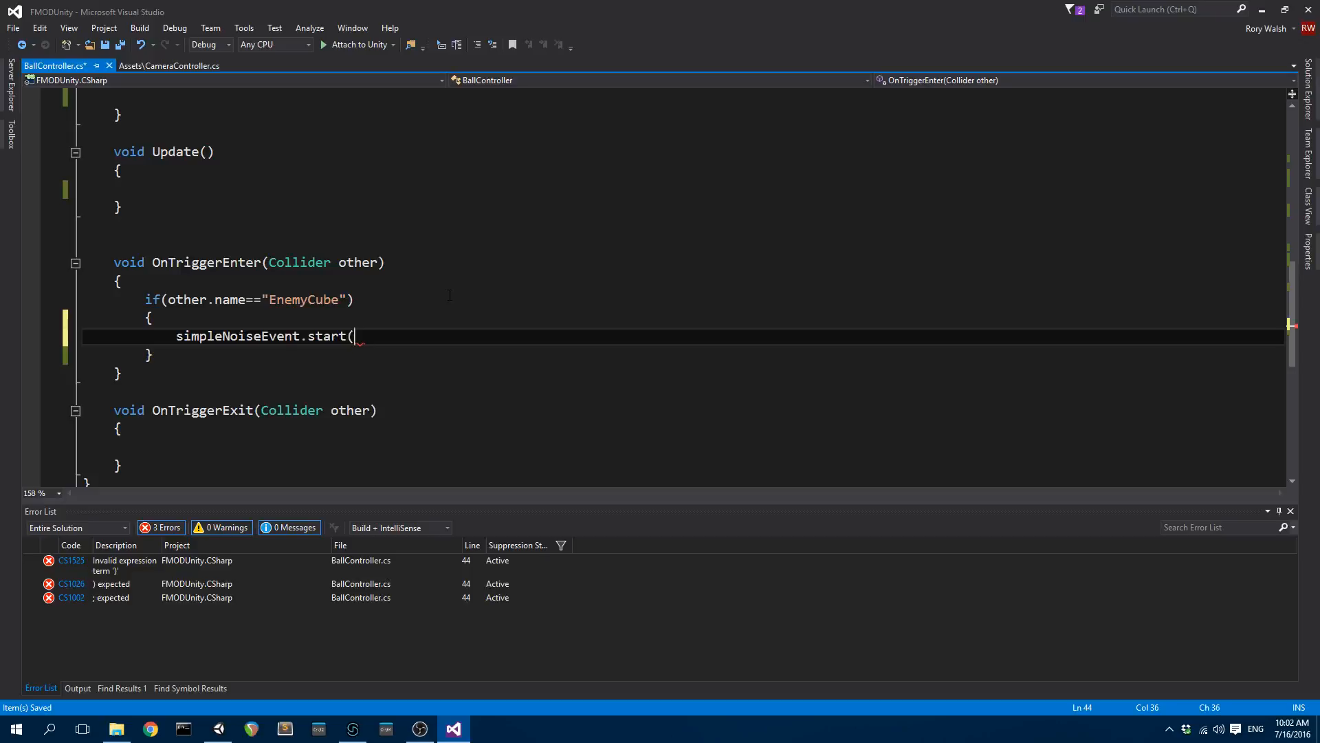
{"action": "type", "text": ");"}
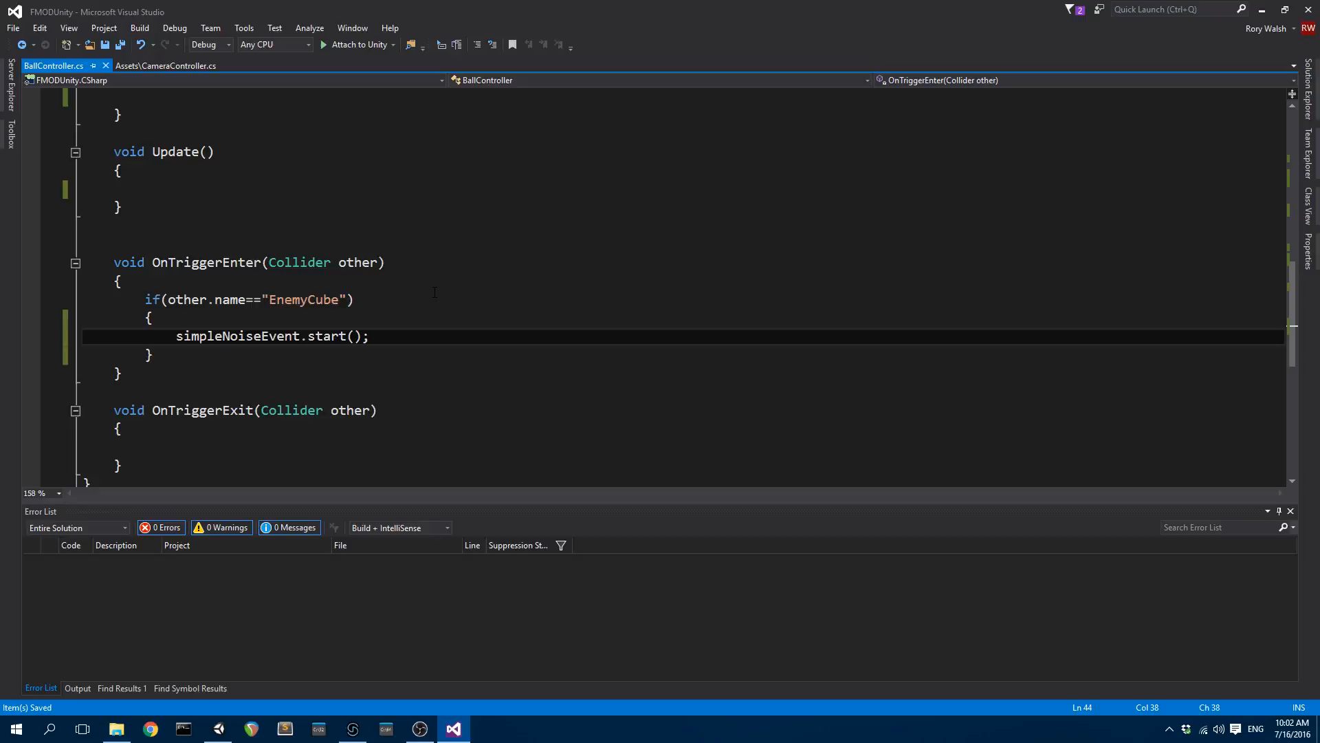
{"action": "mouse_move", "coordinate": [456, 523]}
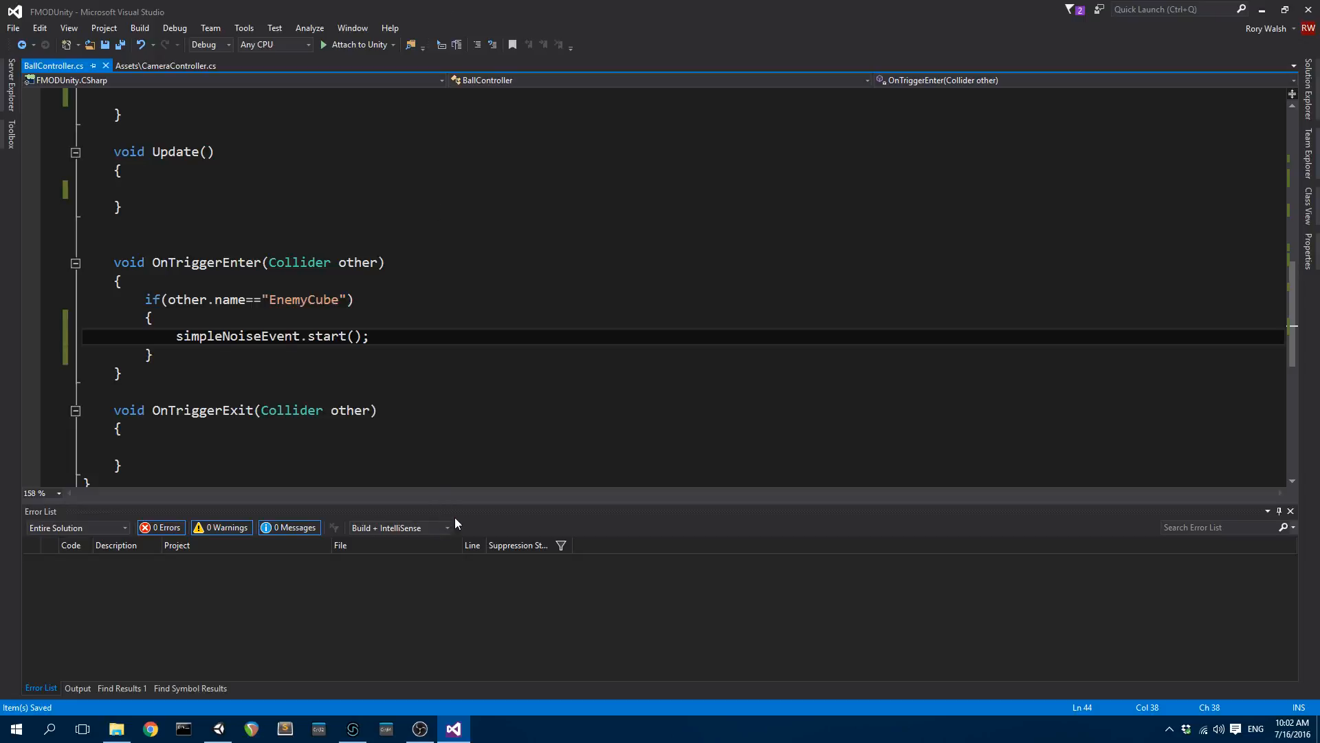
{"action": "left_click", "coordinate": [217, 729]}
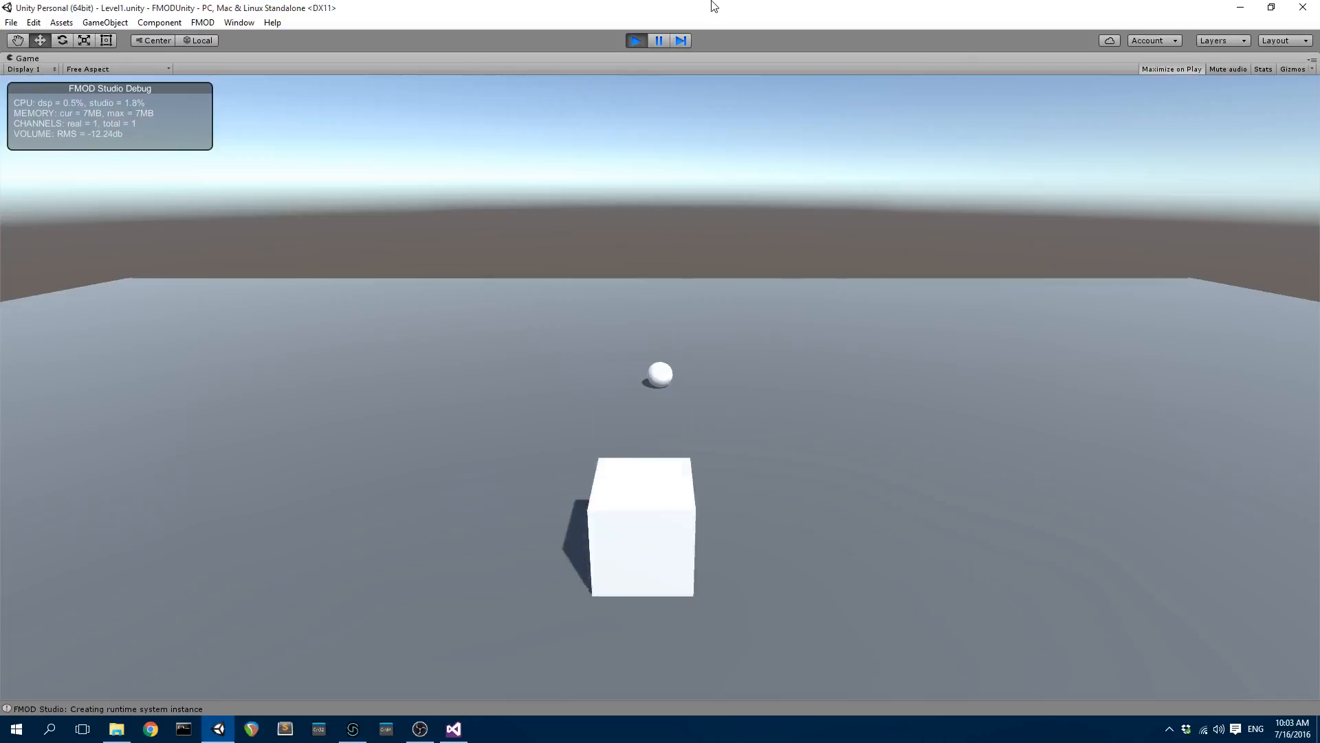
Play the scene so the ball hits the EnemyCube and triggers the noise, then stop the run.
{"action": "left_click", "coordinate": [635, 40]}
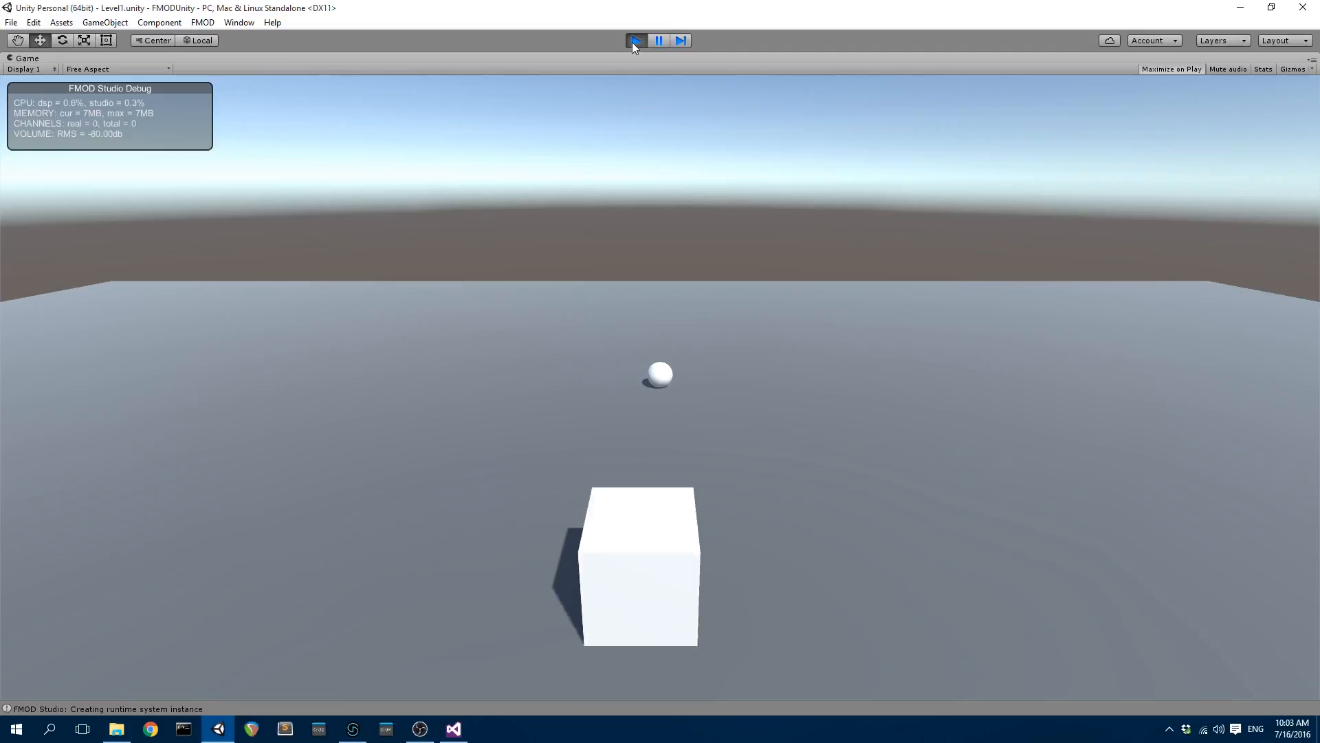
{"action": "left_click", "coordinate": [635, 40]}
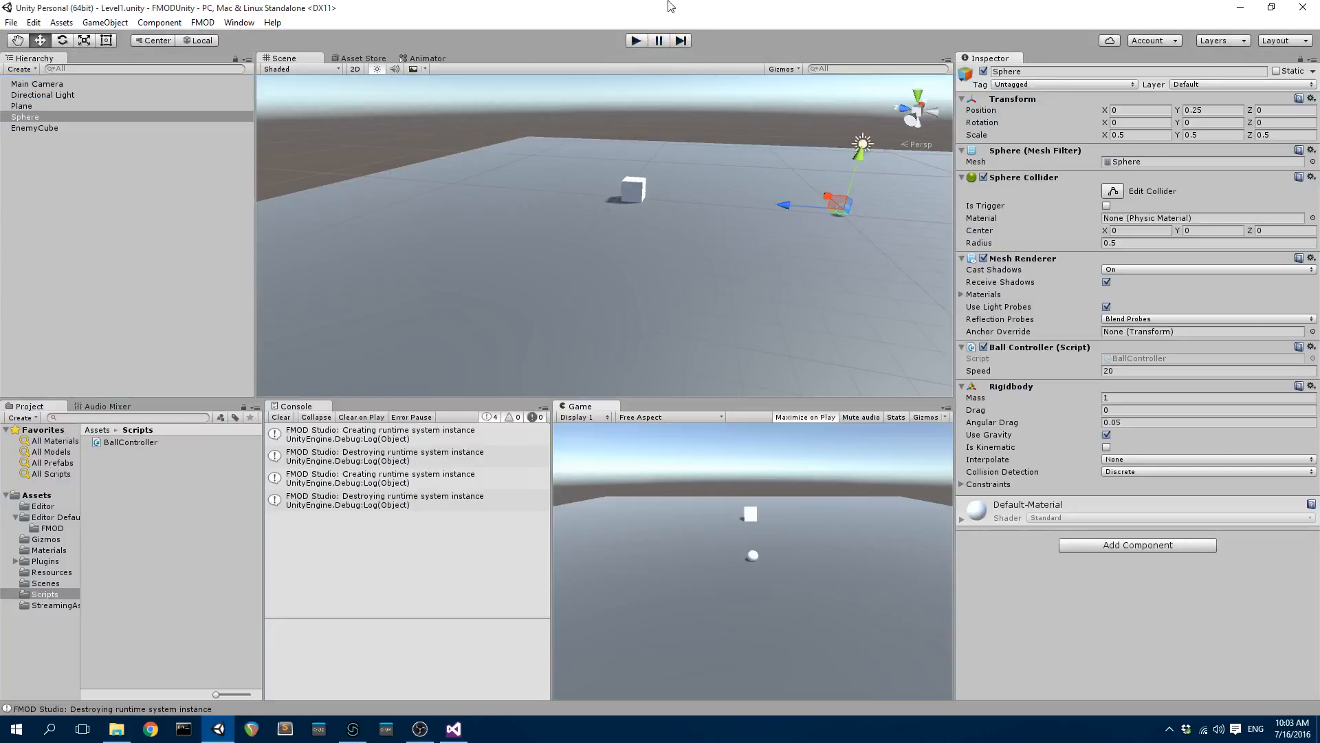
{"action": "mouse_move", "coordinate": [670, 7]}
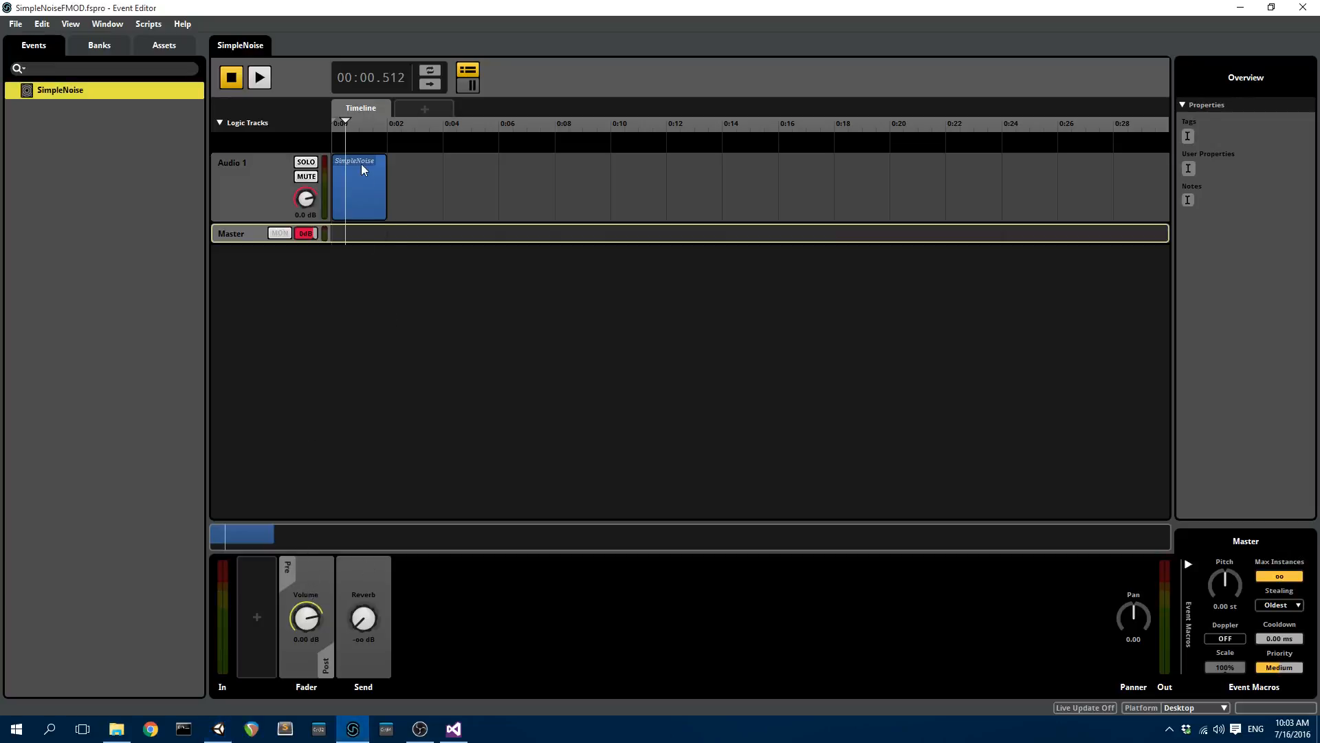
Audition the SimpleNoise instrument while raising its bw knob from 1.00k to about 10k.
{"action": "left_click", "coordinate": [359, 187]}
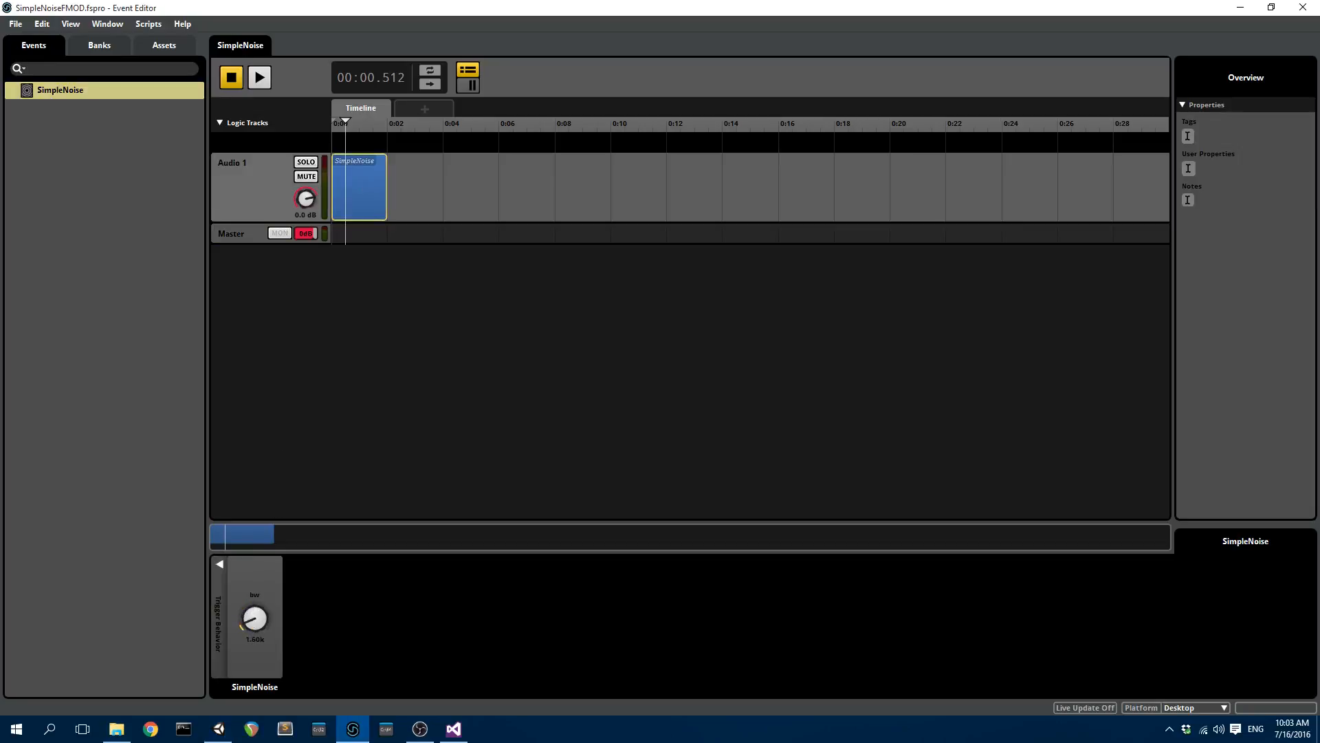
{"action": "left_click", "coordinate": [231, 77]}
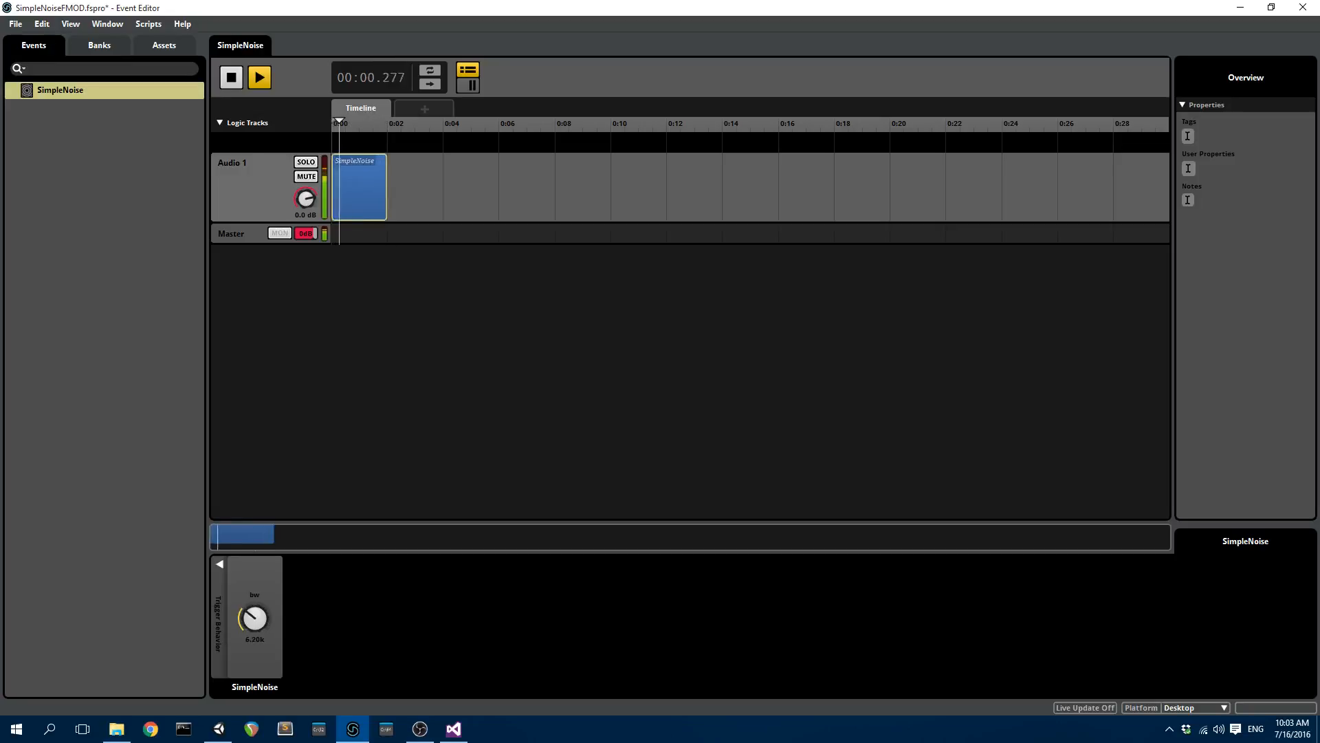
{"action": "left_click_drag", "start_coordinate": [253, 618], "coordinate": [262, 598]}
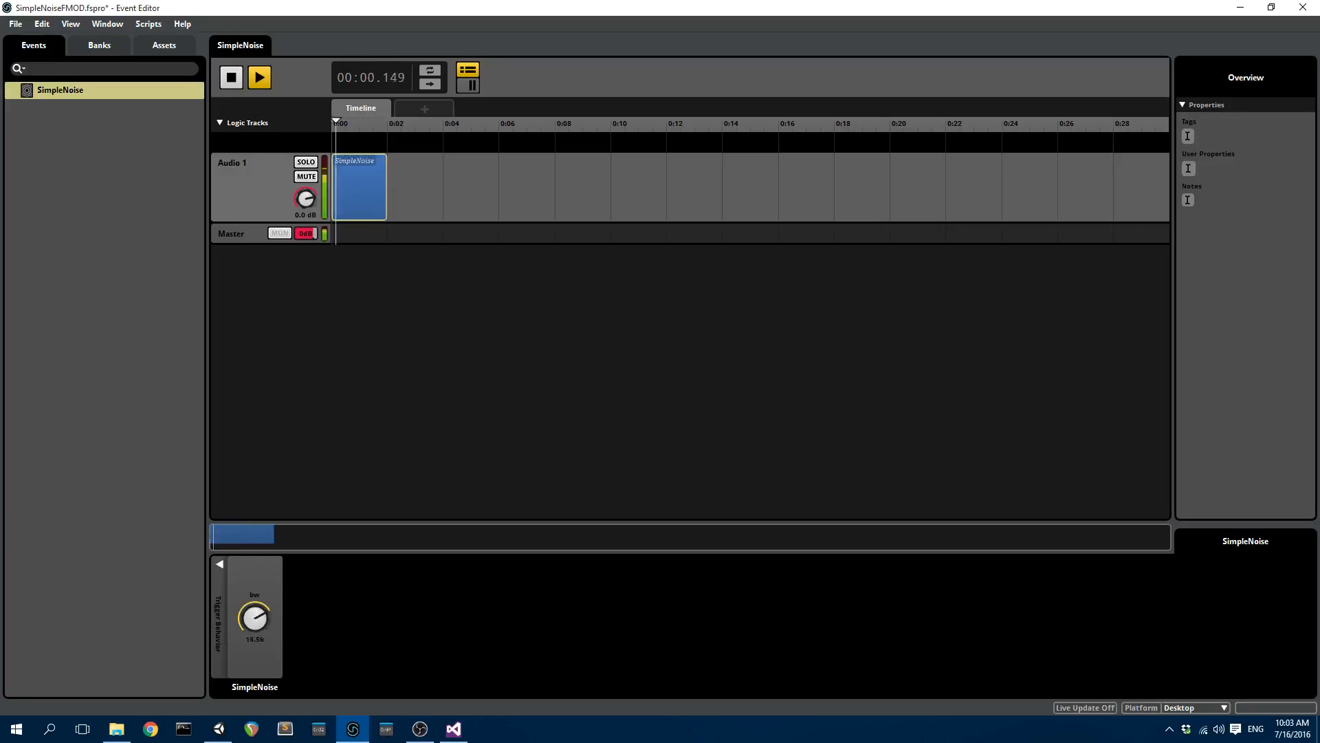
{"action": "left_click", "coordinate": [259, 77]}
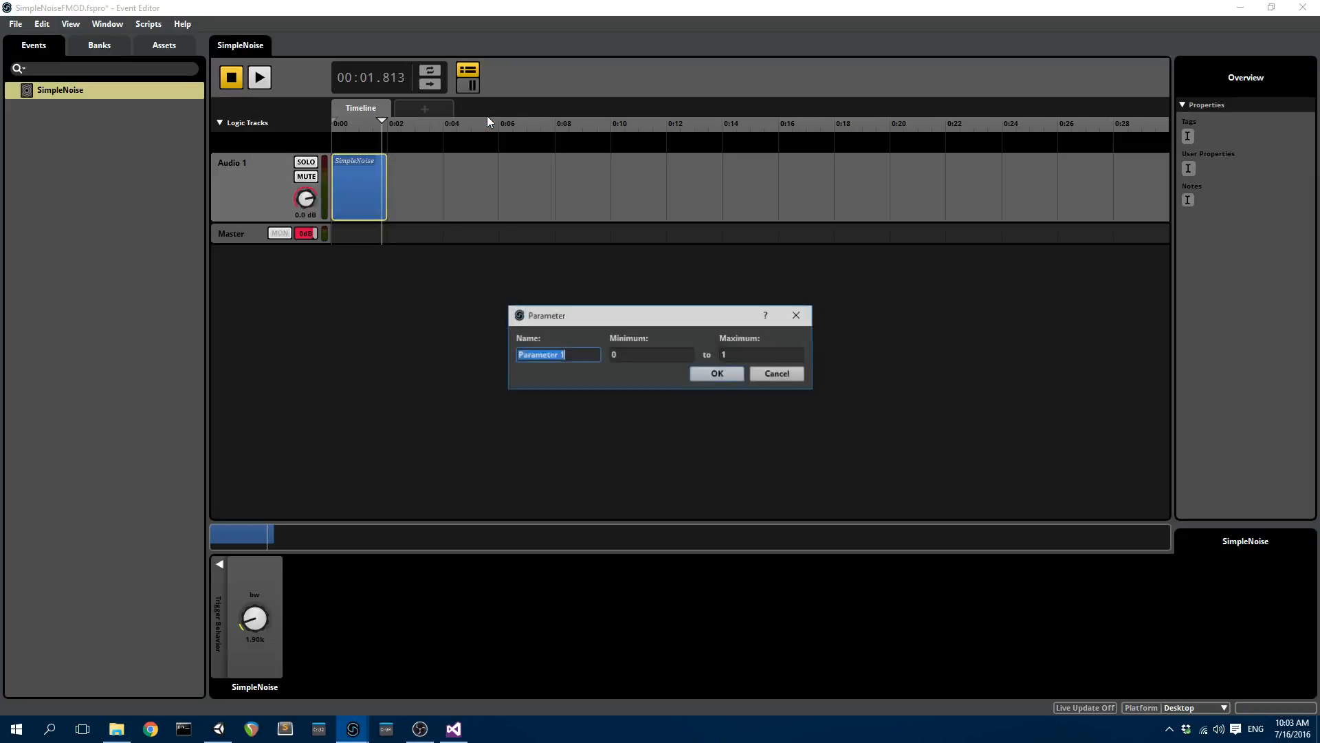
Name the new game parameter bandwidth with range 0 to 1 and confirm it.
{"action": "type", "text": "bandwidth"}
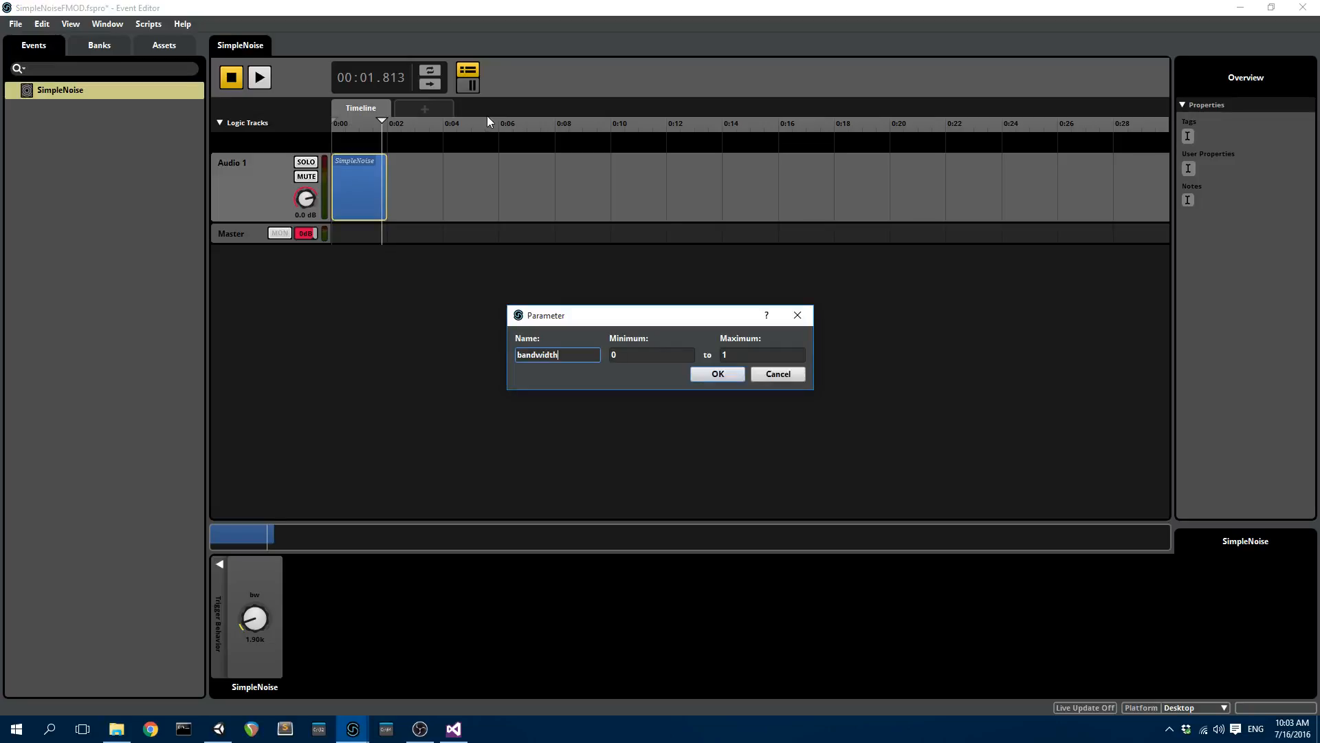
{"action": "left_click", "coordinate": [717, 375]}
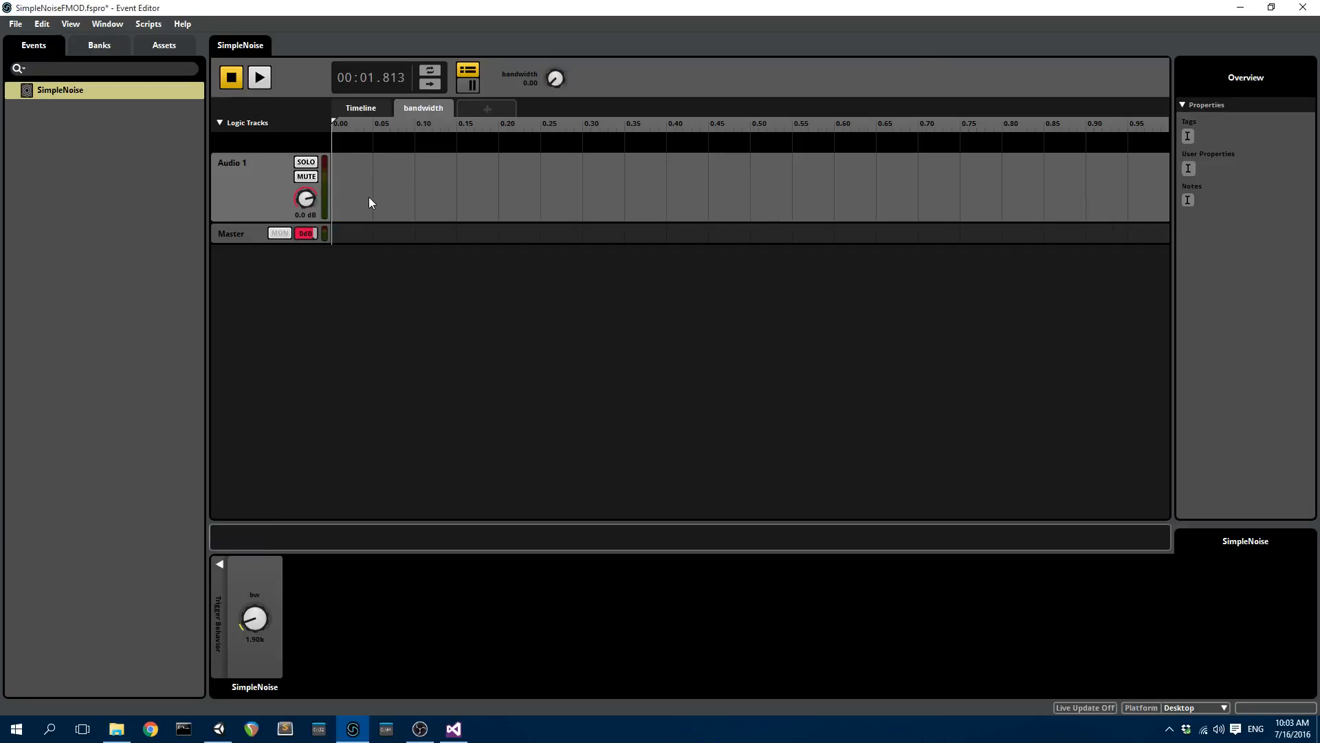
{"action": "mouse_move", "coordinate": [268, 606]}
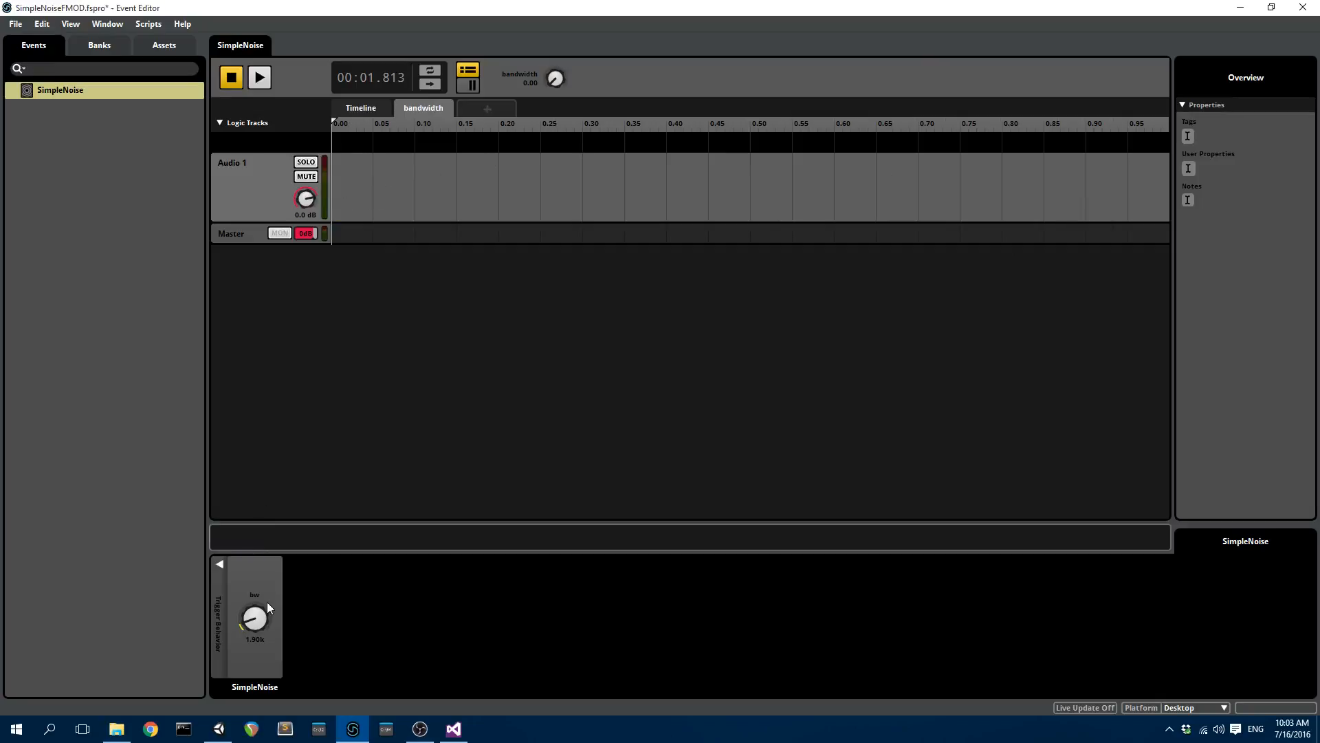
Automate bw against the bandwidth parameter rising from 0 to 20k and audition the event.
{"action": "right_click", "coordinate": [255, 617]}
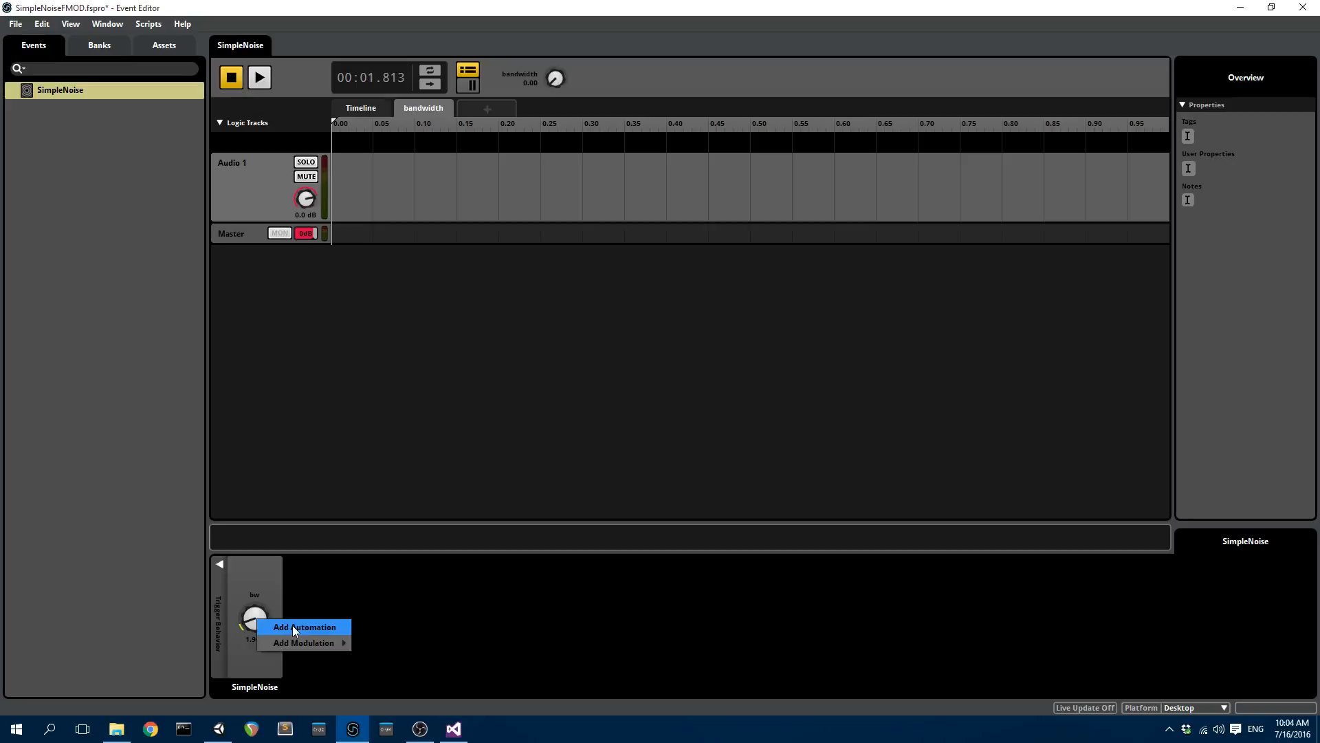
{"action": "left_click", "coordinate": [304, 627]}
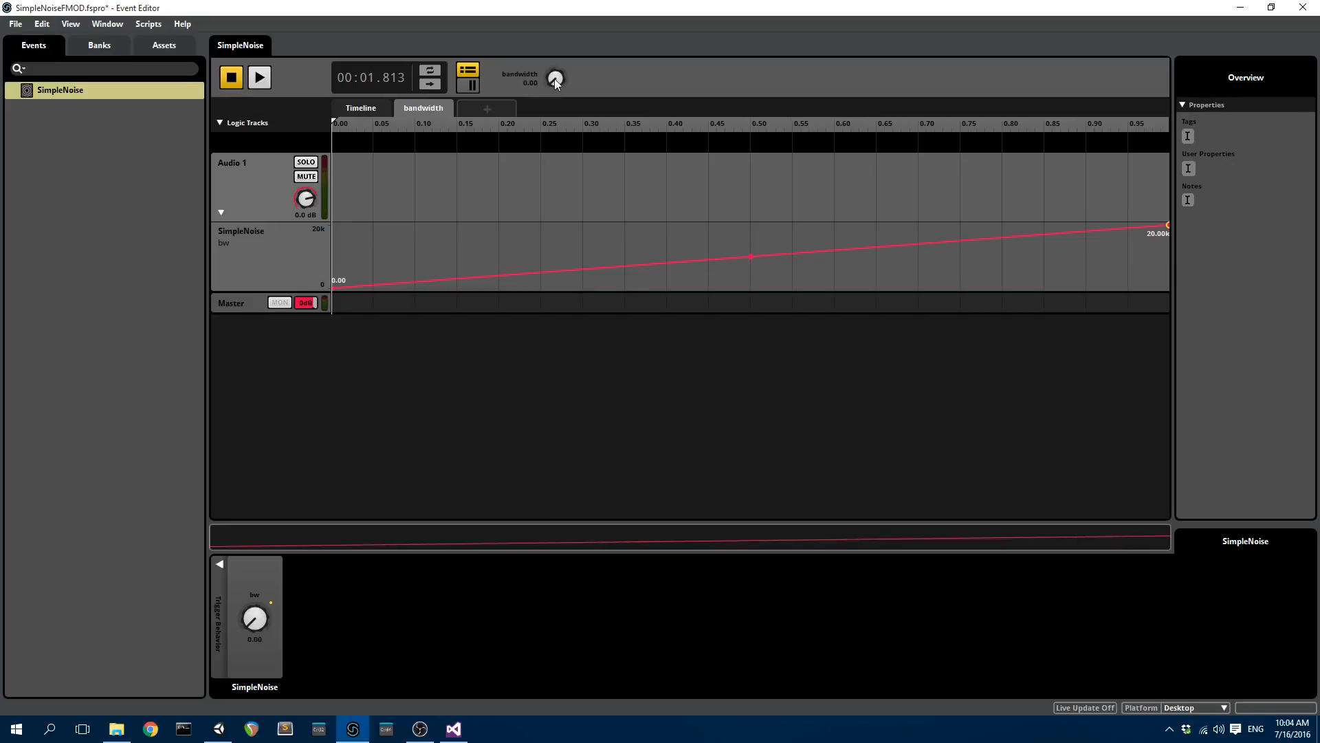
{"action": "left_click", "coordinate": [258, 77]}
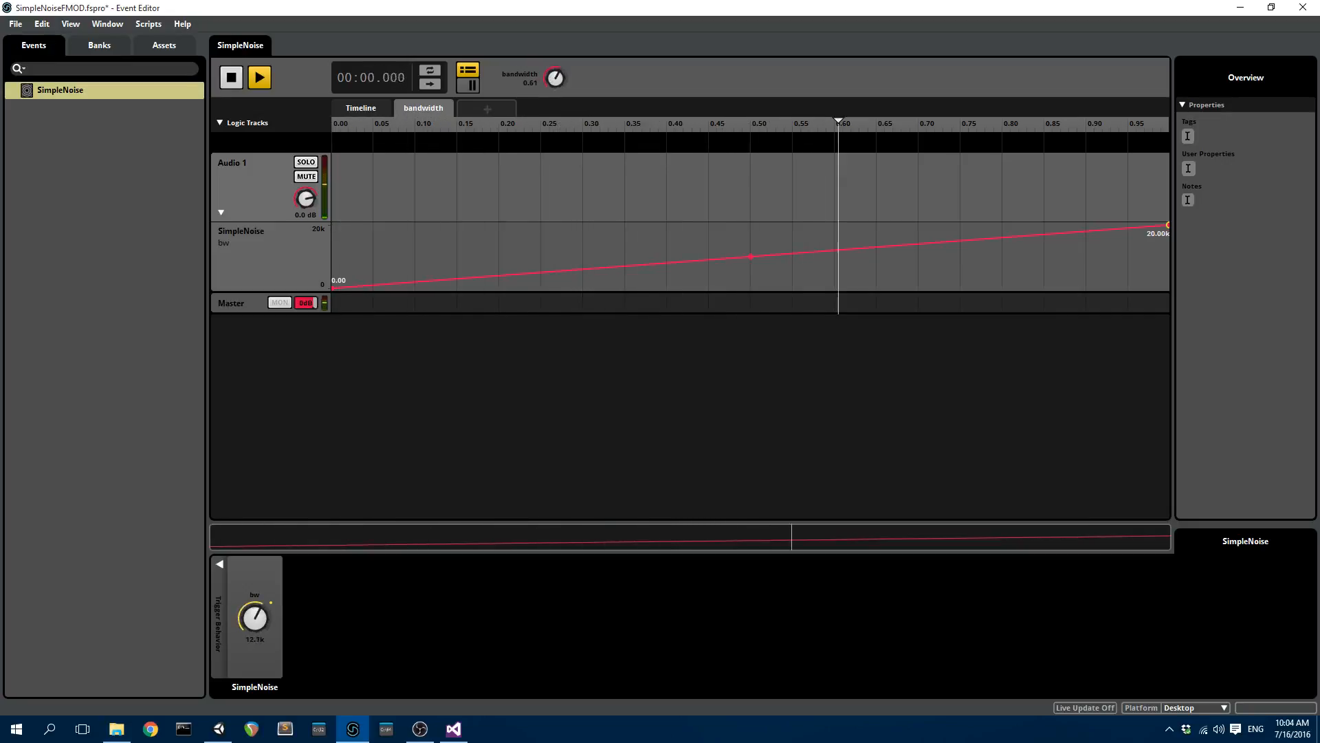
{"action": "left_click", "coordinate": [258, 77]}
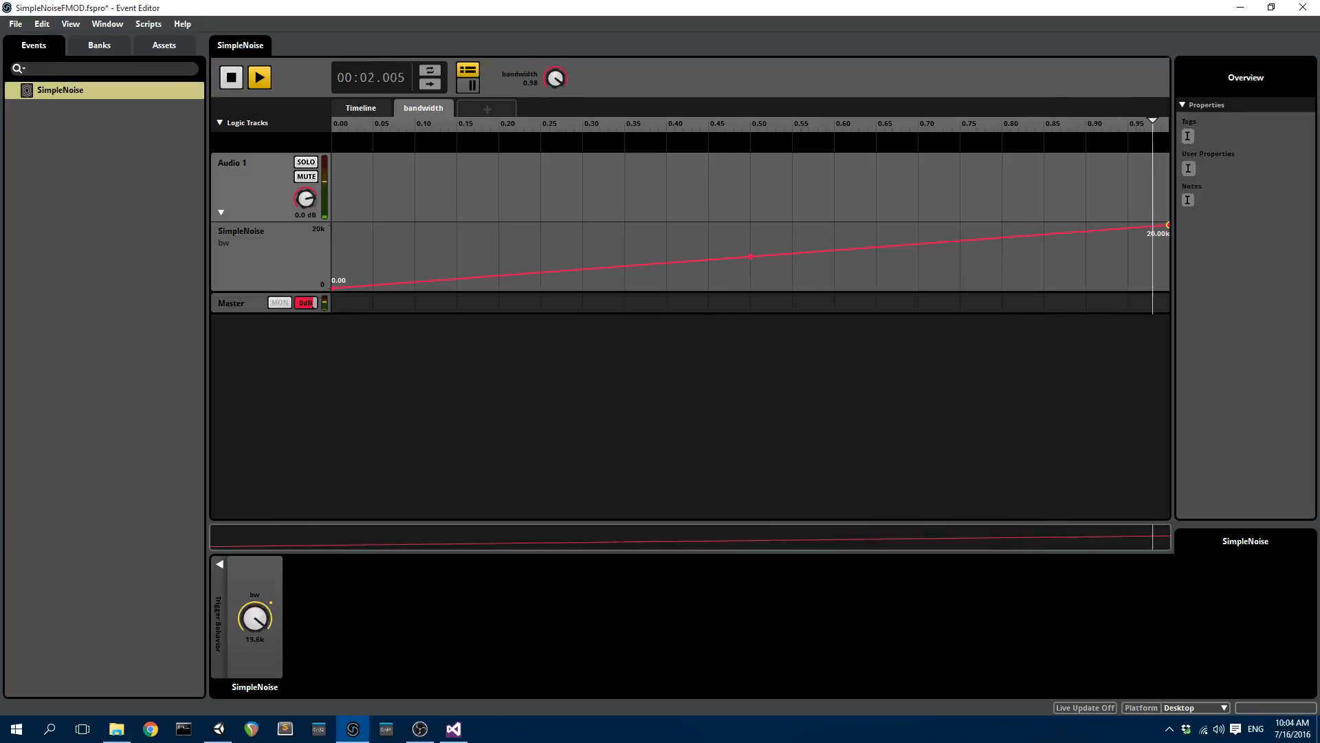
{"action": "left_click", "coordinate": [231, 77]}
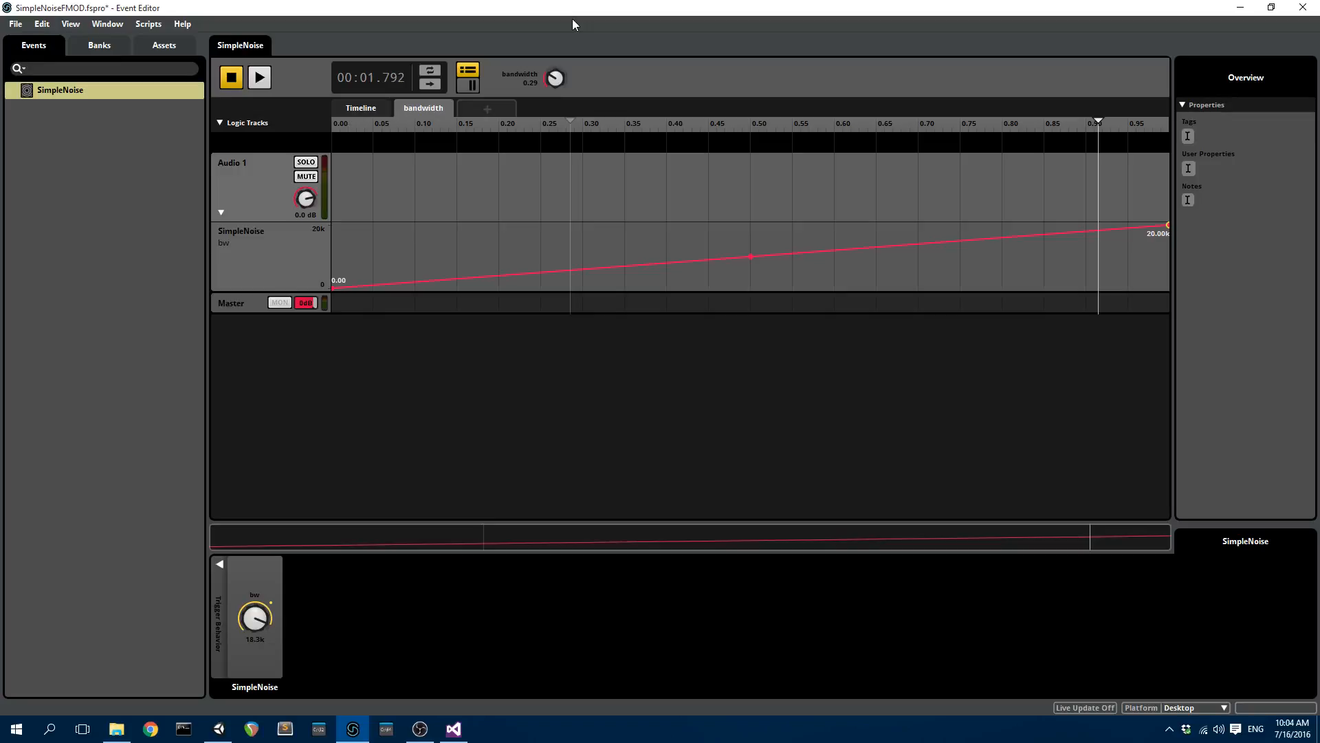
{"action": "mouse_move", "coordinate": [486, 407]}
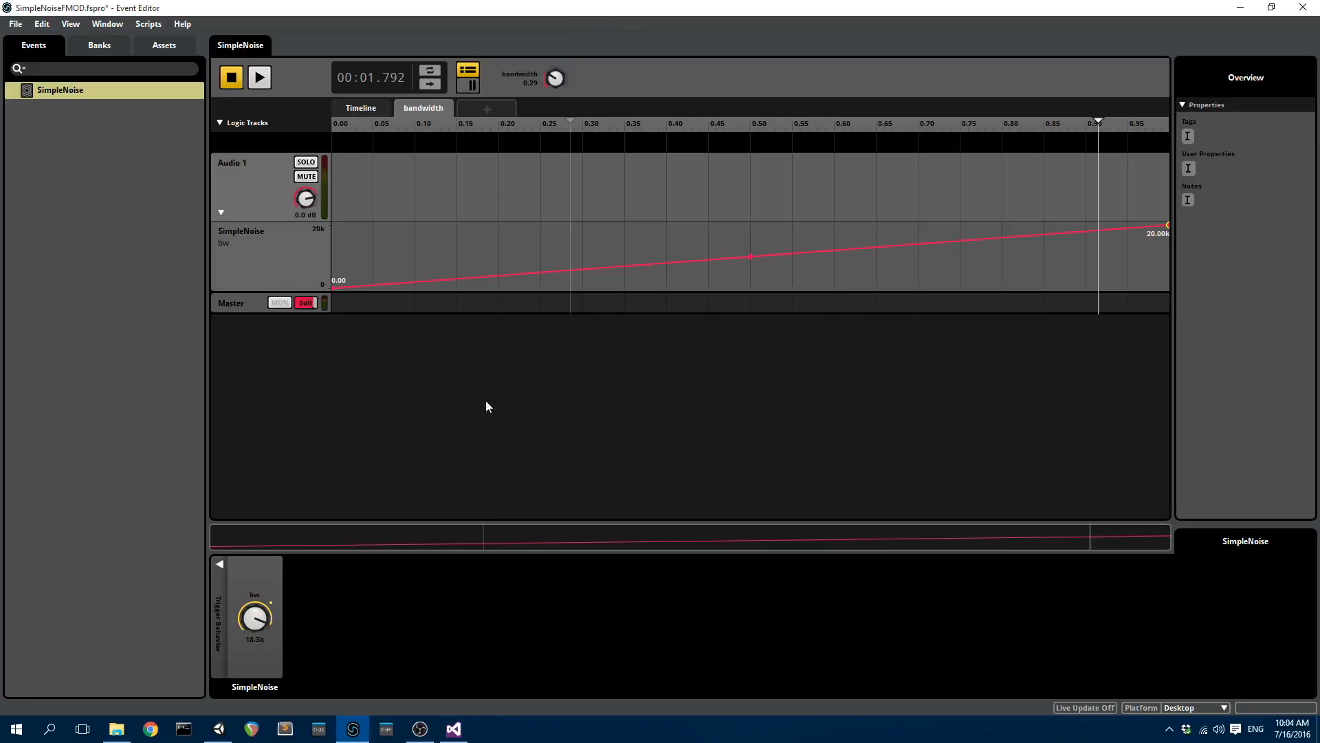
{"action": "mouse_move", "coordinate": [563, 7]}
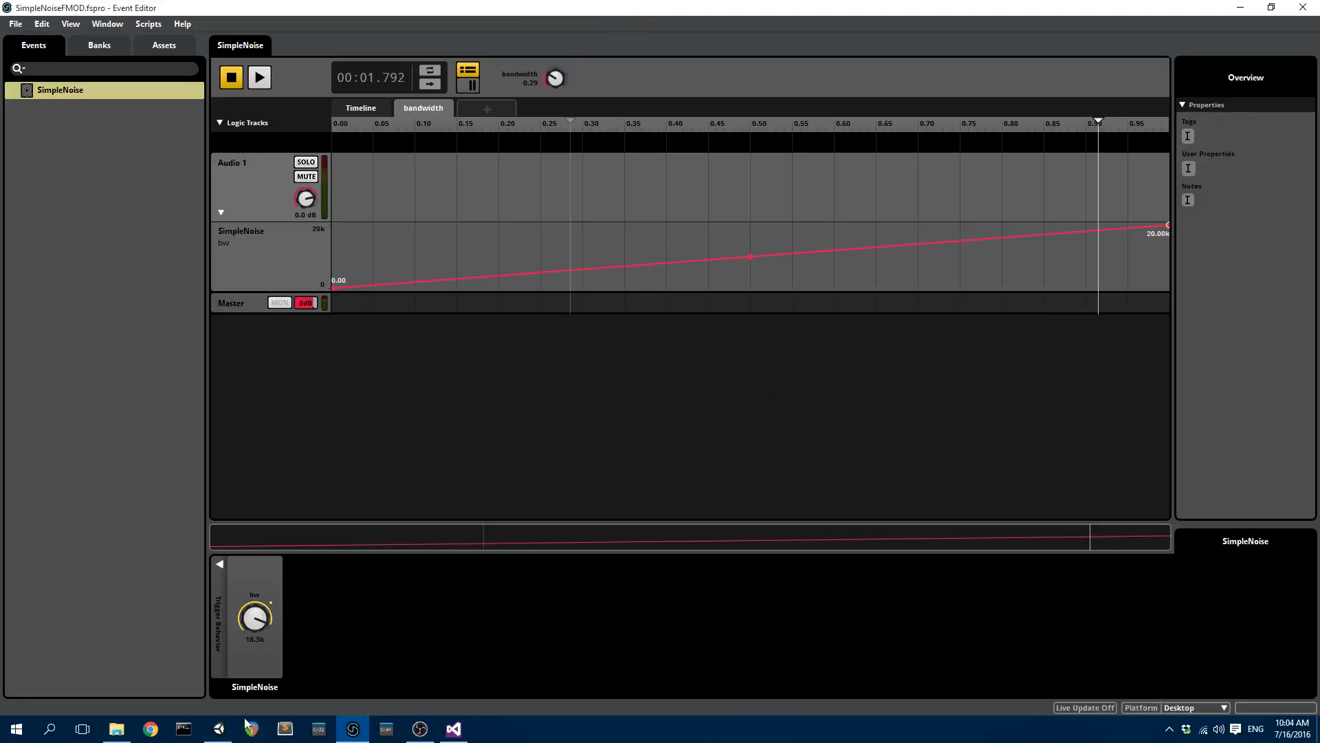
Return to Unity so the rebuilt FMOD banks copy into StreamingAssets.
{"action": "left_click", "coordinate": [216, 727]}
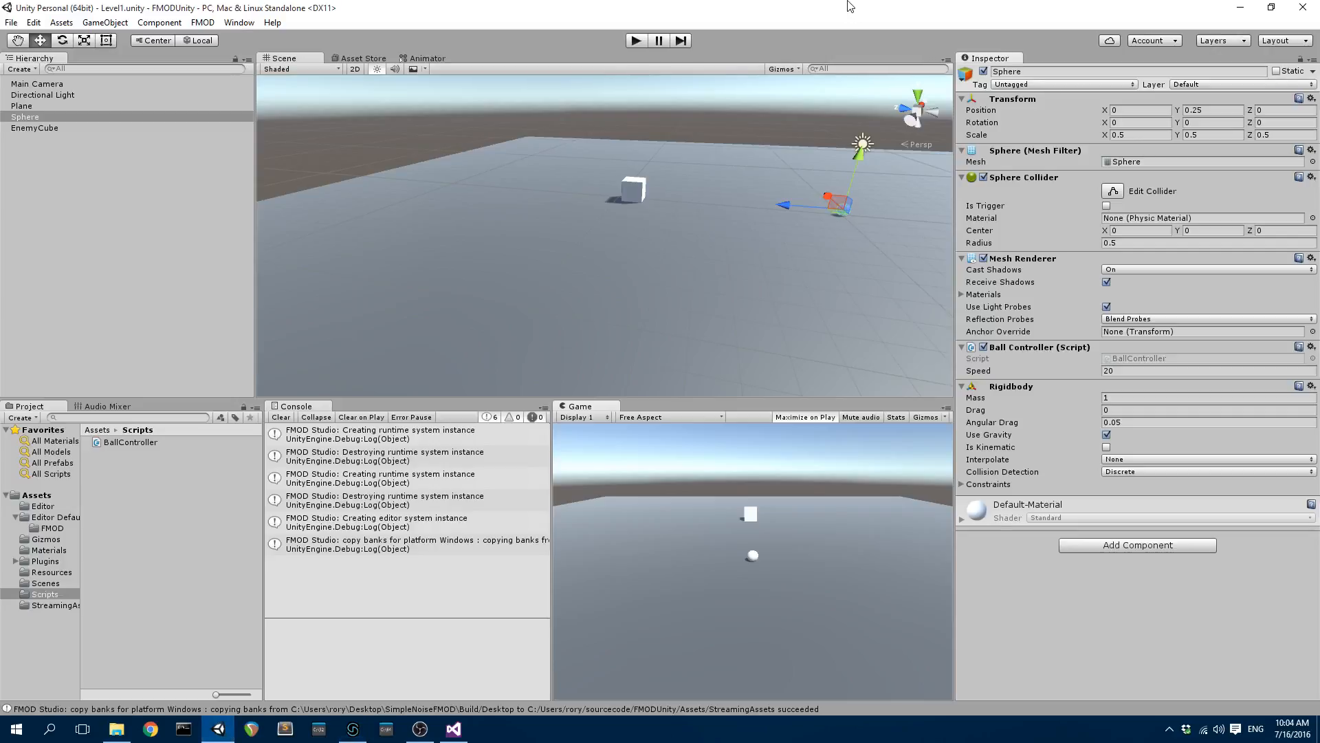
{"action": "left_click", "coordinate": [454, 729]}
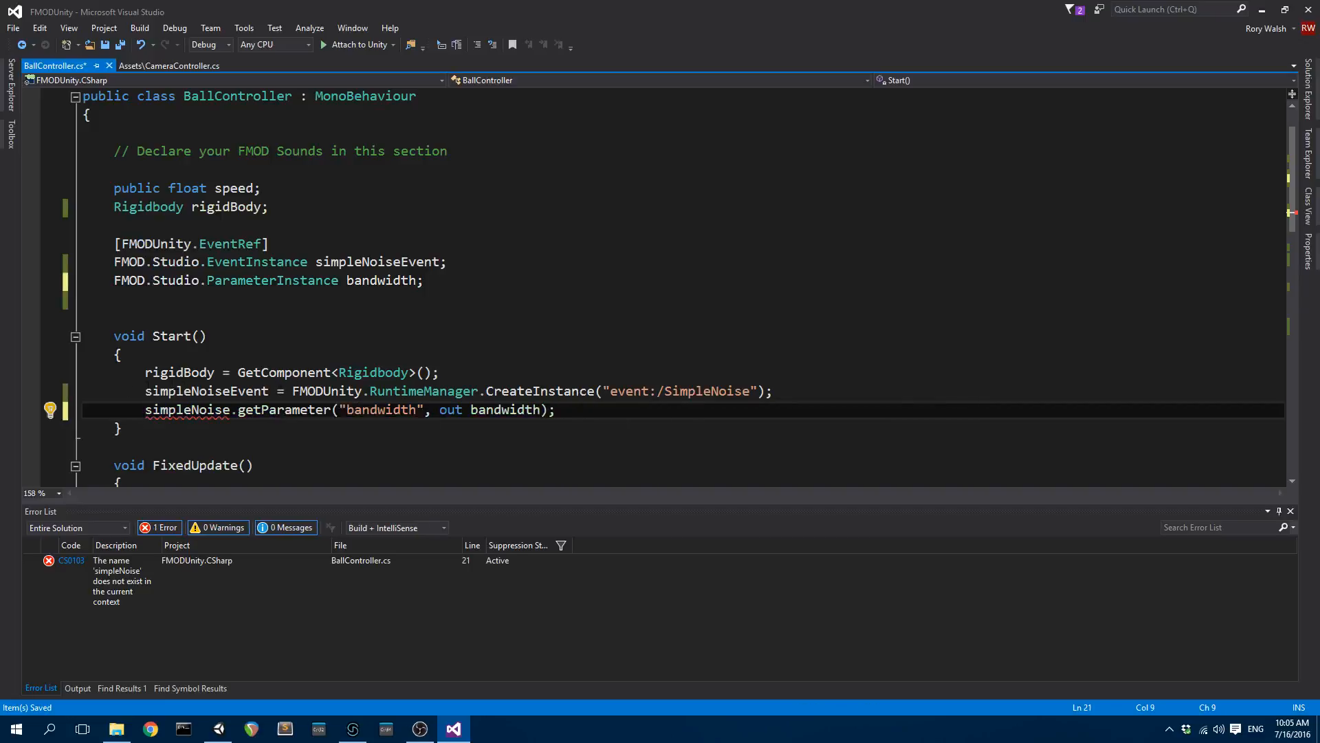
Declare float bandwidthAmount = 0f alongside the bandwidth ParameterInstance in BallController.
{"action": "double_click", "coordinate": [187, 410]}
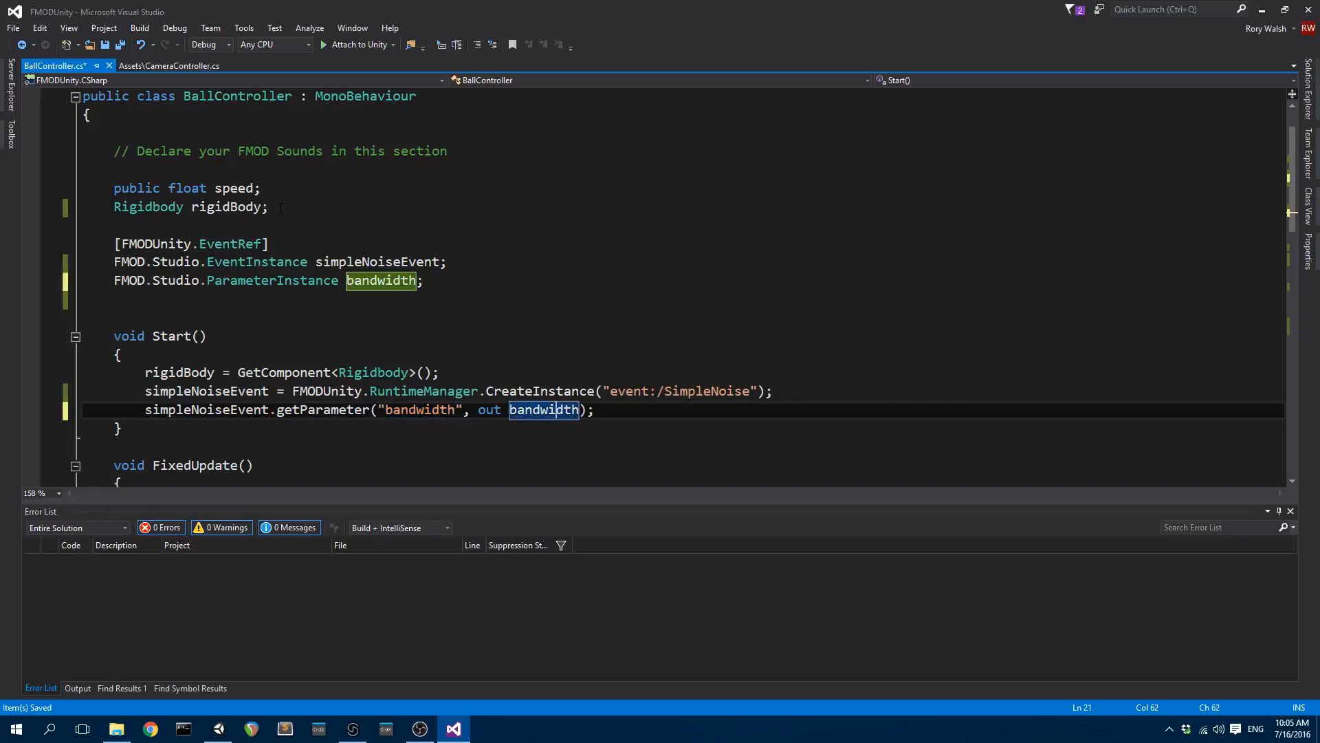
{"action": "type", "text": "float ba"}
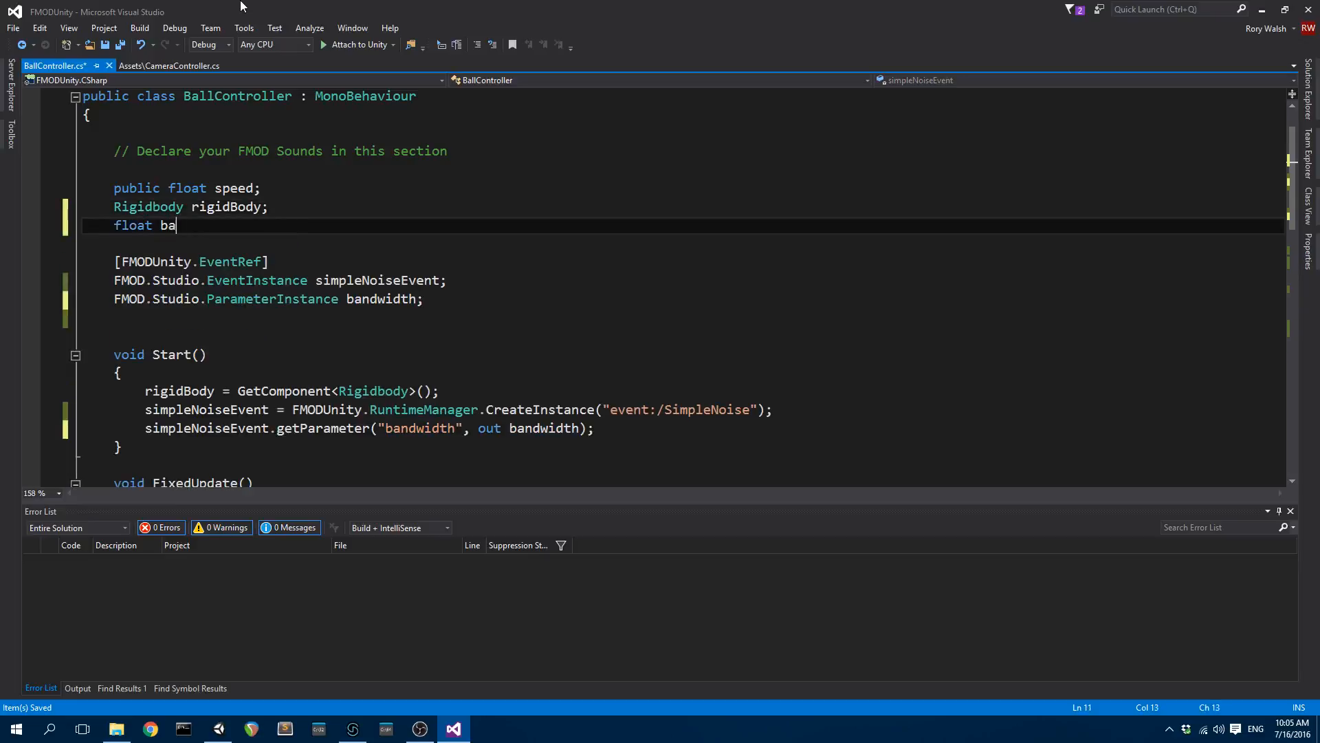
{"action": "type", "text": "ndwid"}
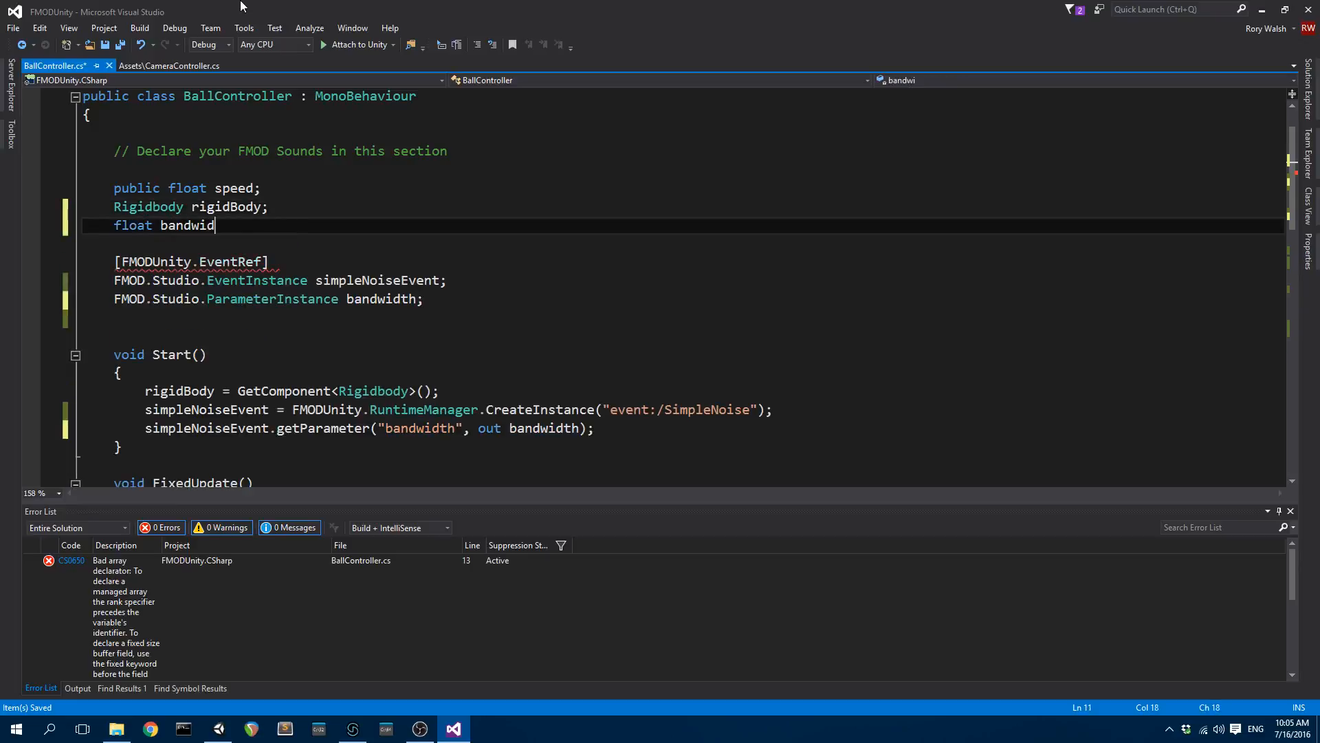
{"action": "type", "text": "th;"}
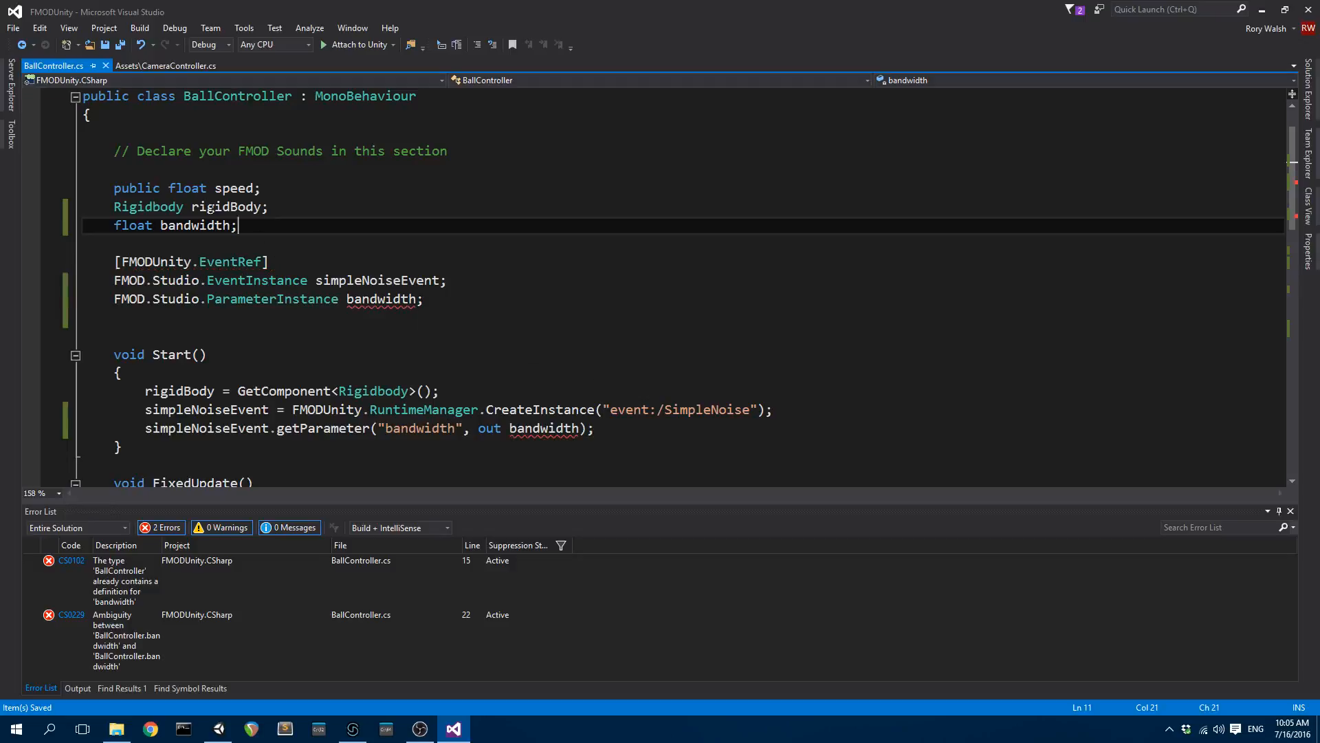
{"action": "type", "text": "Amount"}
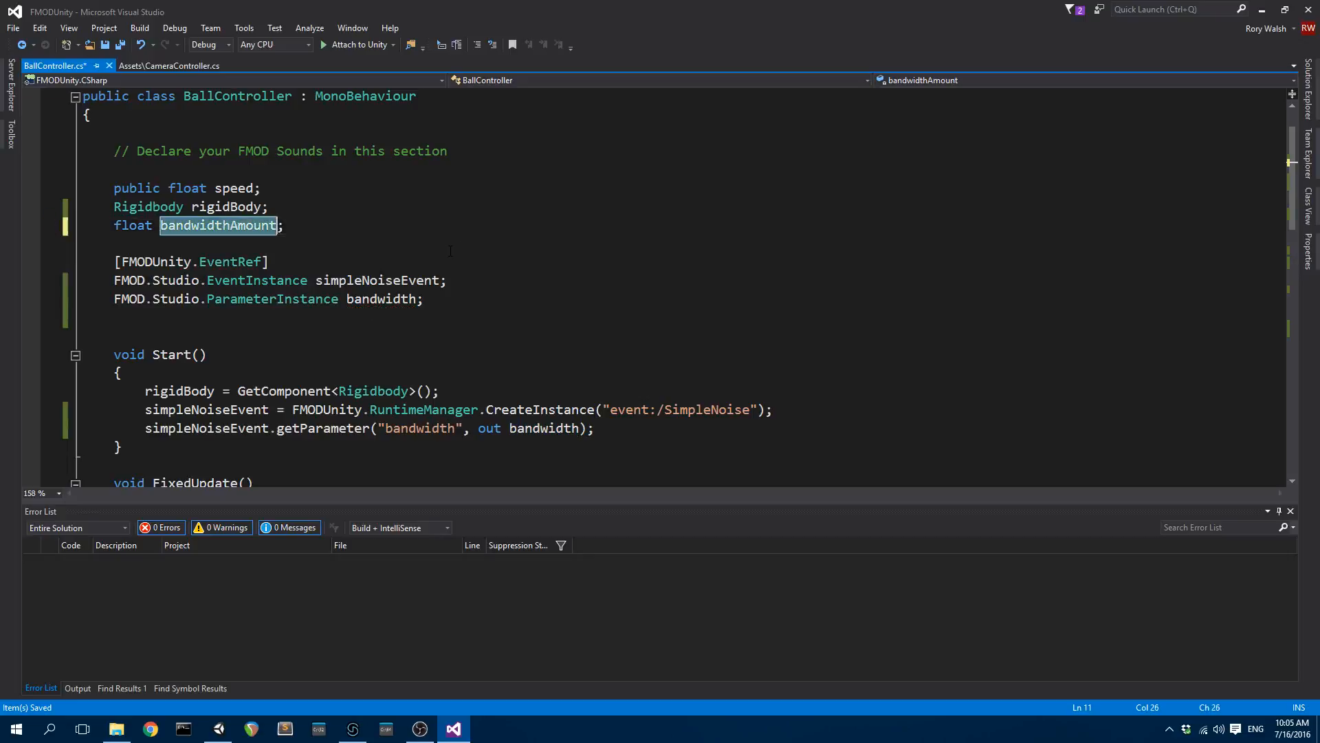
{"action": "type", "text": "Amount"}
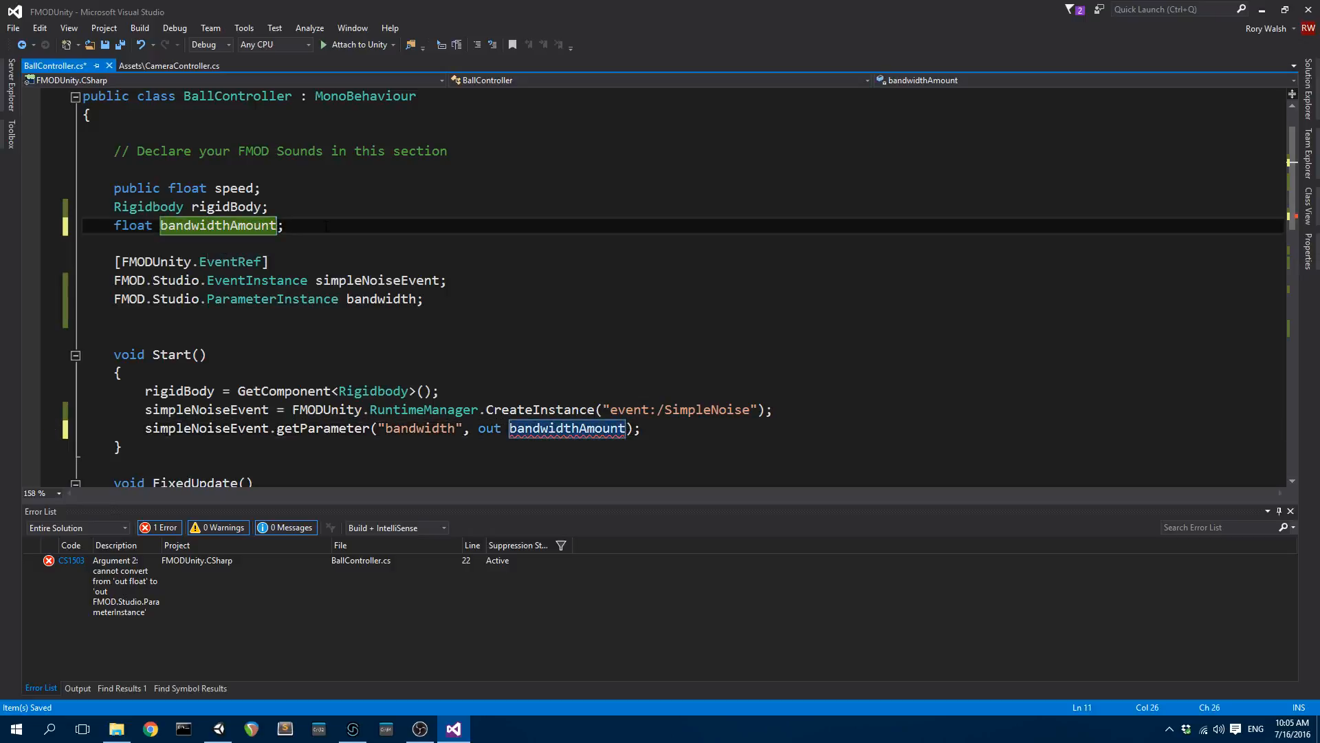
{"action": "type", "text": "= 0f"}
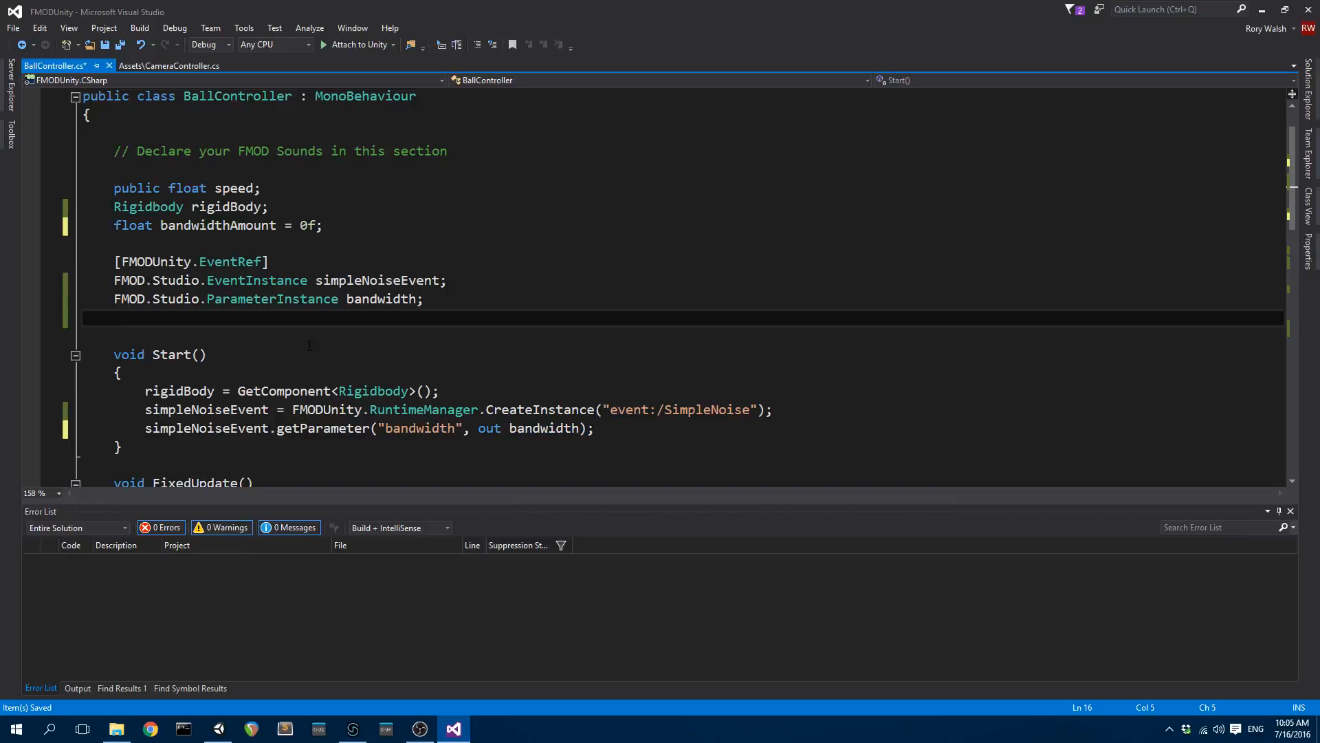
{"action": "left_click", "coordinate": [345, 298]}
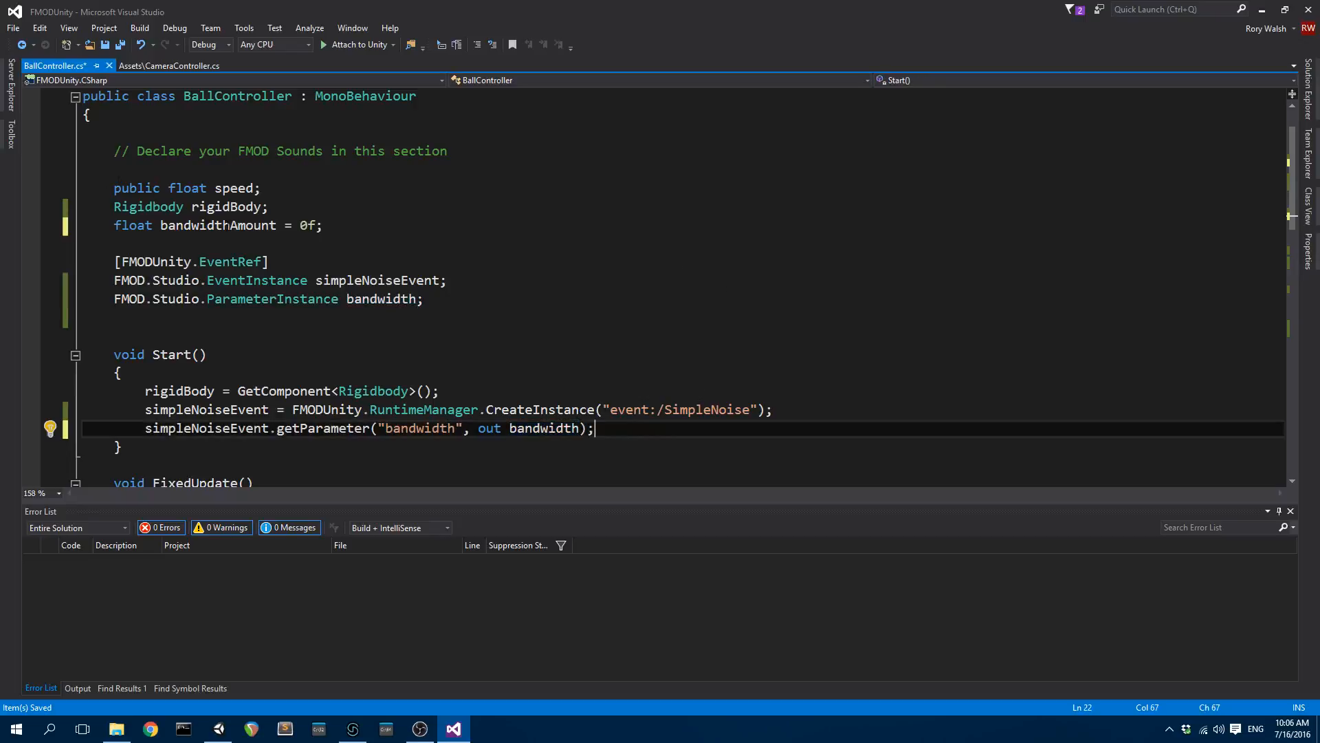
Add bandwidth.setValue(1); after simpleNoiseEvent.start() in the EnemyCube collision handler.
{"action": "scroll", "scroll_direction": "down", "scroll_amount": 3}
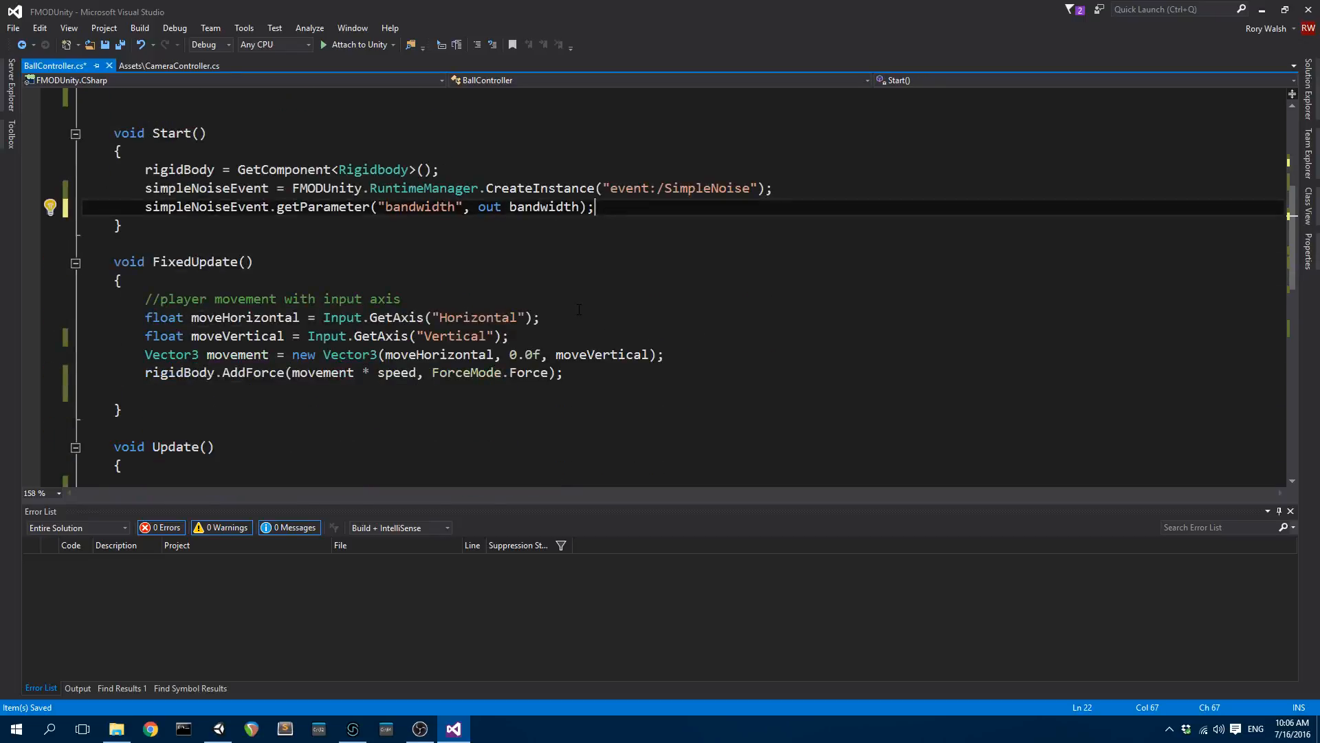
{"action": "scroll", "scroll_direction": "down", "scroll_amount": 3}
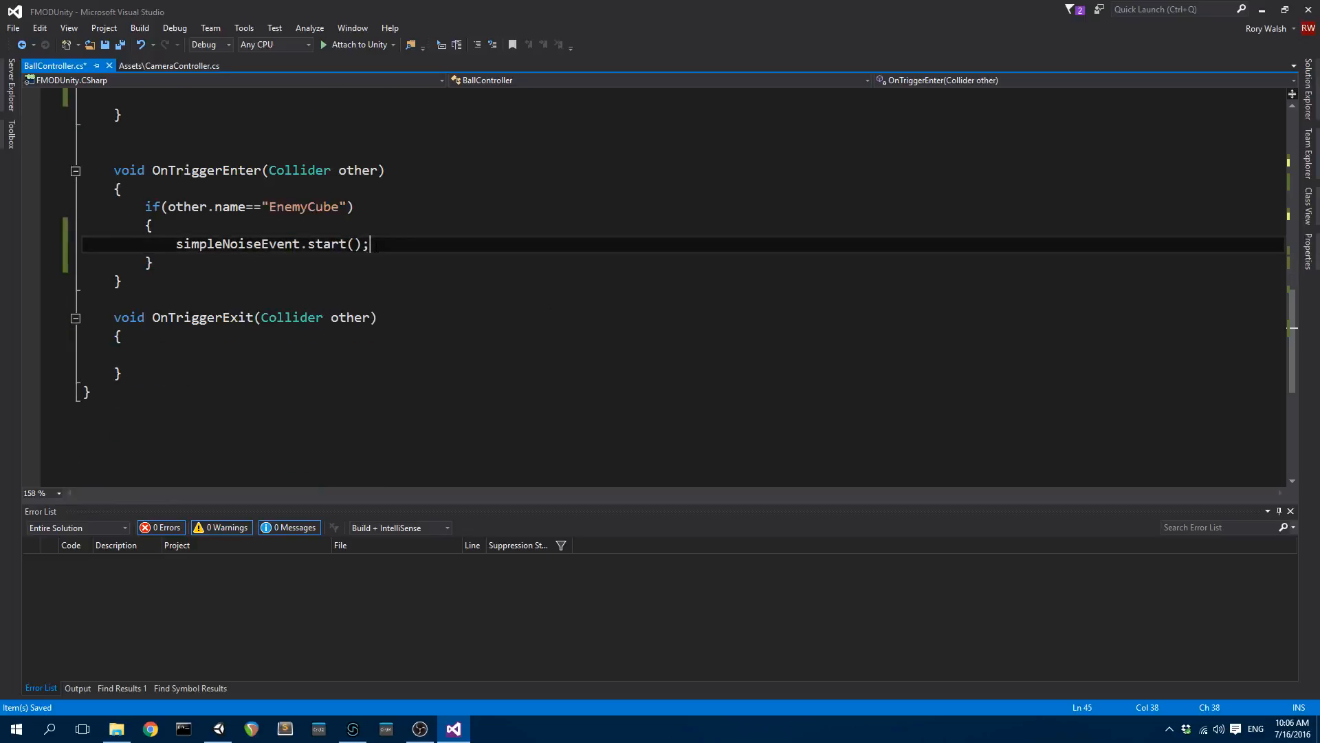
{"action": "key", "text": "enter"}
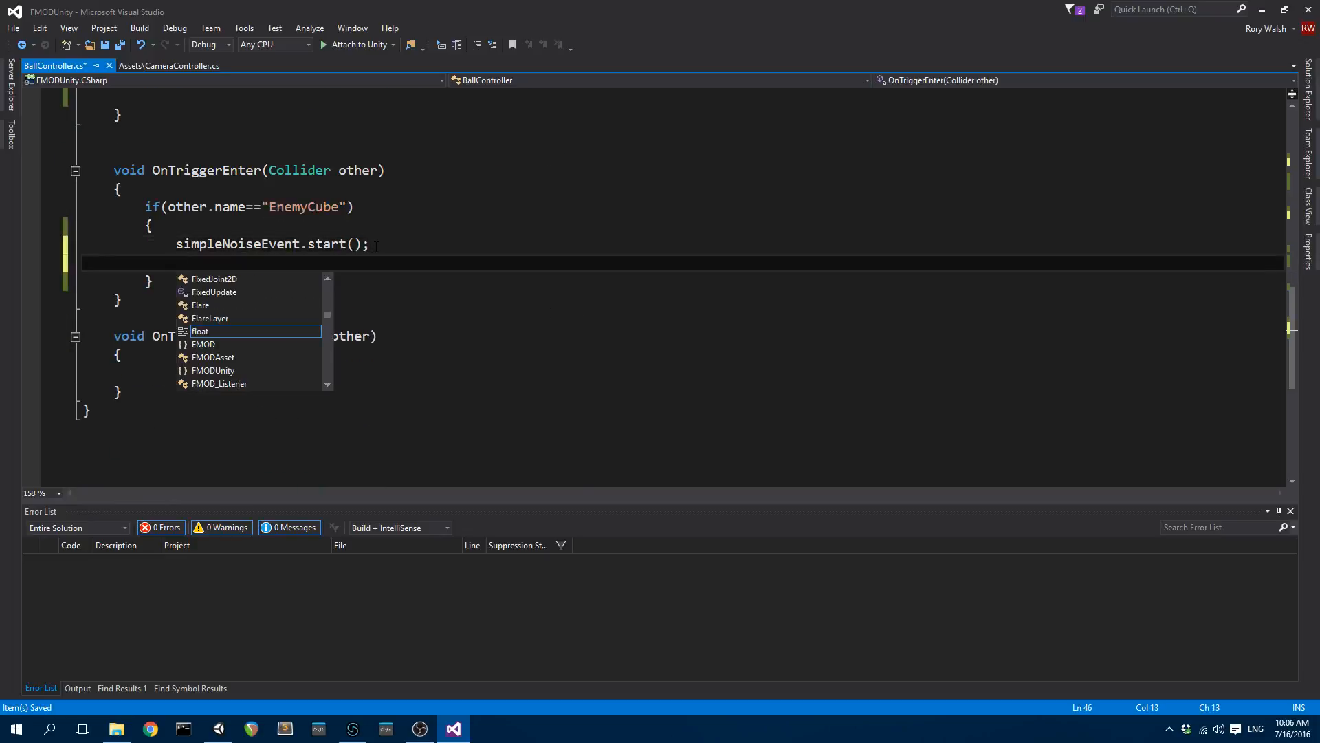
{"action": "type", "text": "bandwidth."}
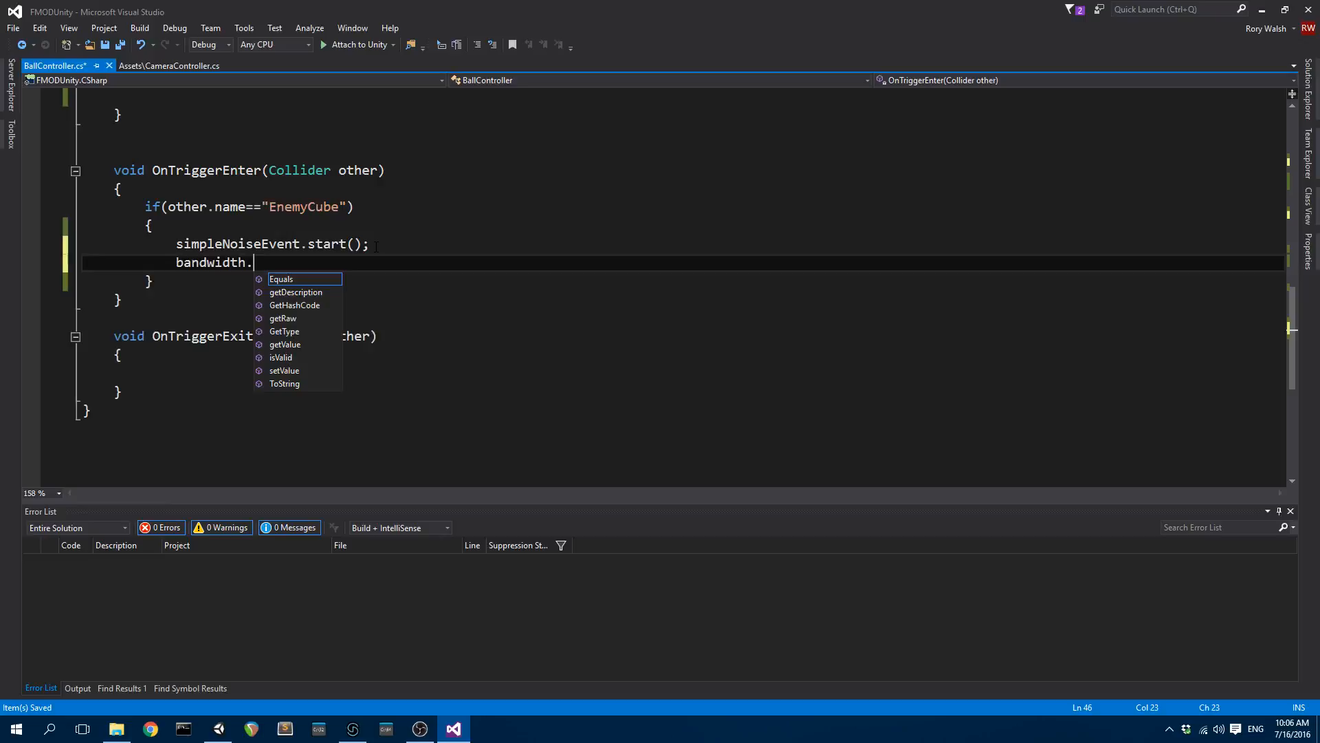
{"action": "type", "text": "setValue"}
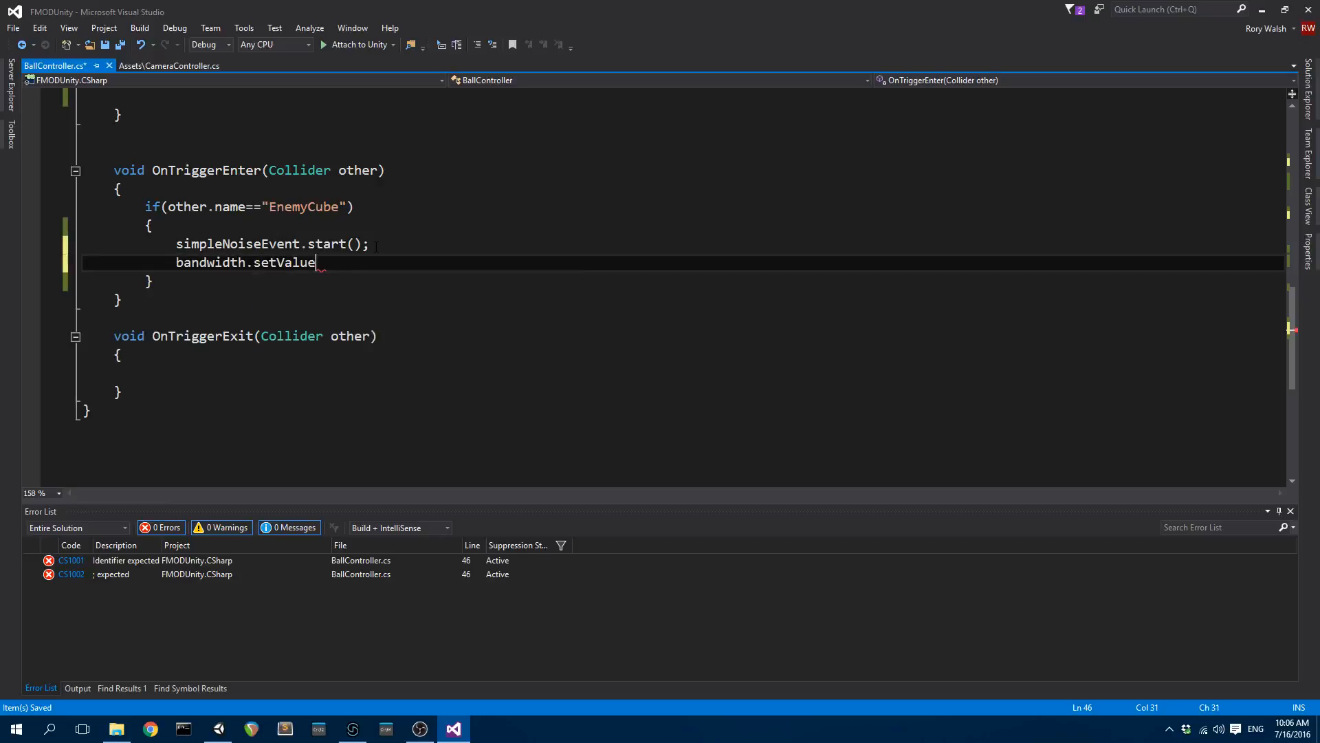
{"action": "type", "text": "(1"}
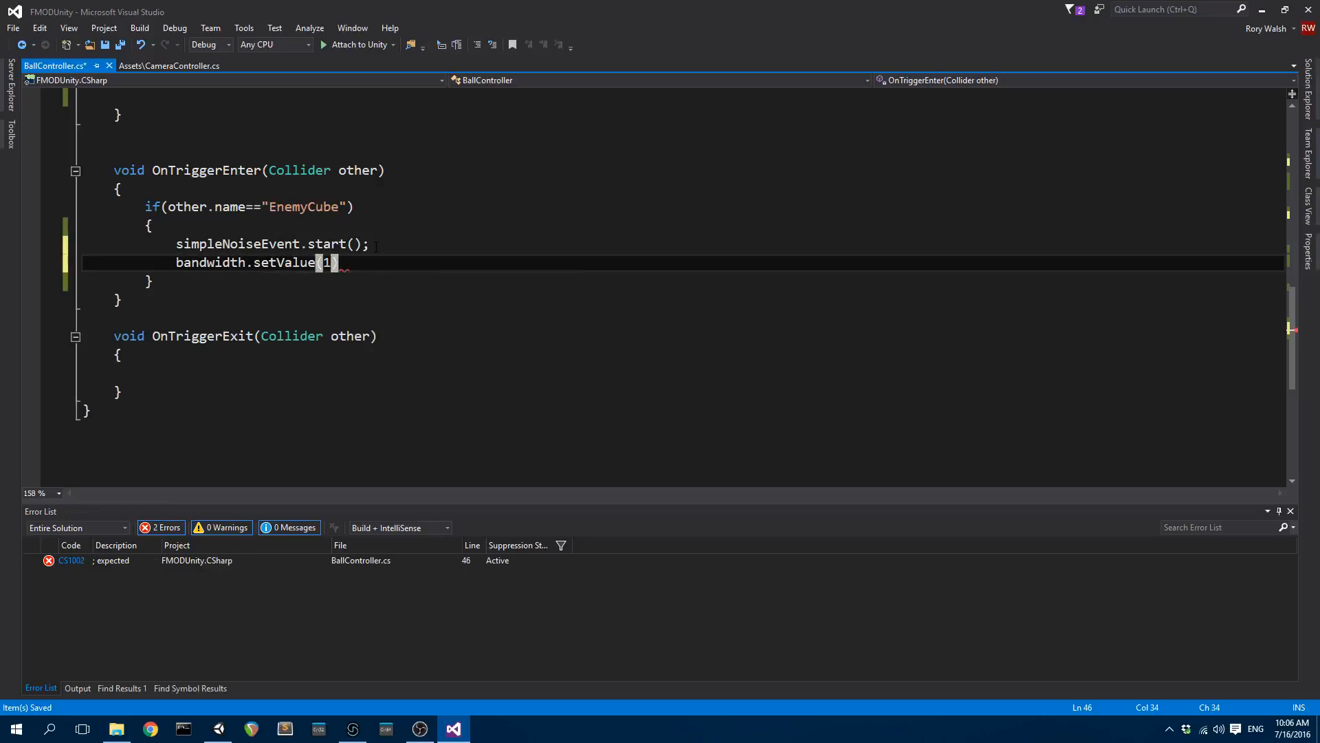
{"action": "type", "text": ";"}
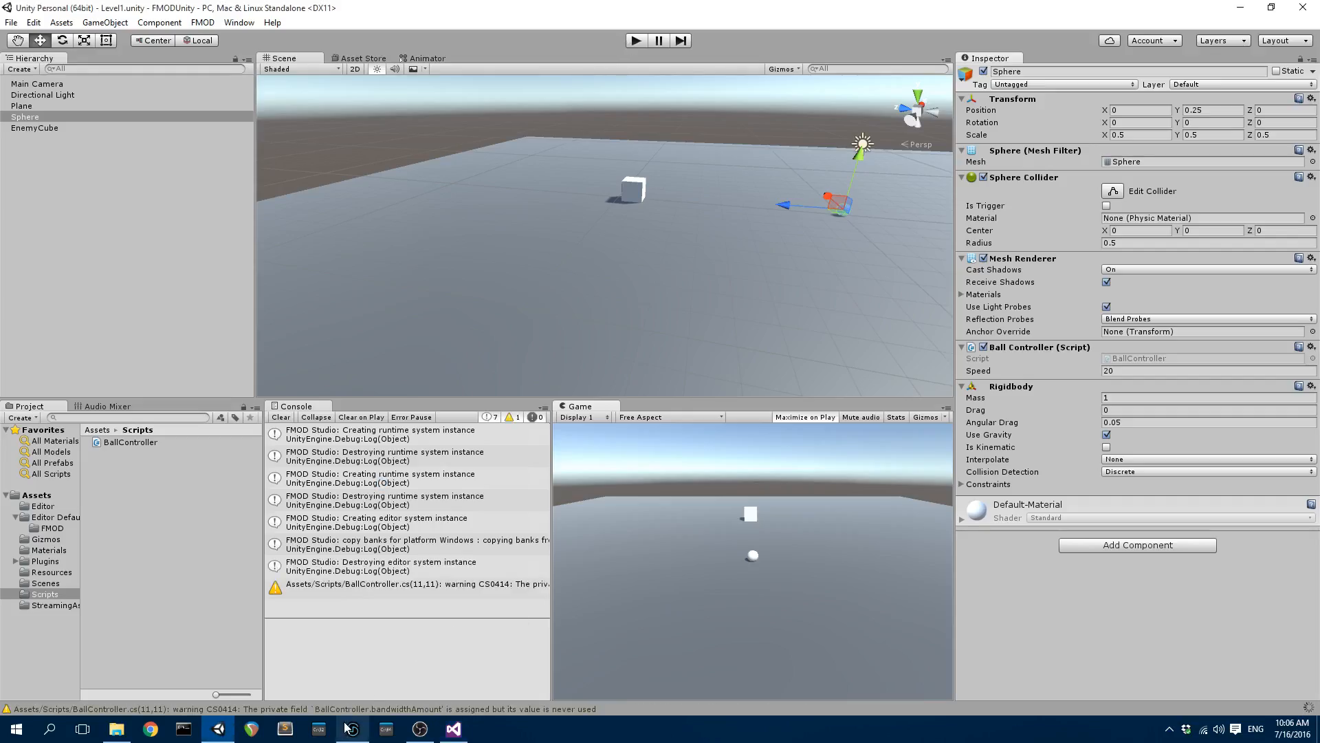
Audition SimpleNoise in FMOD with bandwidth at 1.00 giving bw 20.0k, then return to Unity.
{"action": "left_click", "coordinate": [352, 729]}
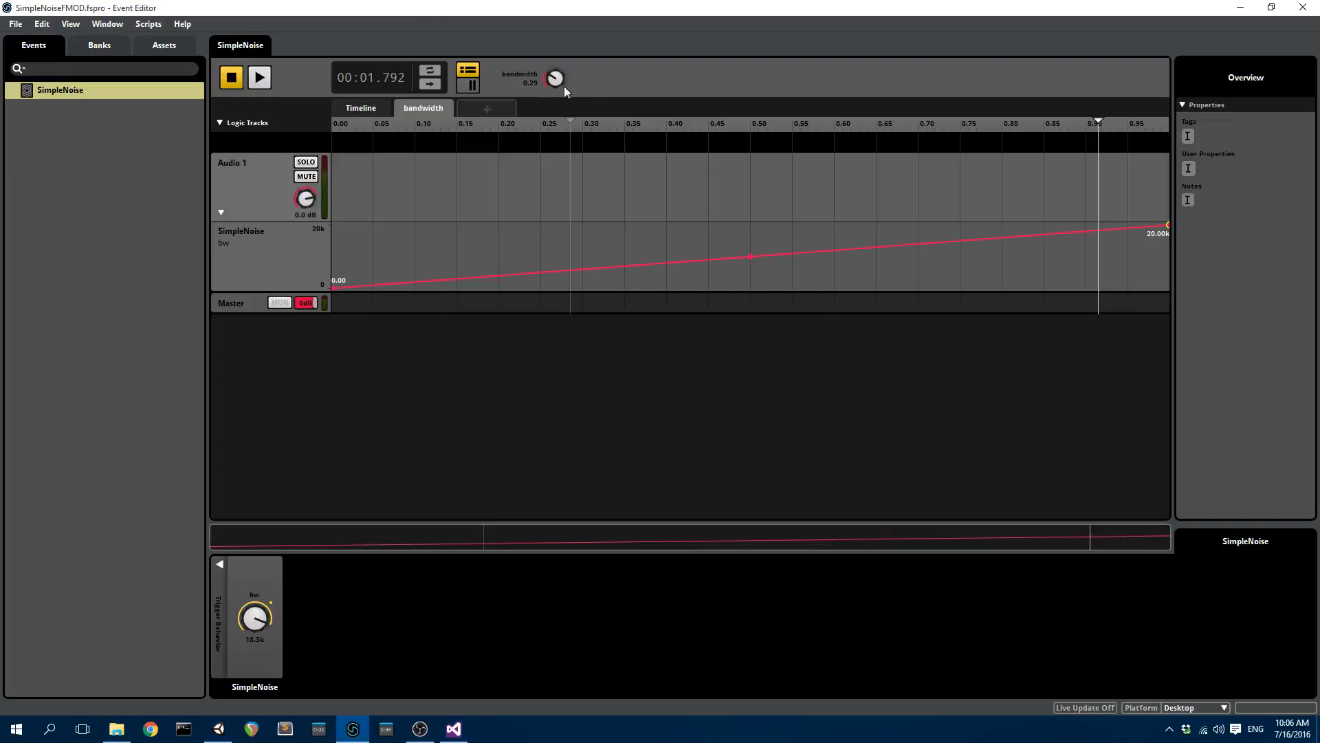
{"action": "left_click", "coordinate": [259, 77]}
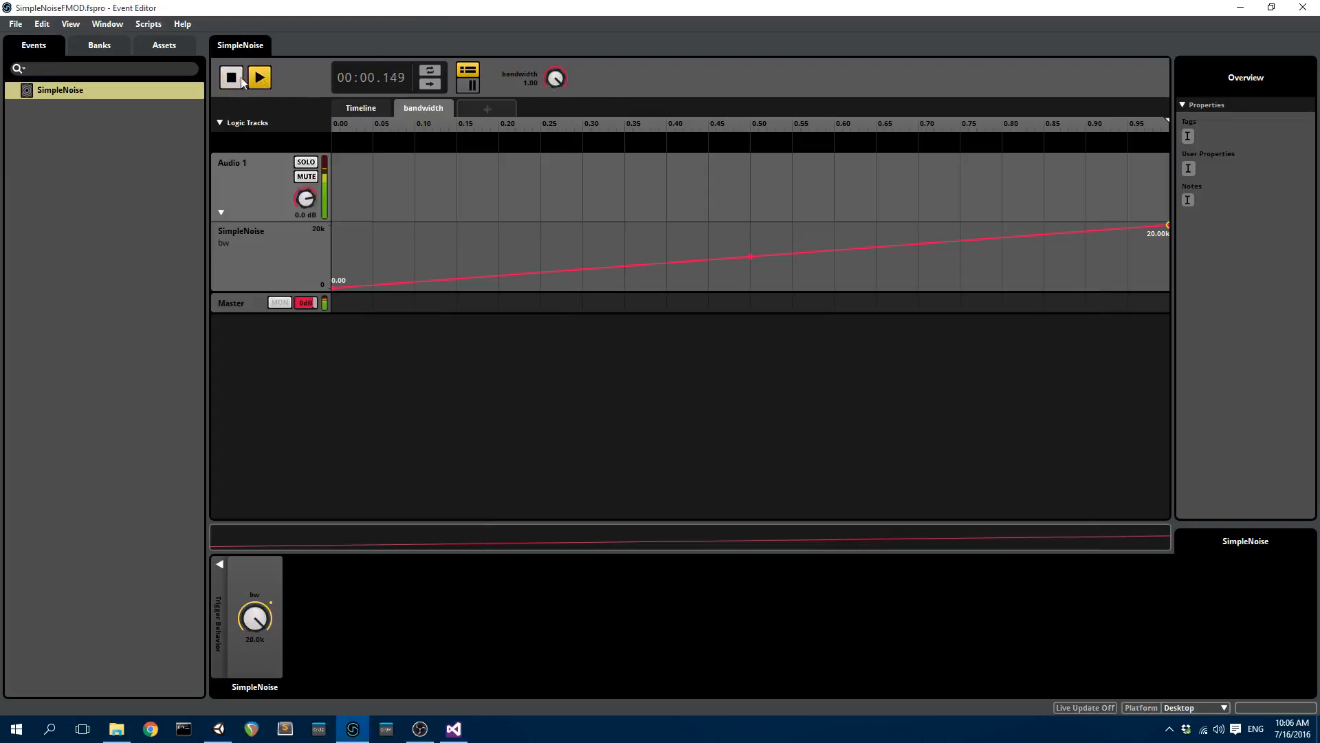
{"action": "left_click", "coordinate": [258, 77]}
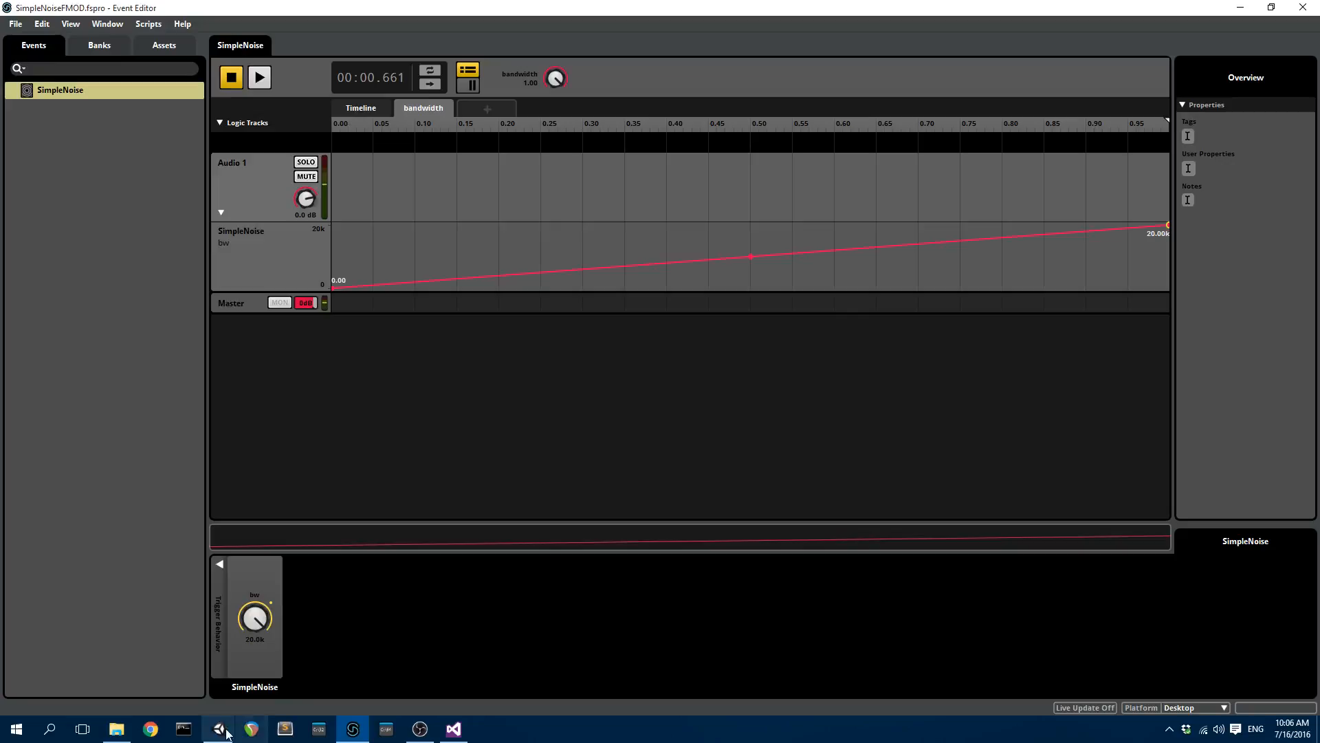
{"action": "left_click", "coordinate": [217, 729]}
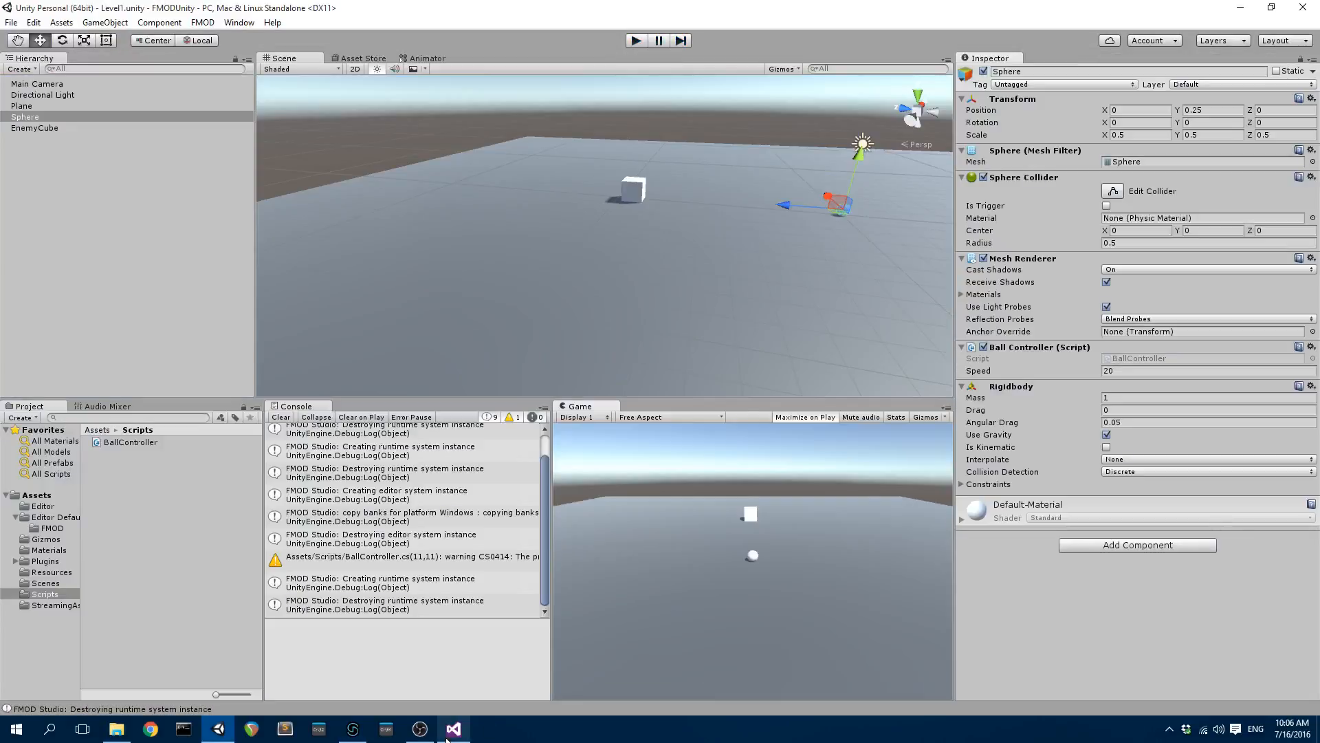
{"action": "mouse_move", "coordinate": [454, 729]}
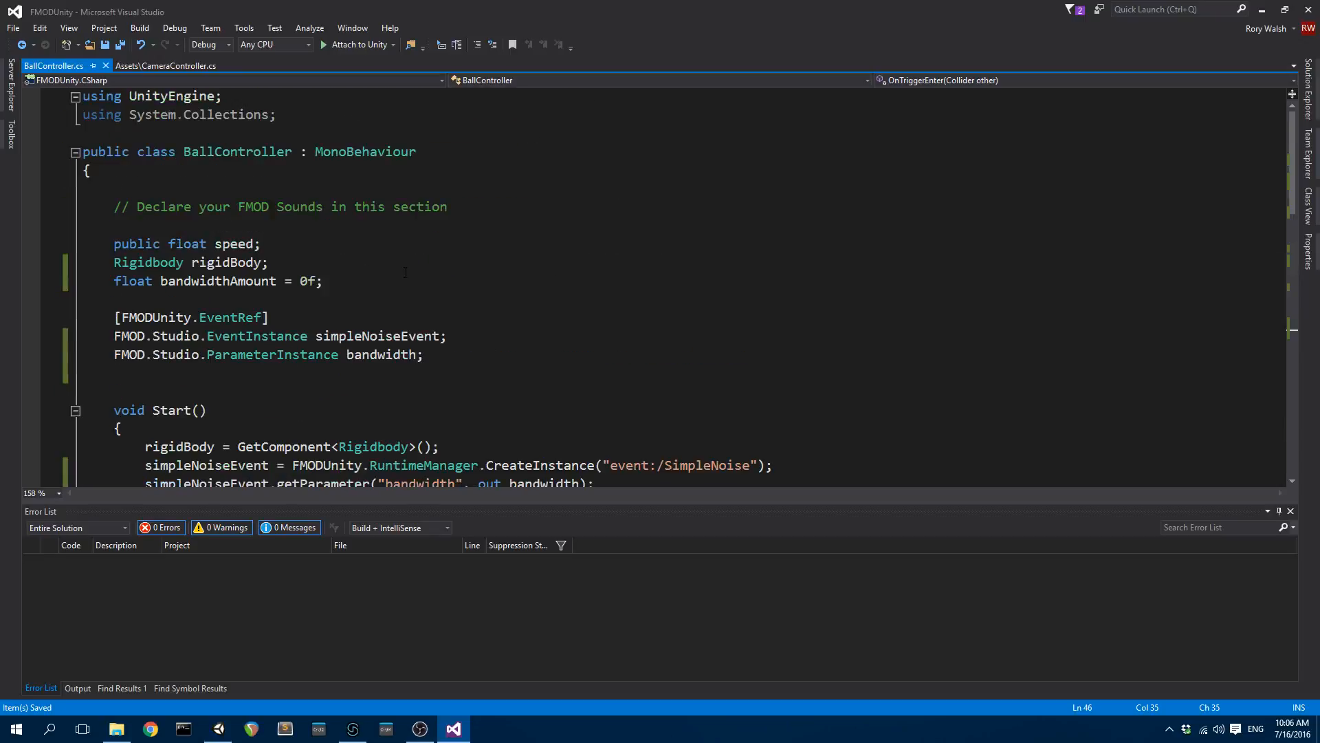
Add 'bandwidthAmount += .1f;' after the setValue call in the collision handler.
{"action": "double_click", "coordinate": [217, 280]}
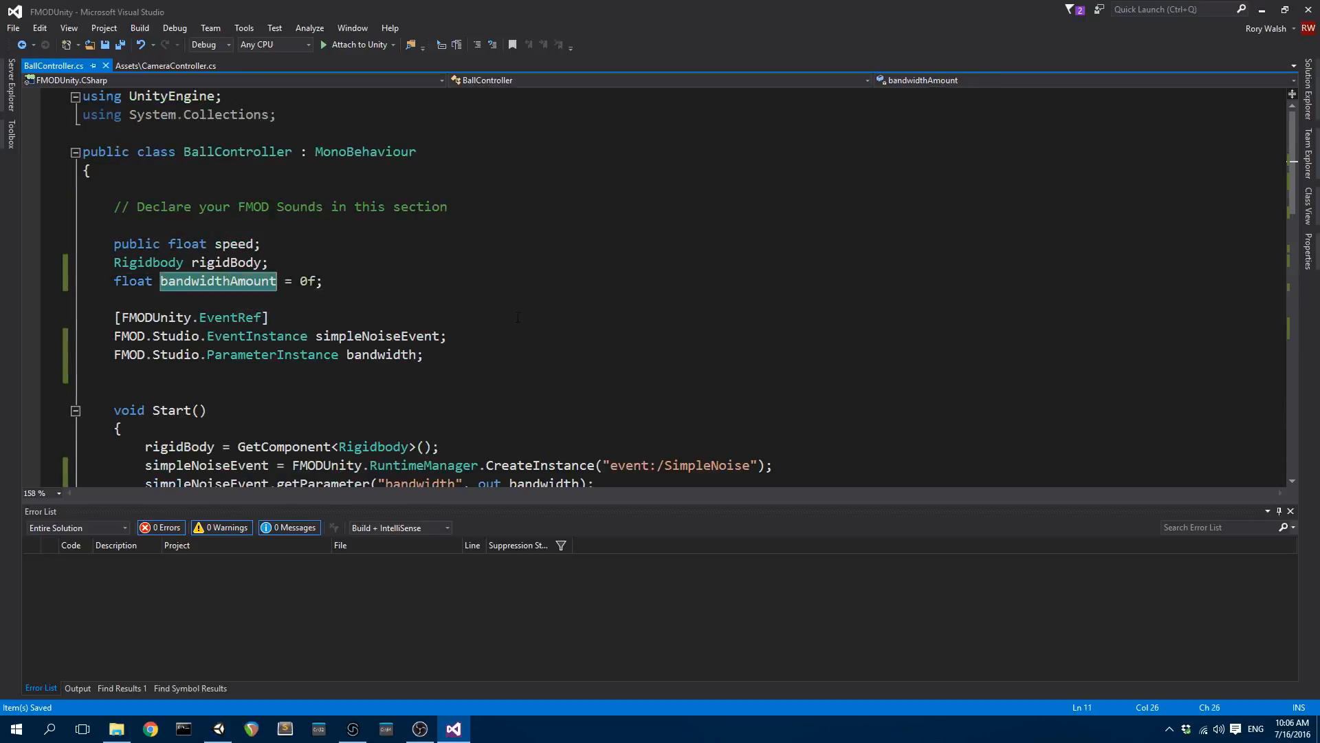
{"action": "scroll", "scroll_direction": "down", "scroll_amount": 3}
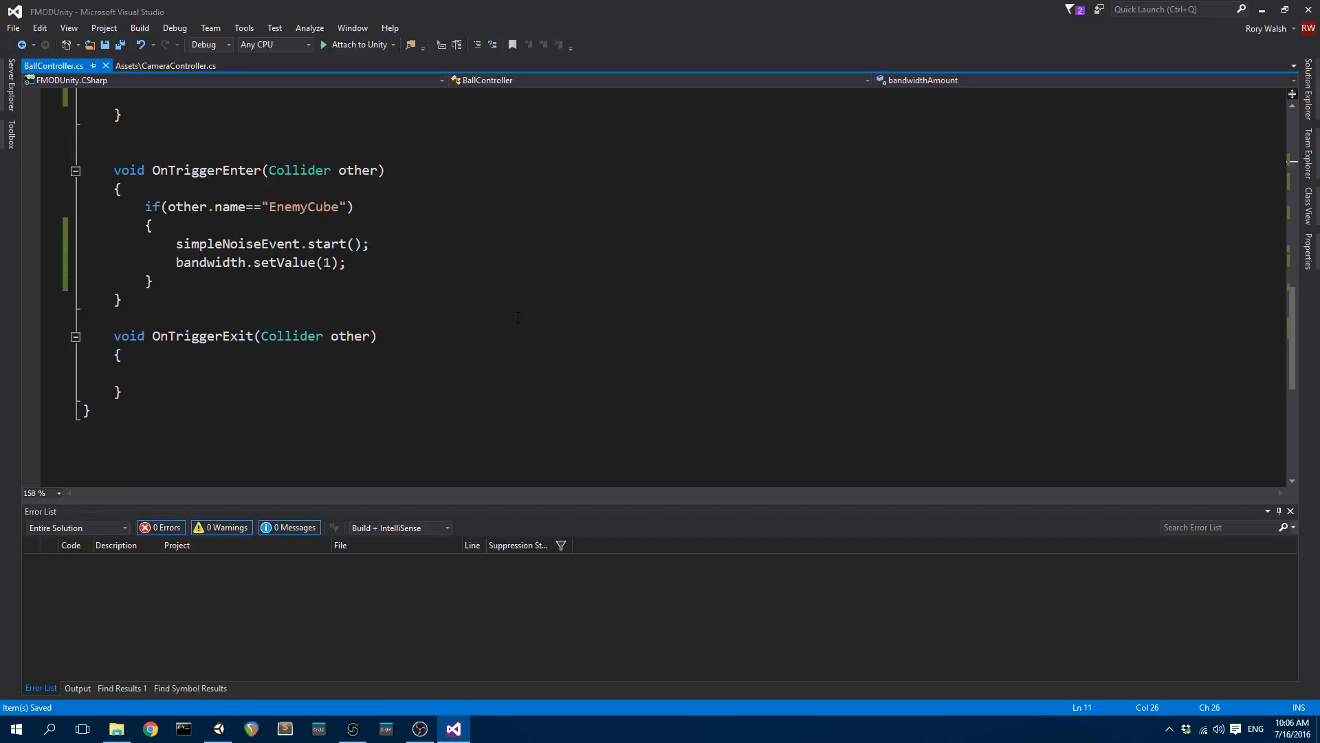
{"action": "left_click", "coordinate": [270, 243]}
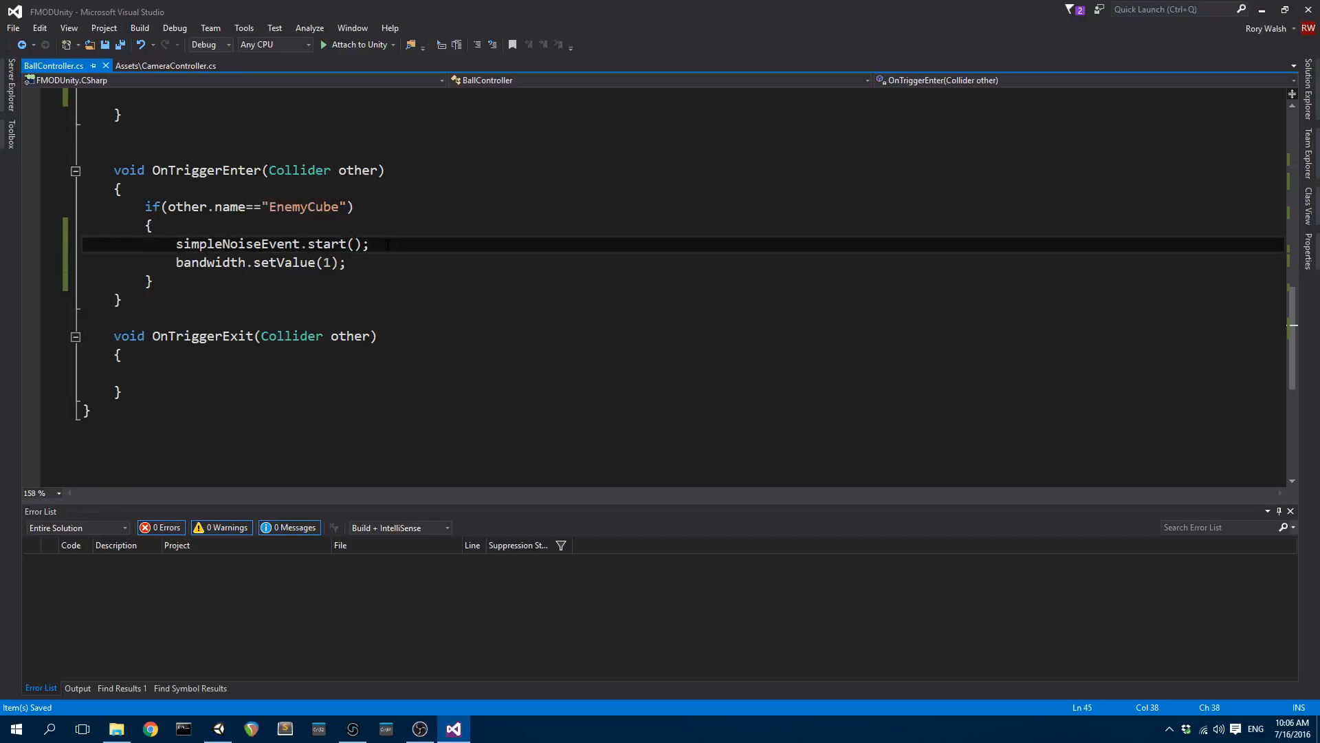
{"action": "type", "text": "bandwidthAmount+"}
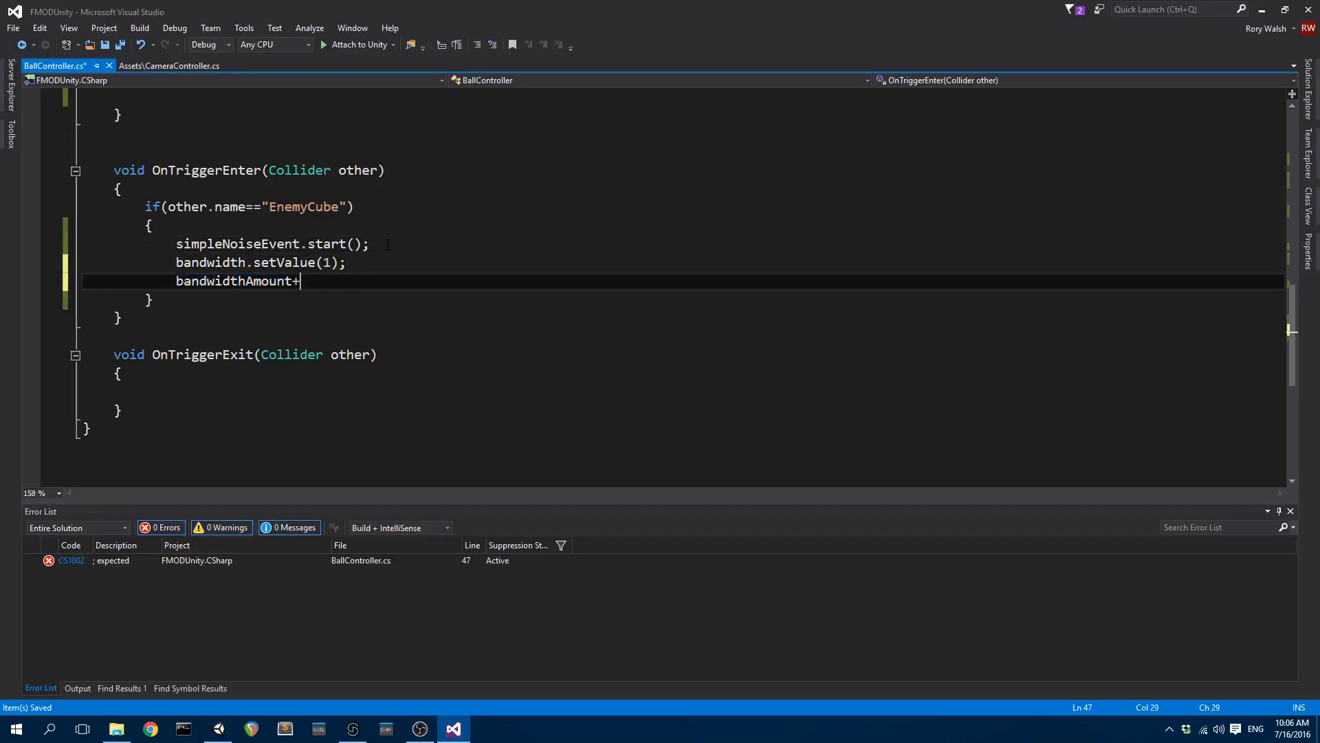
{"action": "type", "text": "=.1f"}
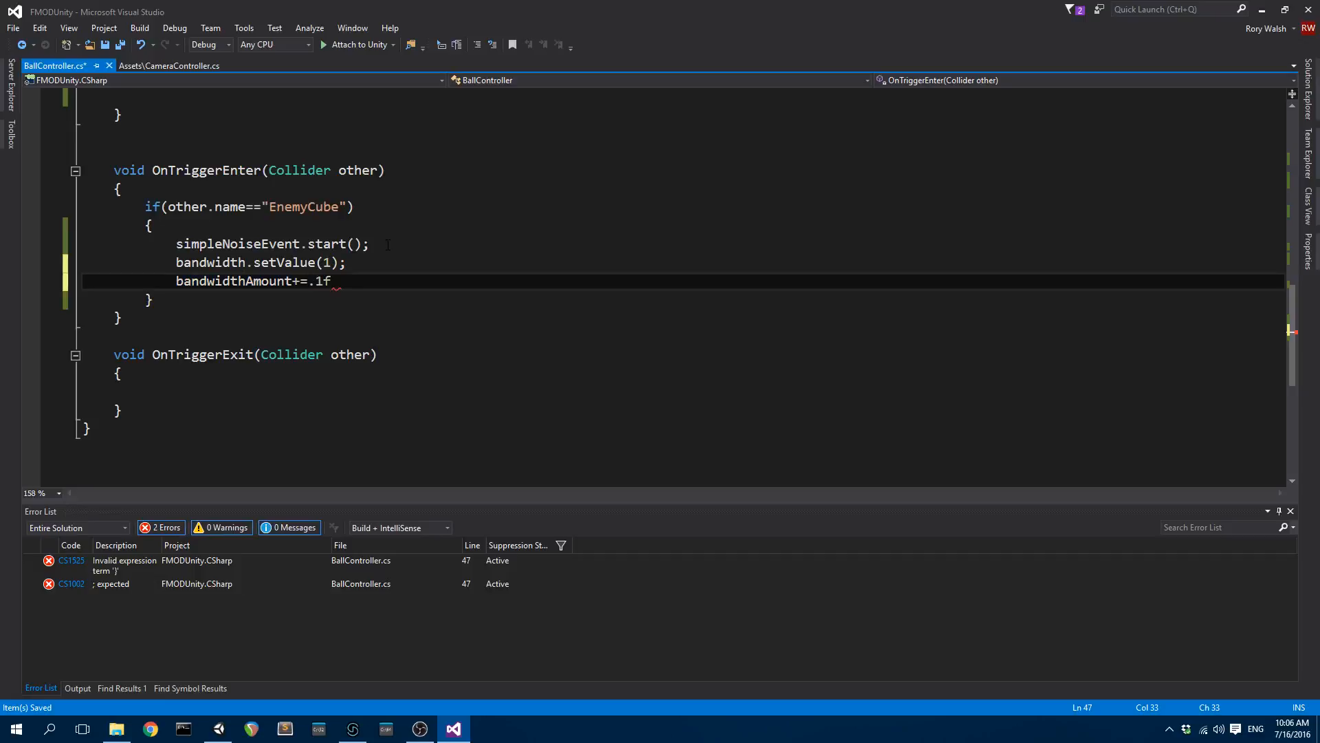
{"action": "type", "text": ";"}
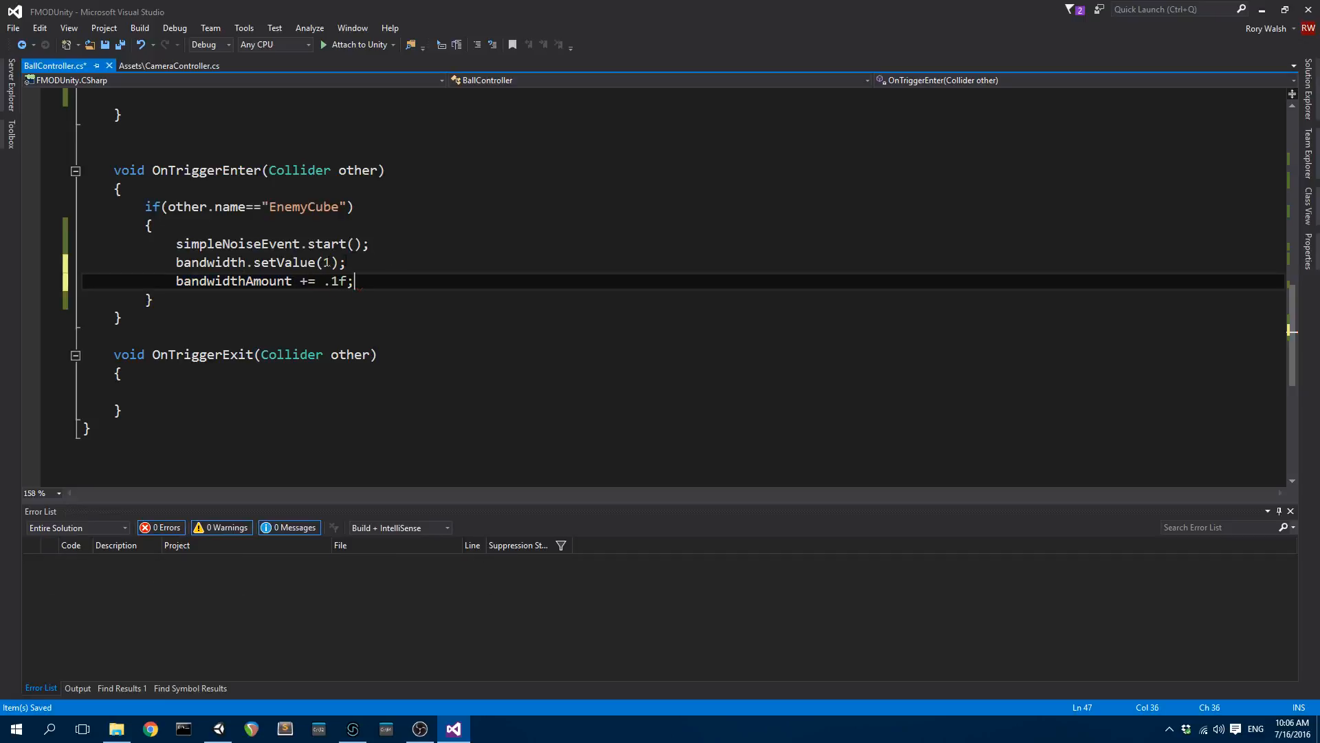
Pass bandwidthAmount as setValue's argument via IntelliSense and return to Unity.
{"action": "type", "text": "b"}
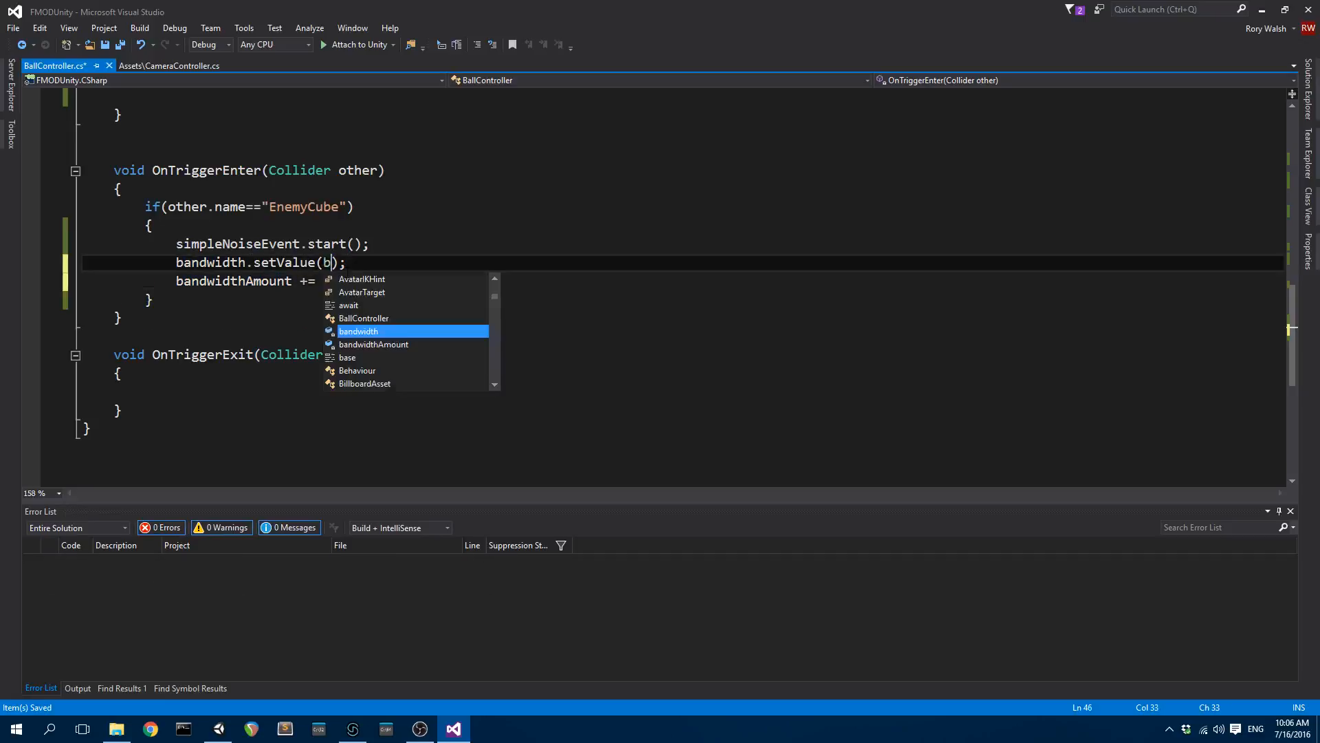
{"action": "type", "text": "andw"}
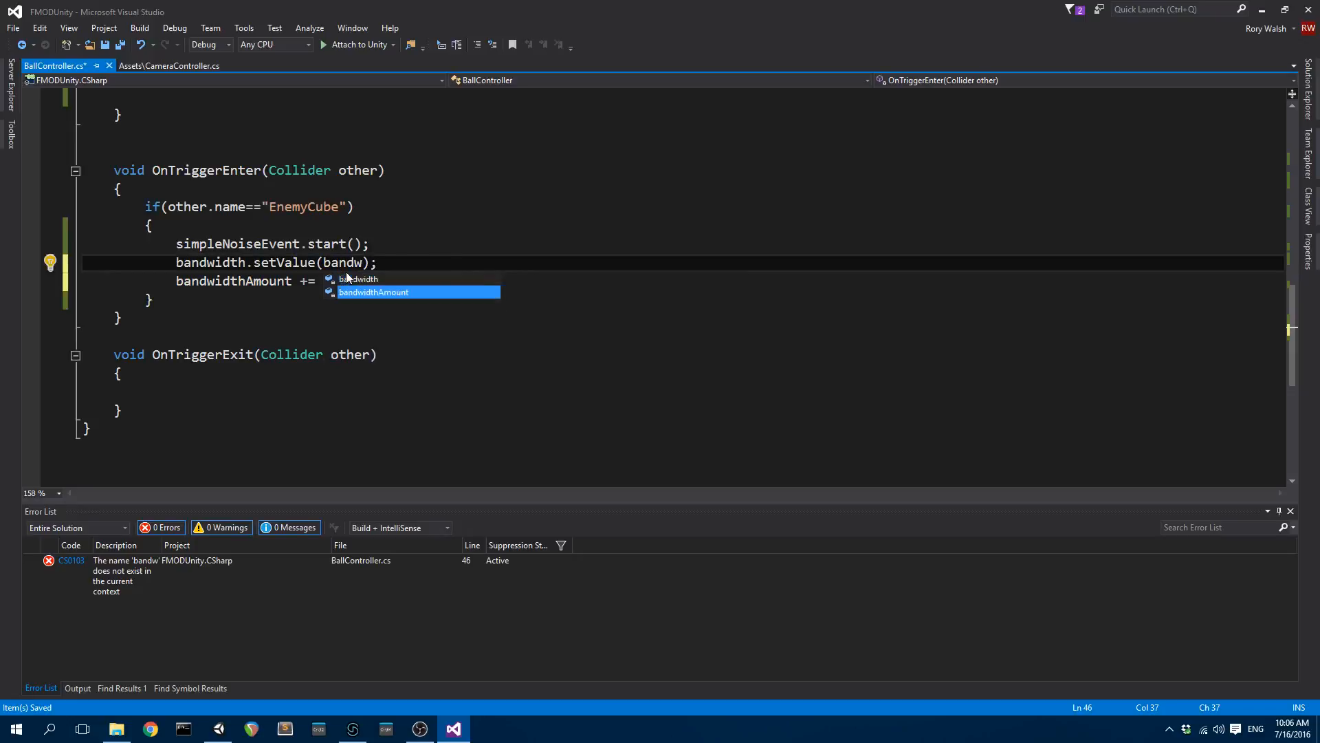
{"action": "key", "text": "Tab"}
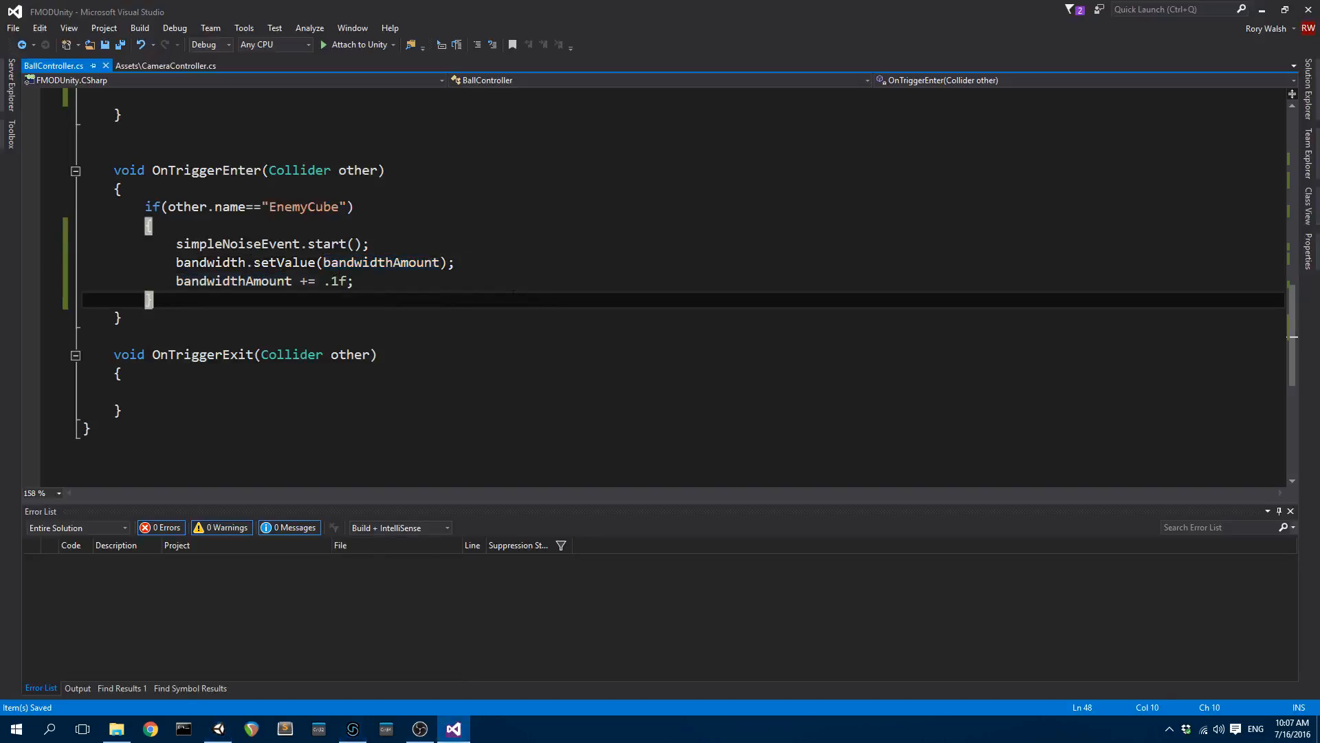
{"action": "left_click", "coordinate": [217, 729]}
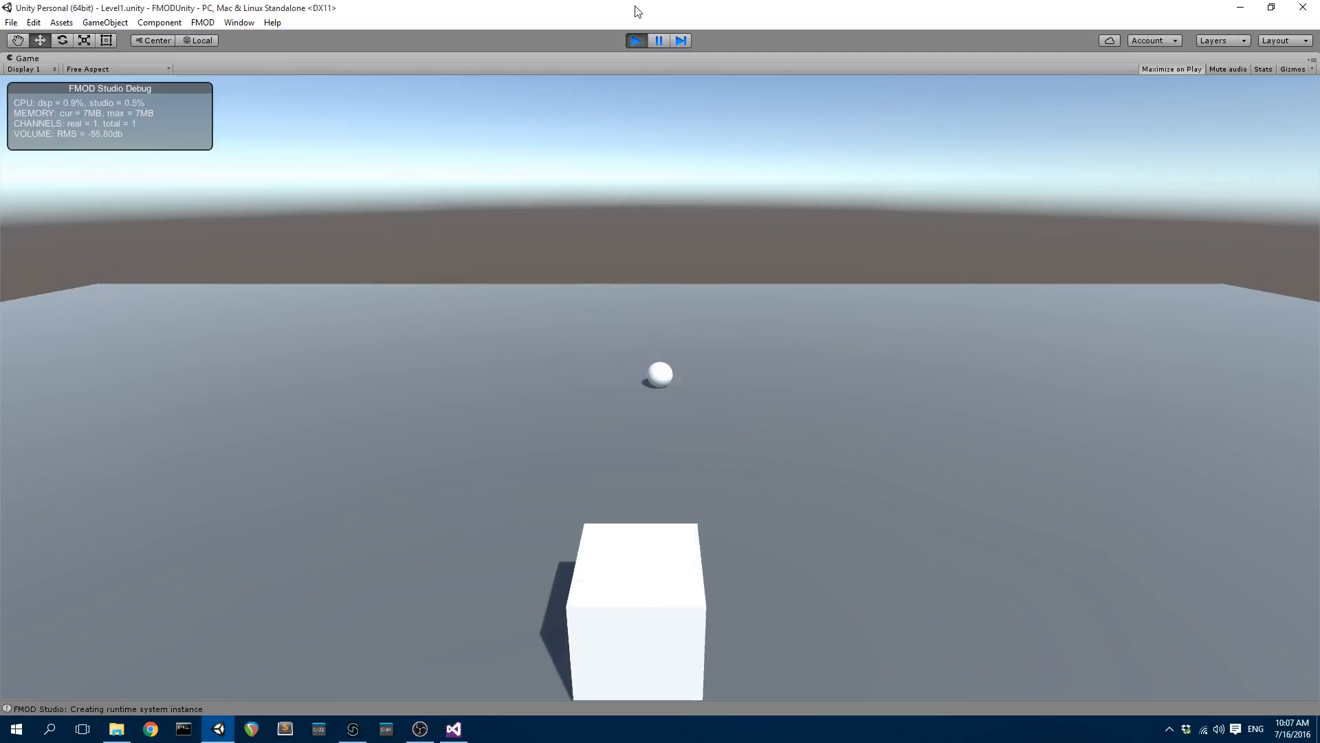
Stop the Unity test run, view the 0.11 bandwidth knob in FMOD Studio, and return to BallController's declarations.
{"action": "left_click", "coordinate": [636, 40]}
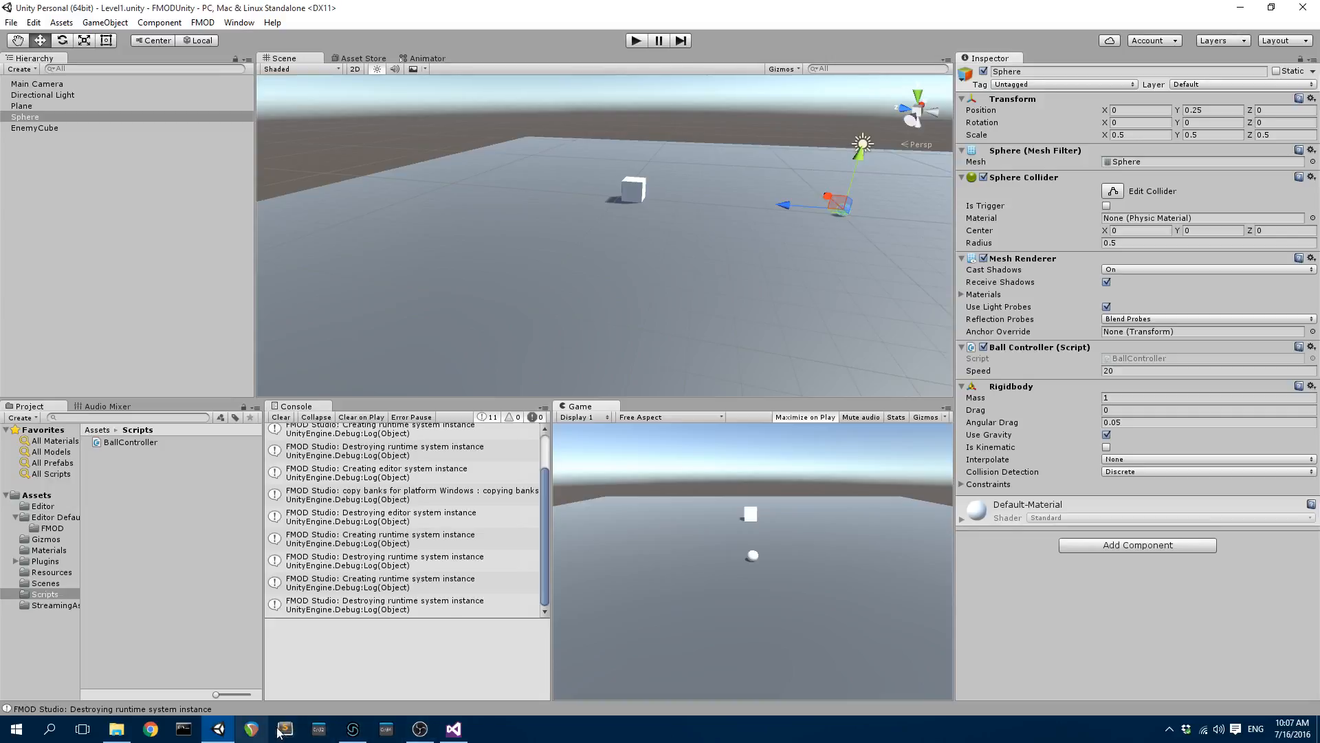
{"action": "left_click", "coordinate": [352, 729]}
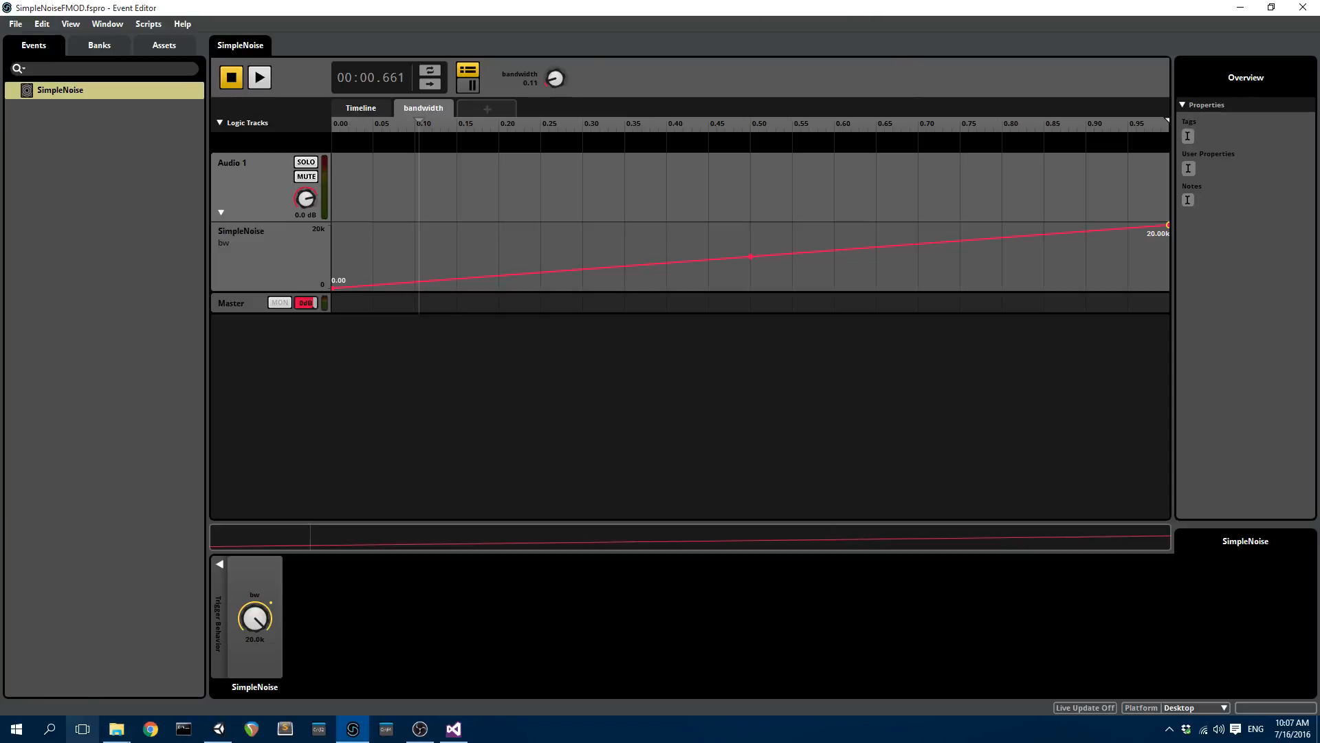
{"action": "left_click", "coordinate": [453, 728]}
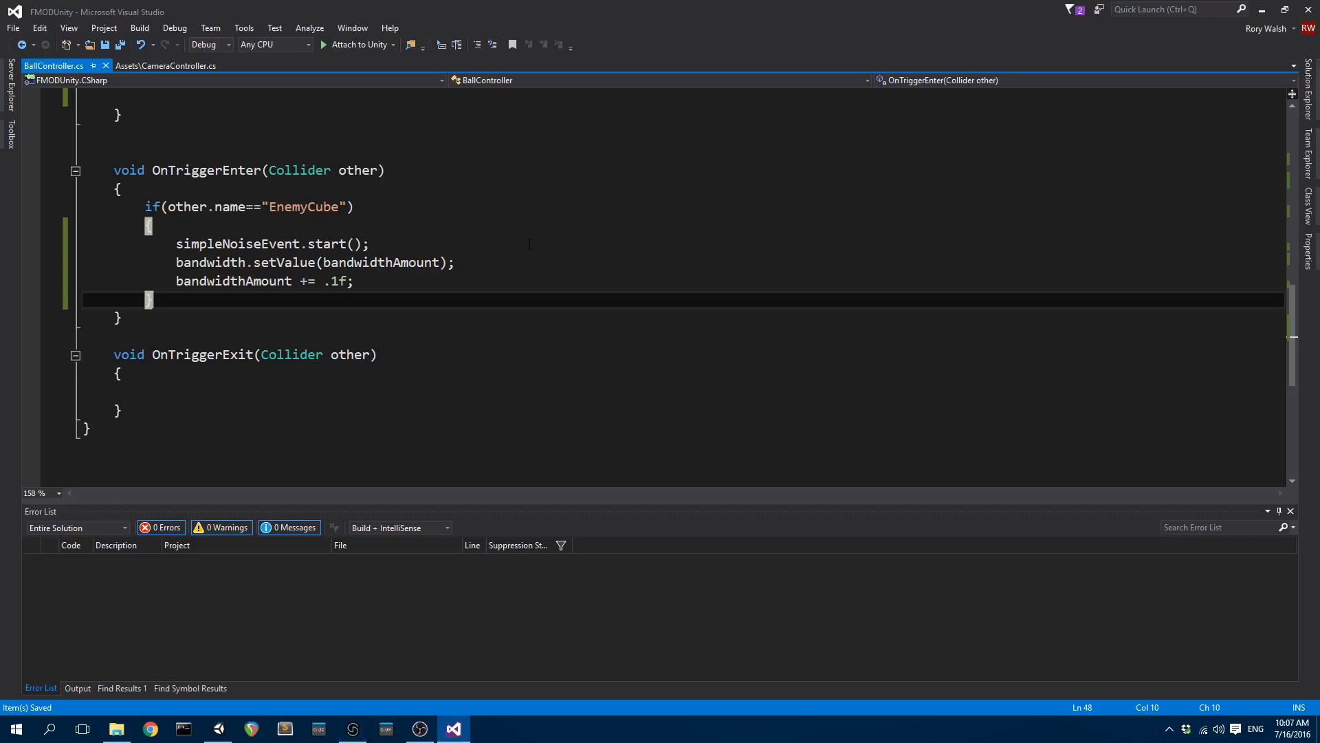
{"action": "scroll", "scroll_direction": "up", "scroll_amount": 3}
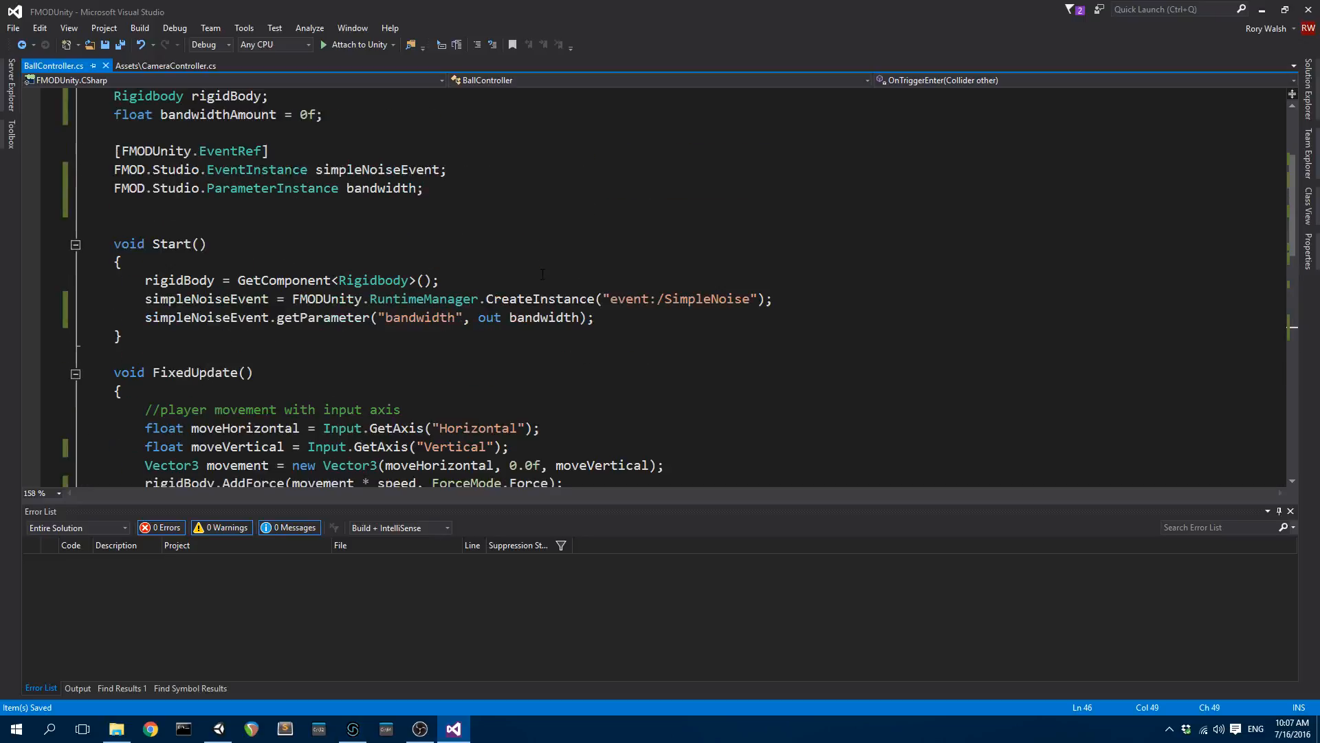